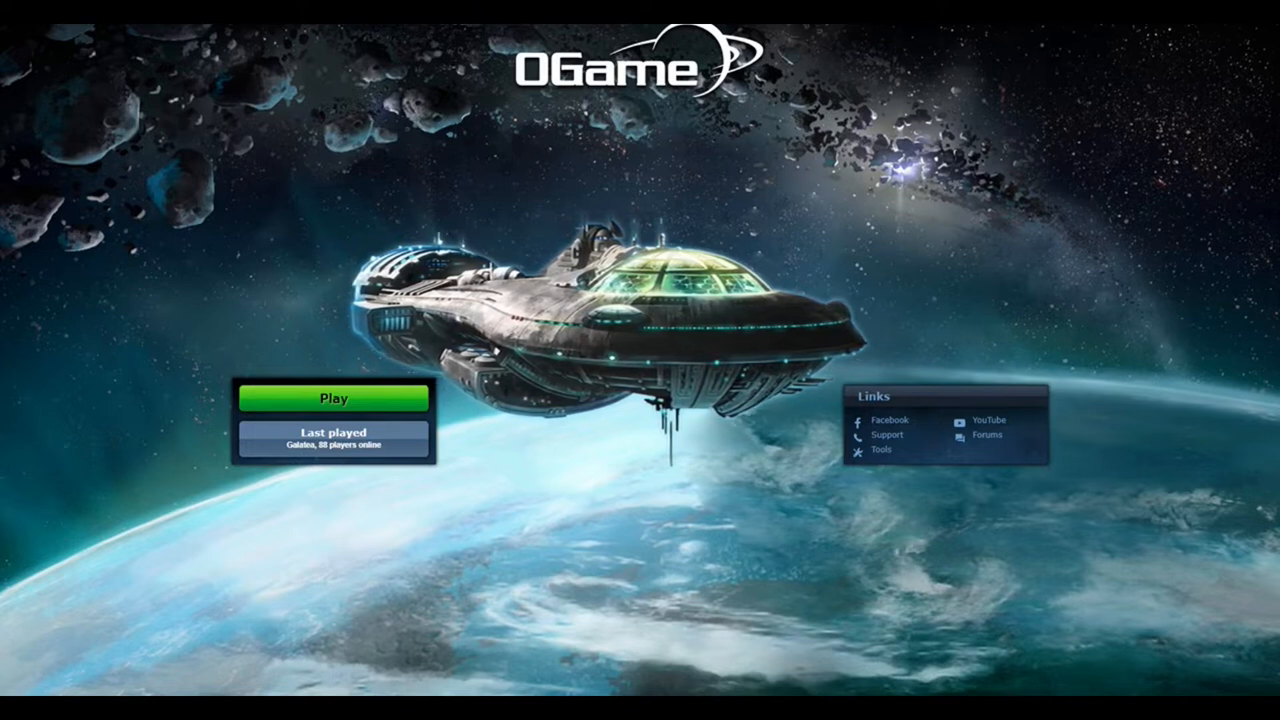
mouse_move(1148, 478)
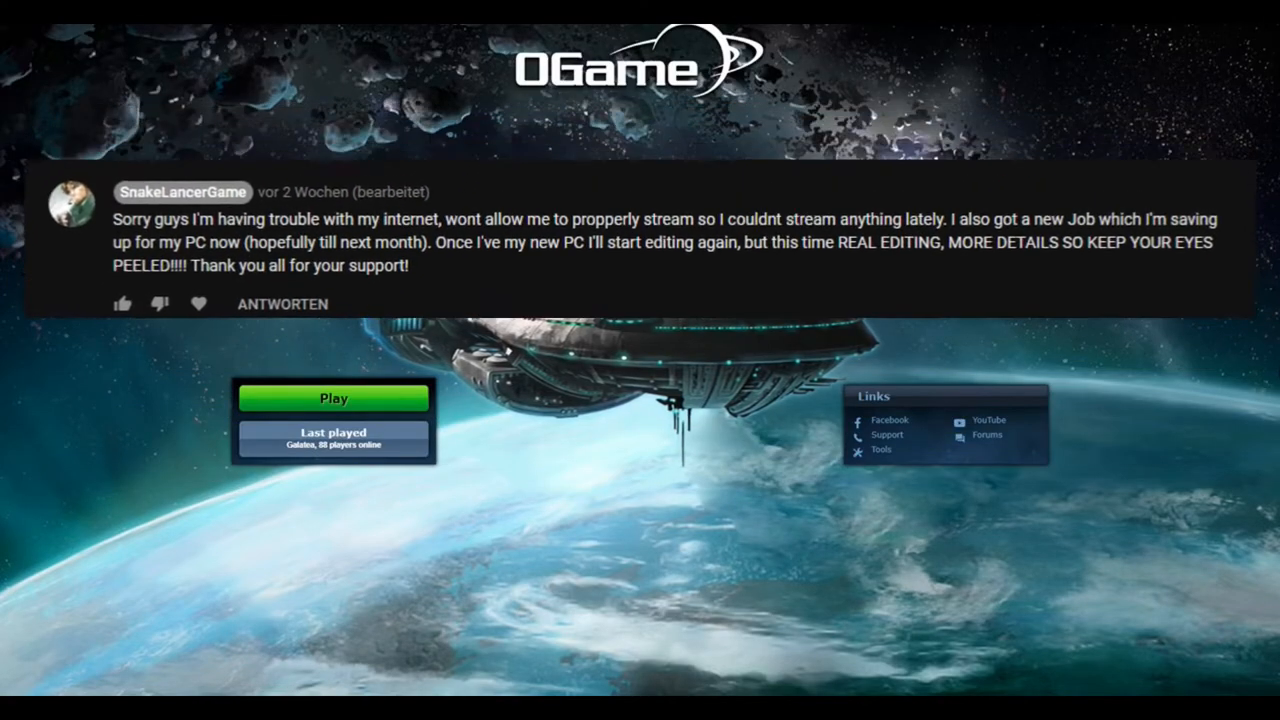
- Enter the Galatea universe account from the landing page's account list
scroll(down, 3)
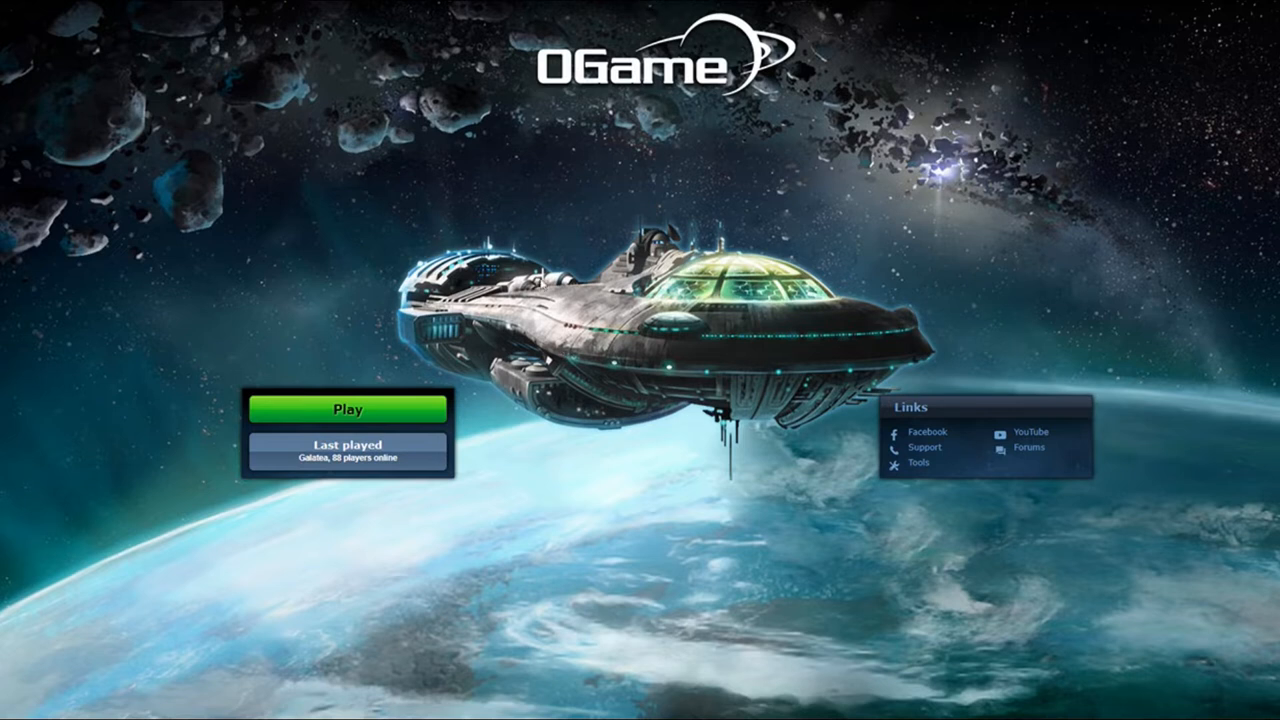
mouse_move(588, 288)
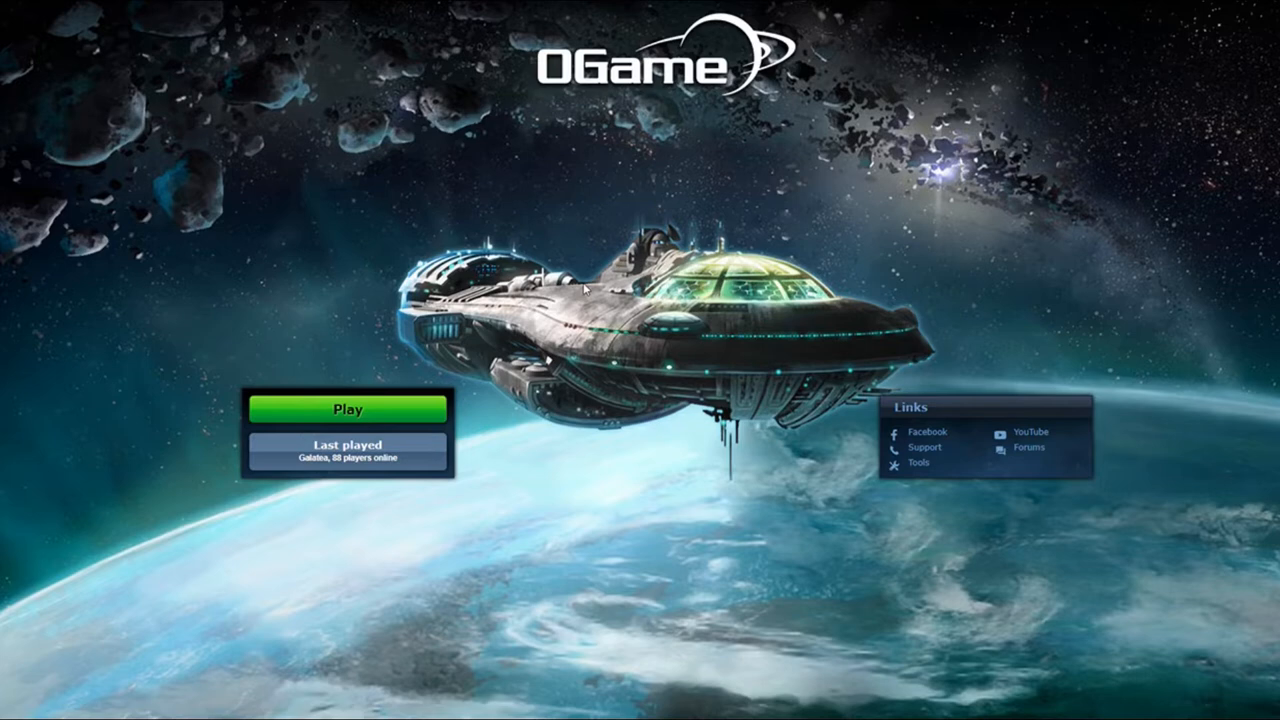
click(348, 410)
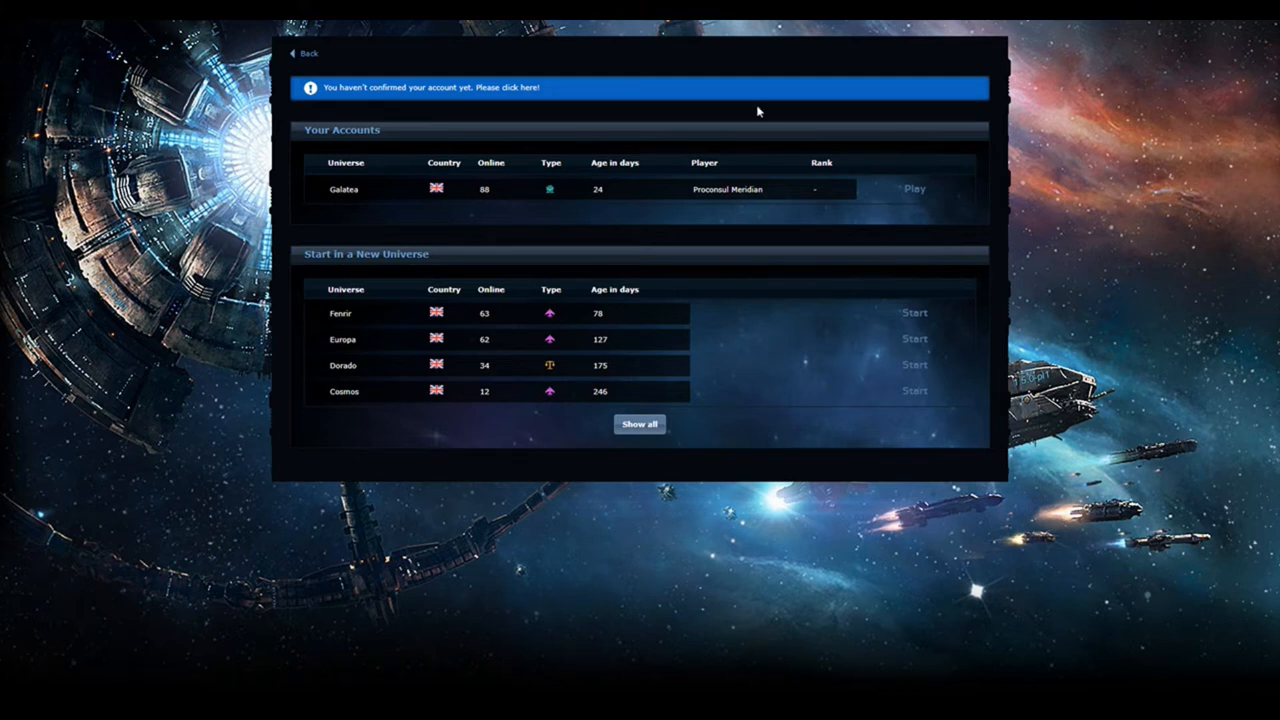
mouse_move(1144, 172)
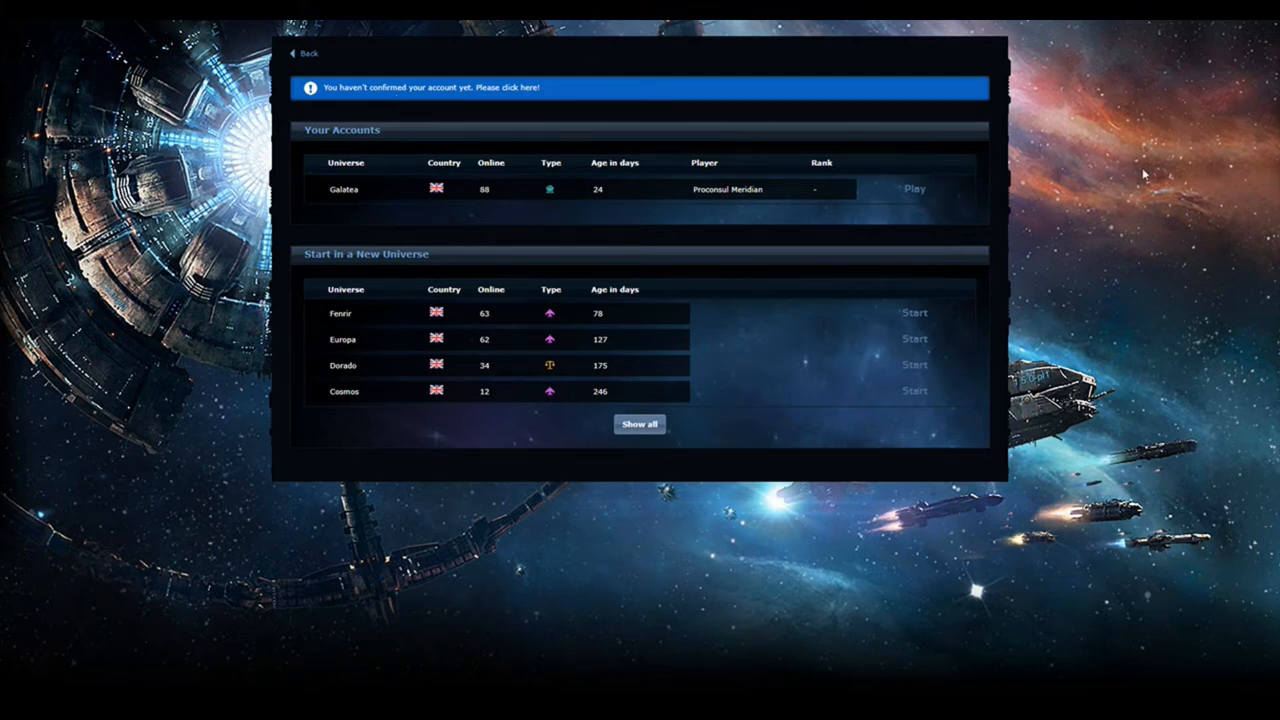
mouse_move(956, 176)
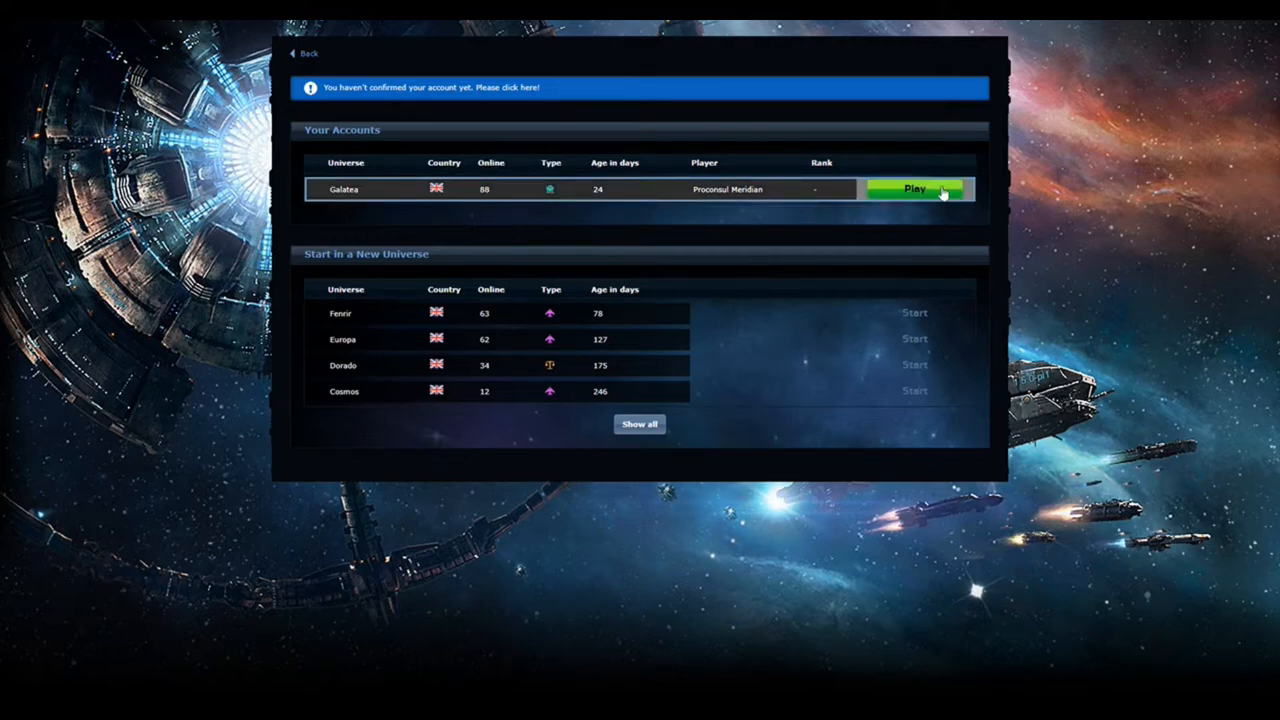
click(912, 188)
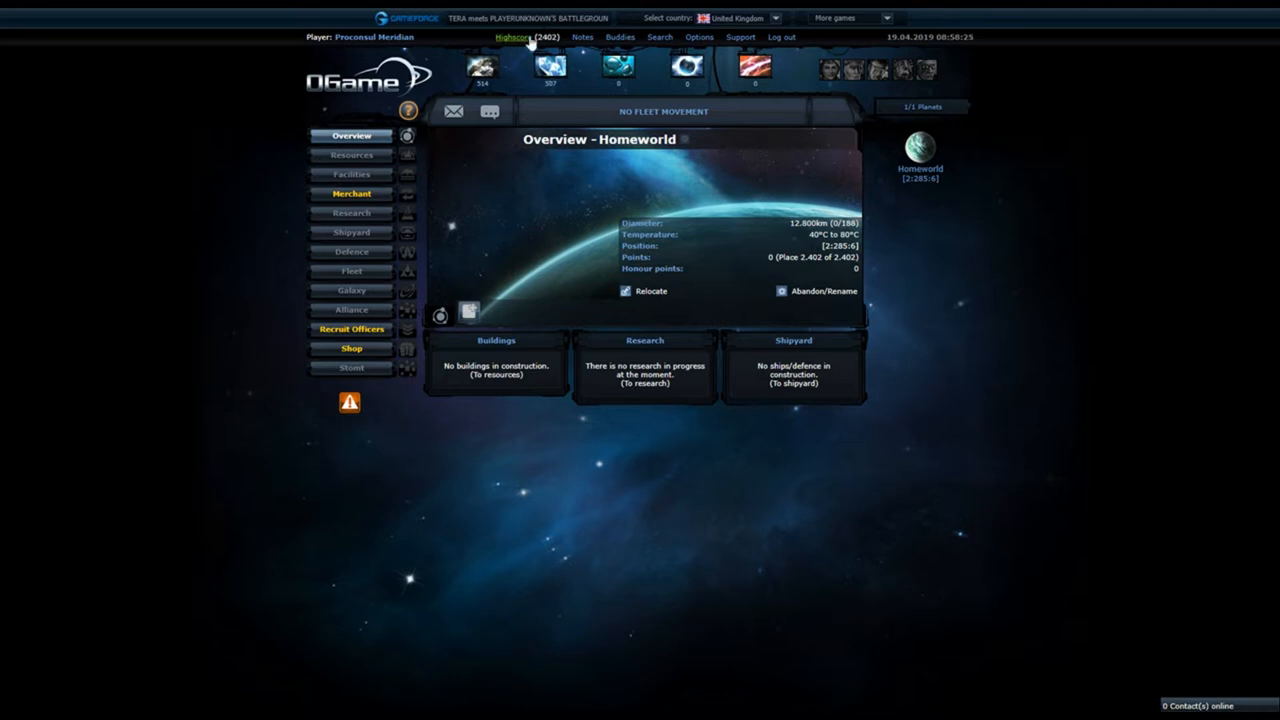
mouse_move(1136, 220)
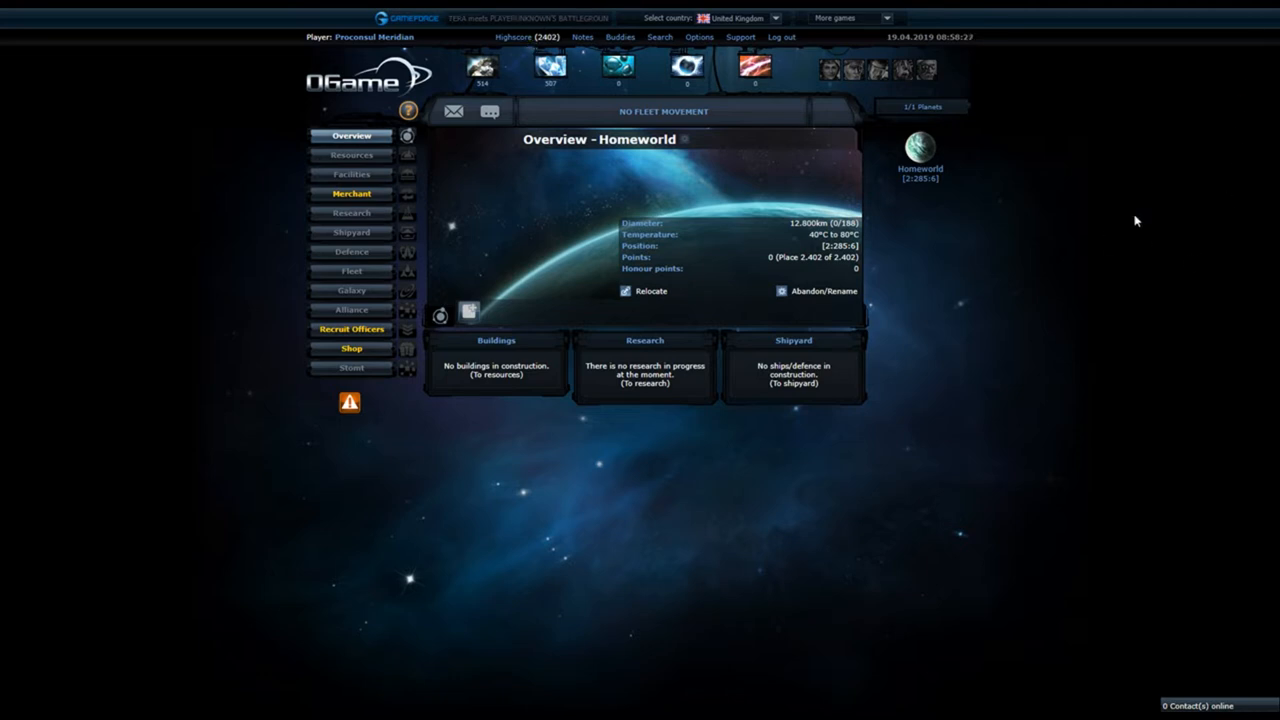
mouse_move(864, 136)
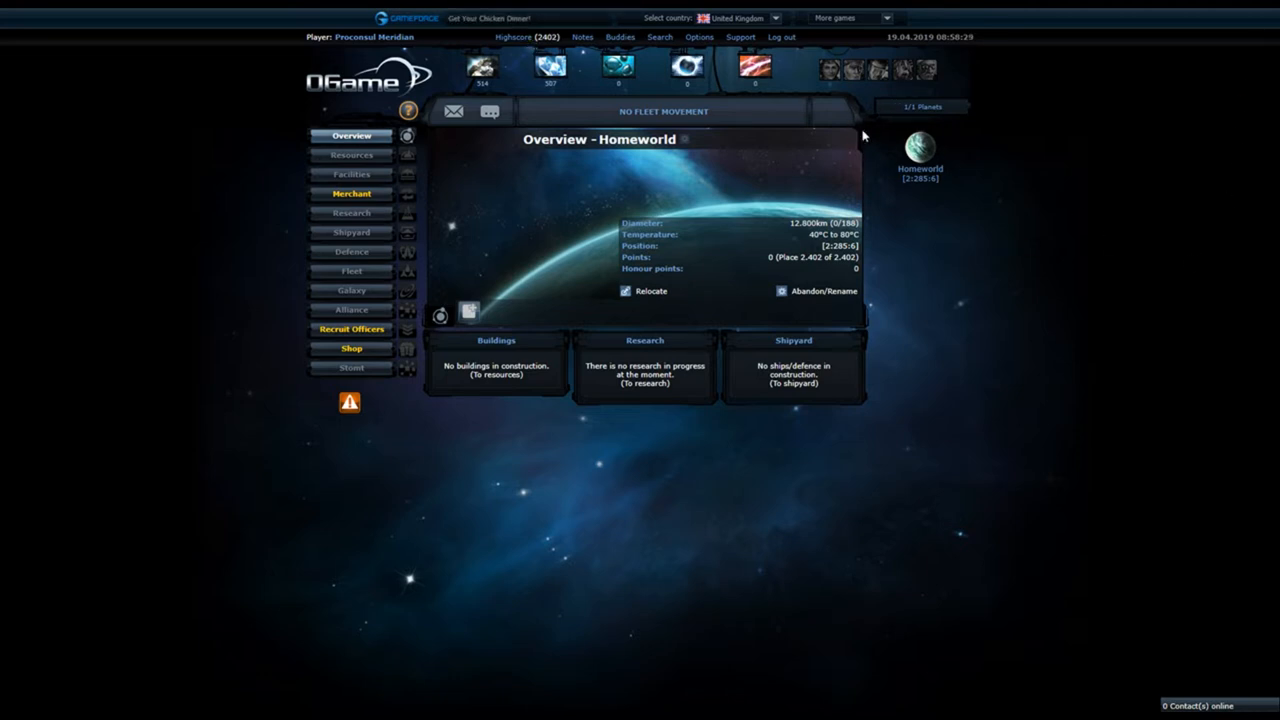
mouse_move(796, 224)
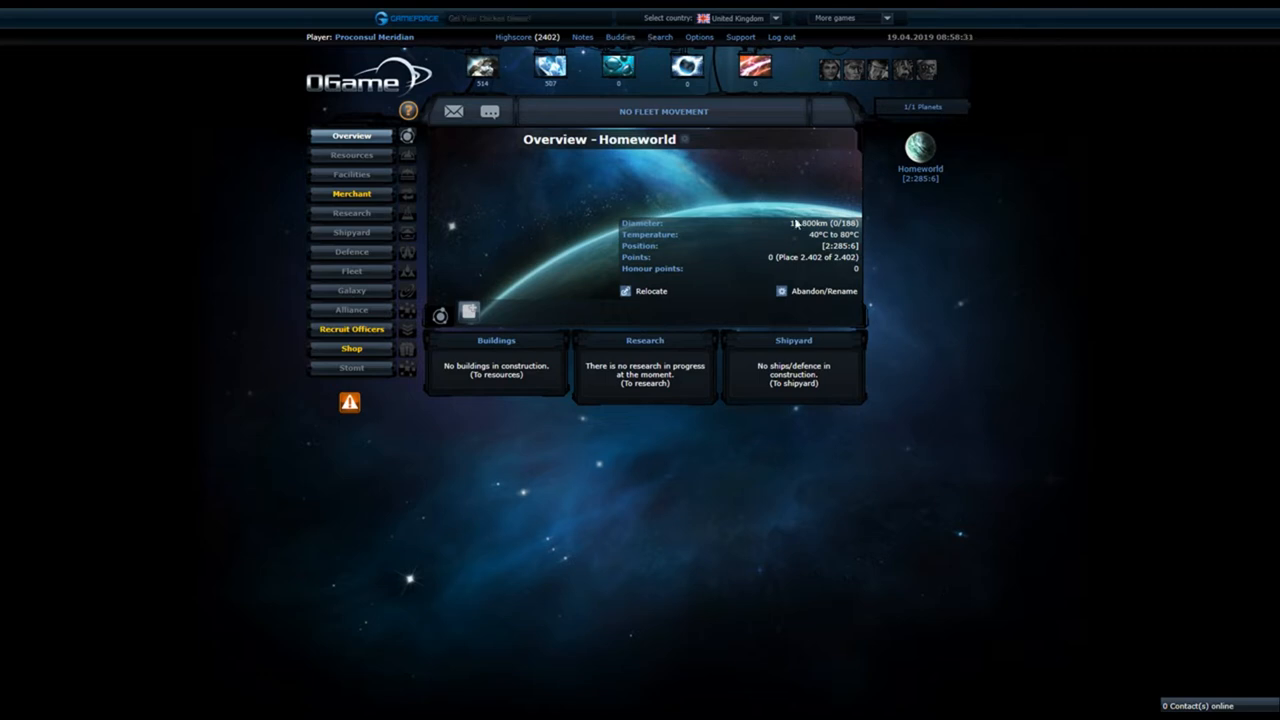
mouse_move(688, 182)
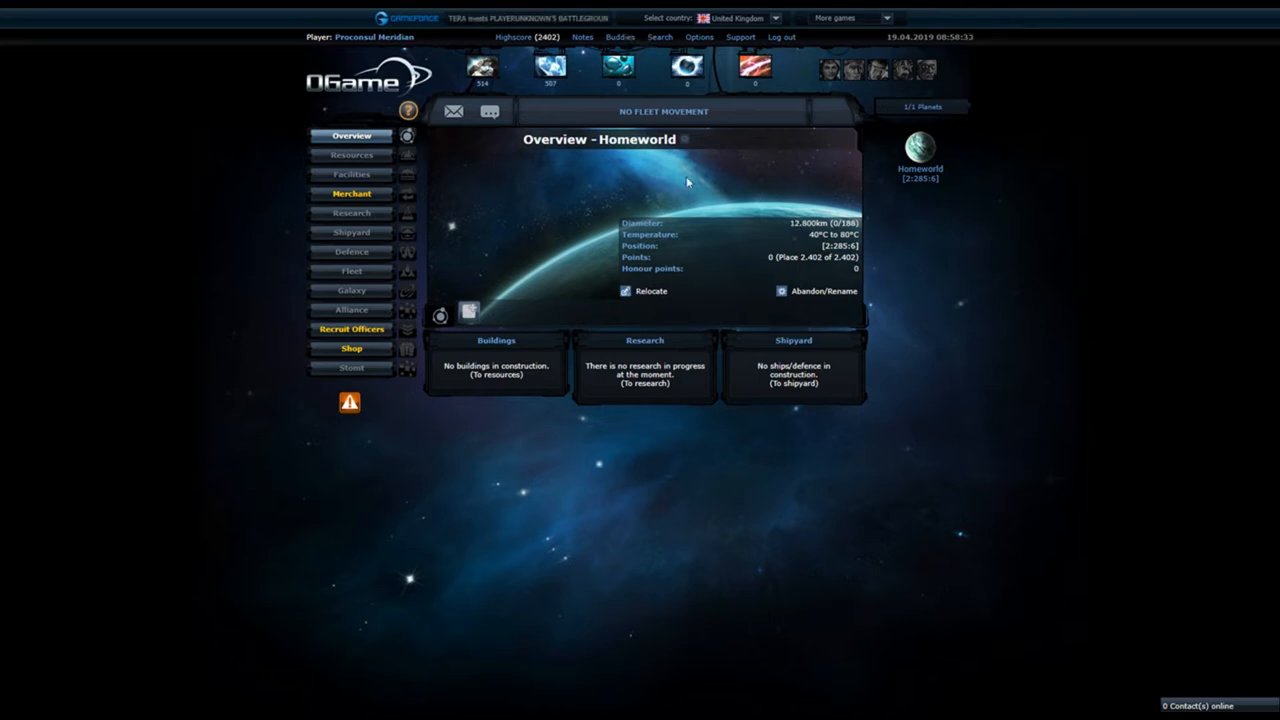
mouse_move(352, 156)
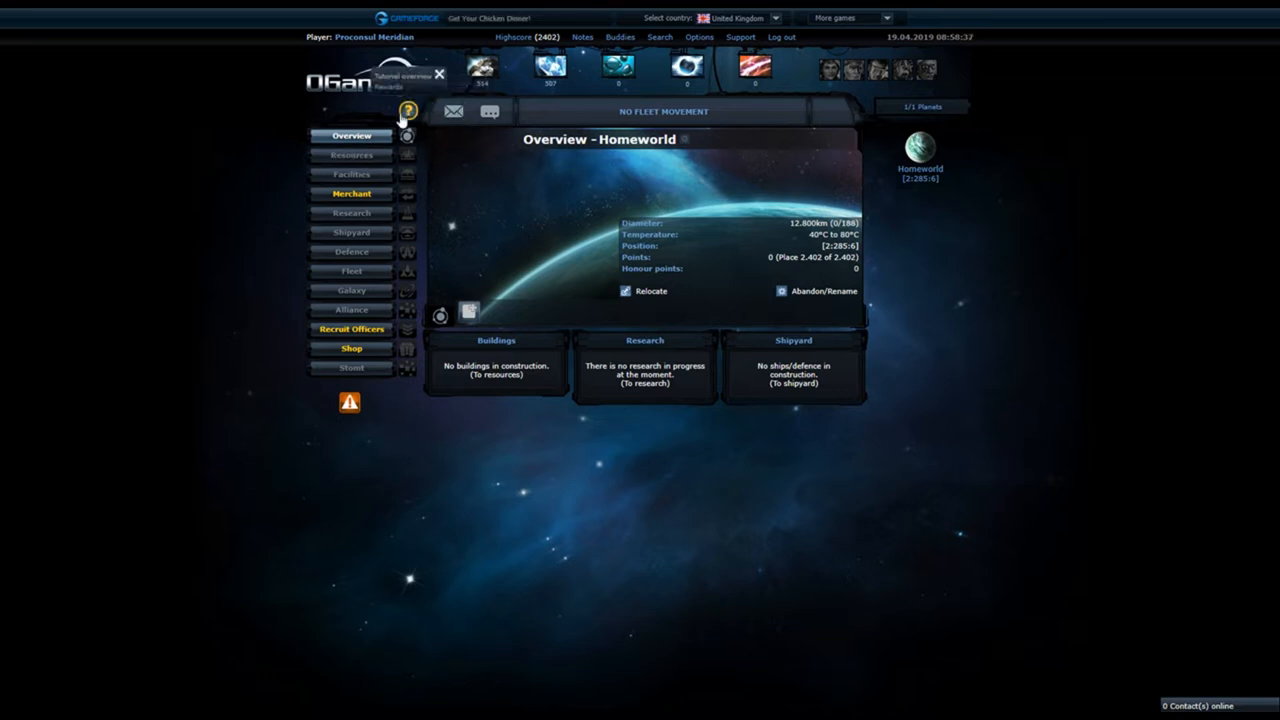
- Bring up the beginner tutorial welcome from the help icon beside the menu
click(408, 110)
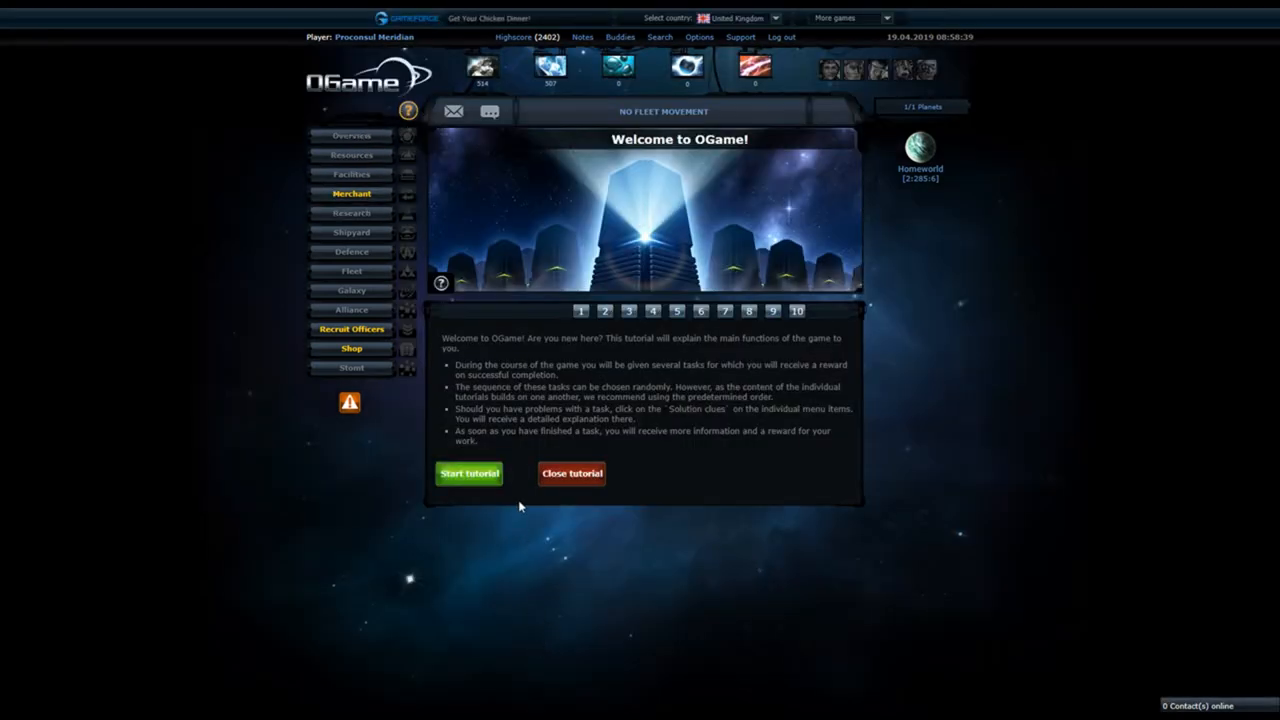
mouse_move(868, 220)
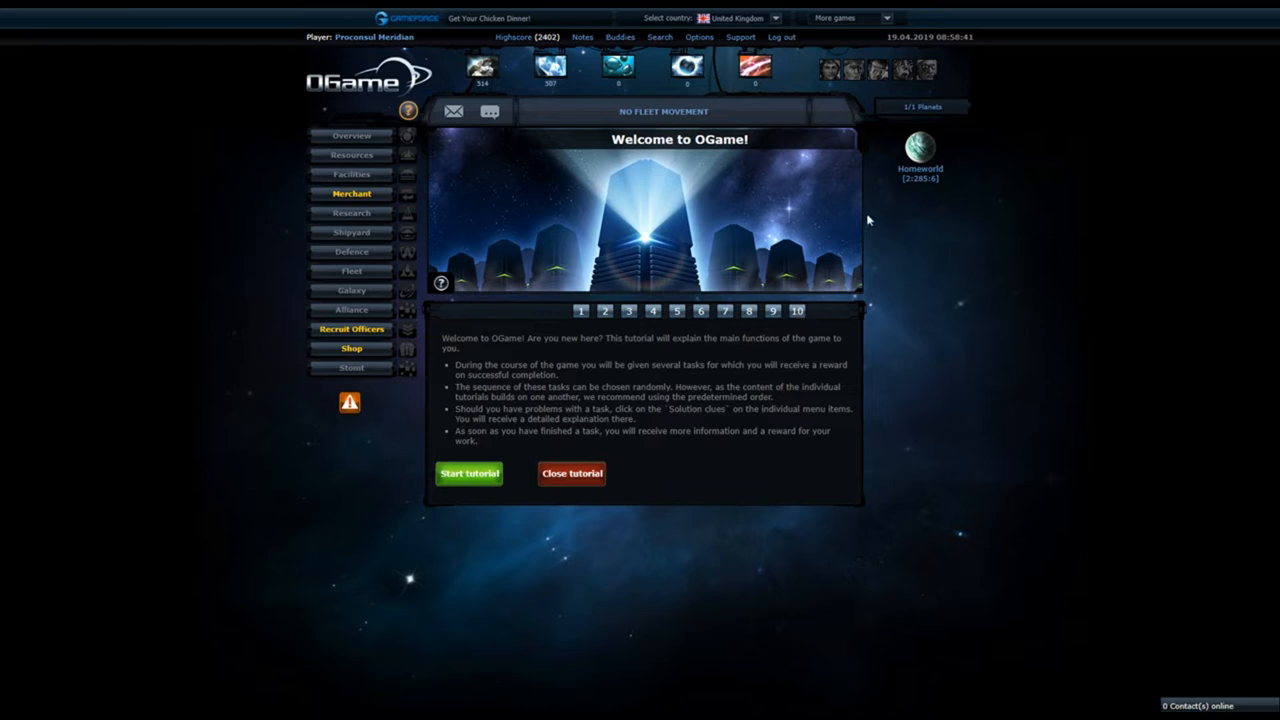
mouse_move(1024, 312)
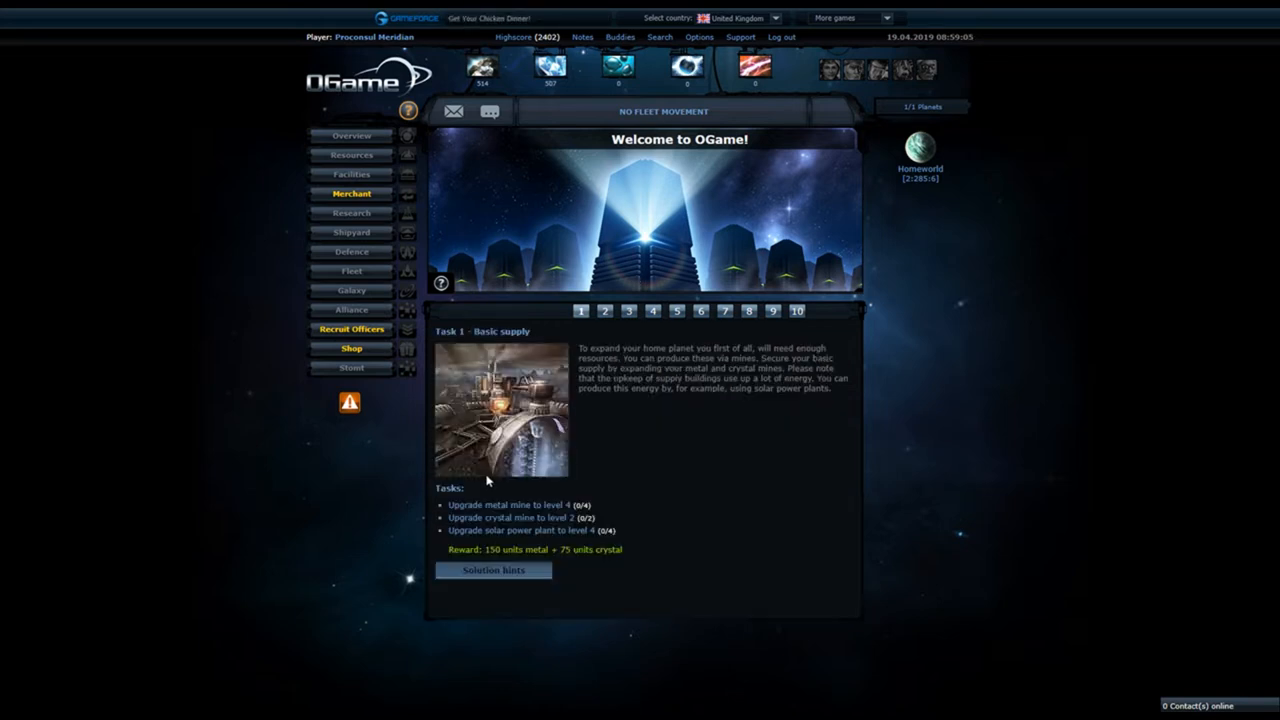
mouse_move(548, 268)
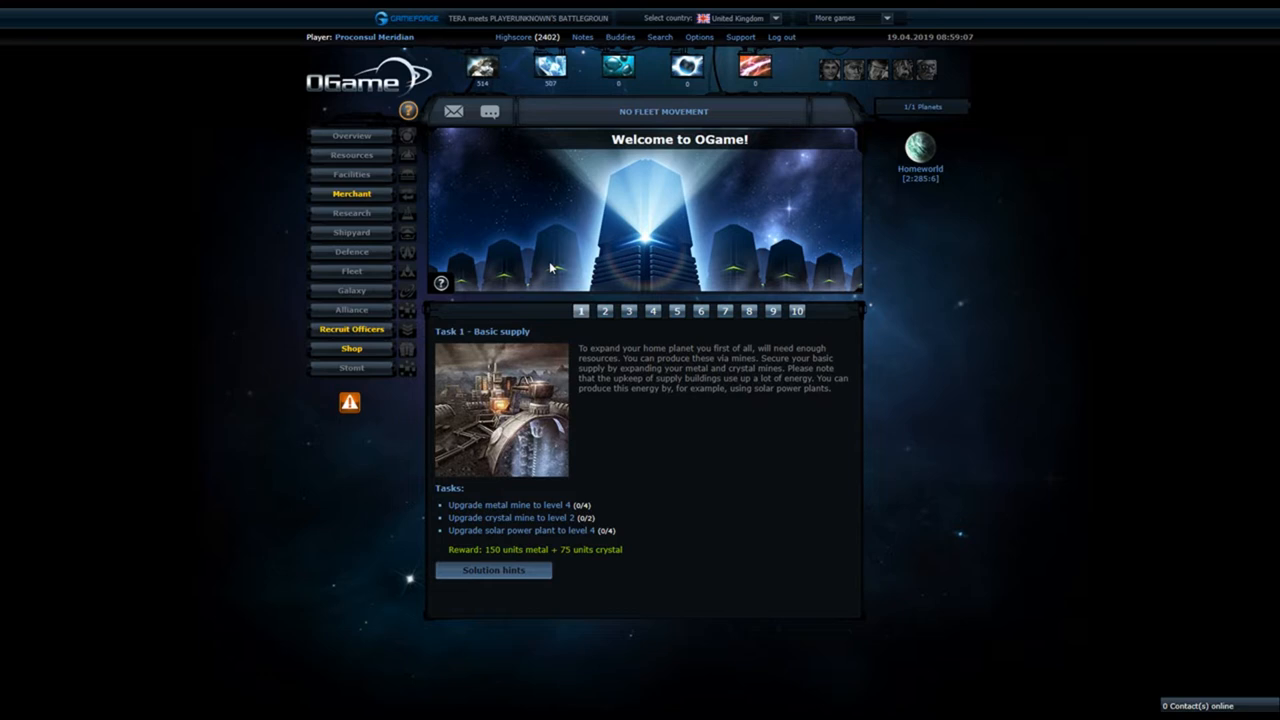
mouse_move(636, 498)
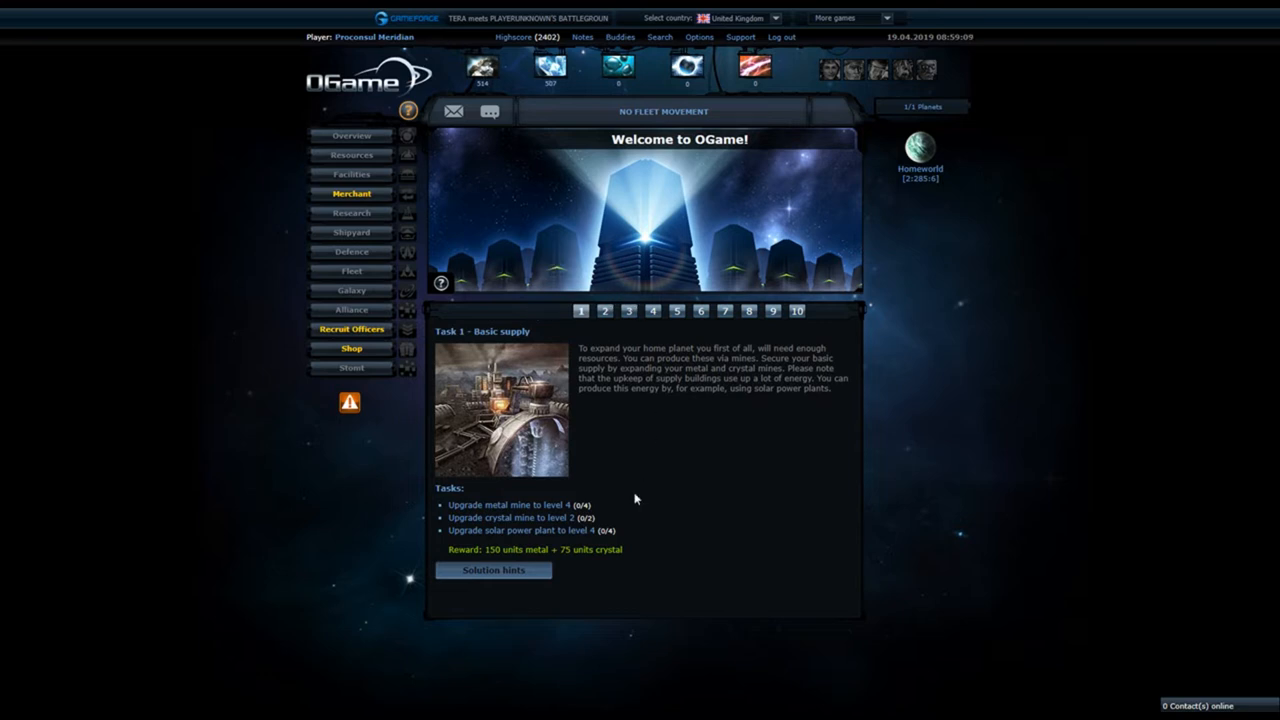
mouse_move(656, 456)
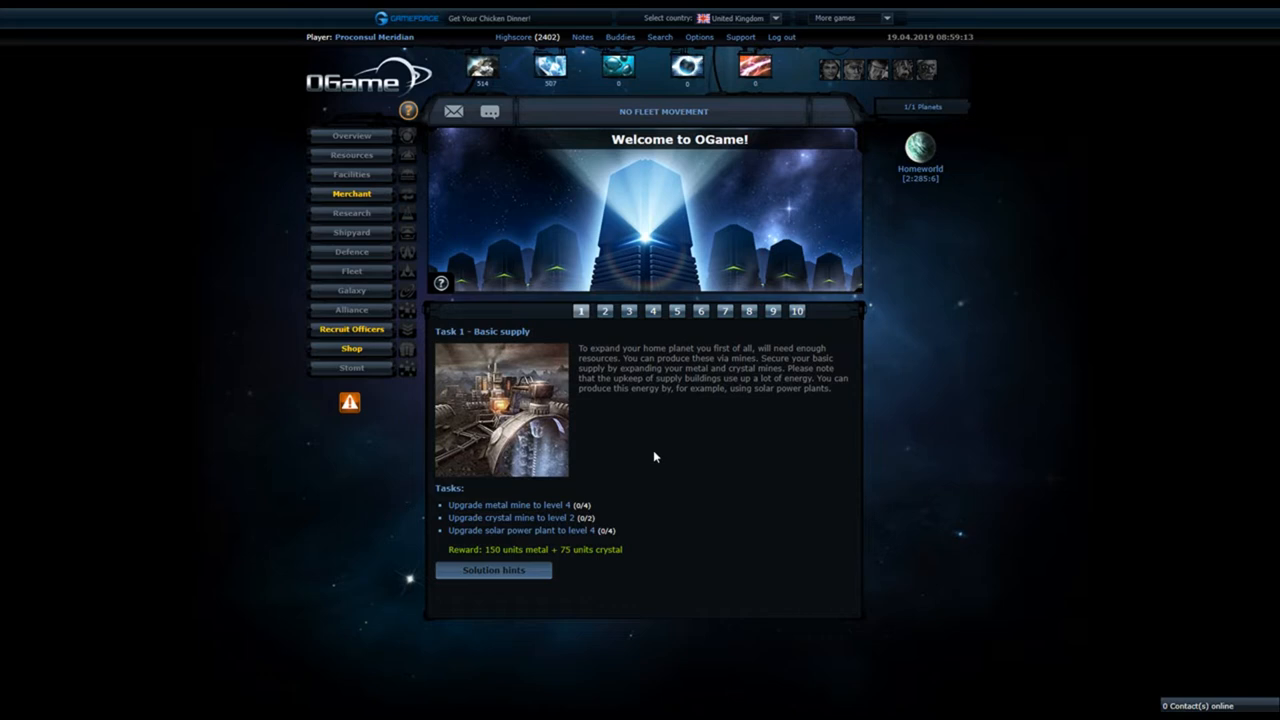
mouse_move(648, 436)
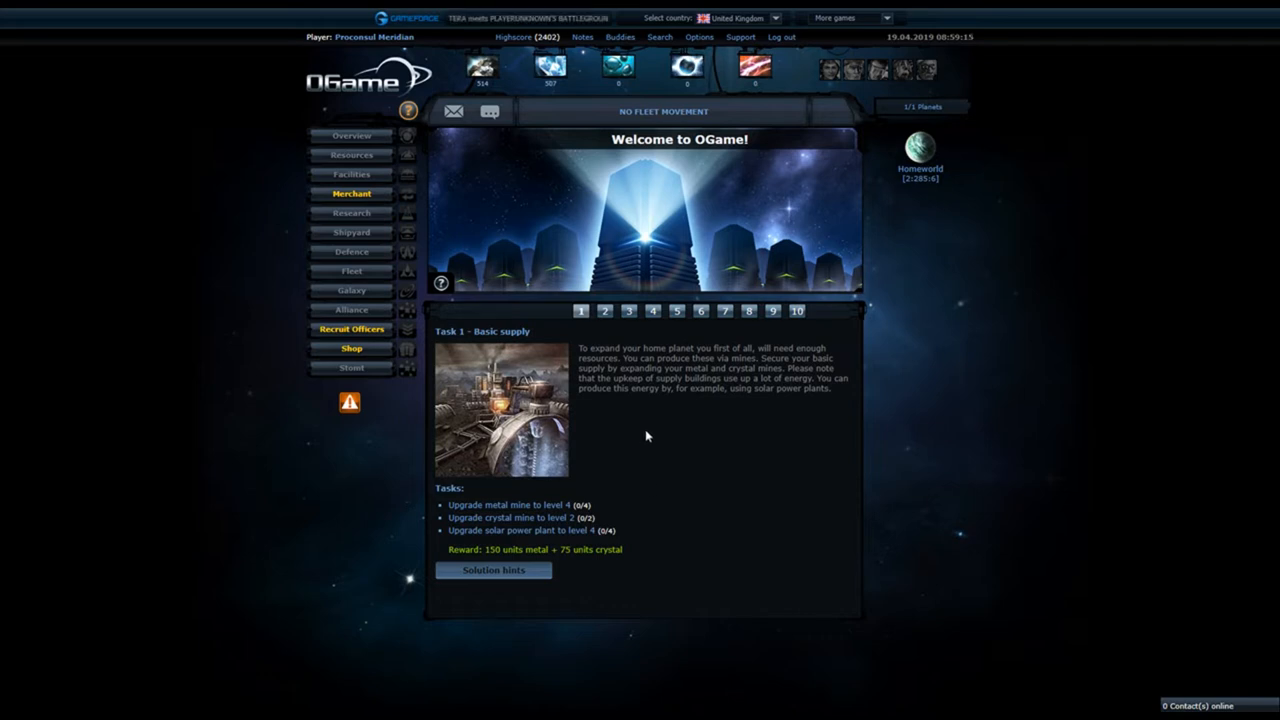
mouse_move(1202, 396)
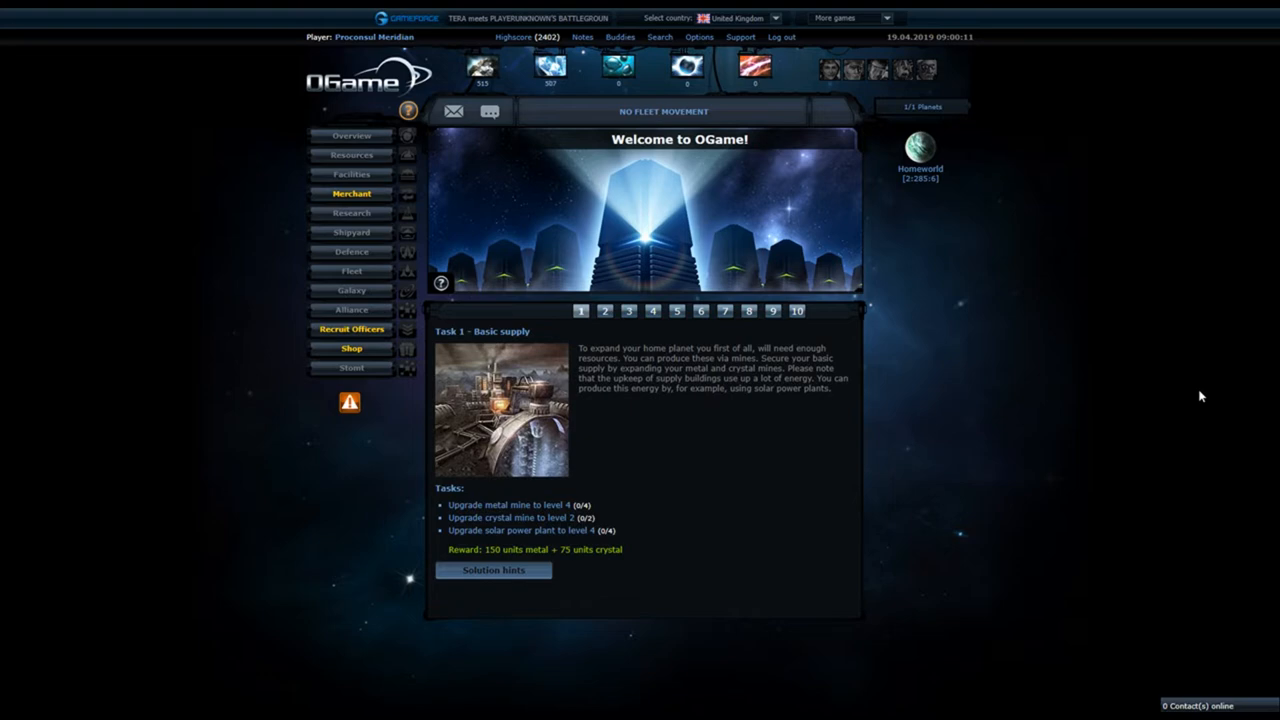
scroll(down, 3)
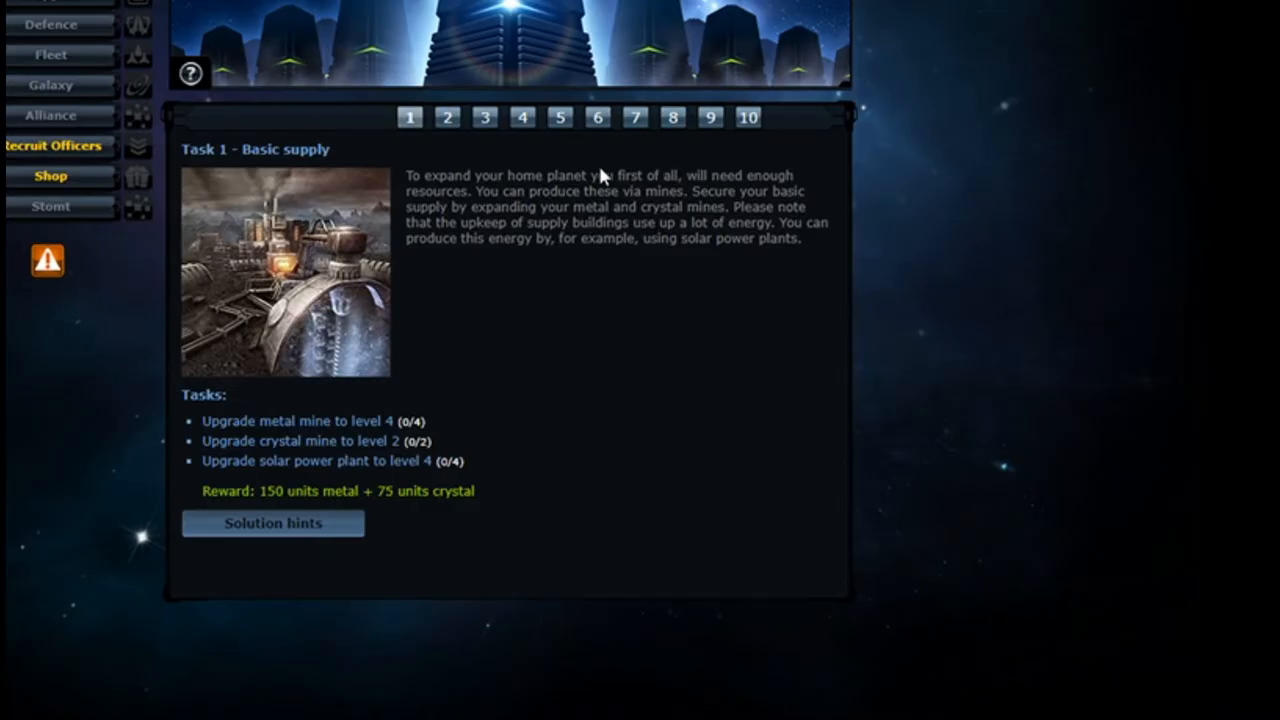
mouse_move(968, 366)
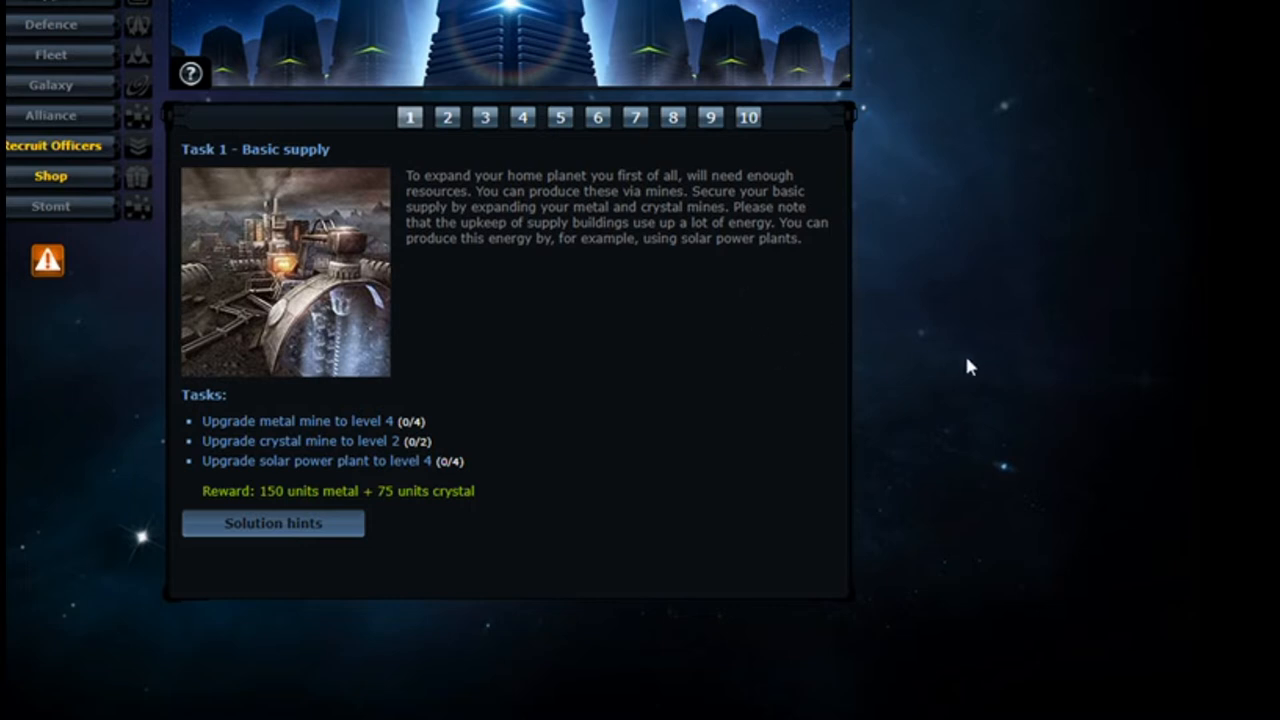
mouse_move(692, 356)
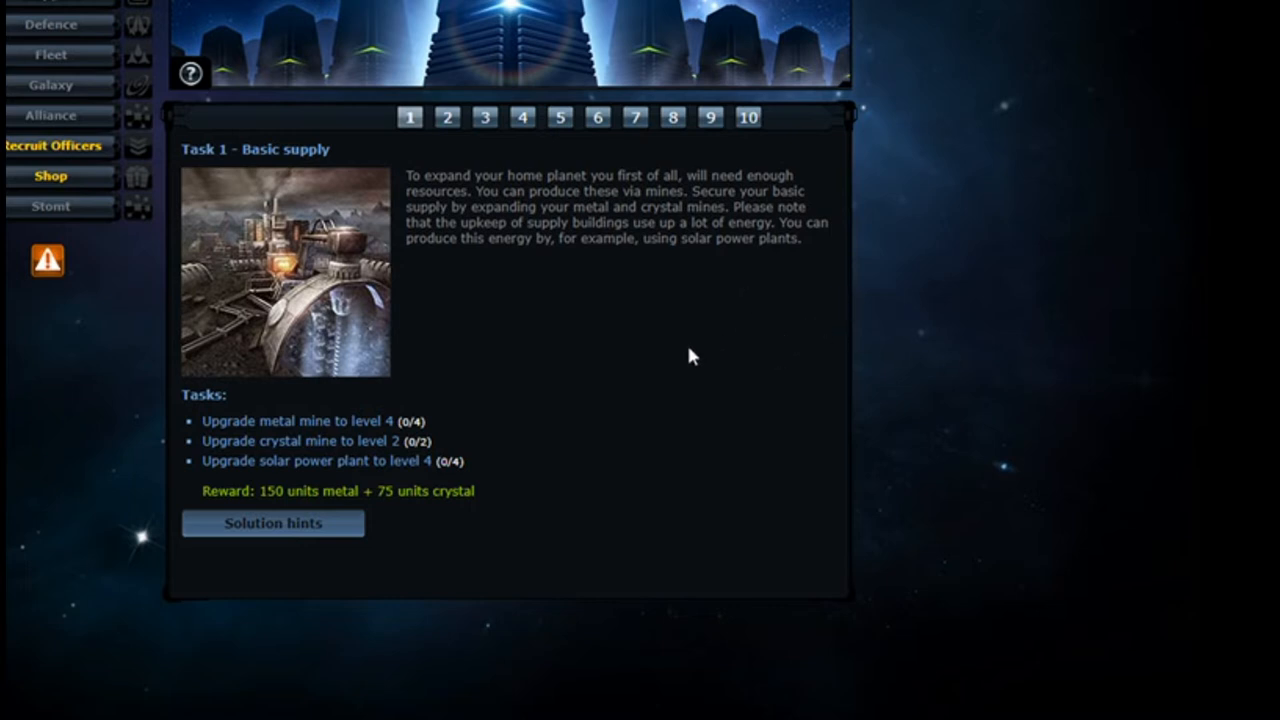
mouse_move(724, 452)
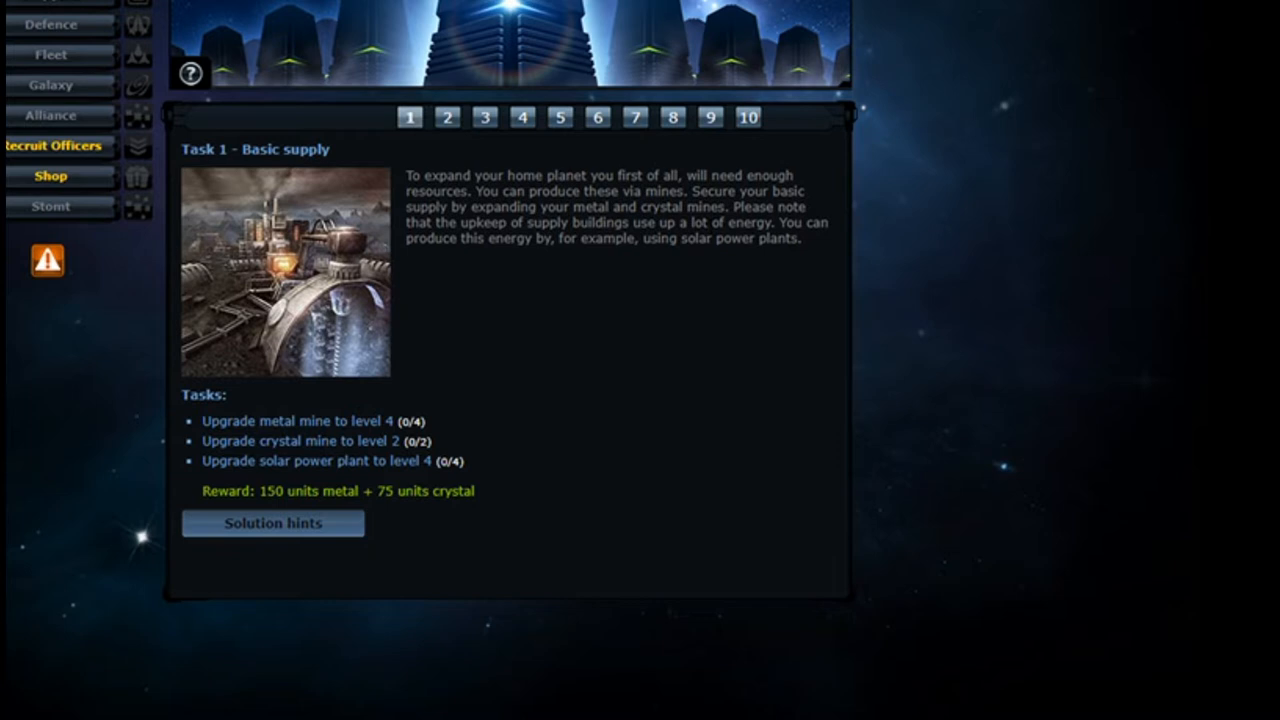
mouse_move(436, 256)
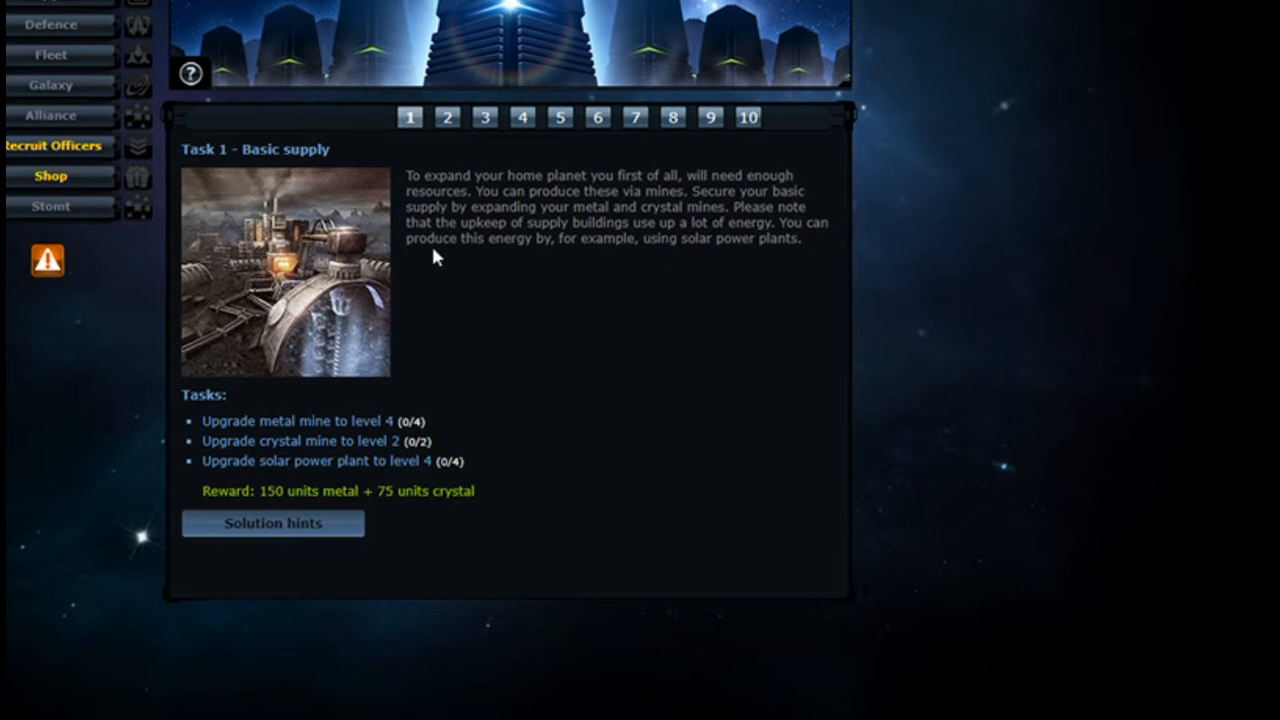
mouse_move(740, 260)
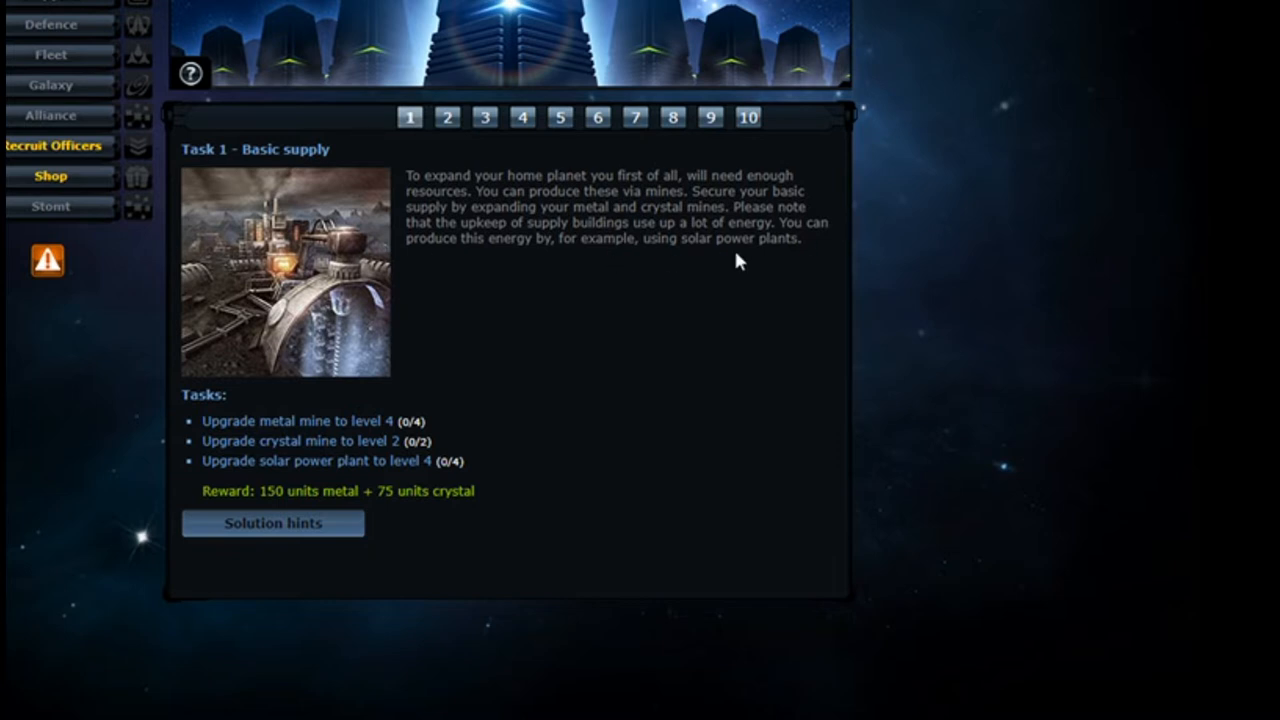
mouse_move(772, 292)
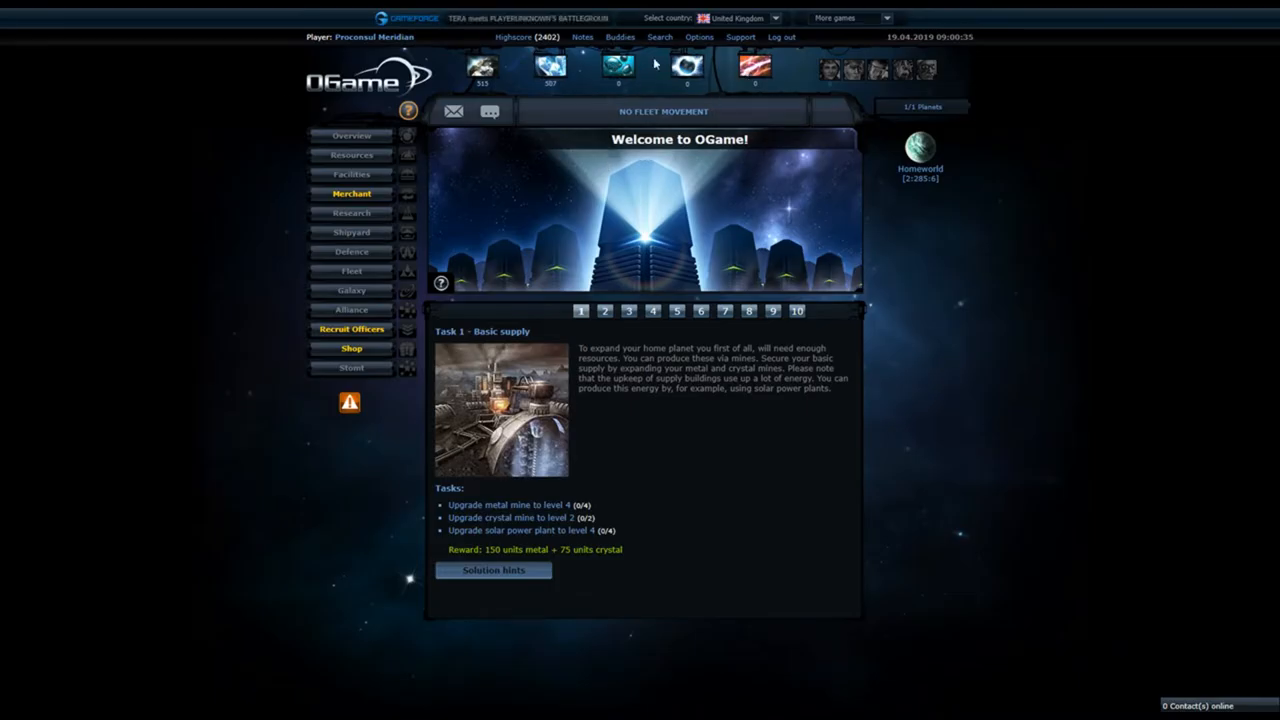
mouse_move(548, 68)
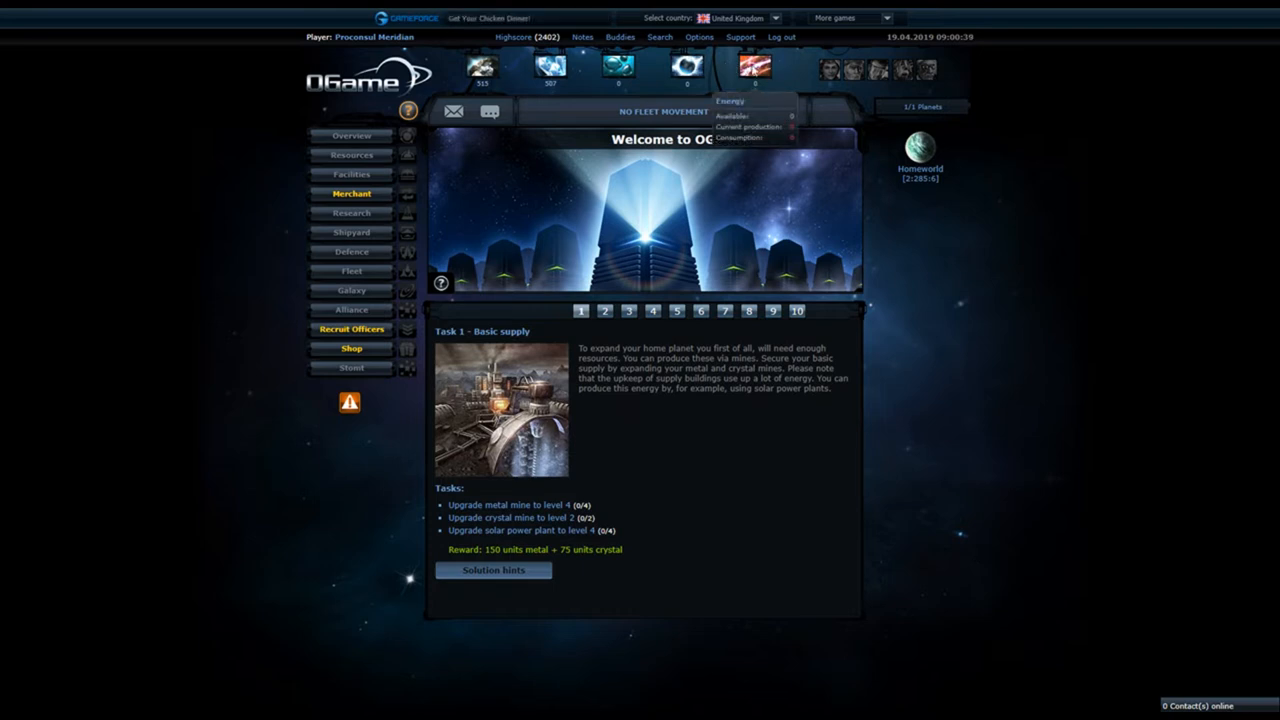
mouse_move(578, 510)
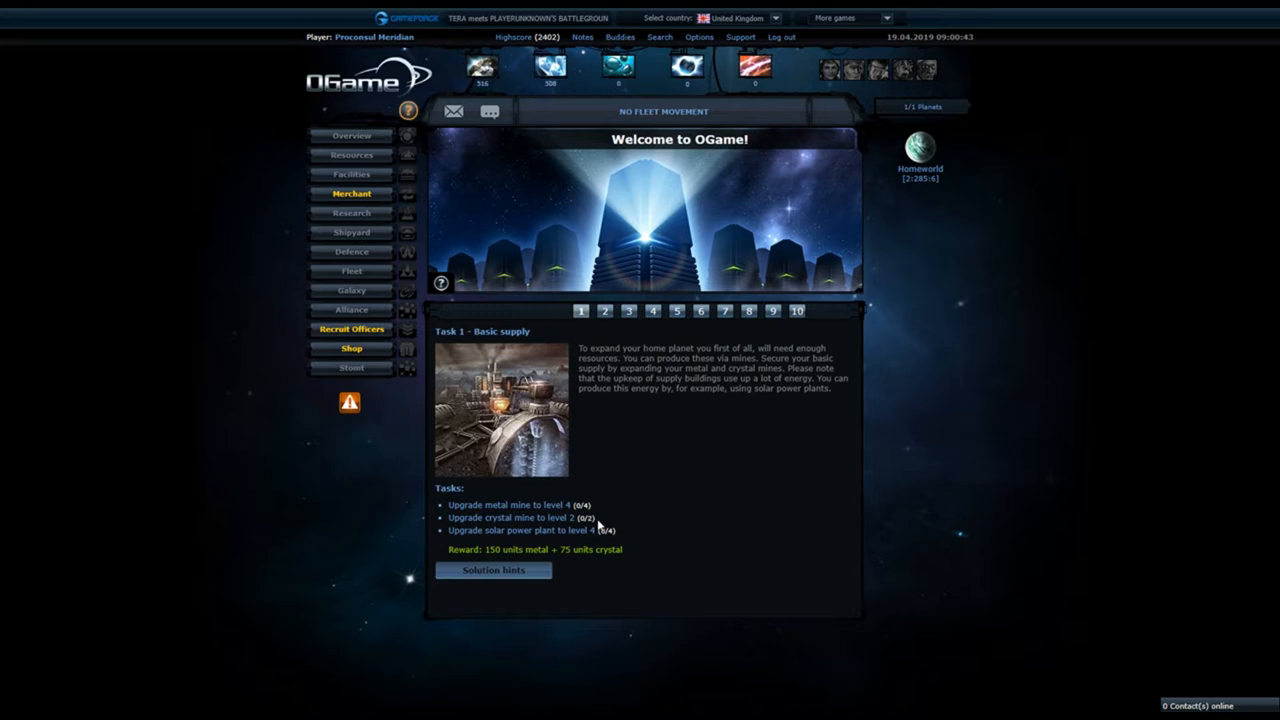
mouse_move(560, 546)
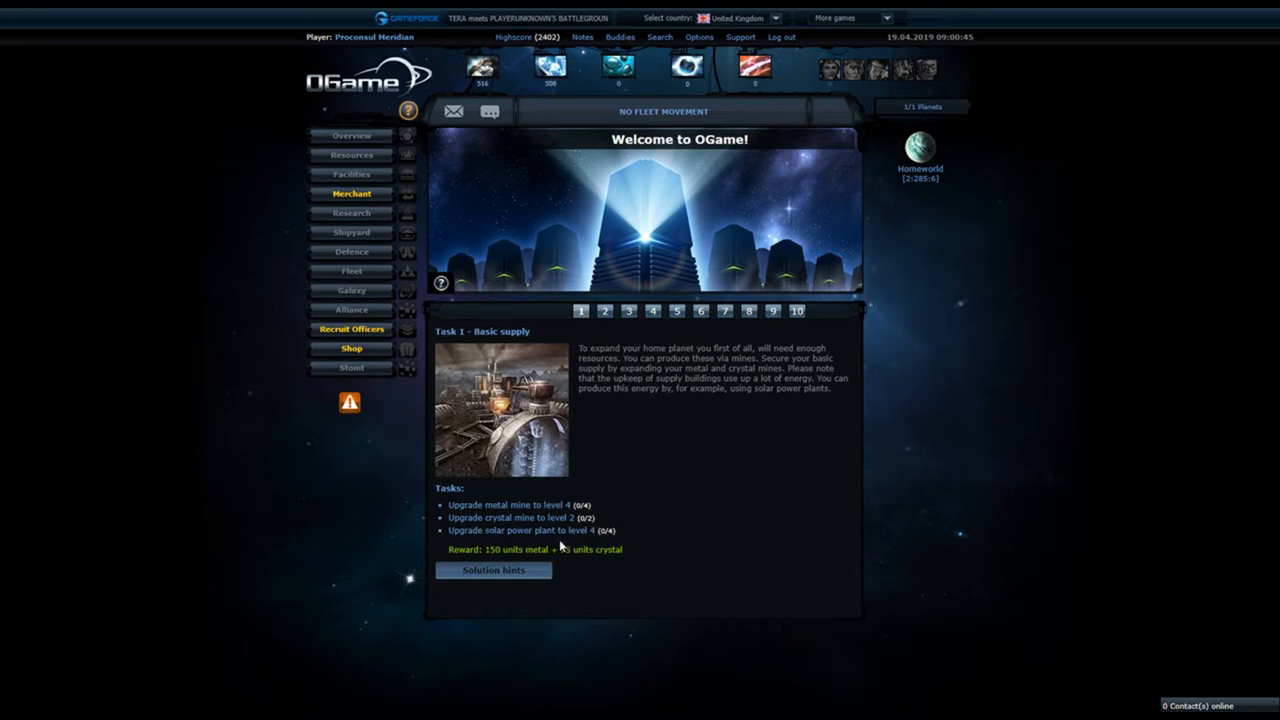
mouse_move(660, 544)
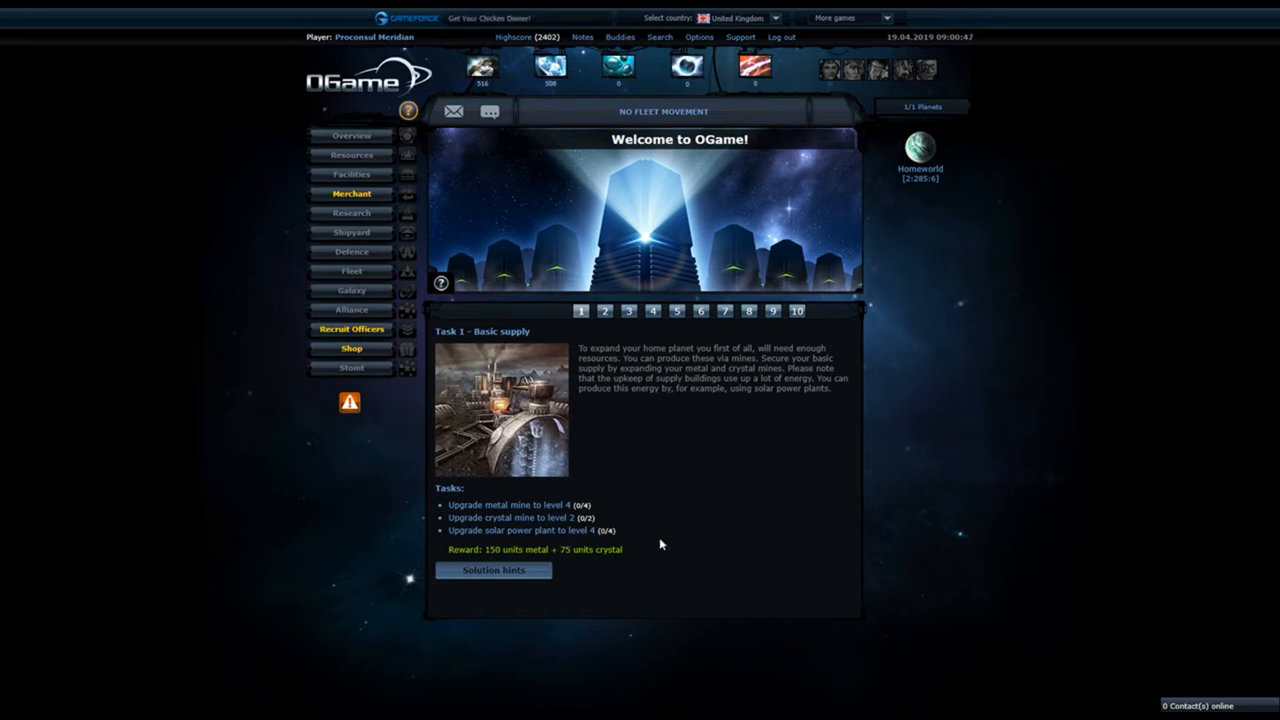
mouse_move(352, 174)
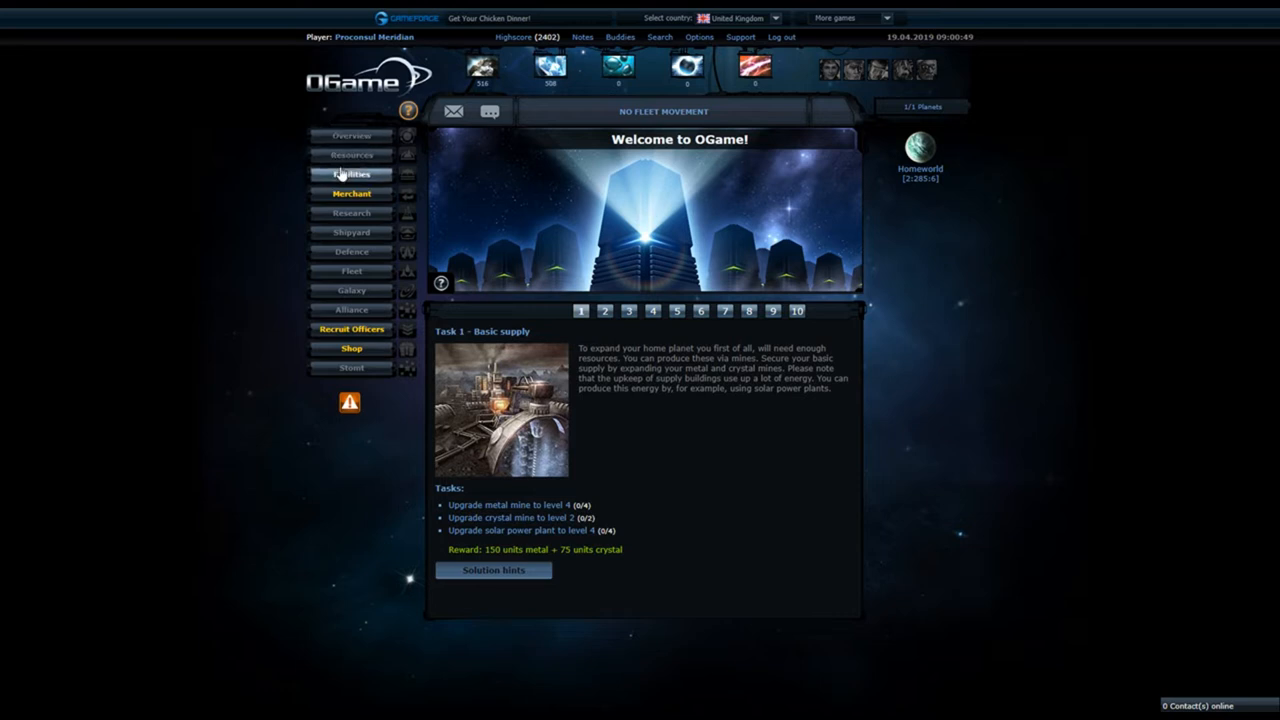
- Visit the homeworld Facilities page, then the Resources page
click(352, 174)
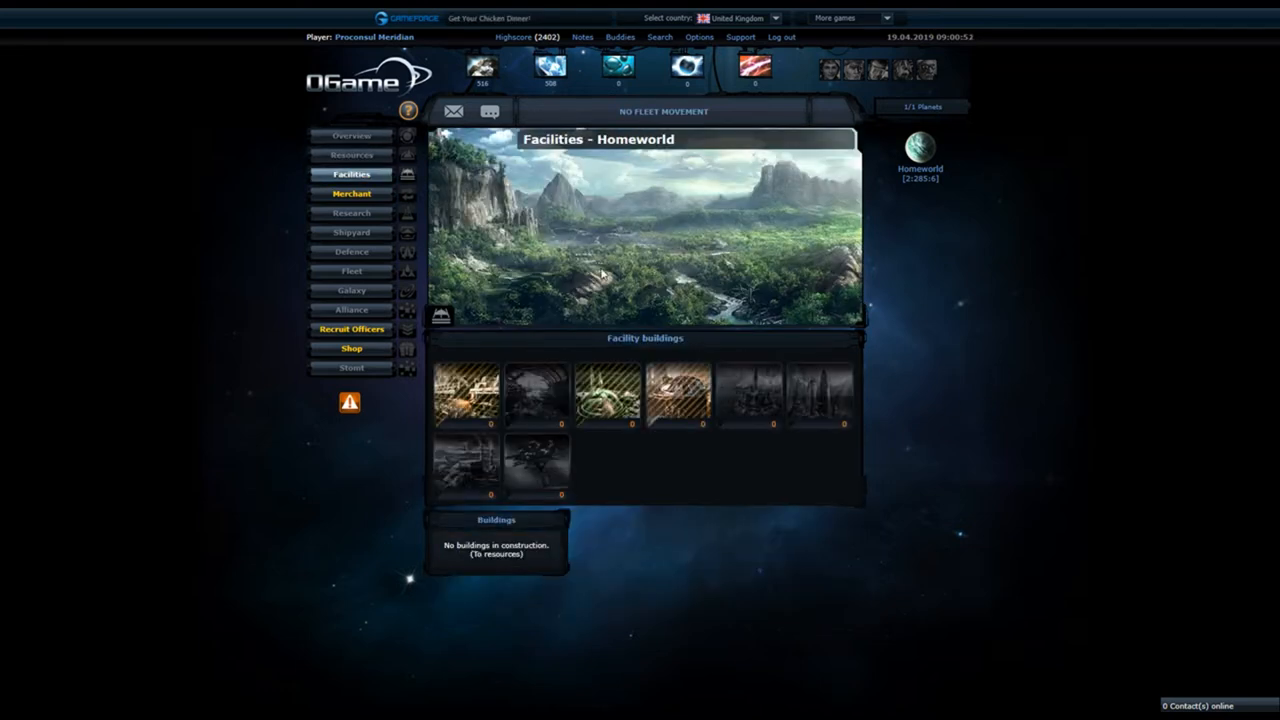
mouse_move(468, 396)
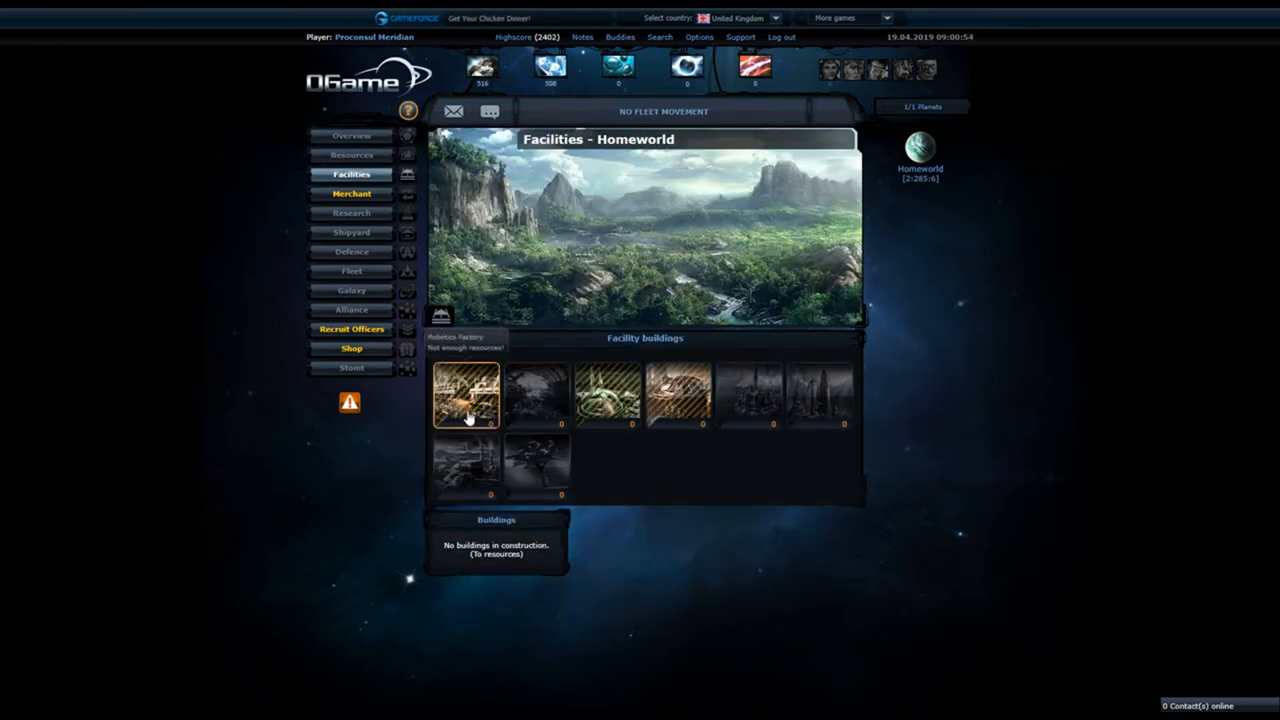
mouse_move(678, 392)
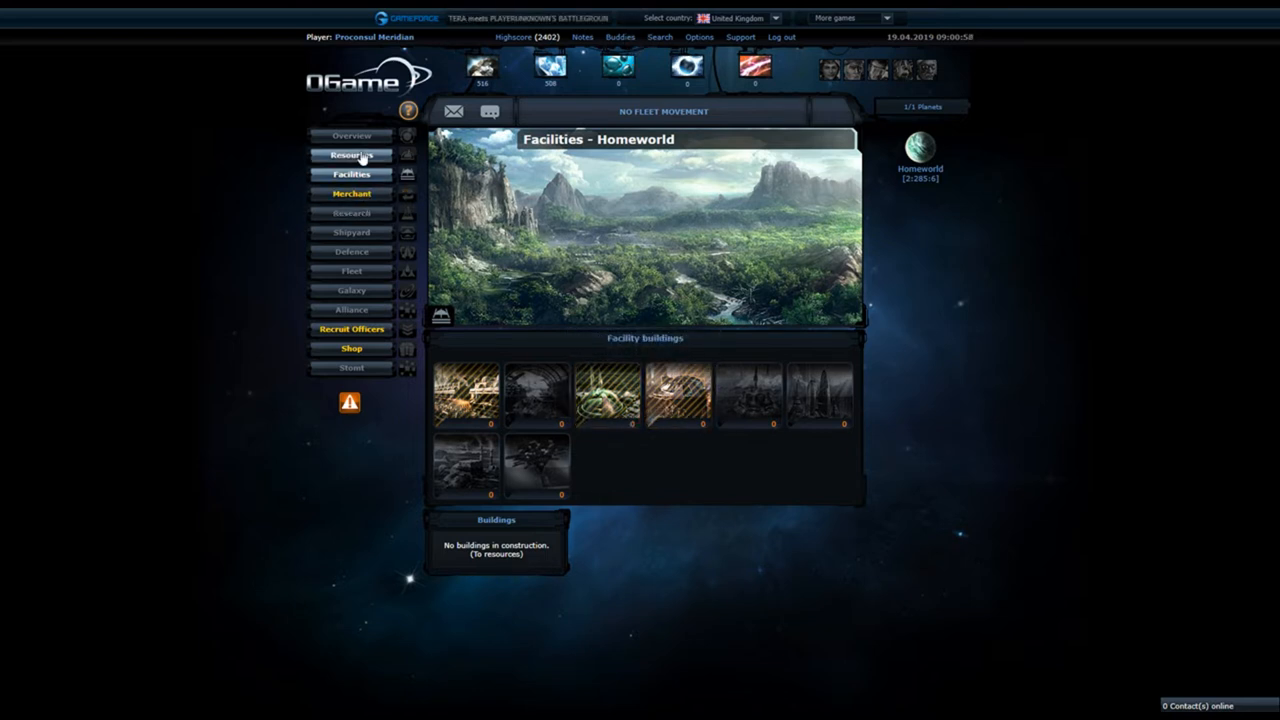
click(352, 156)
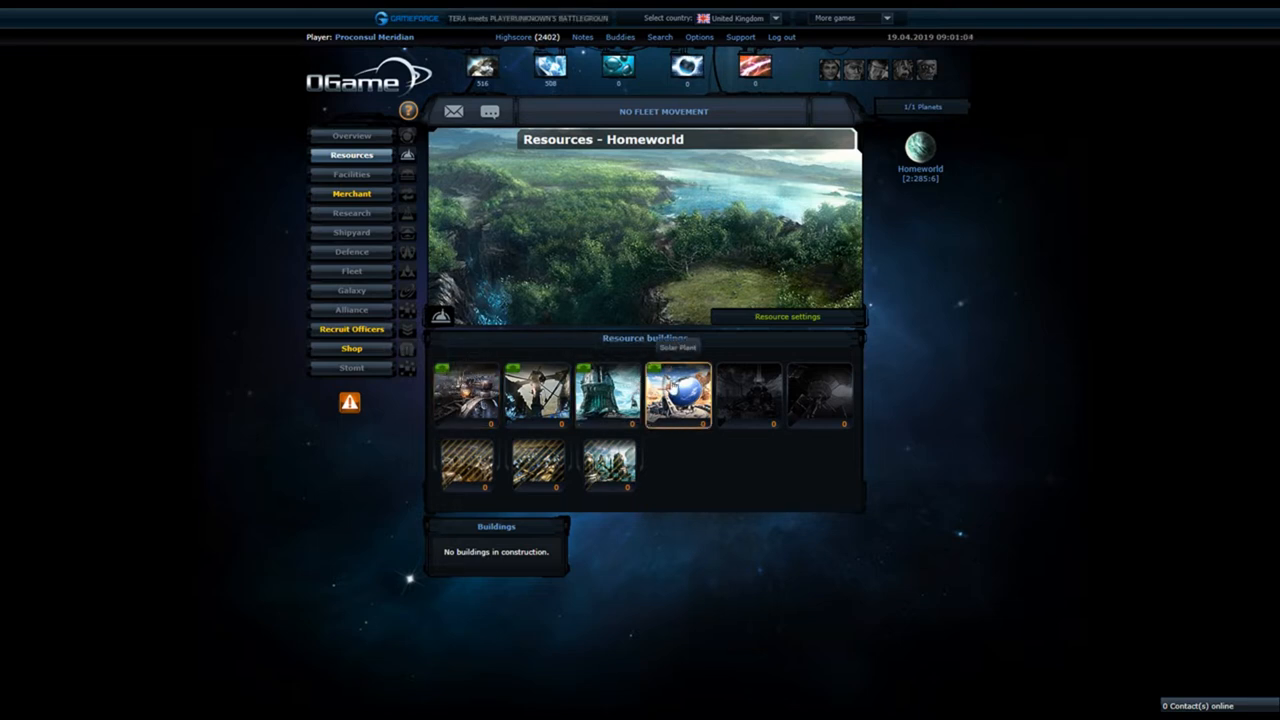
mouse_move(678, 396)
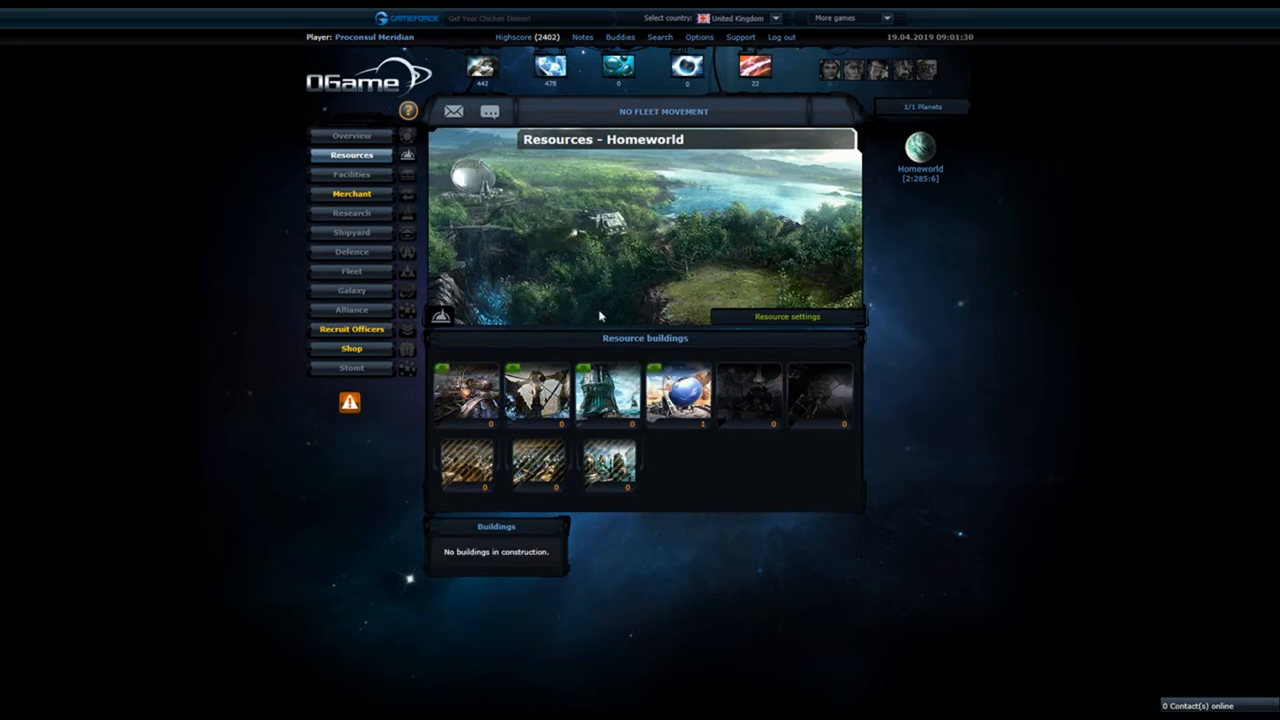
mouse_move(466, 392)
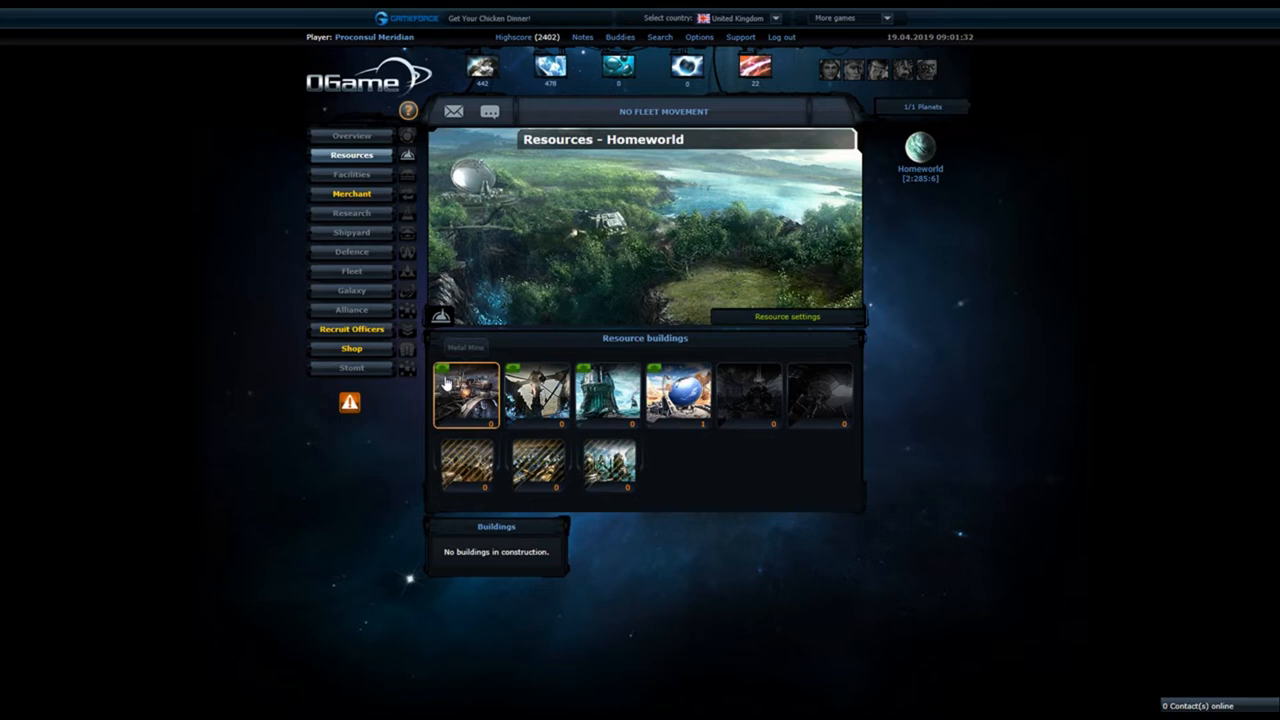
- Upgrade the Metal Mine to level 1 from its details panel
click(464, 392)
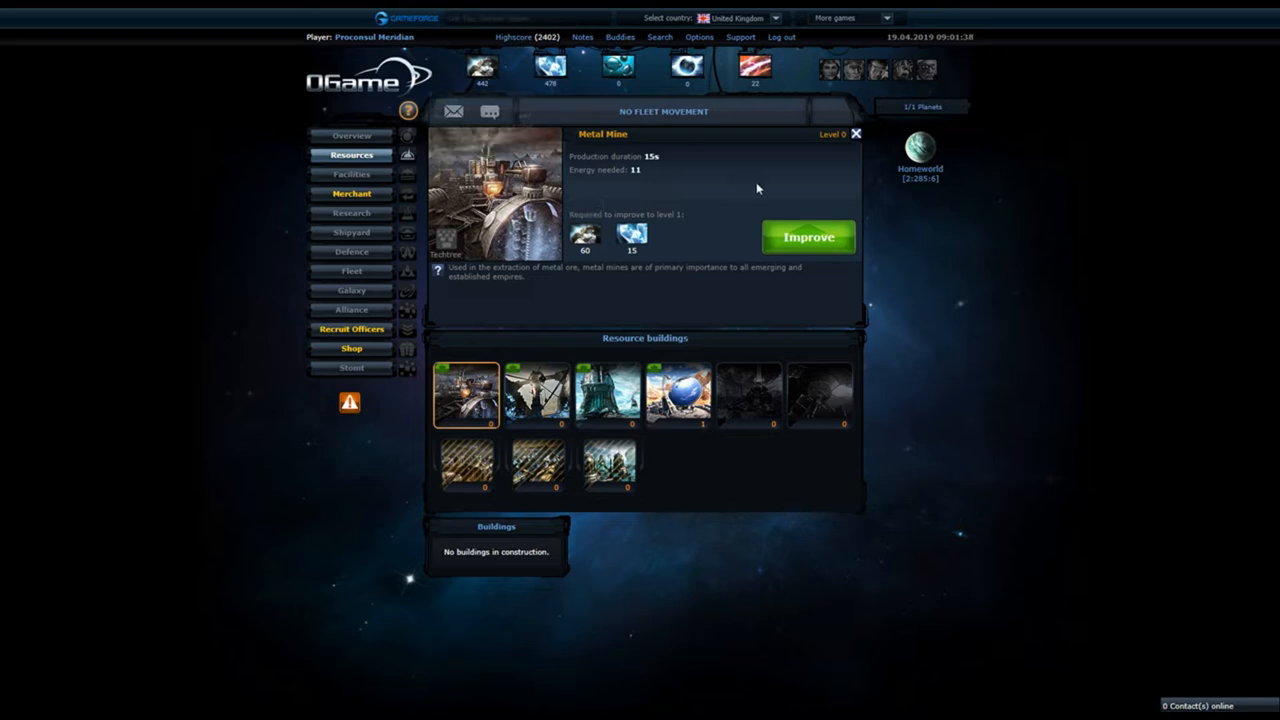
mouse_move(808, 236)
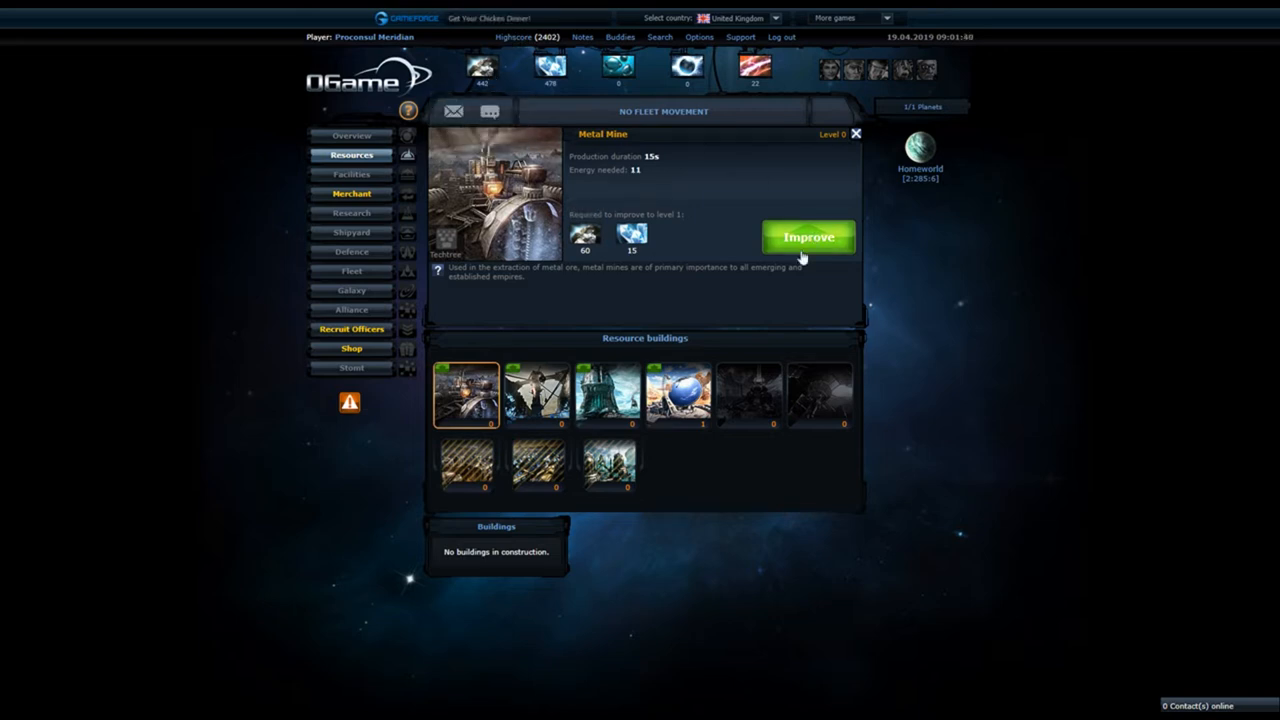
click(808, 236)
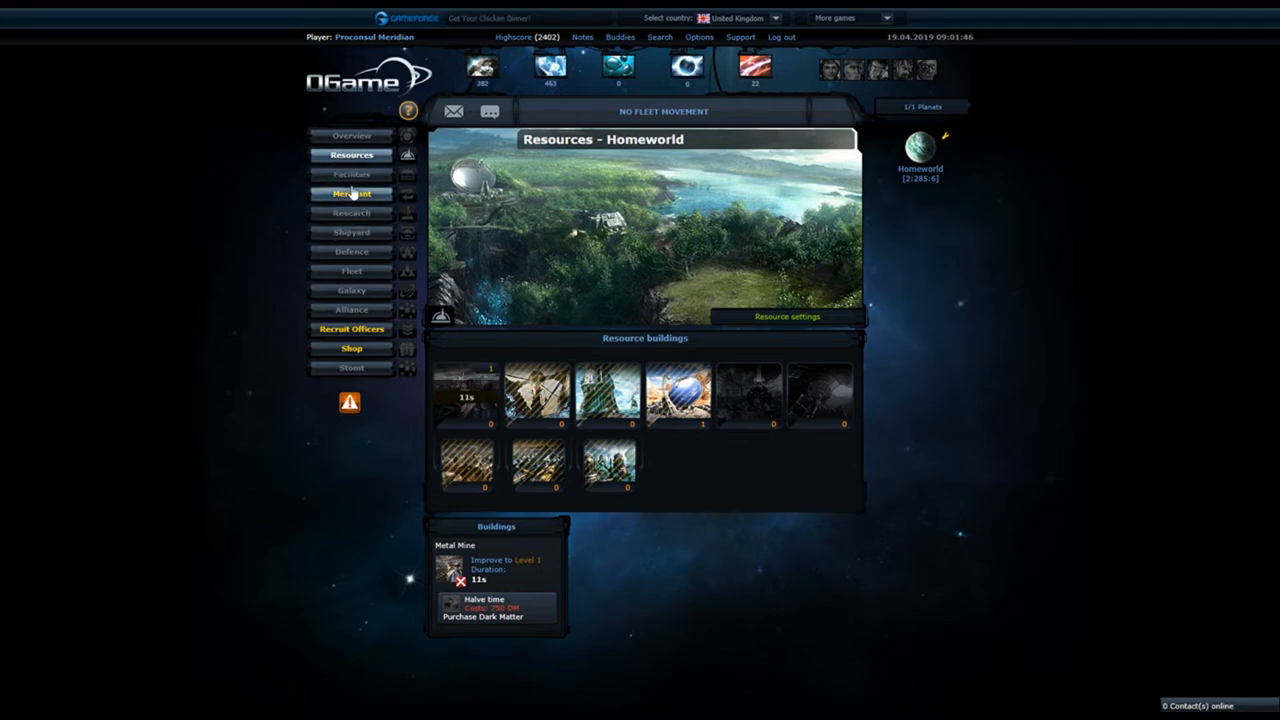
- Visit the Merchant area, then return to the Facilities page
click(352, 192)
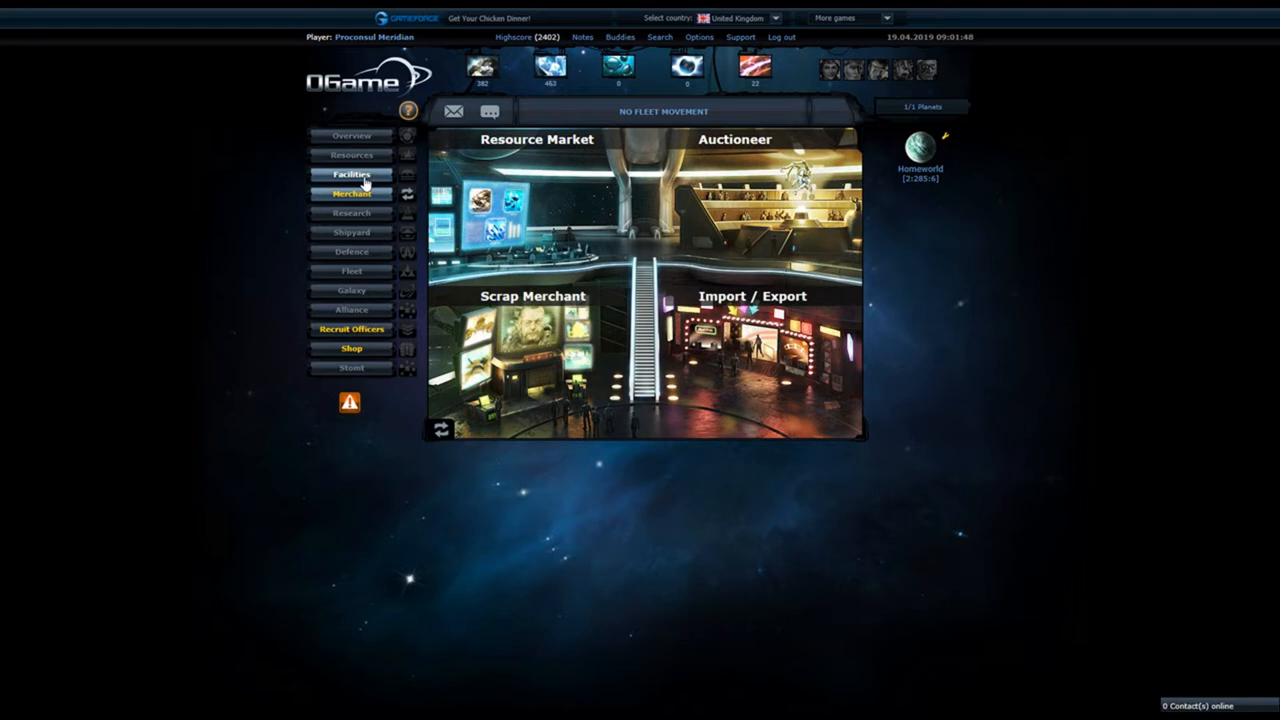
click(352, 174)
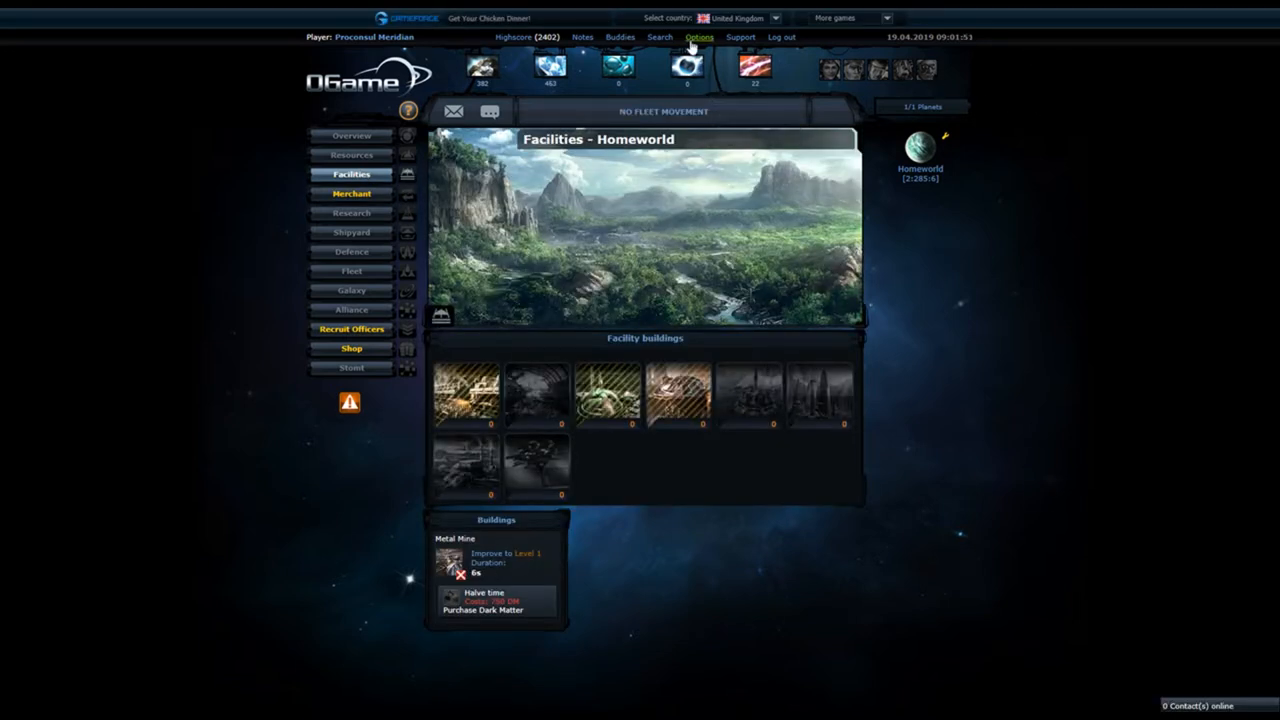
mouse_move(688, 68)
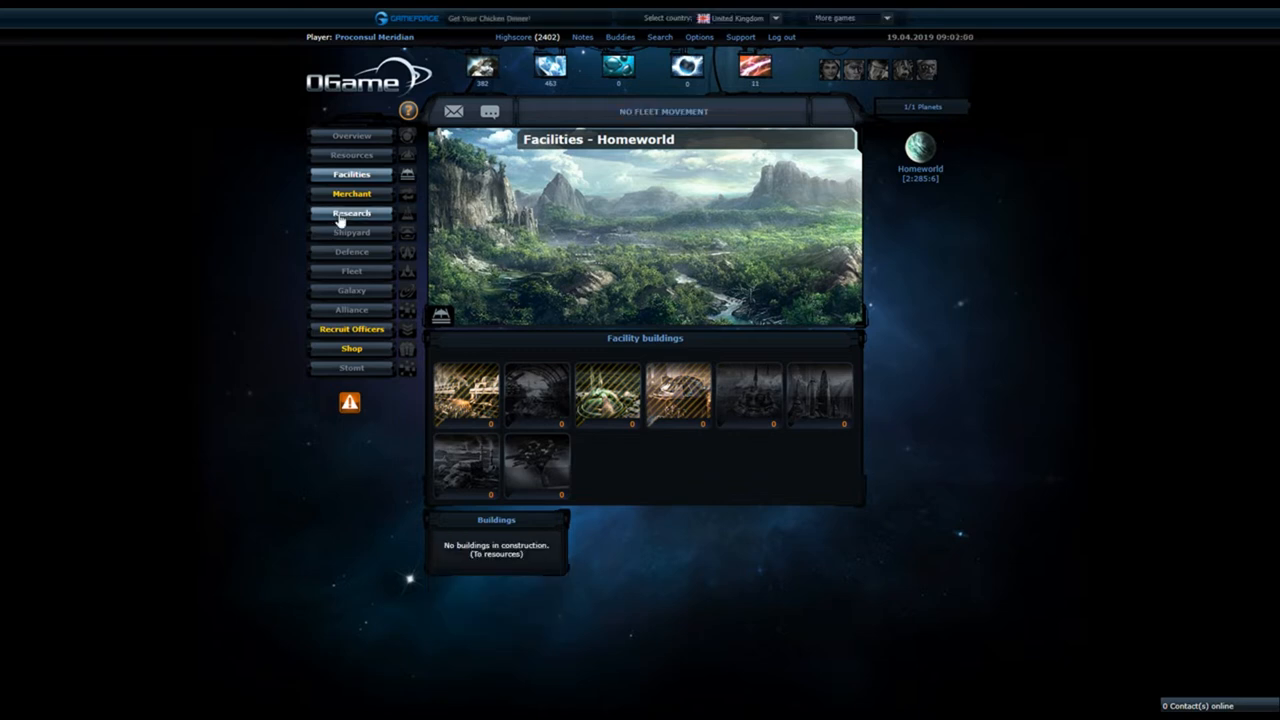
mouse_move(348, 216)
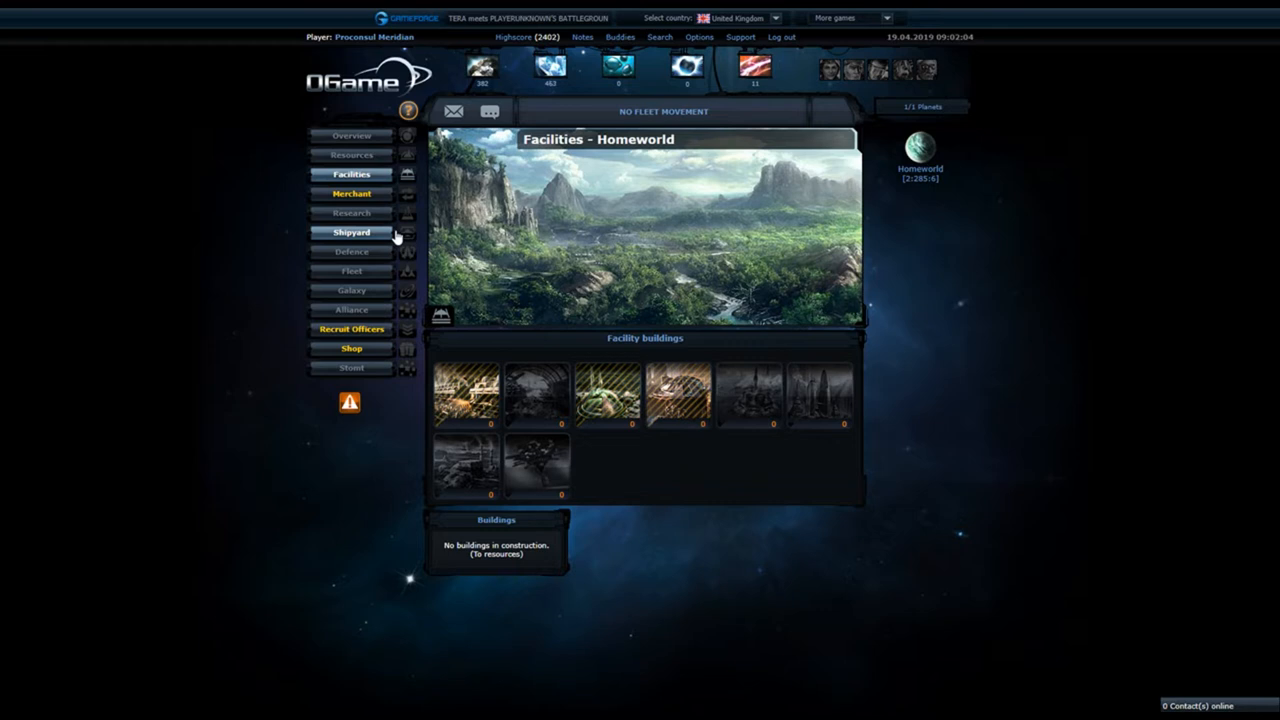
- Browse Shipyard, Research and Defence, ending on the Alliance page
click(352, 232)
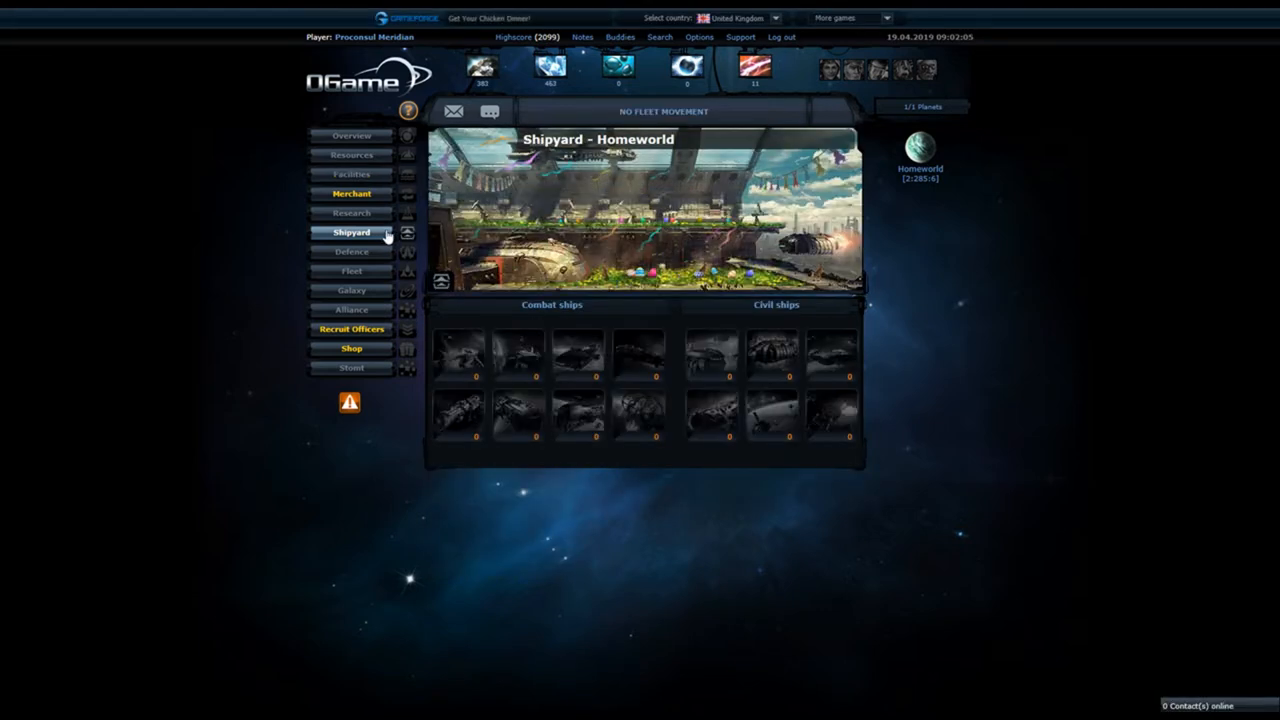
click(352, 212)
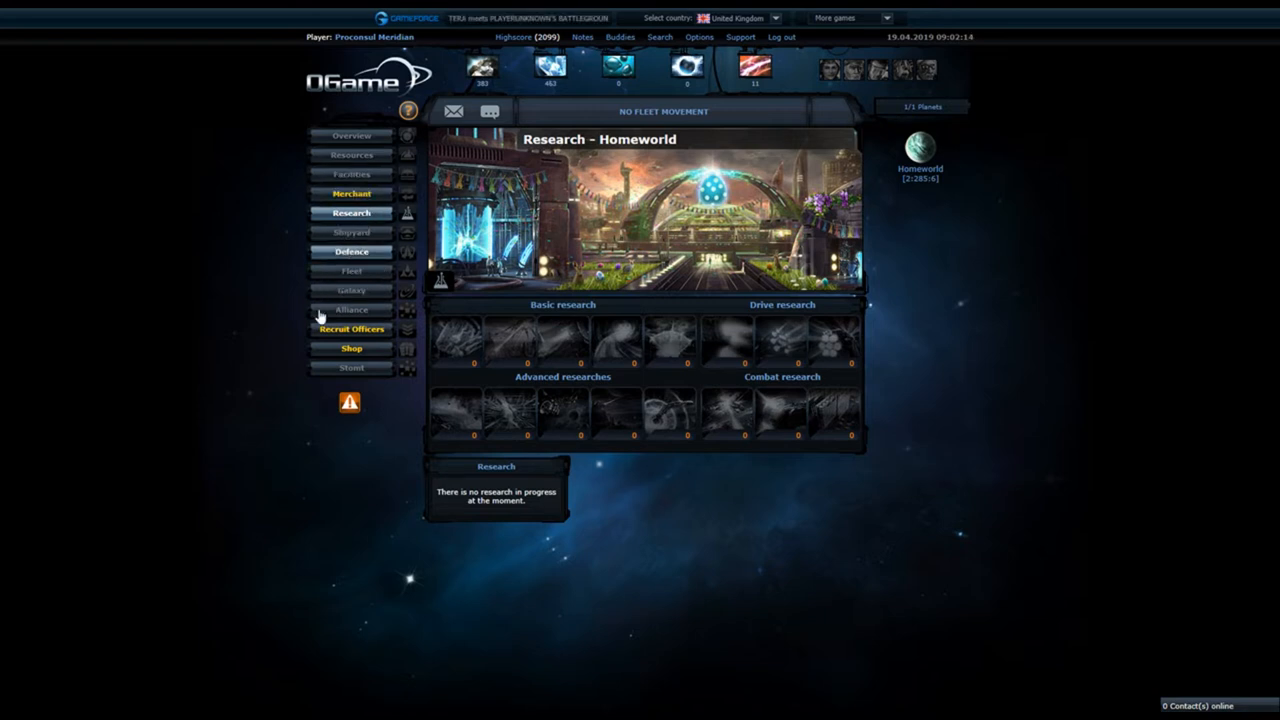
click(352, 252)
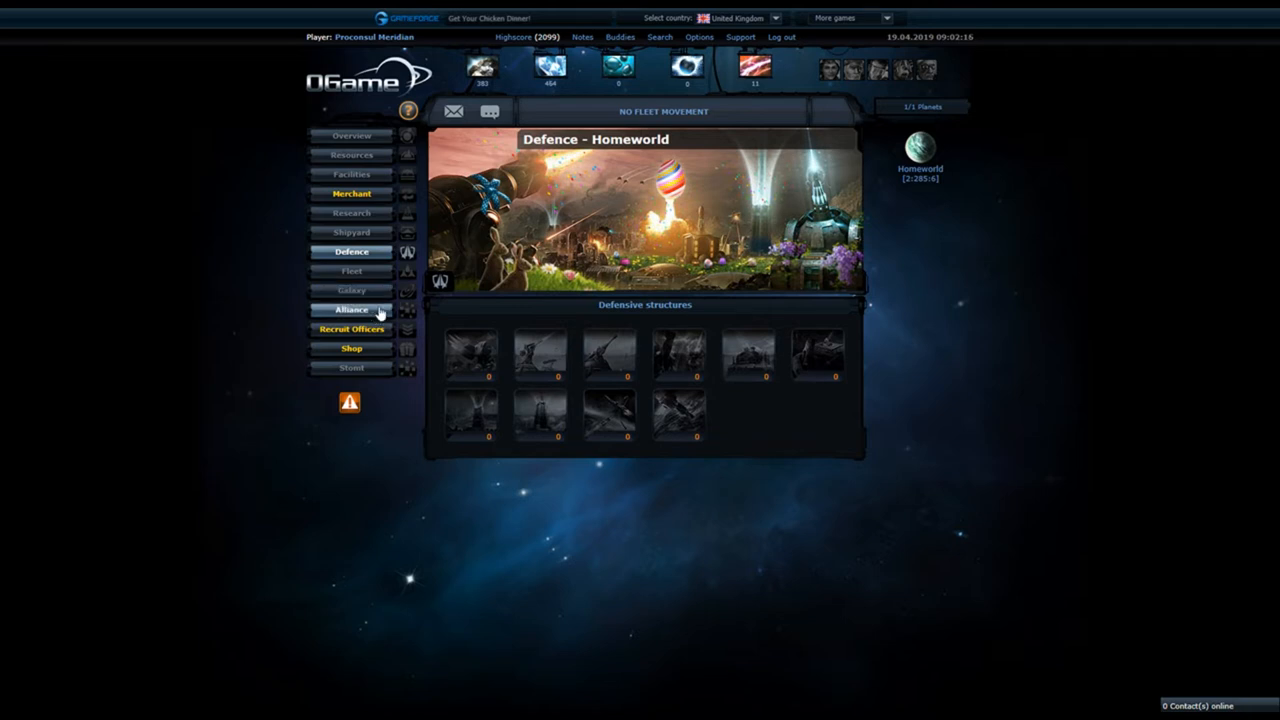
click(352, 308)
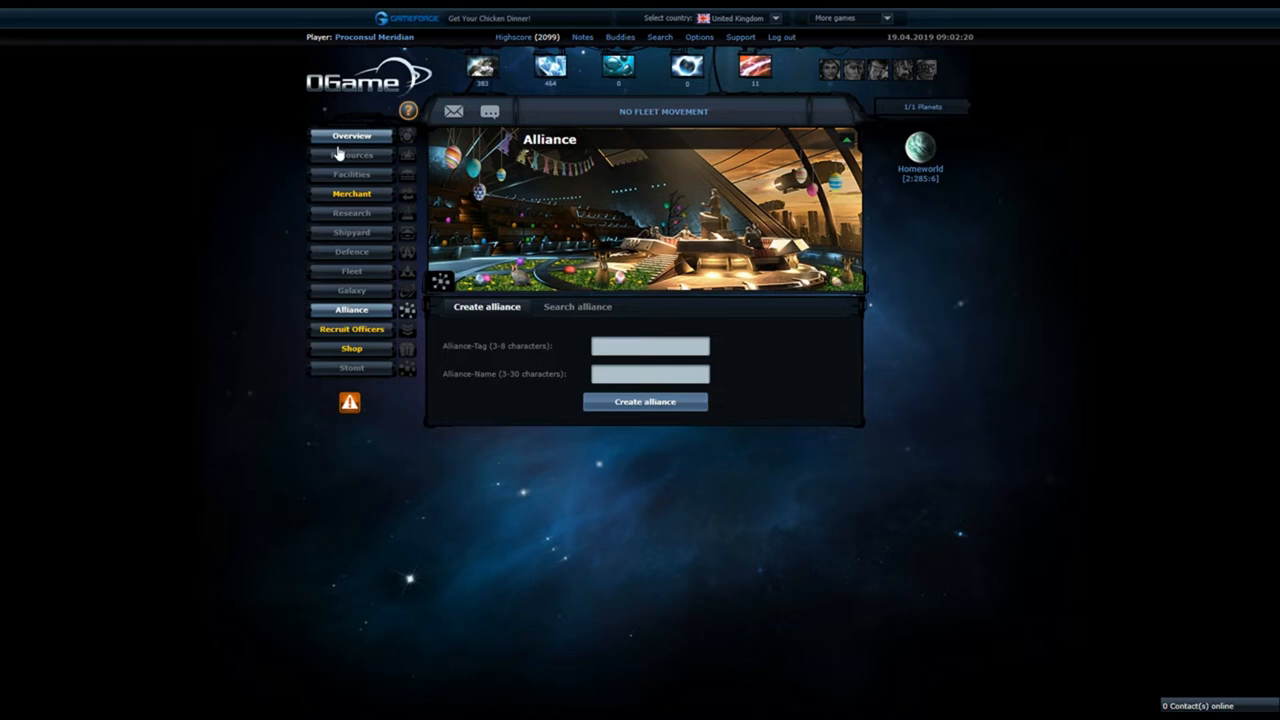
mouse_move(352, 156)
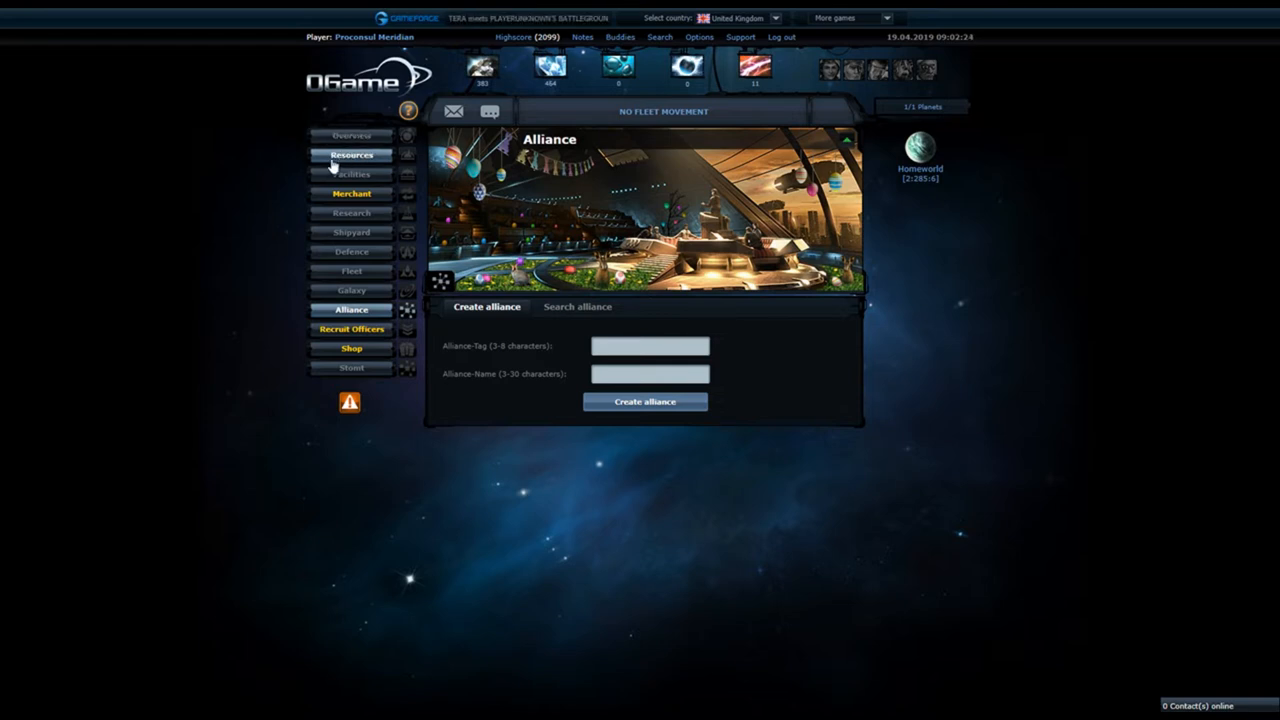
- Start the Crystal Mine upgrade to level 1 and show the resource settings table
click(352, 156)
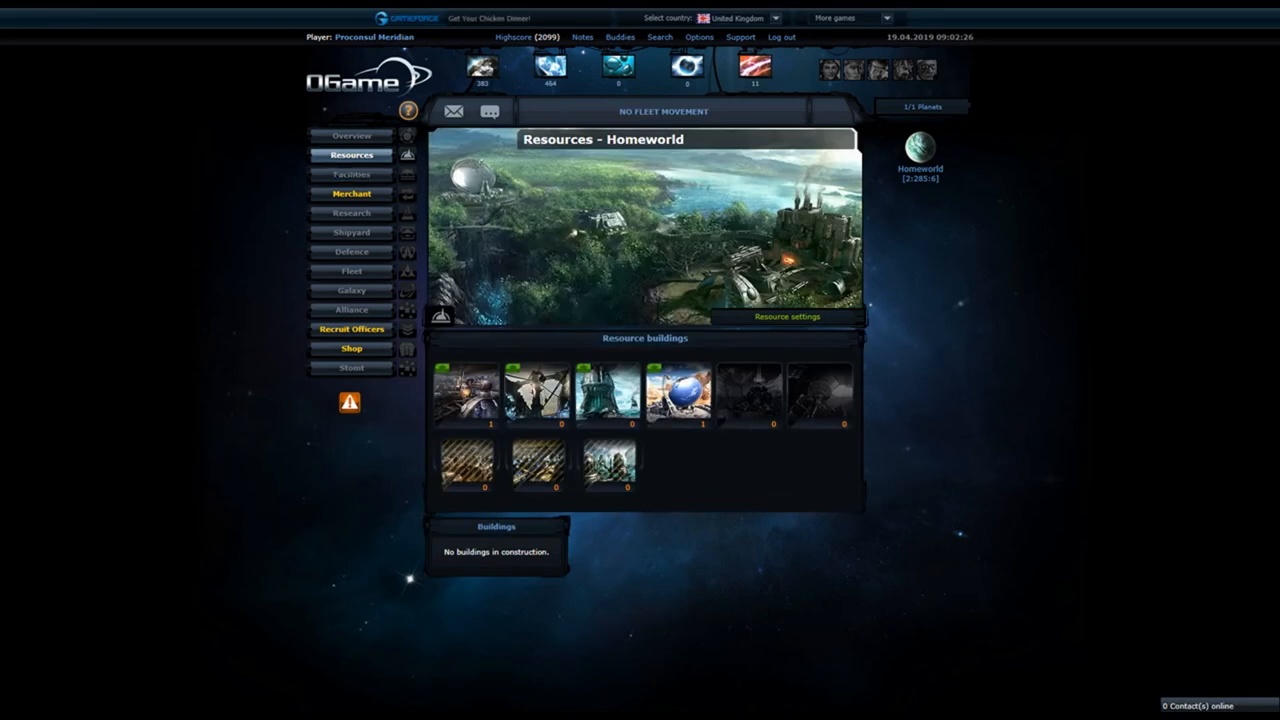
mouse_move(742, 648)
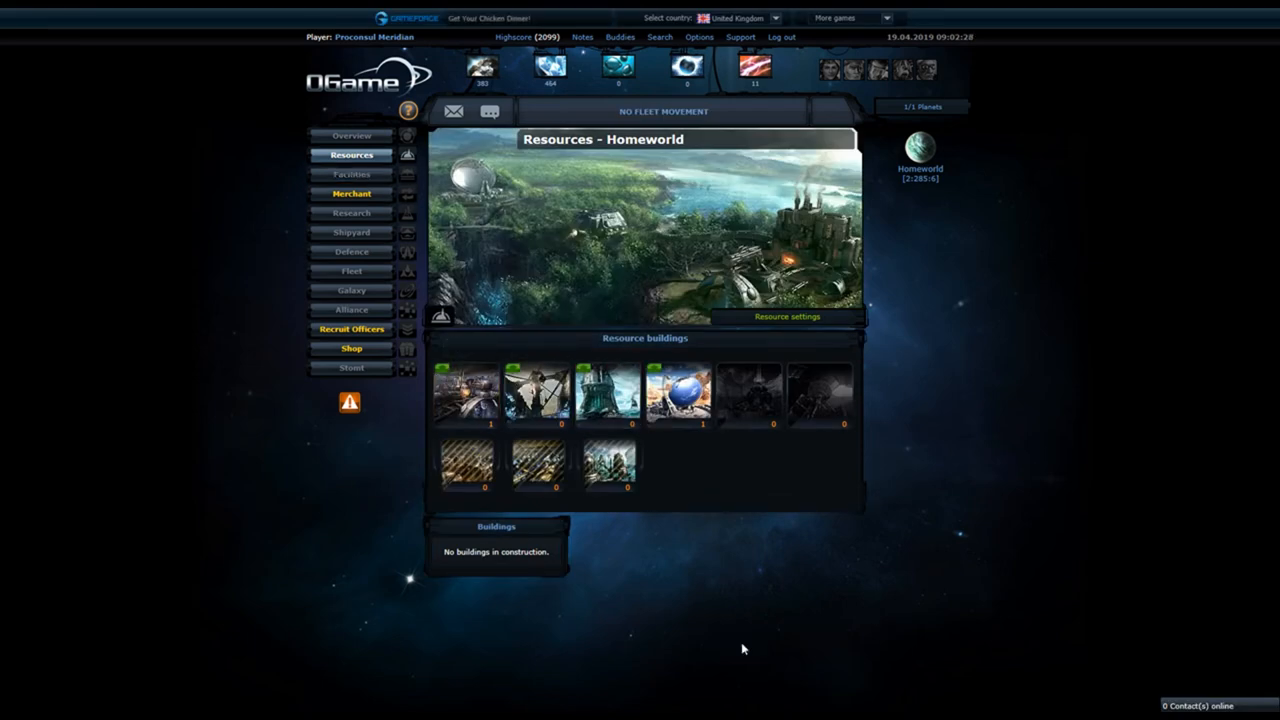
click(536, 396)
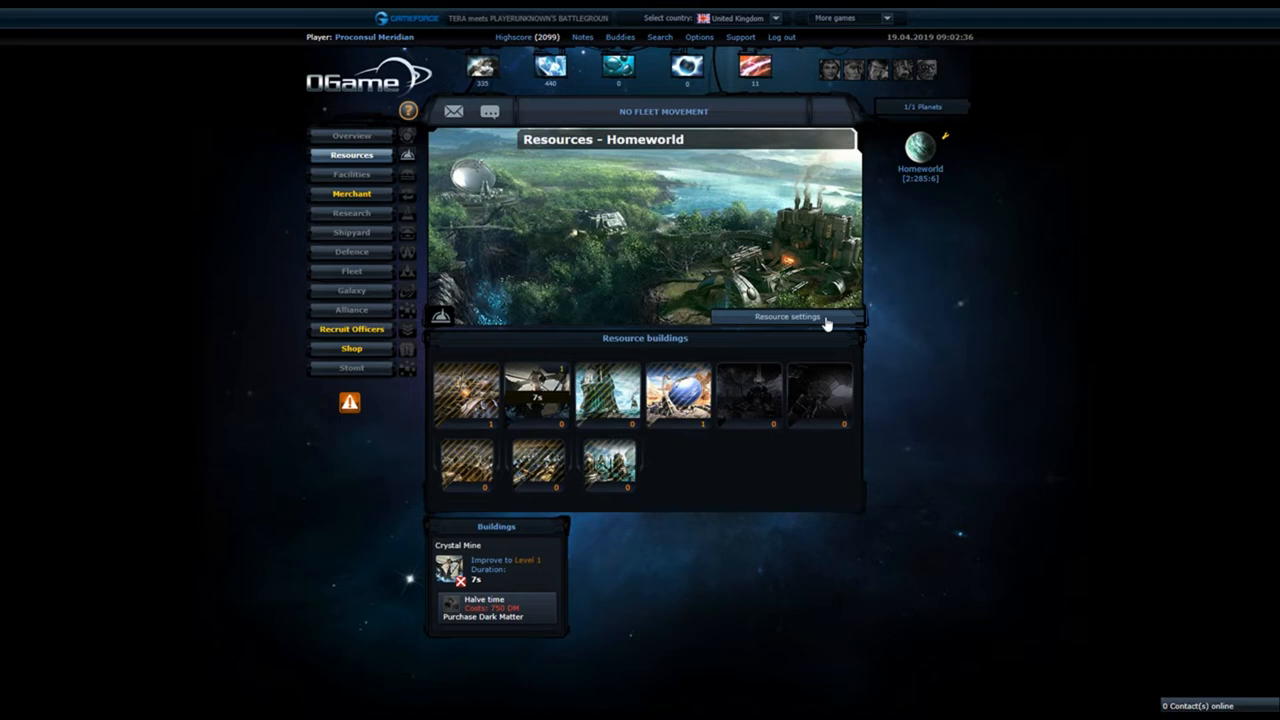
click(788, 316)
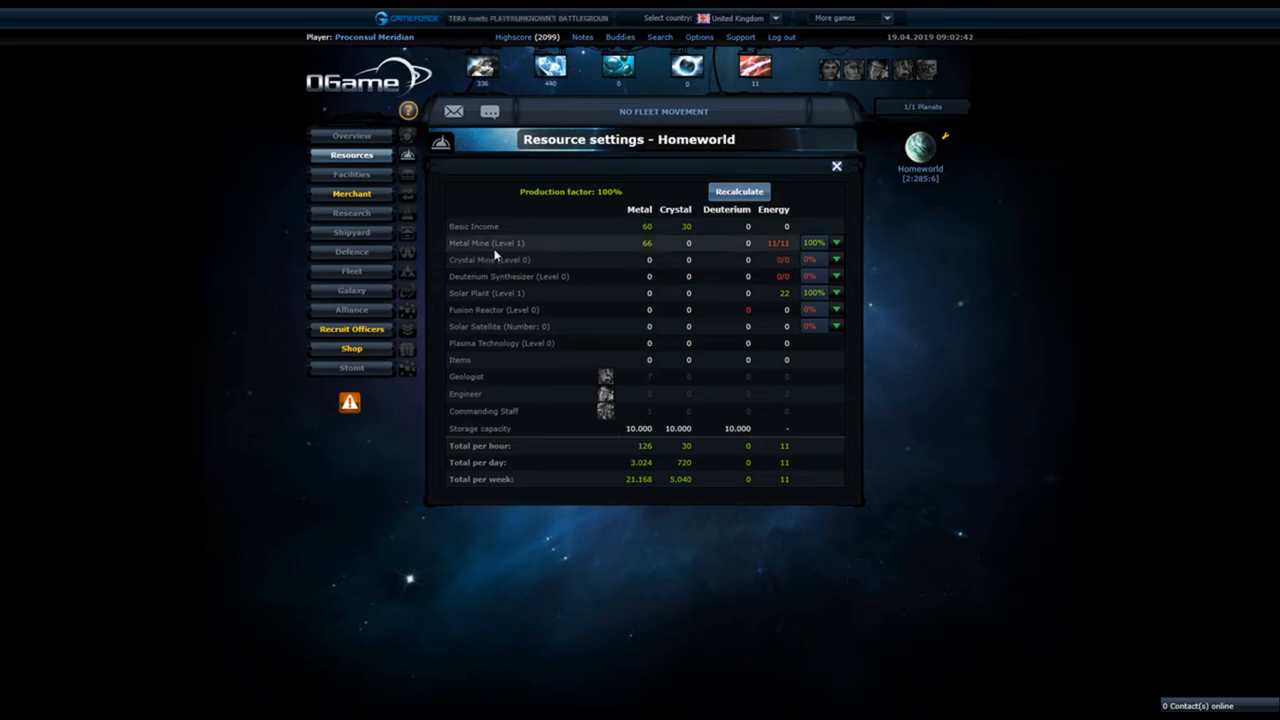
mouse_move(756, 68)
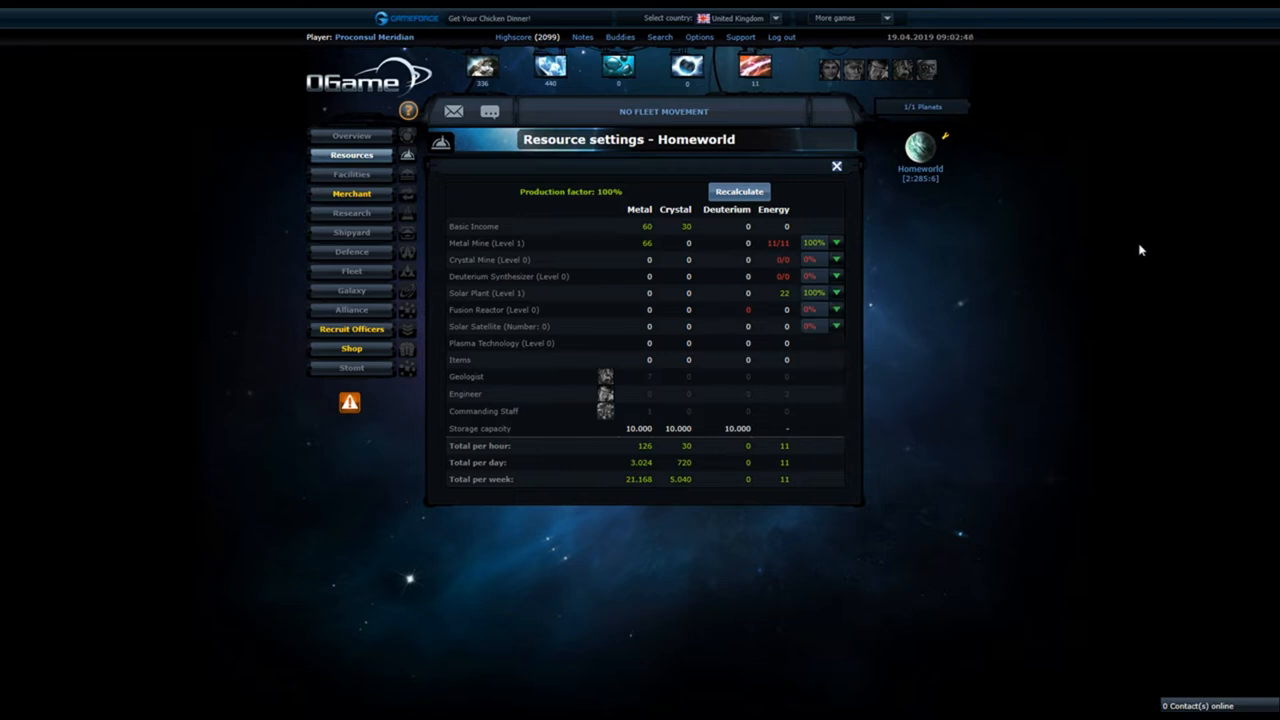
mouse_move(896, 490)
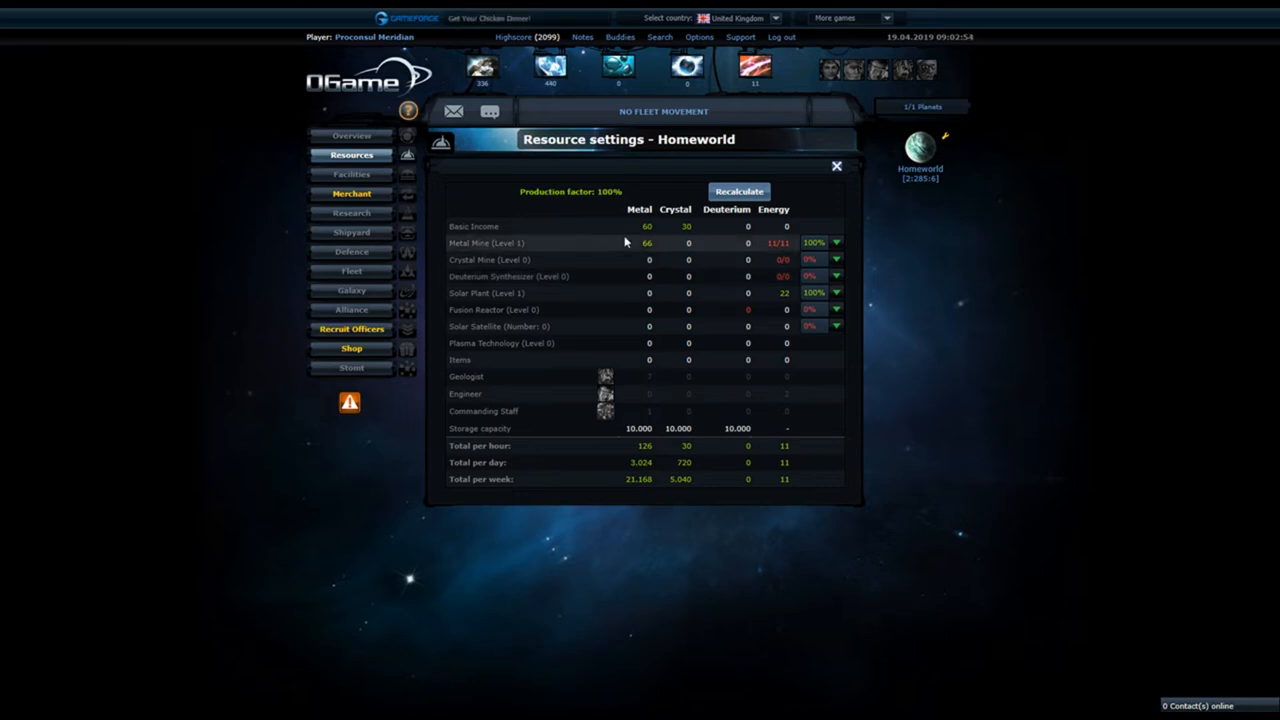
mouse_move(468, 236)
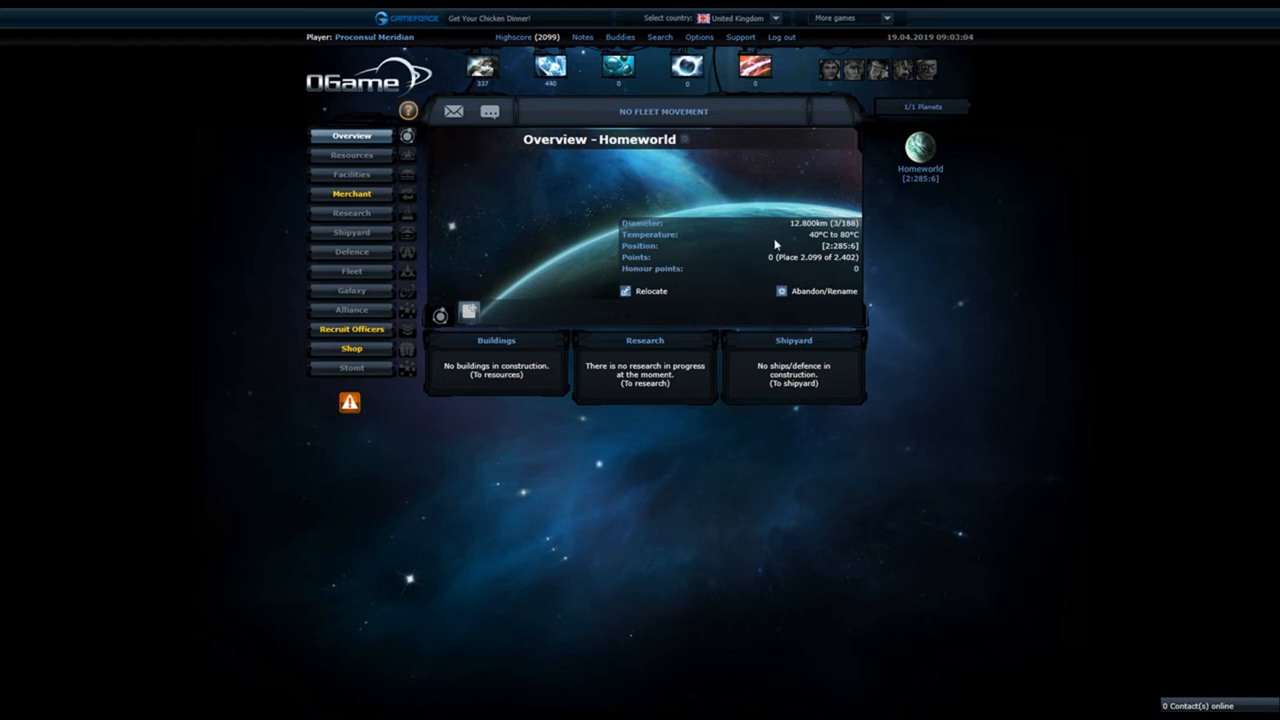
mouse_move(808, 244)
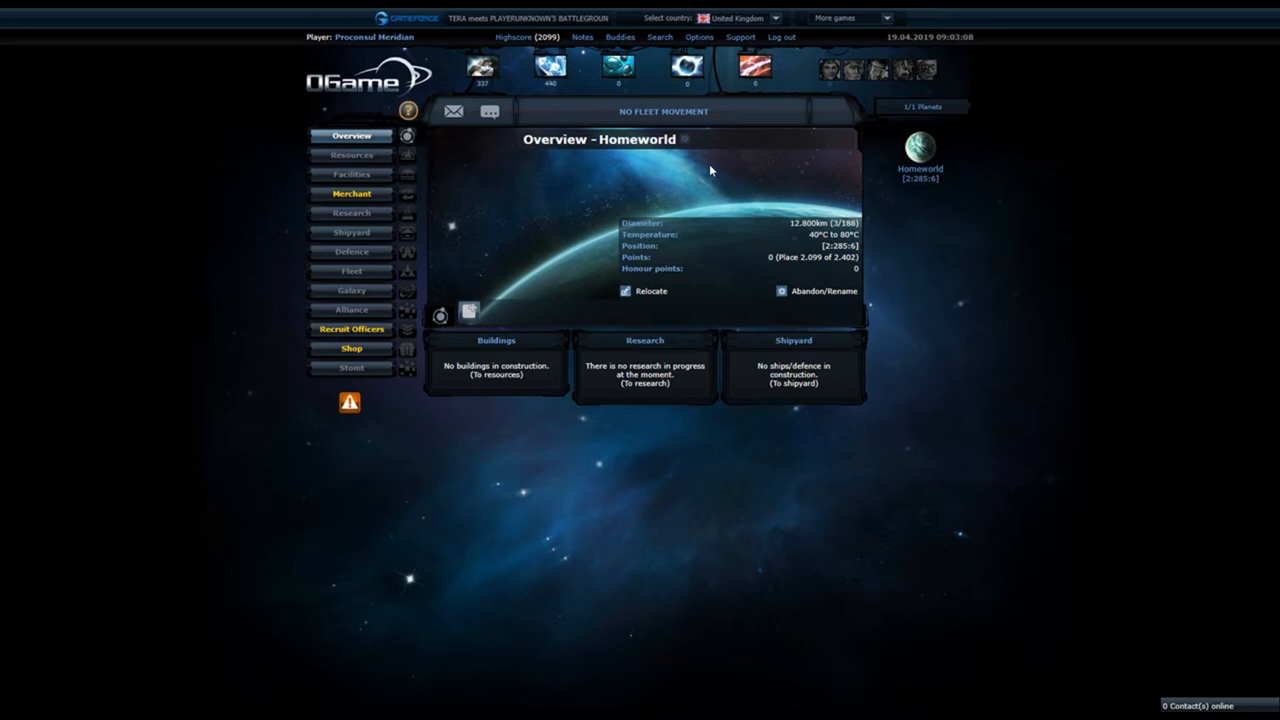
mouse_move(920, 150)
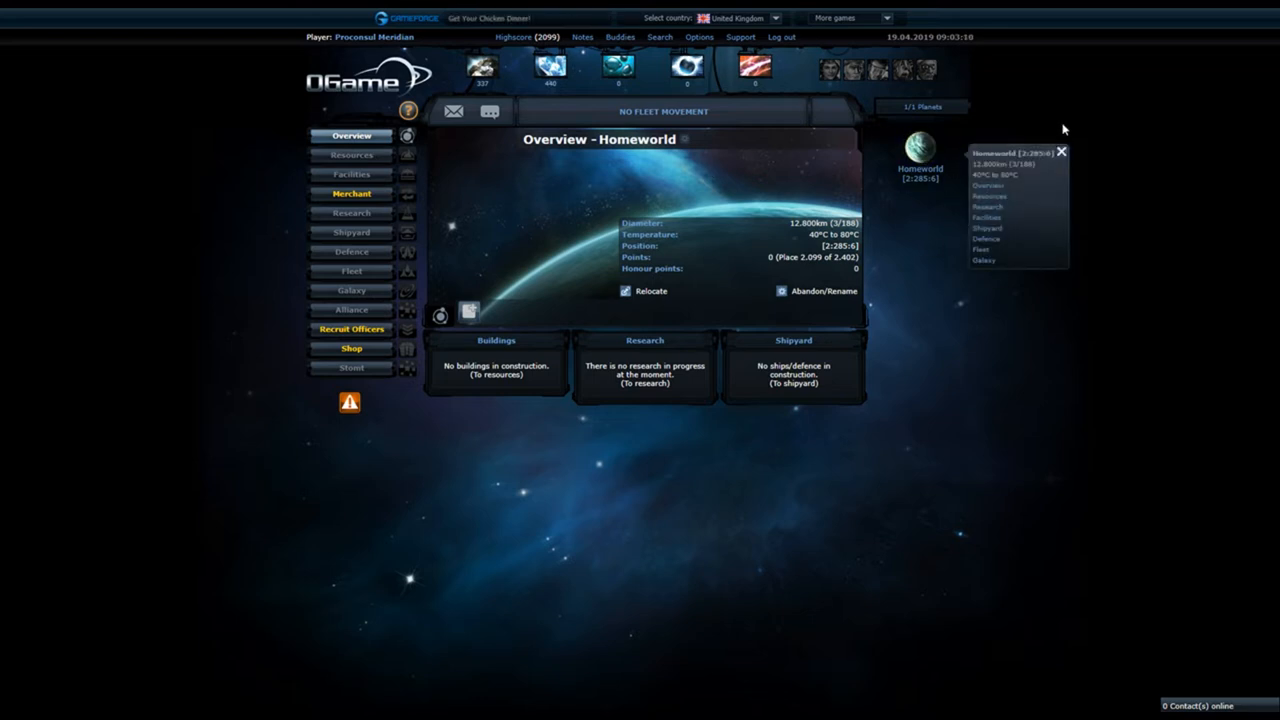
mouse_move(960, 188)
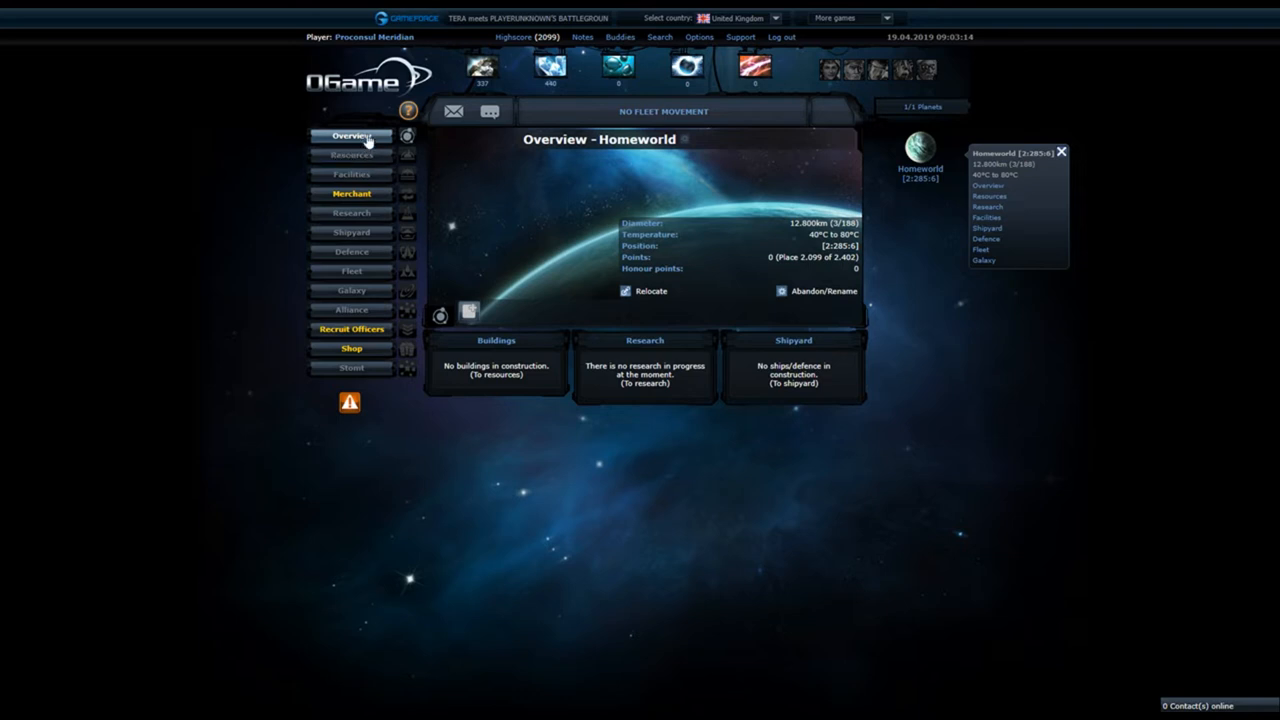
mouse_move(488, 112)
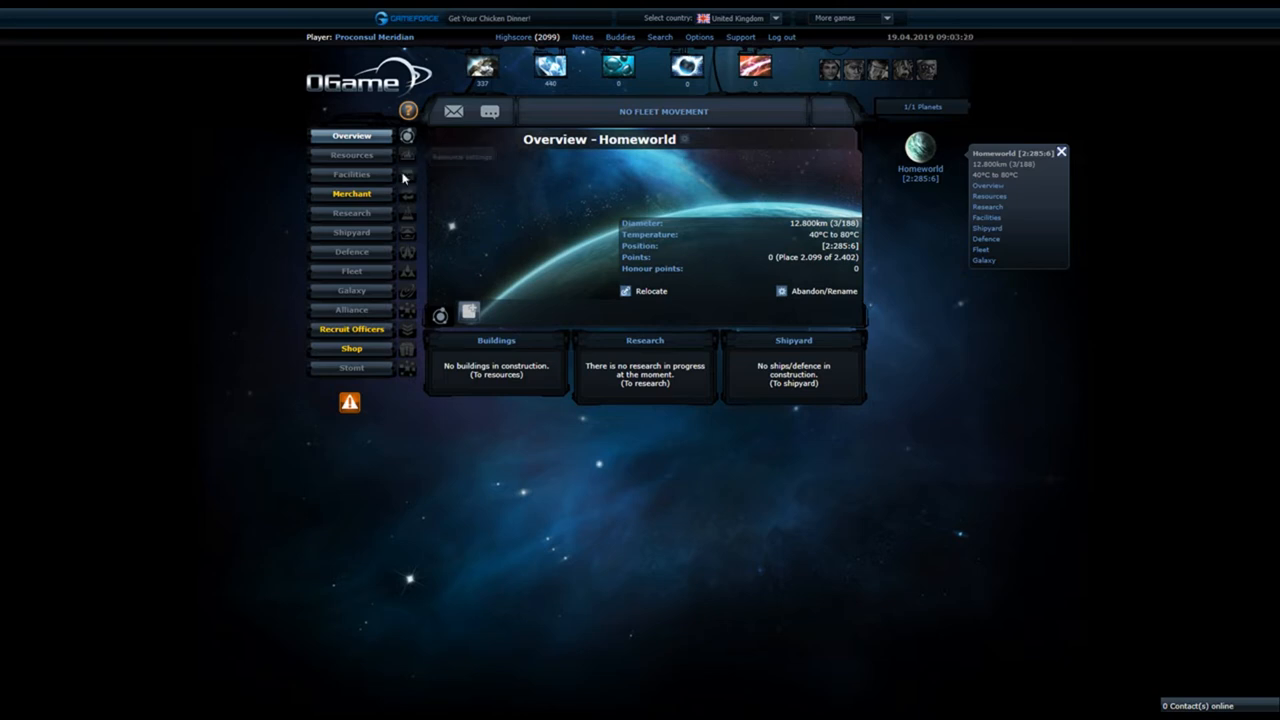
- Return to the homeworld Resources page with its resource buildings
click(352, 156)
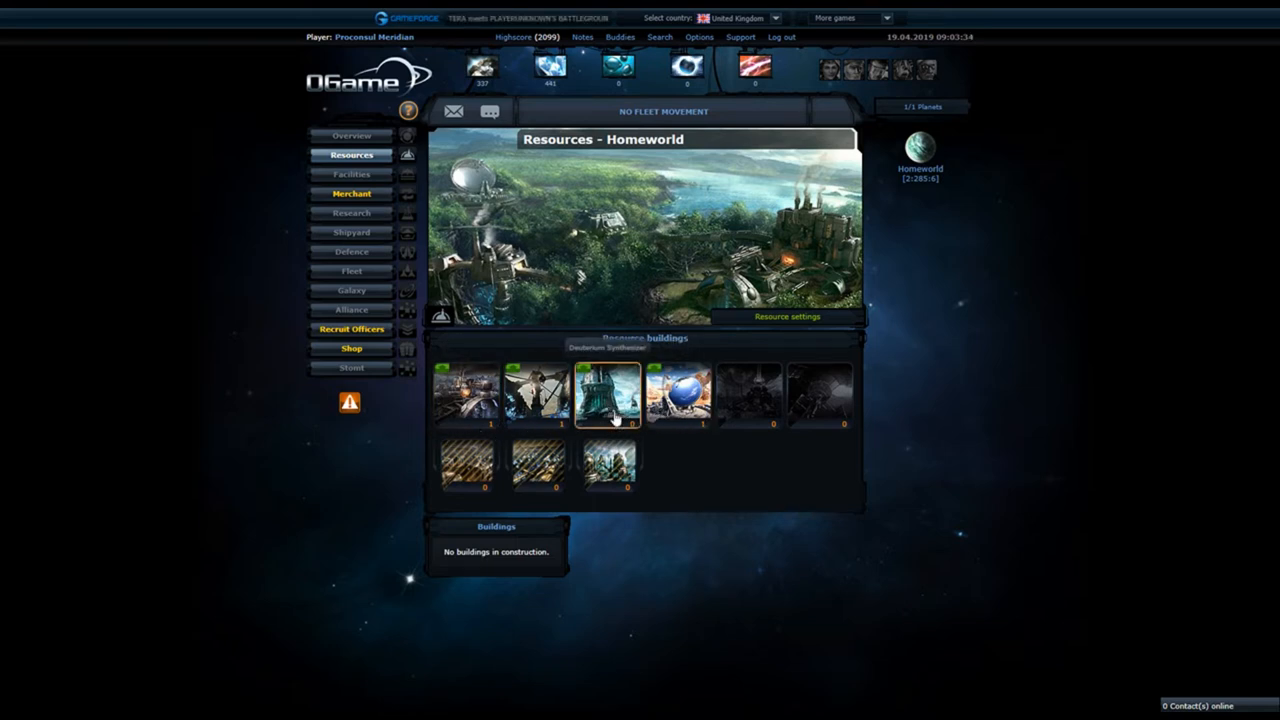
mouse_move(538, 390)
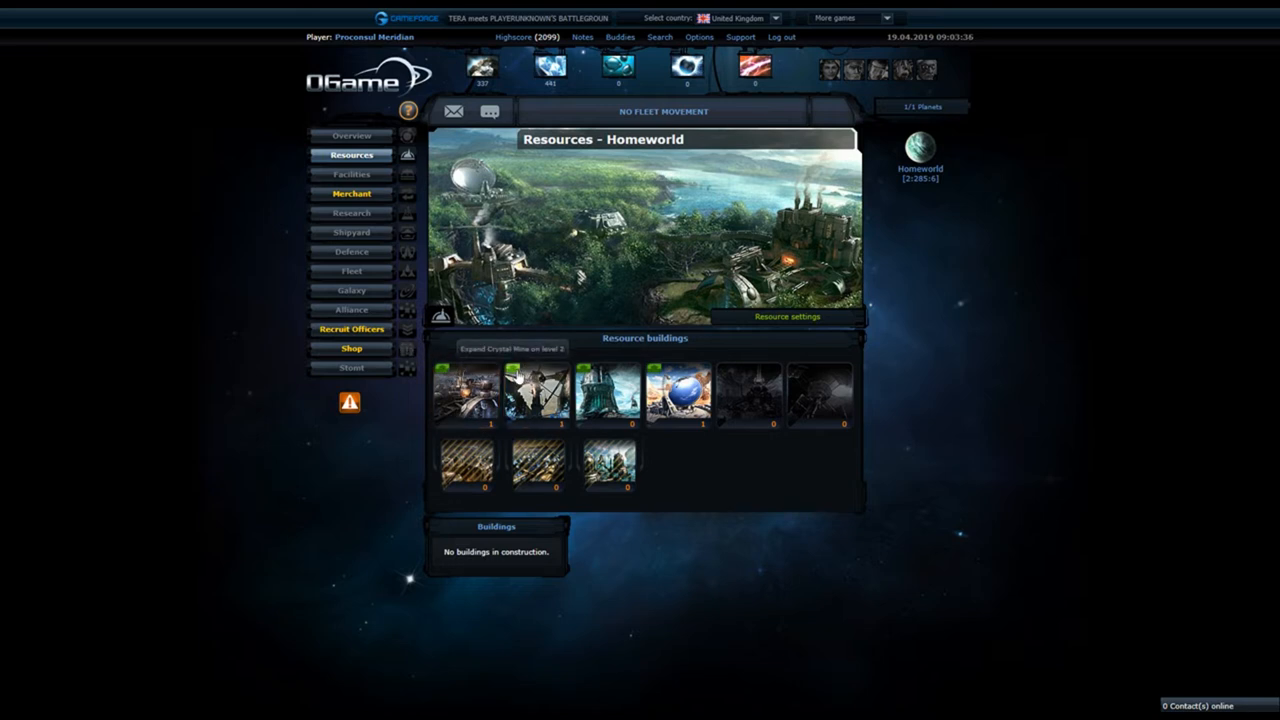
- Queue another Crystal Mine upgrade and review the Deuterium Synthesizer requirements
click(536, 392)
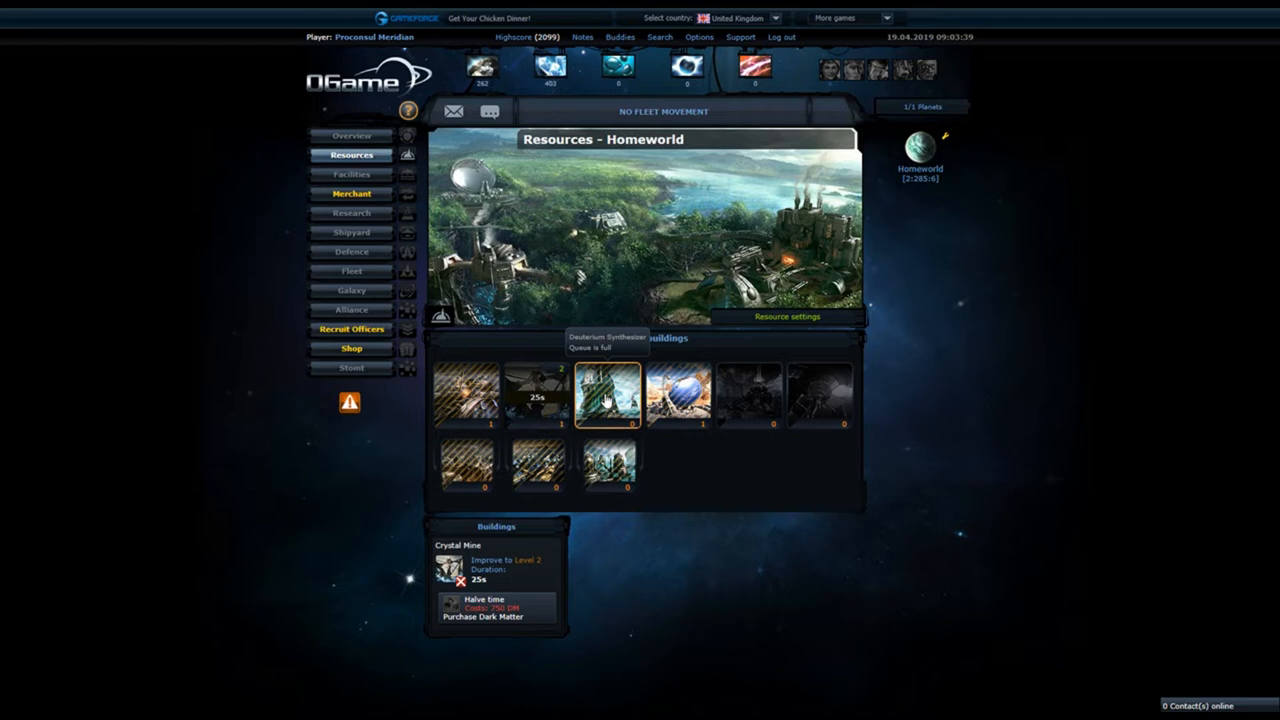
click(608, 396)
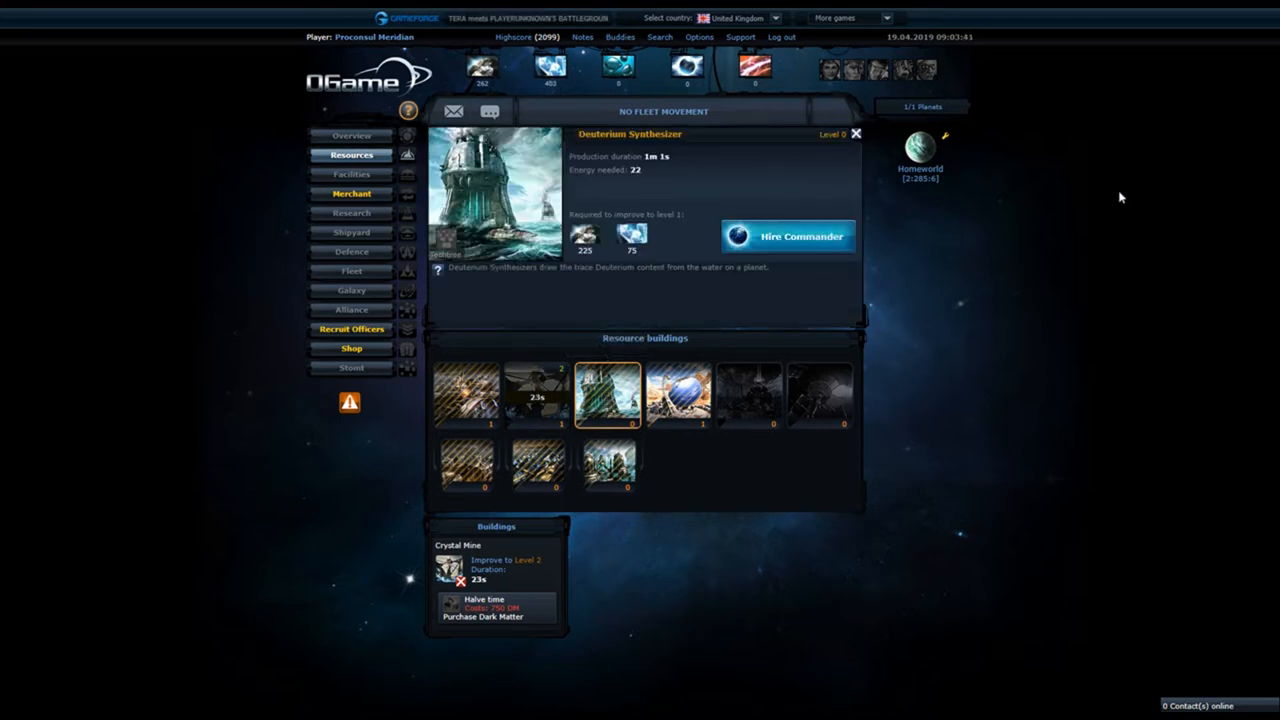
mouse_move(1052, 226)
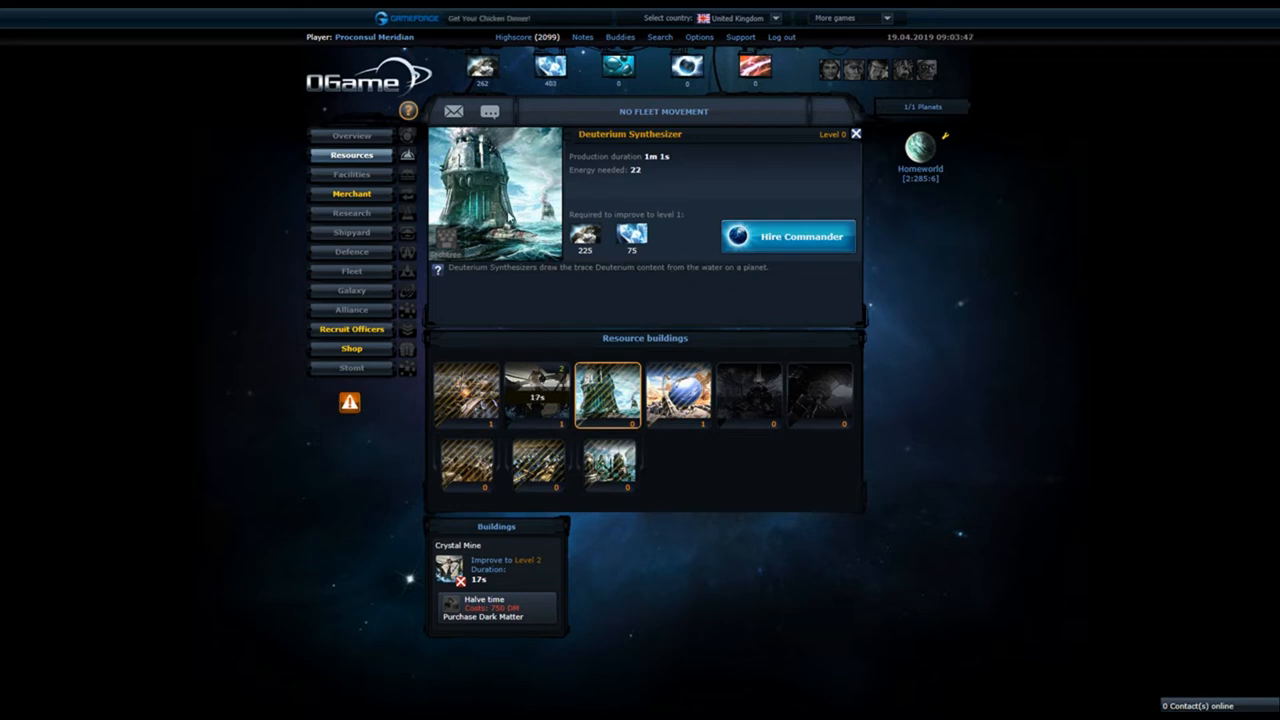
mouse_move(352, 252)
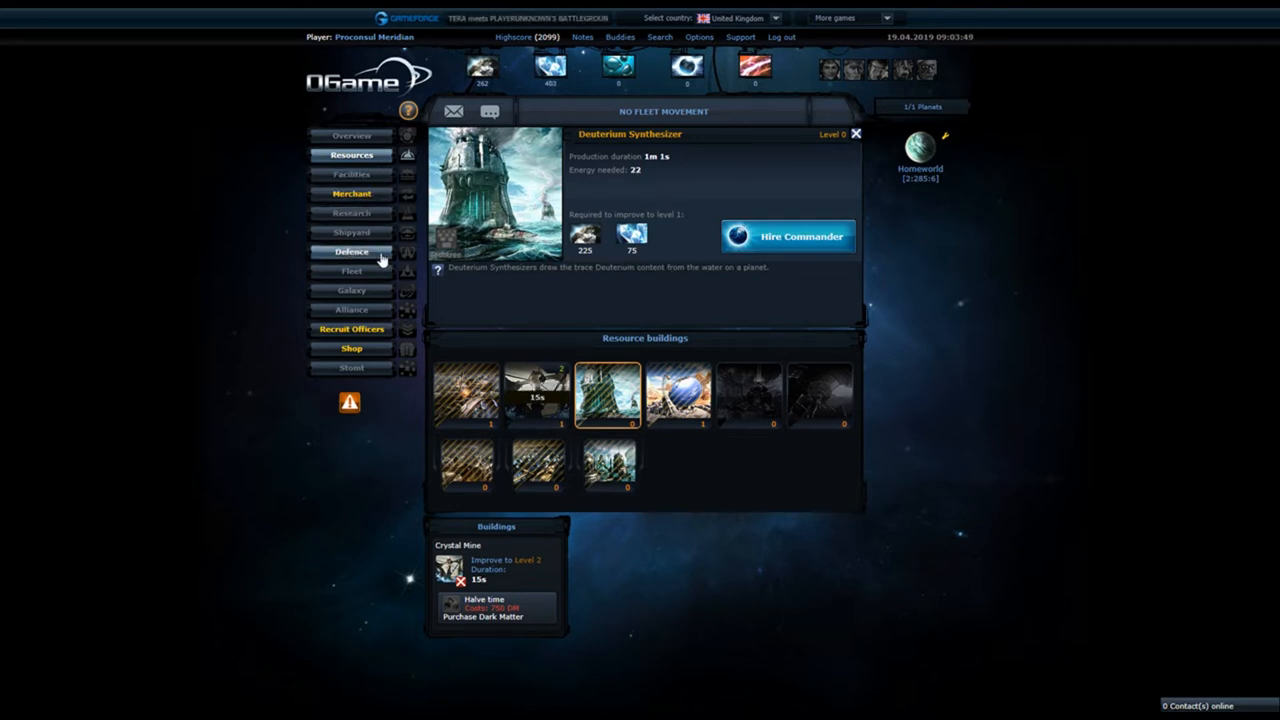
- Review Light Fighter, Heavy Fighter, Cruiser and Battlecruiser details in the shipyard
click(352, 232)
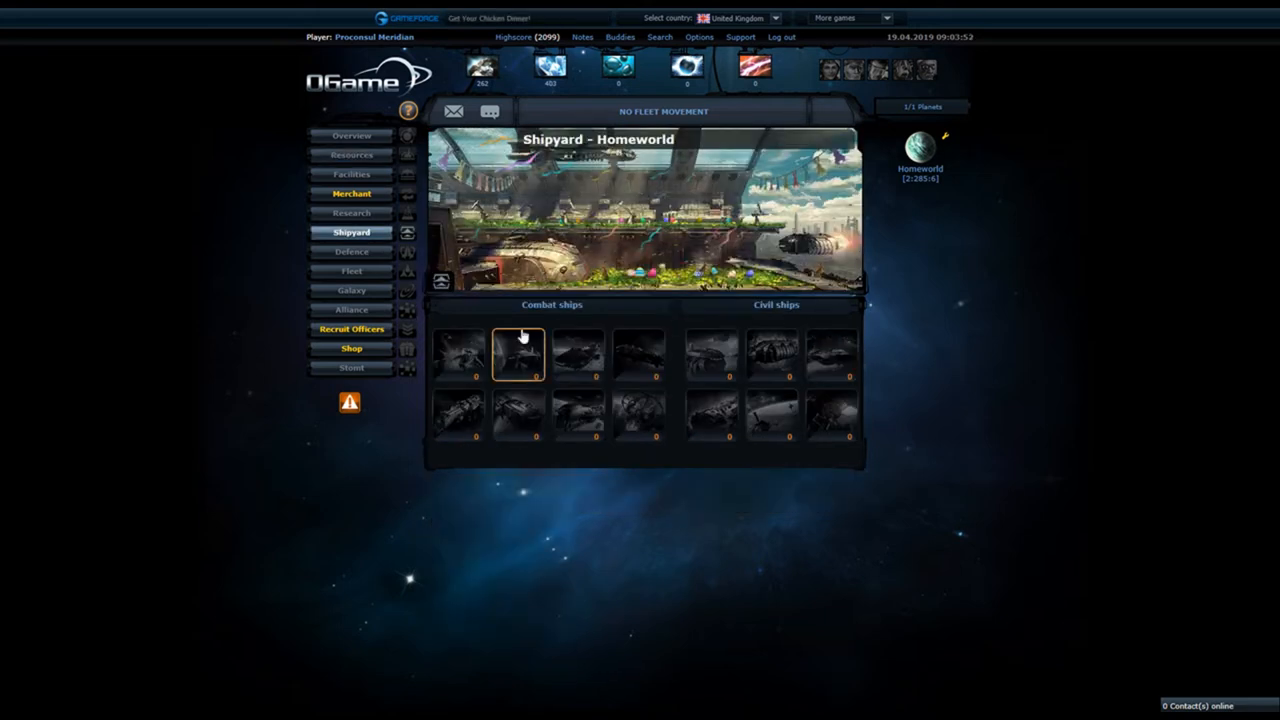
click(458, 356)
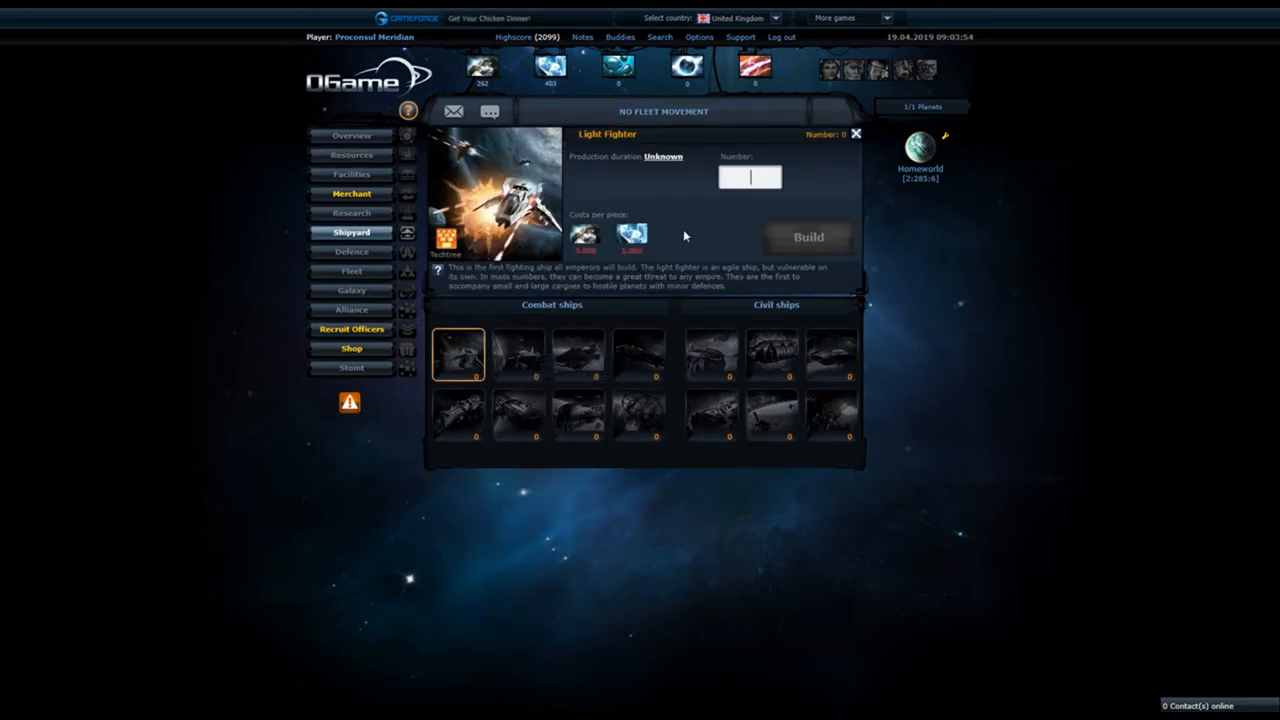
click(518, 352)
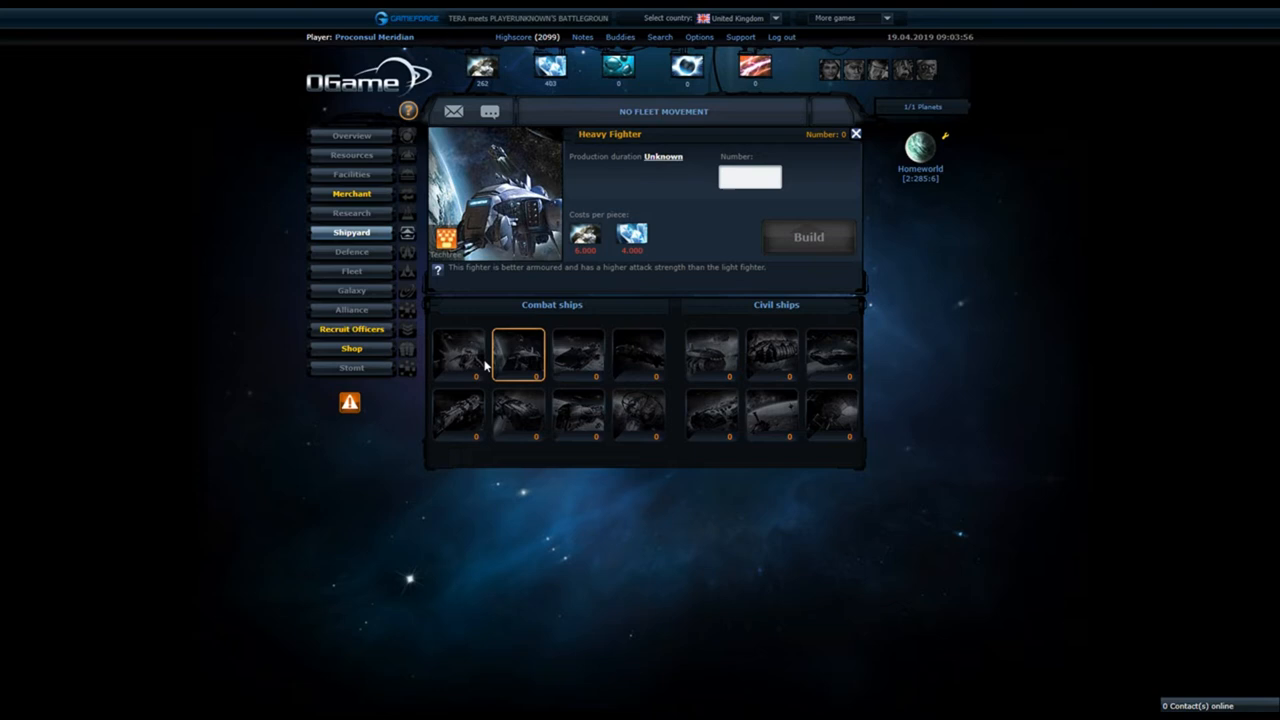
click(458, 352)
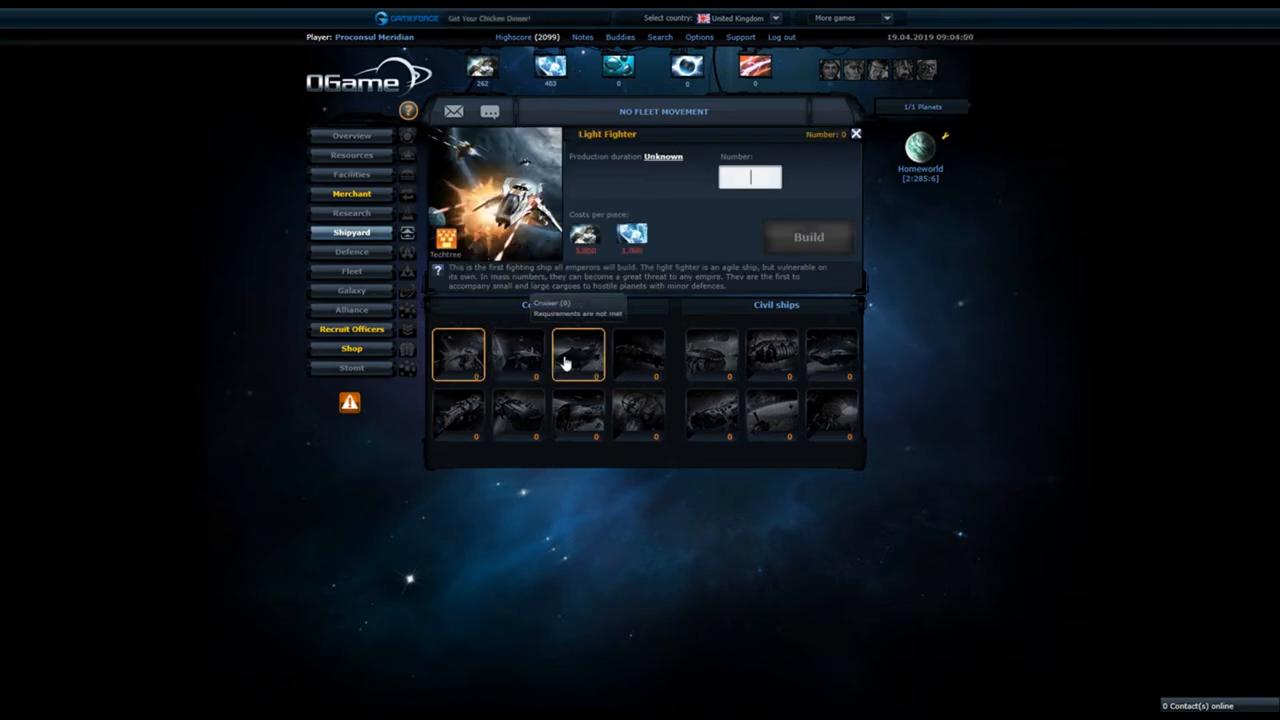
click(578, 356)
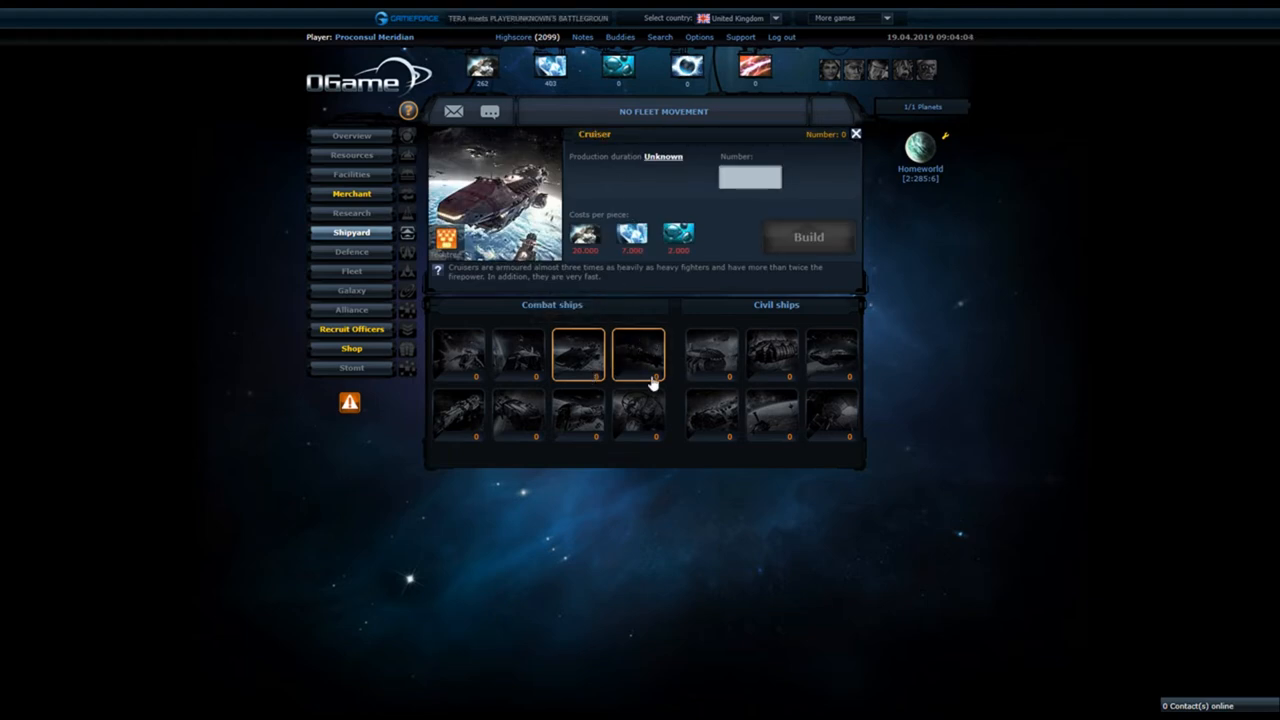
click(456, 414)
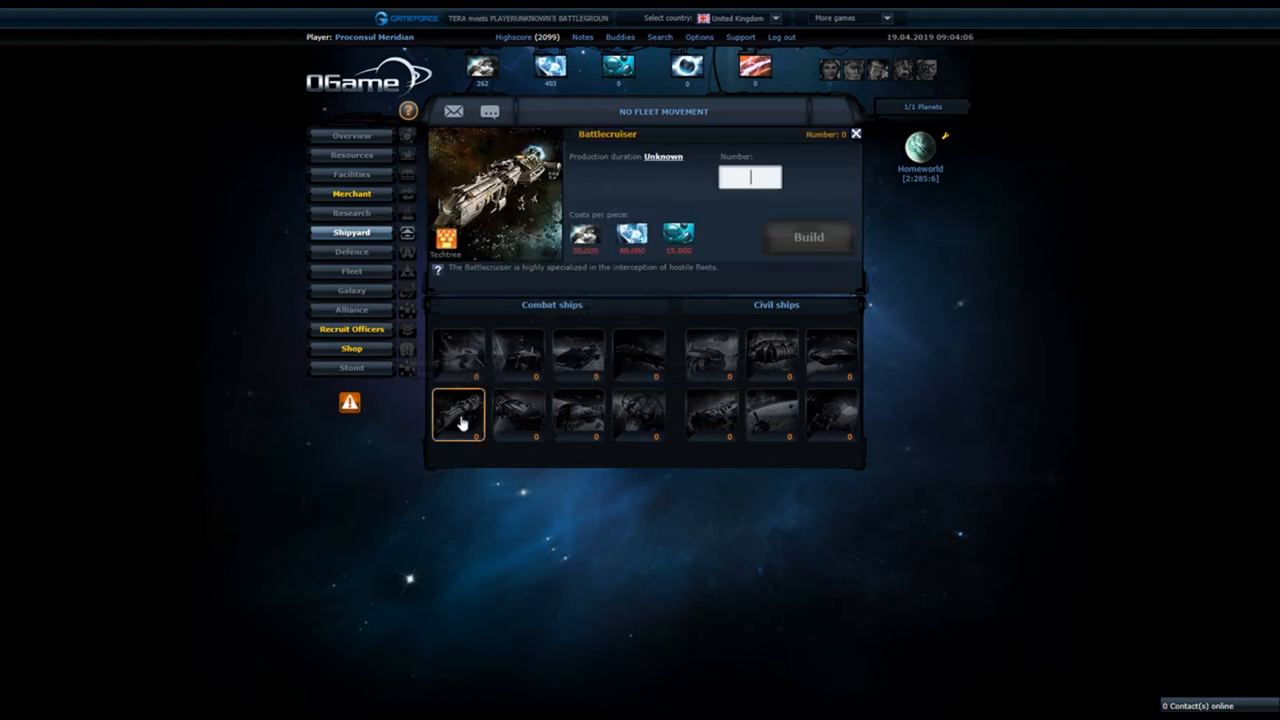
click(638, 356)
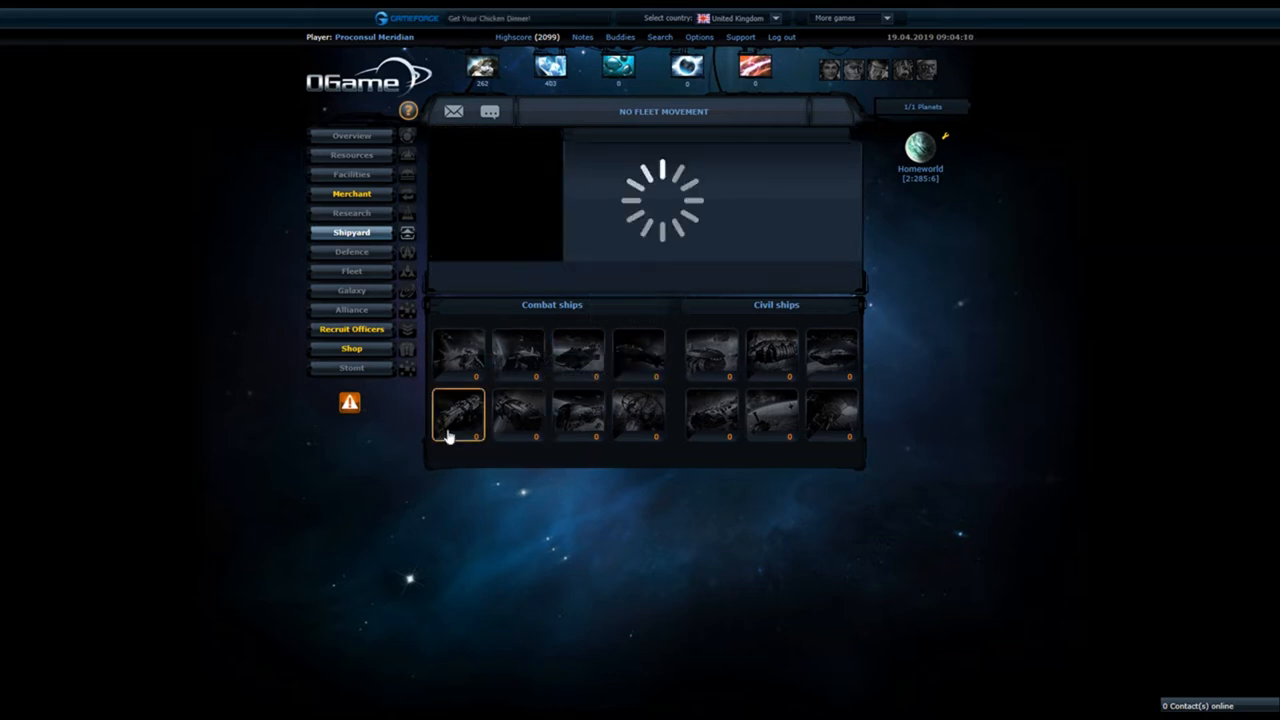
click(458, 412)
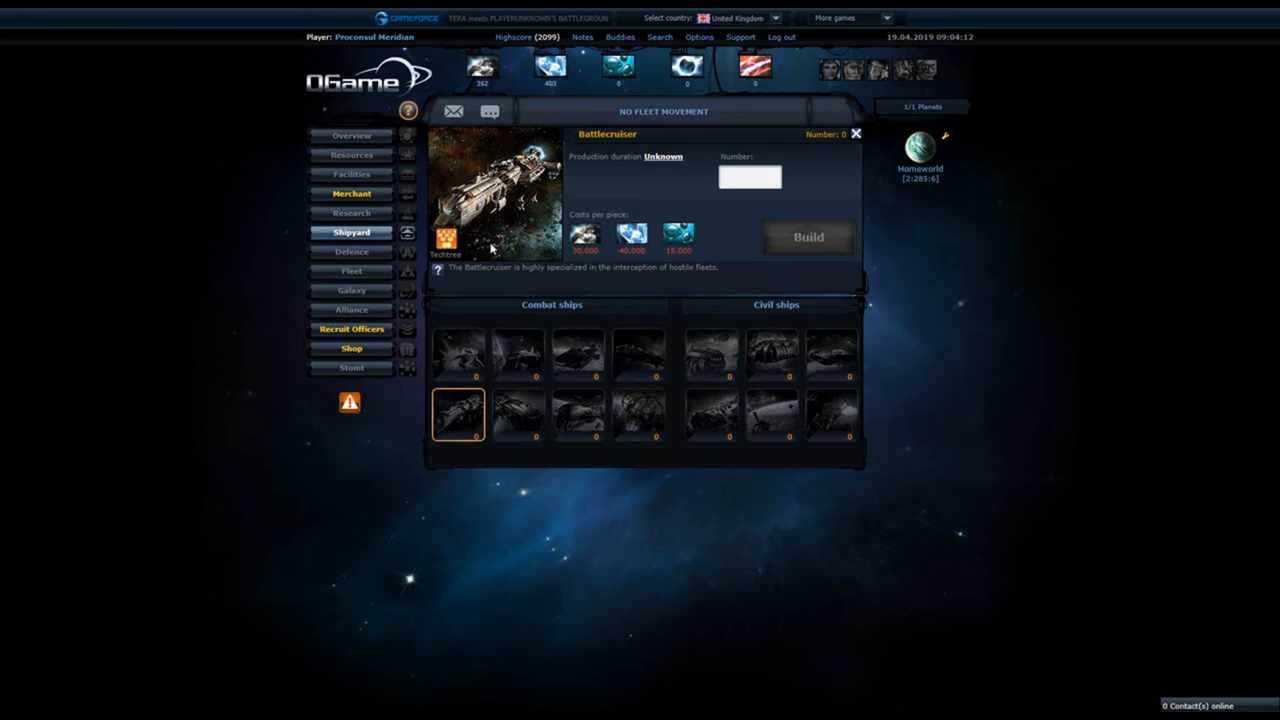
mouse_move(632, 324)
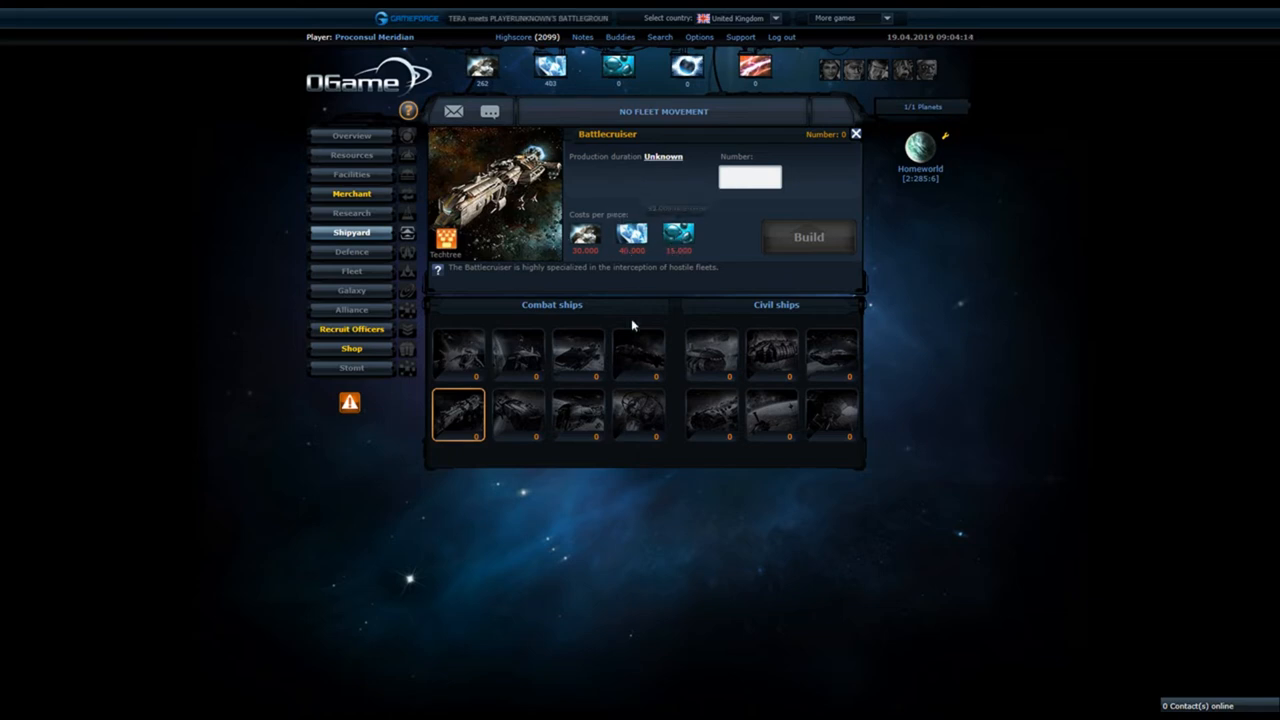
click(638, 354)
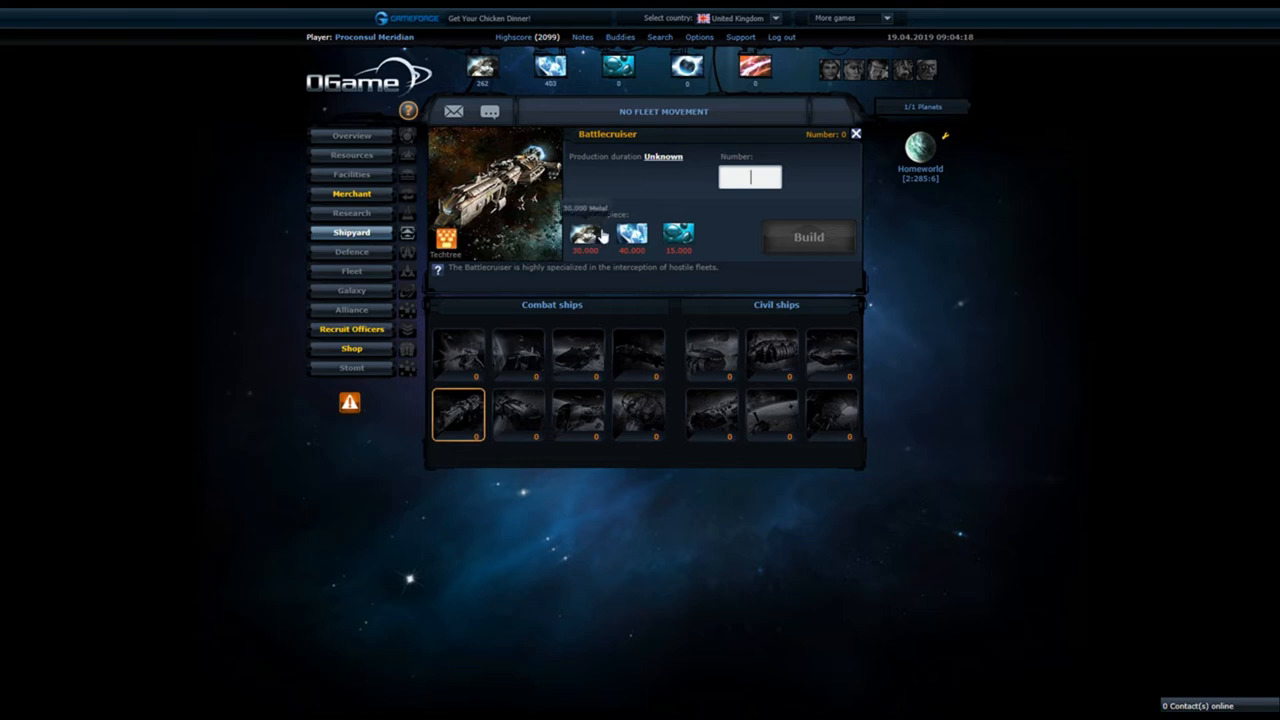
- Review Battleship and Bomber details, then return to the Resources page
click(516, 356)
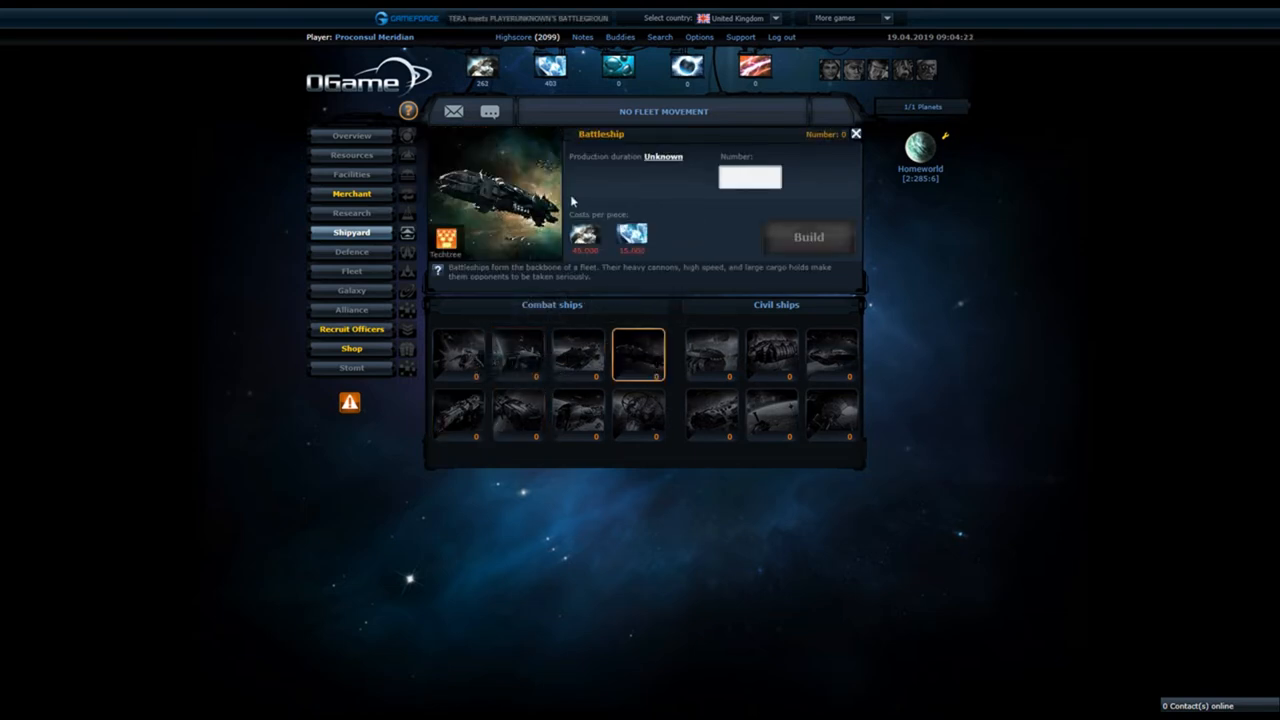
mouse_move(638, 356)
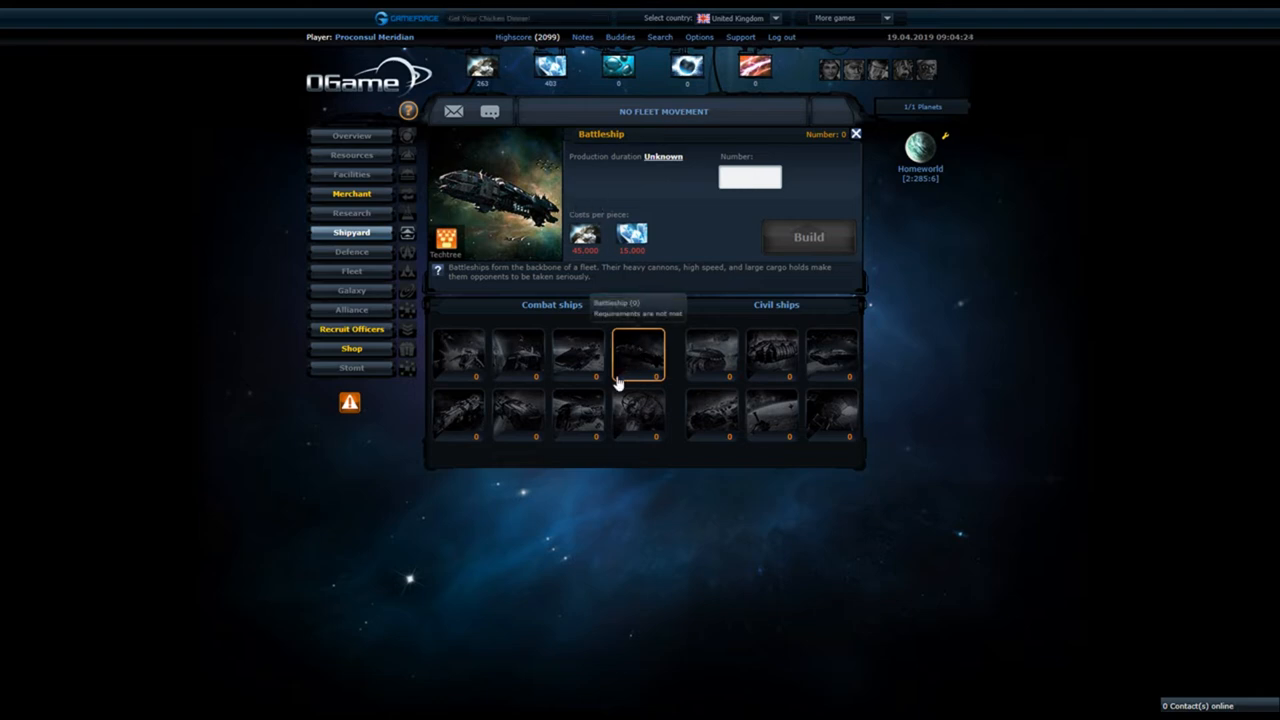
mouse_move(544, 490)
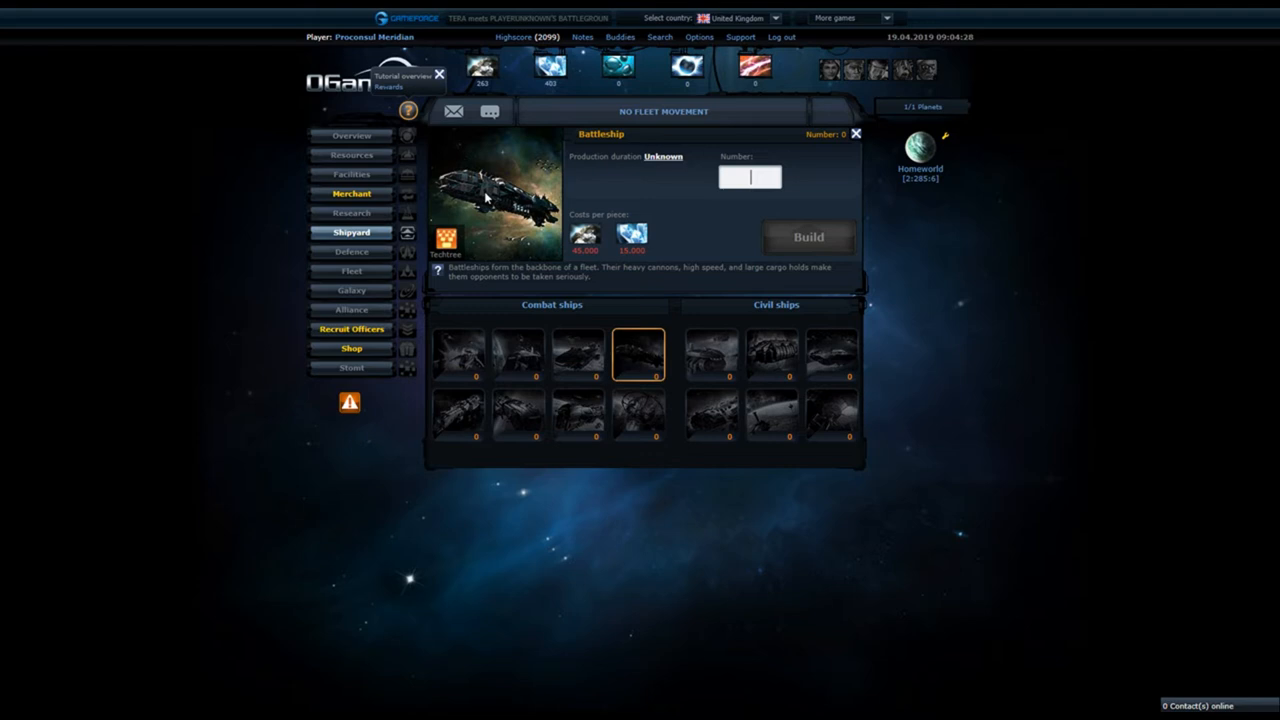
click(456, 412)
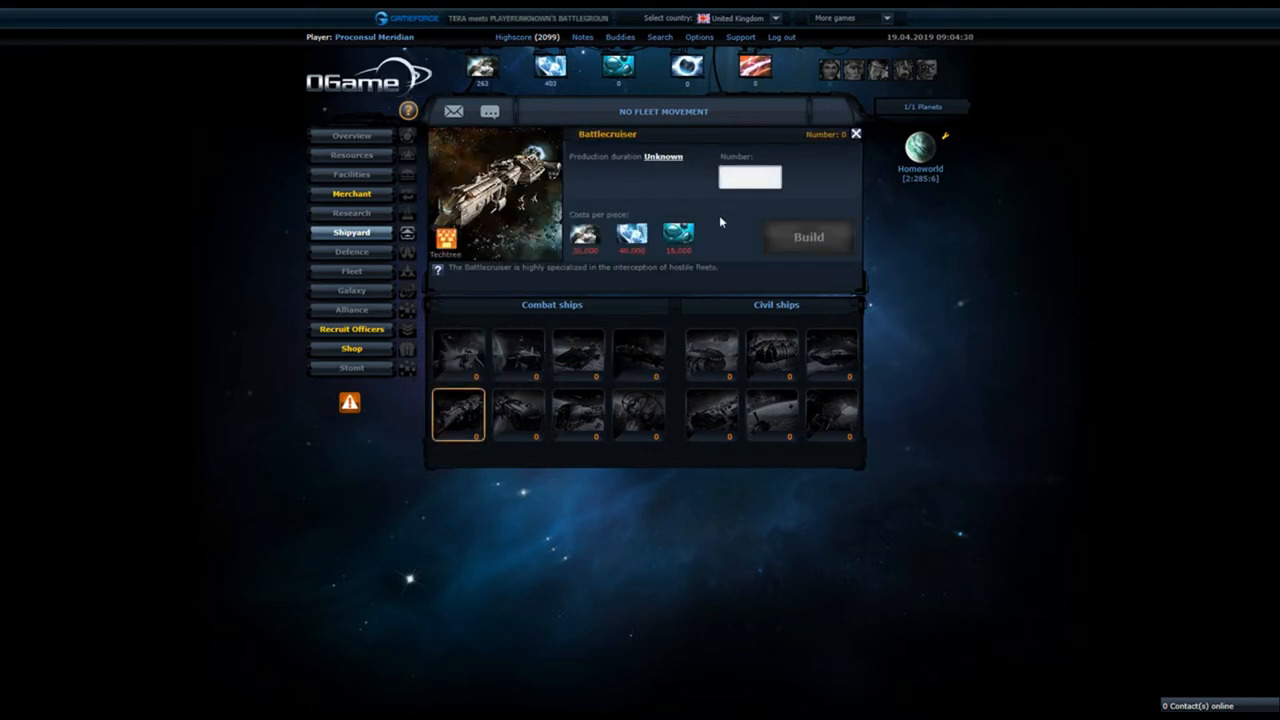
click(516, 412)
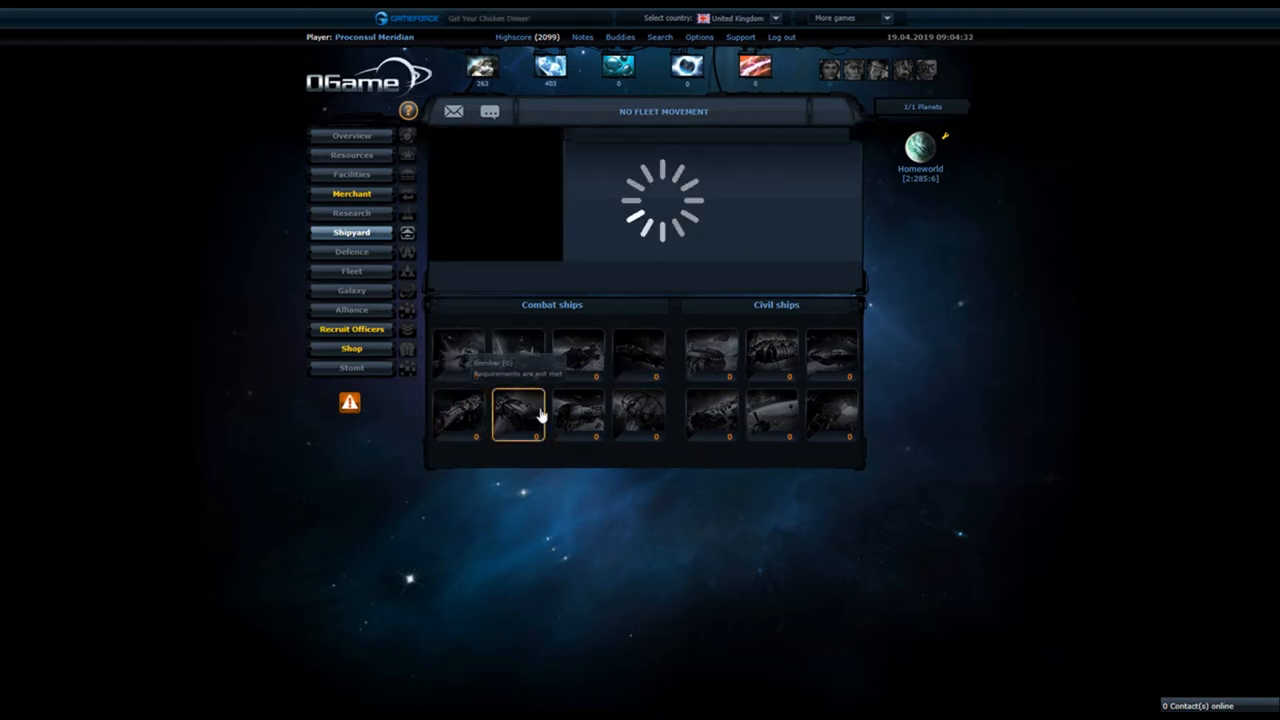
click(518, 414)
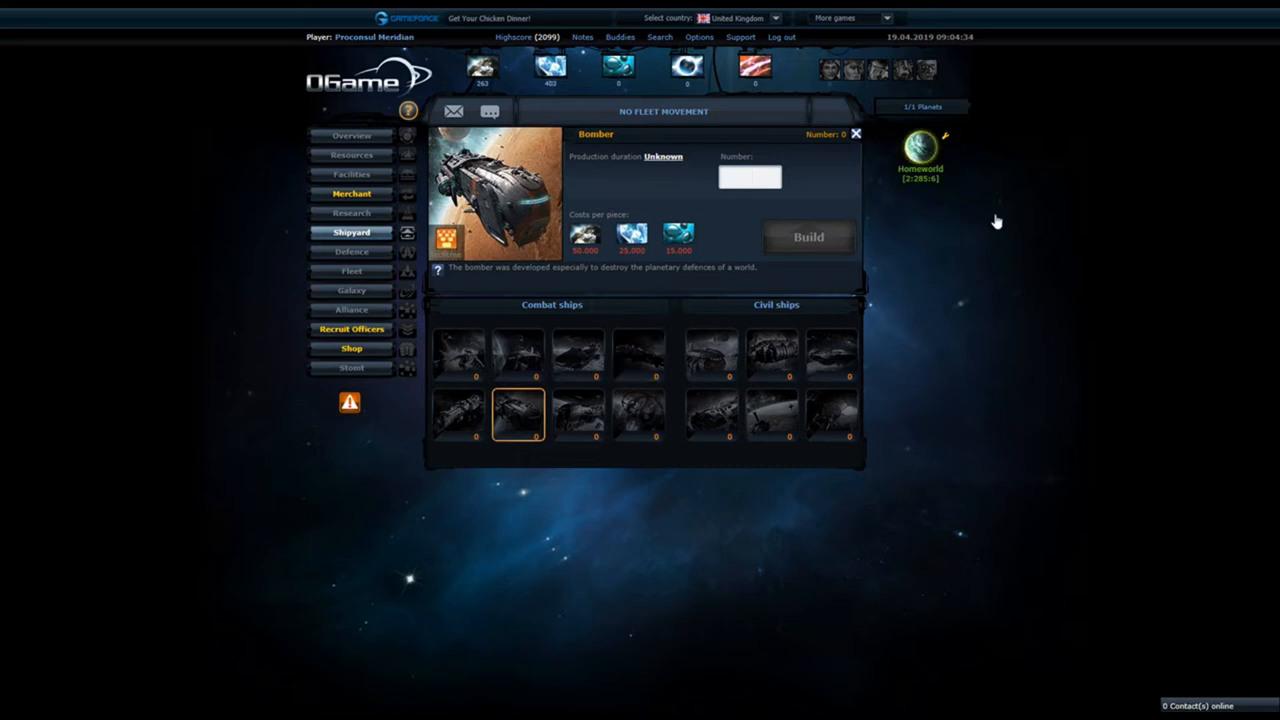
click(920, 150)
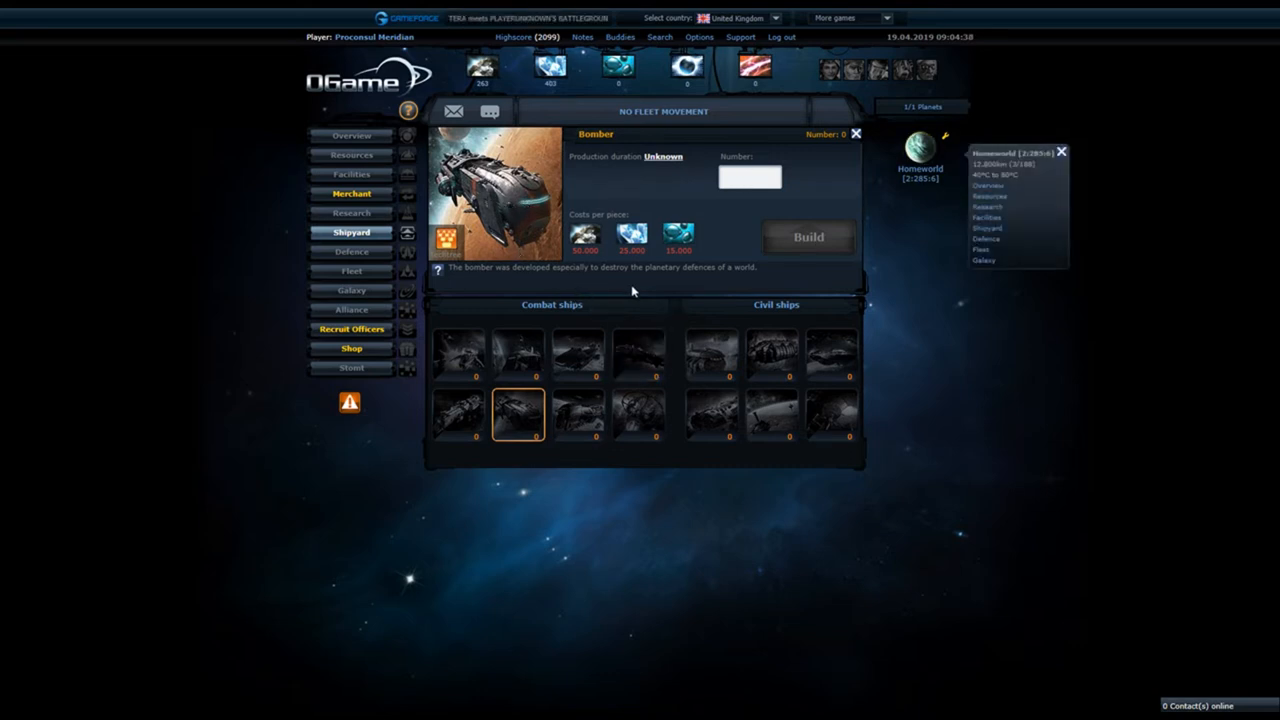
click(748, 176)
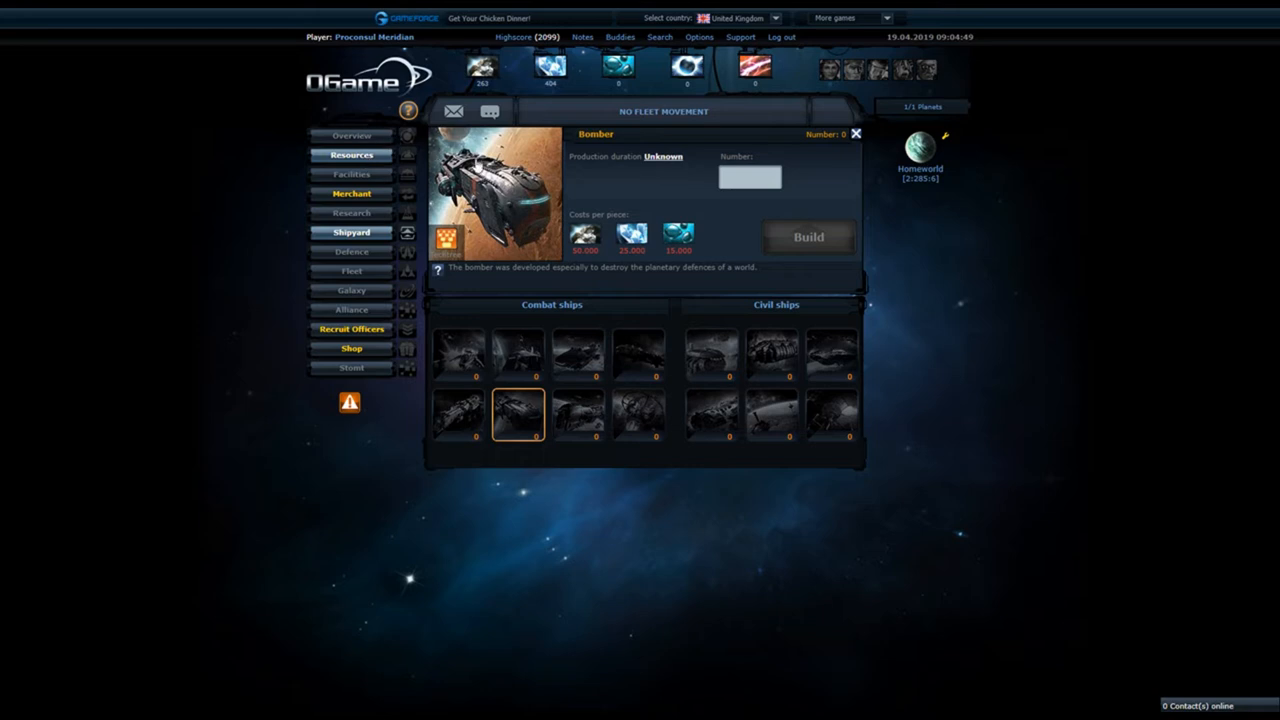
click(352, 156)
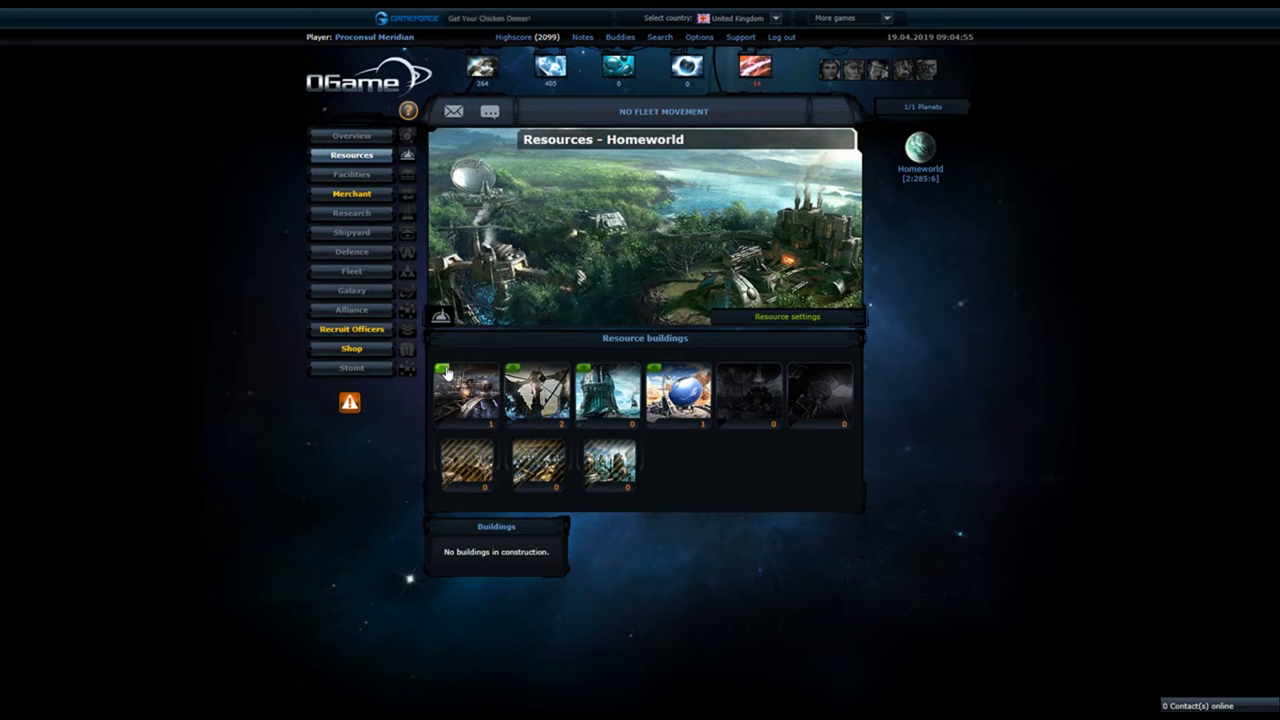
- Go to the homeworld's Shipyard page with its combat and civil ship lists
click(464, 392)
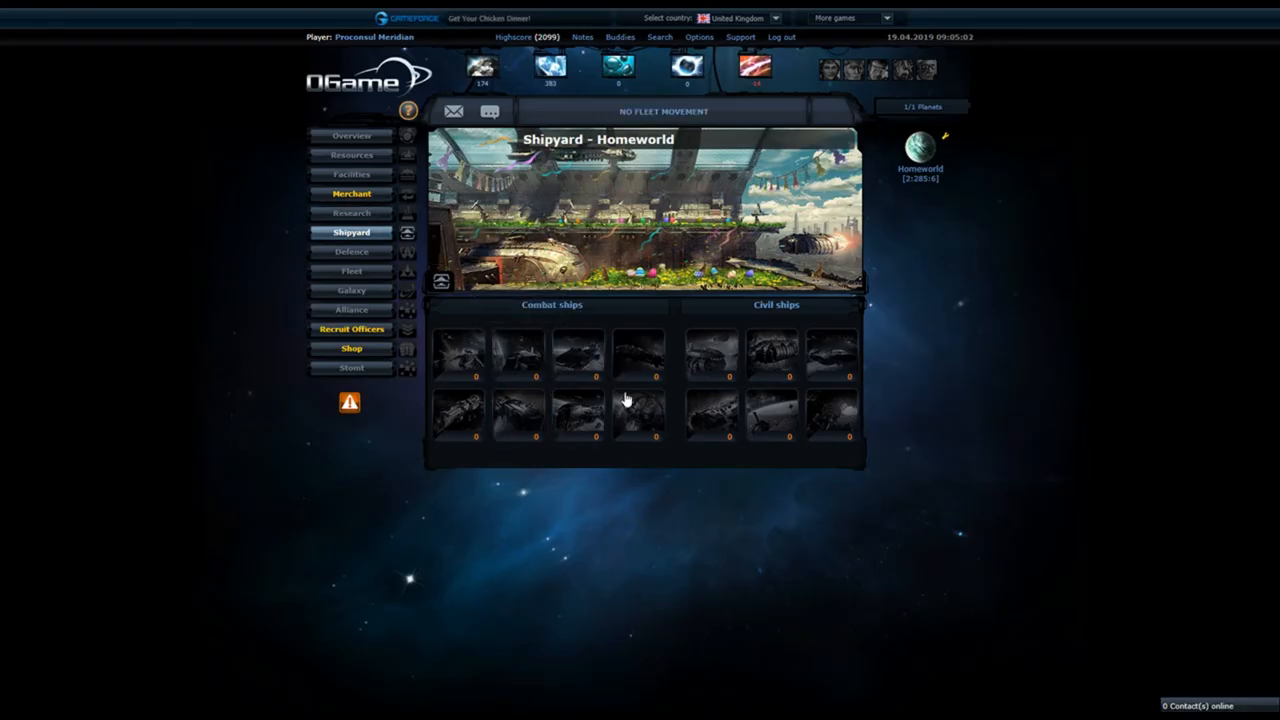
mouse_move(594, 390)
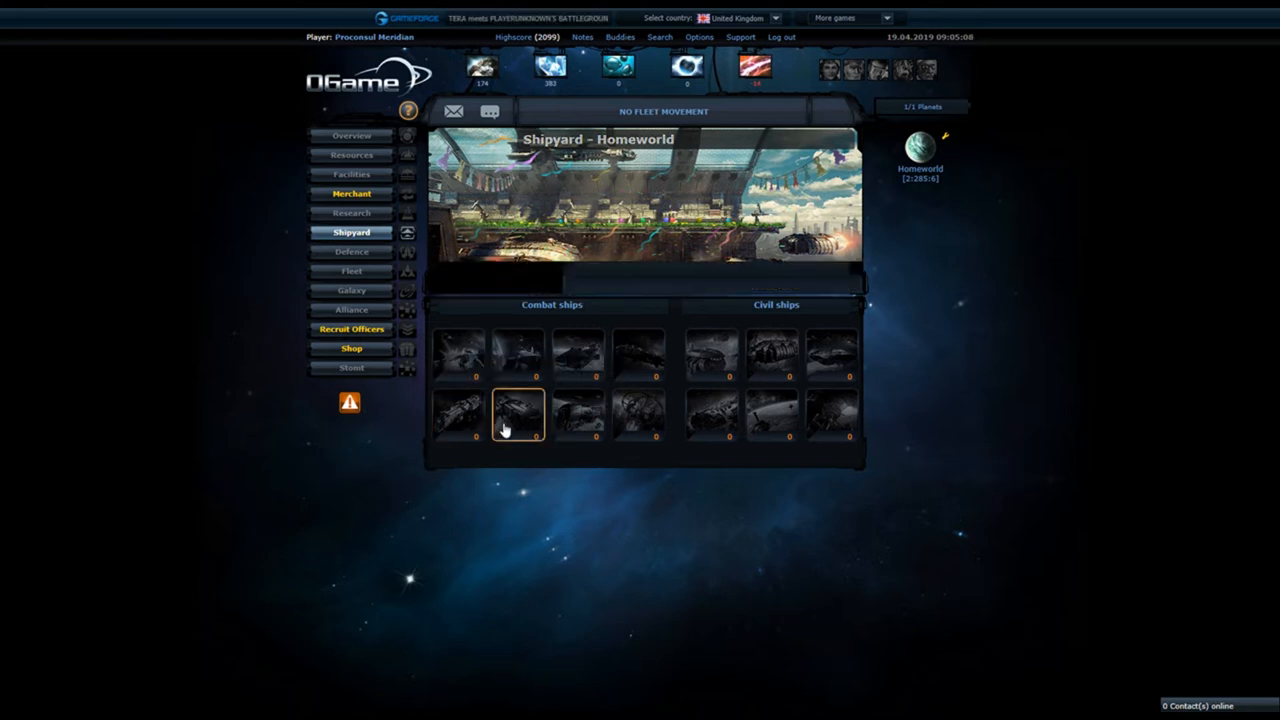
- View the Bomber, Destroyer and Cruiser details in turn, then the Small Cargo's details
click(516, 412)
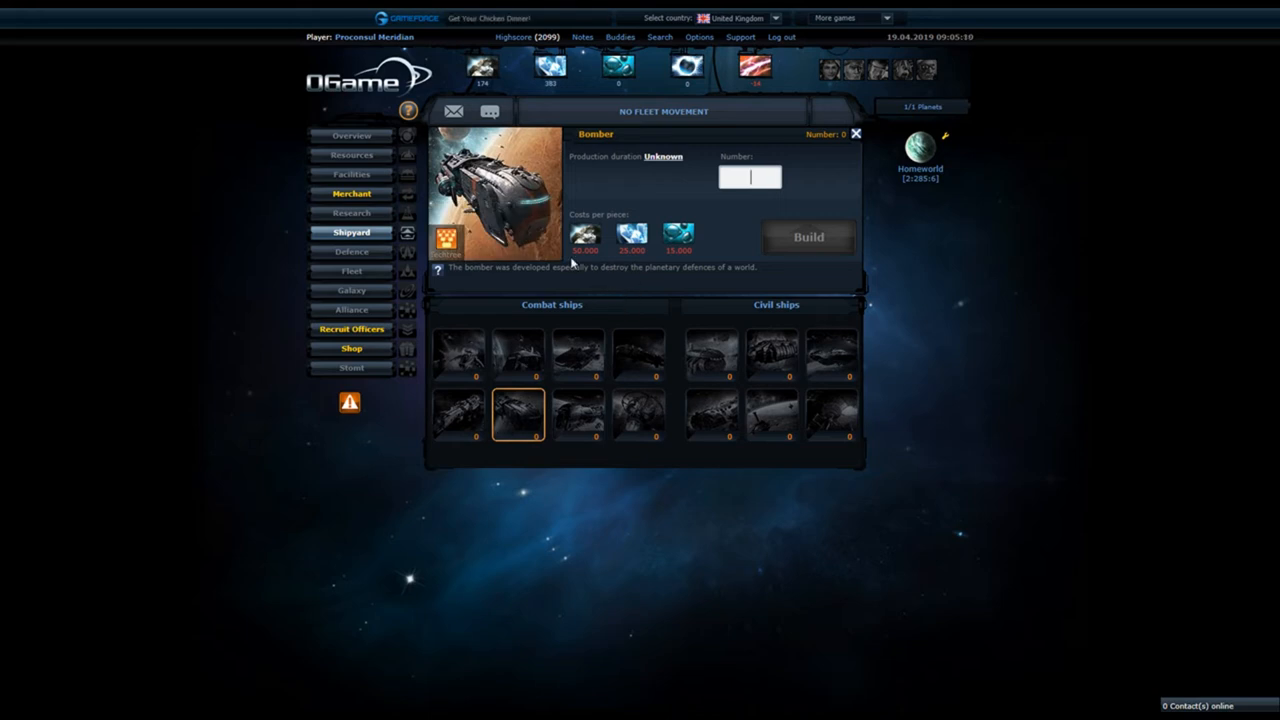
mouse_move(494, 196)
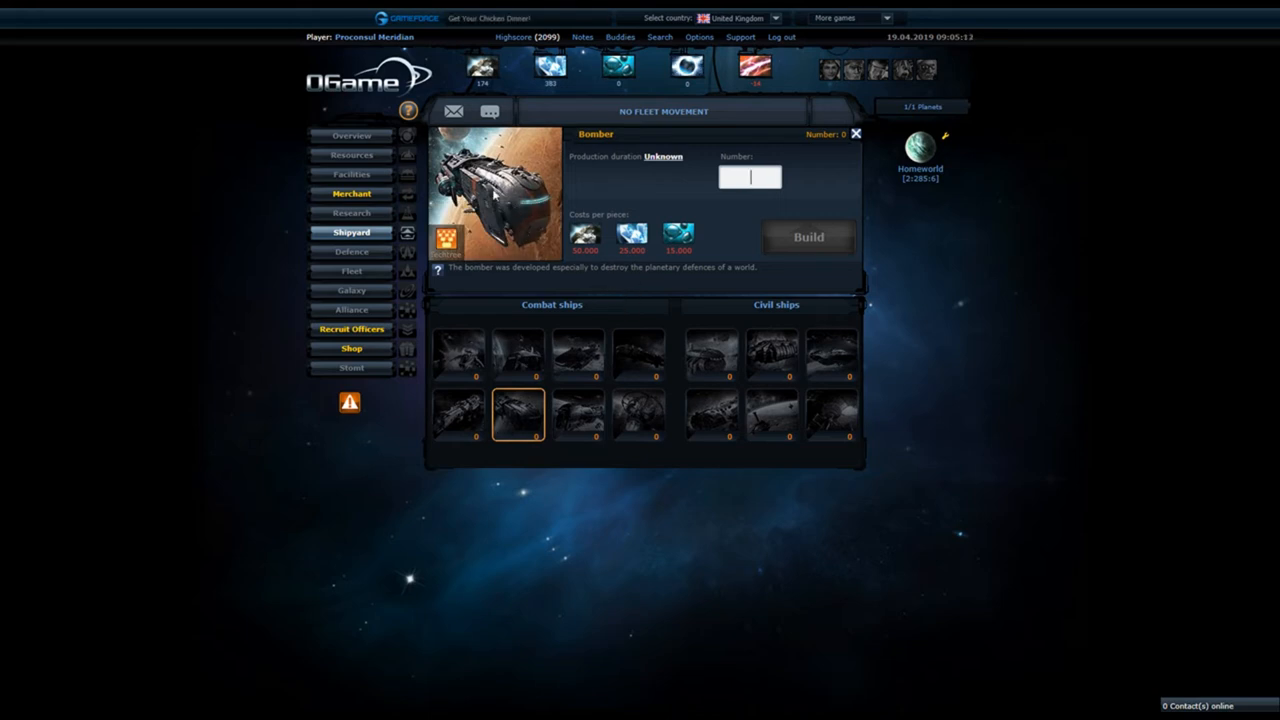
mouse_move(604, 176)
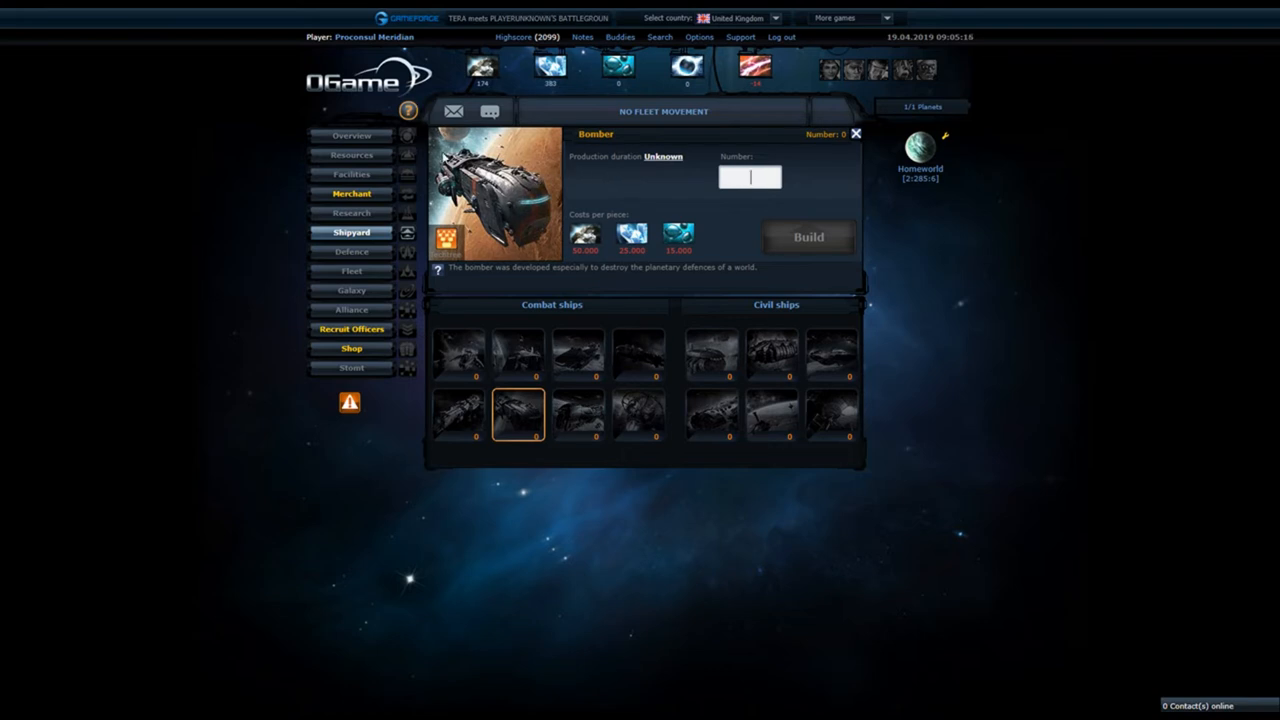
mouse_move(576, 414)
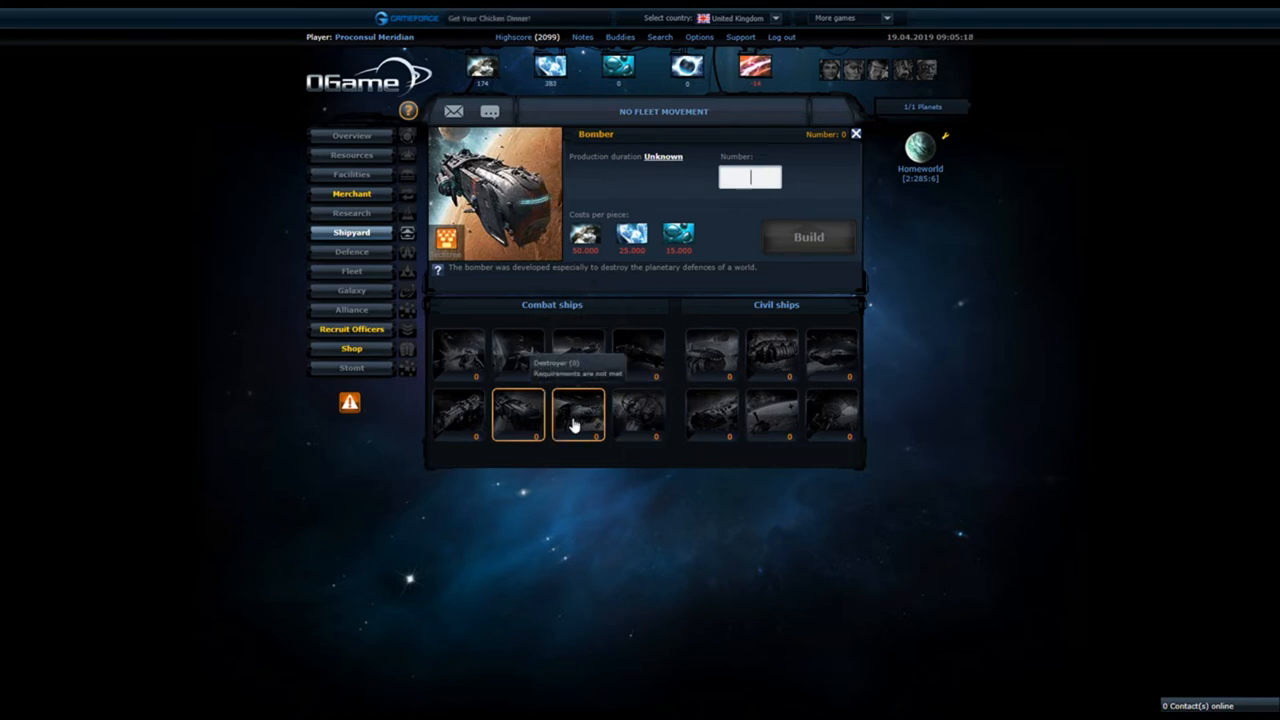
click(576, 412)
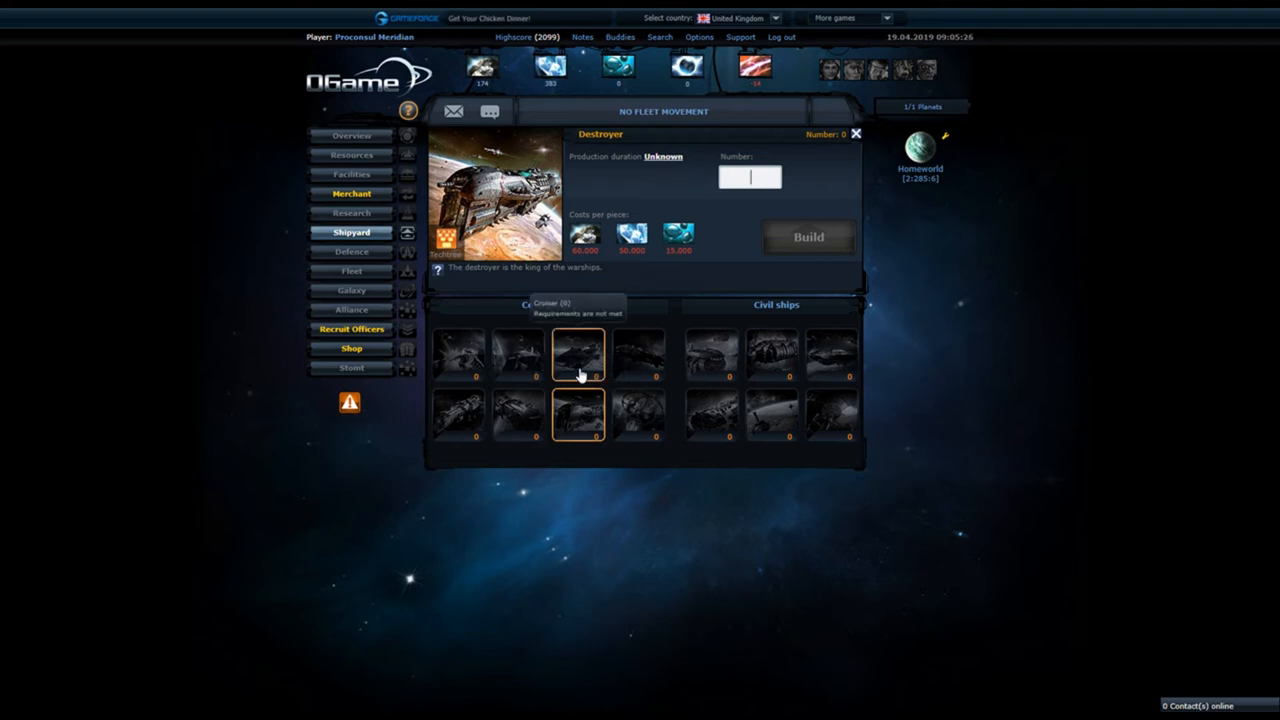
click(578, 356)
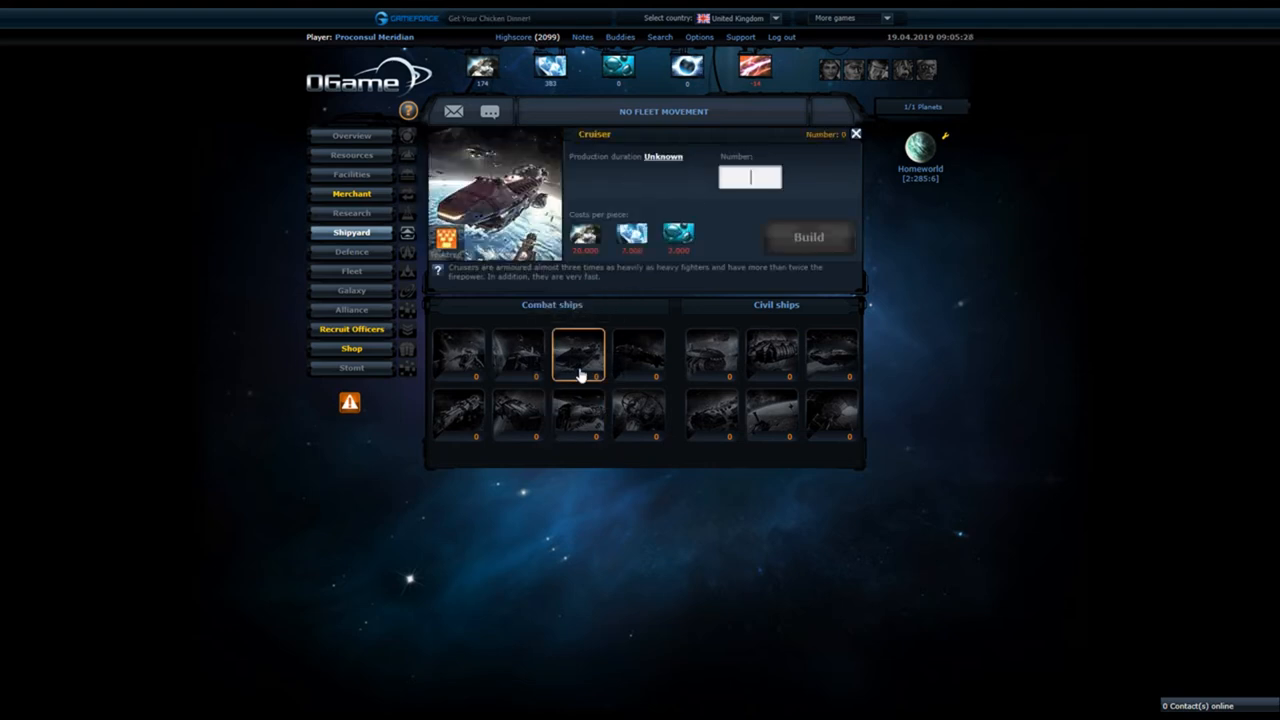
mouse_move(618, 304)
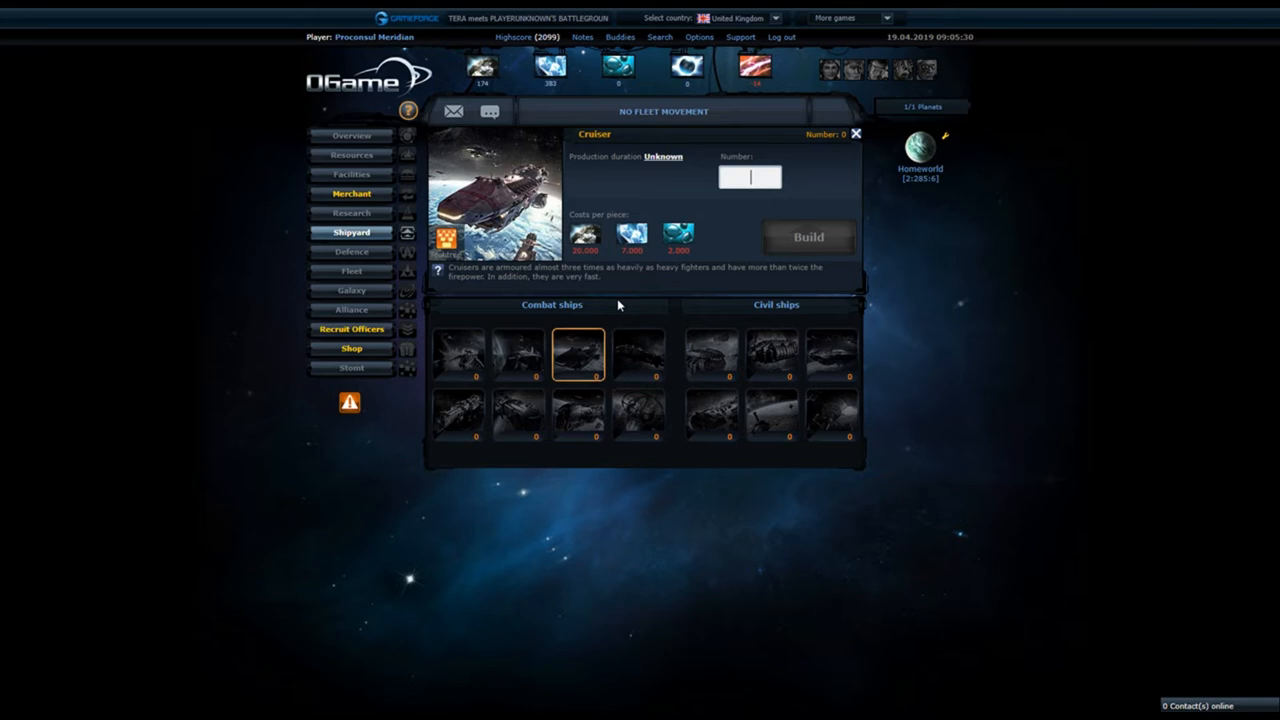
click(576, 412)
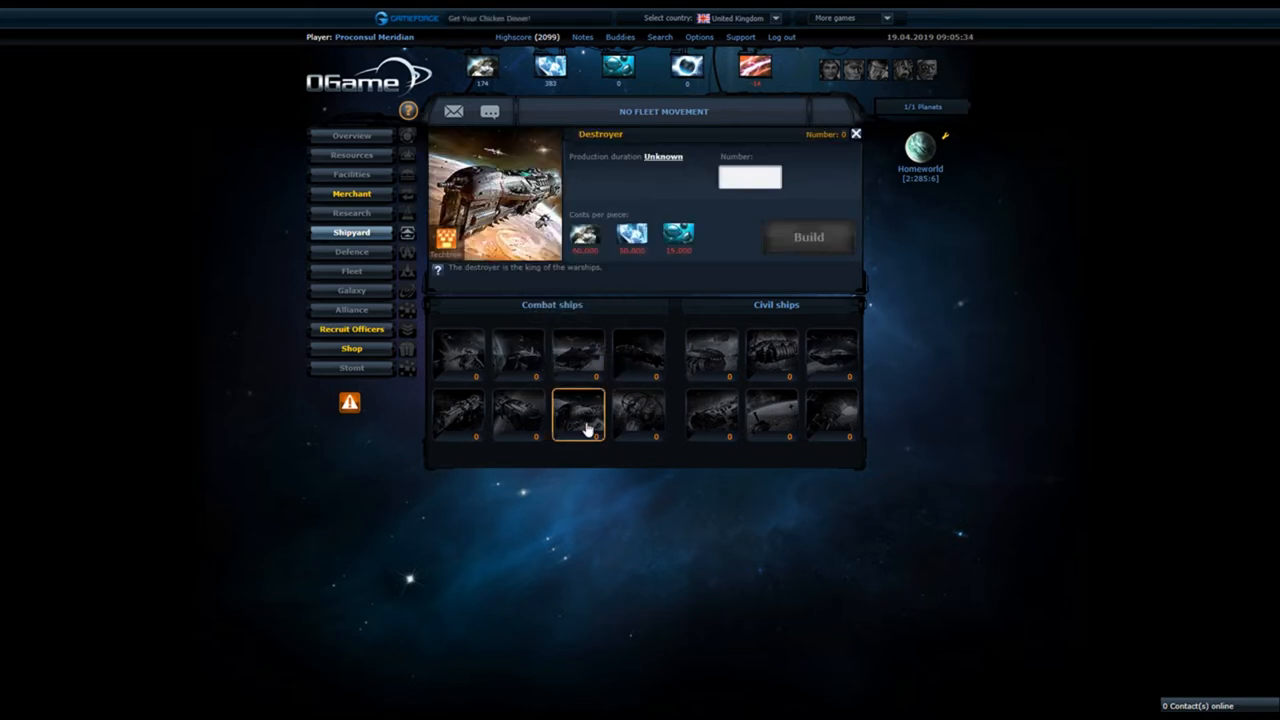
click(750, 176)
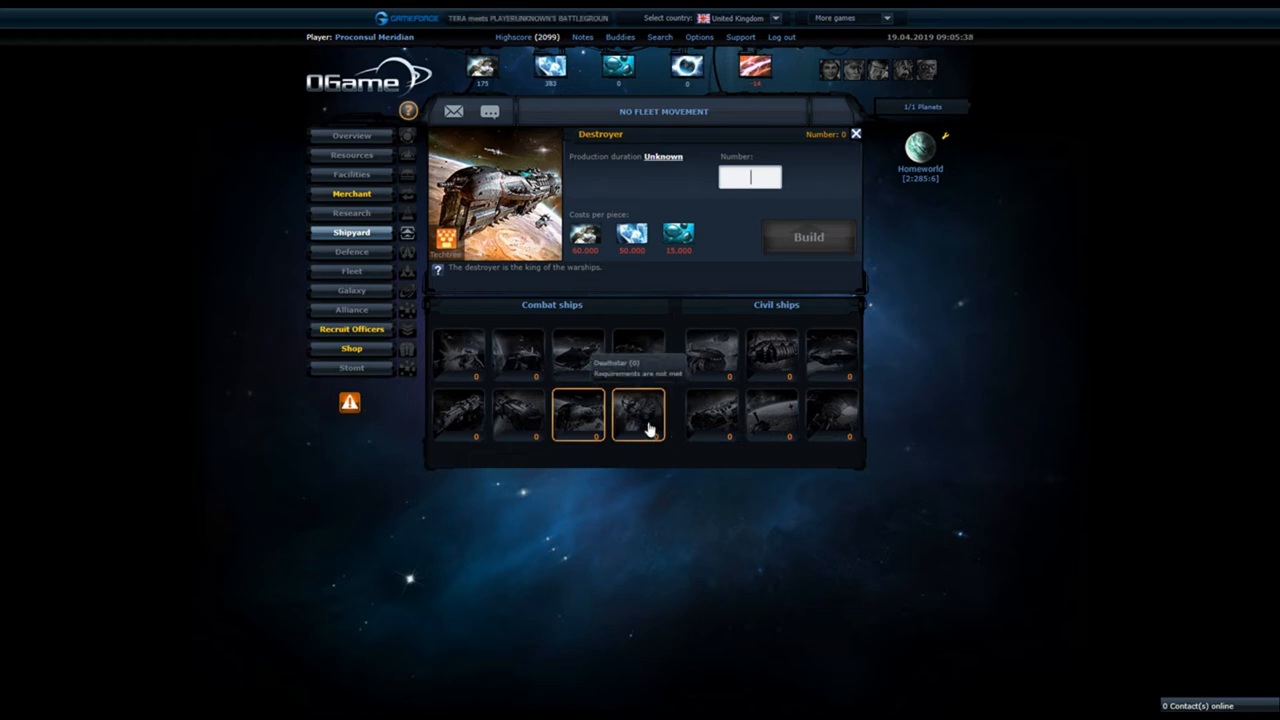
click(636, 414)
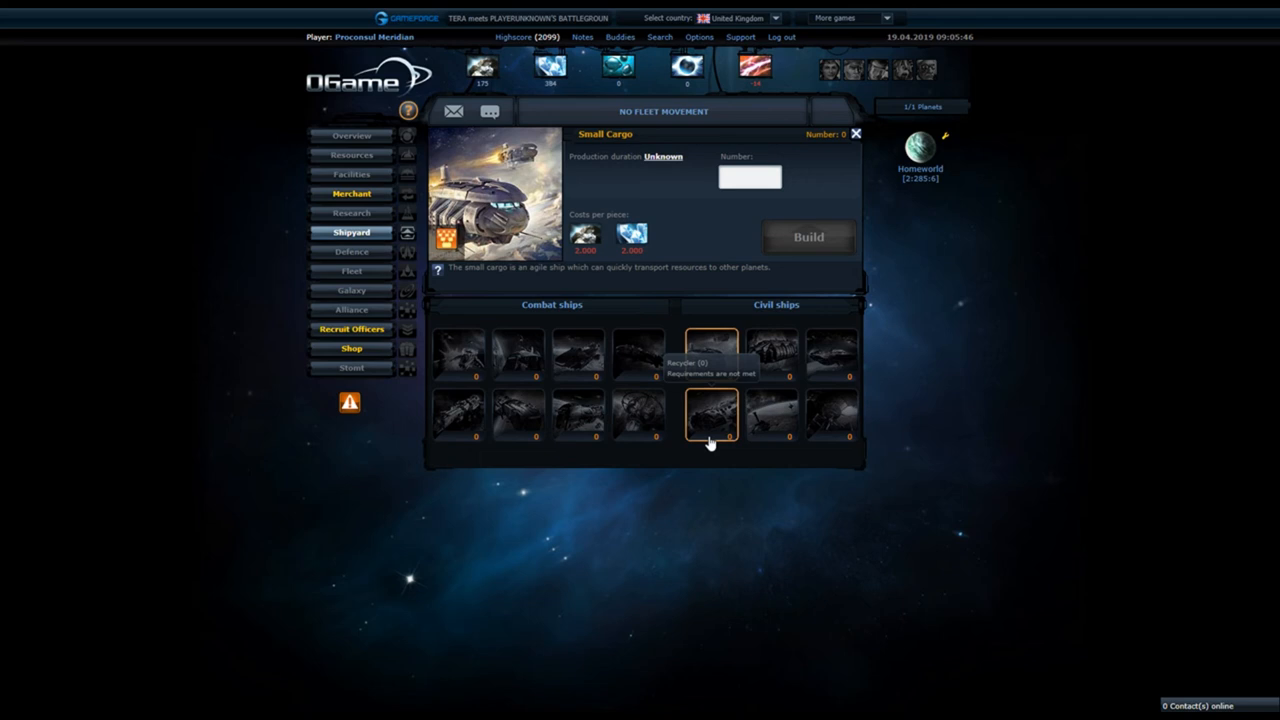
- View the Large Cargo, Colony Ship, Recycler, Espionage Probe and Solar Satellite details in turn
click(772, 356)
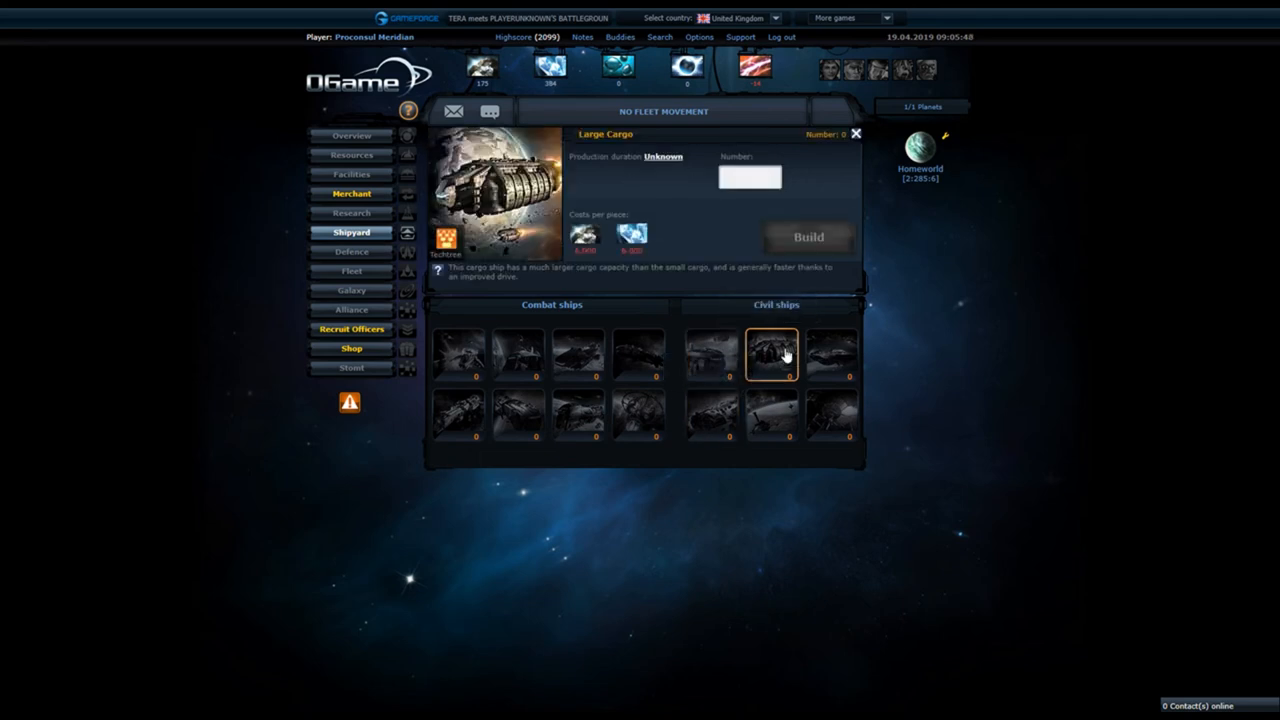
click(832, 356)
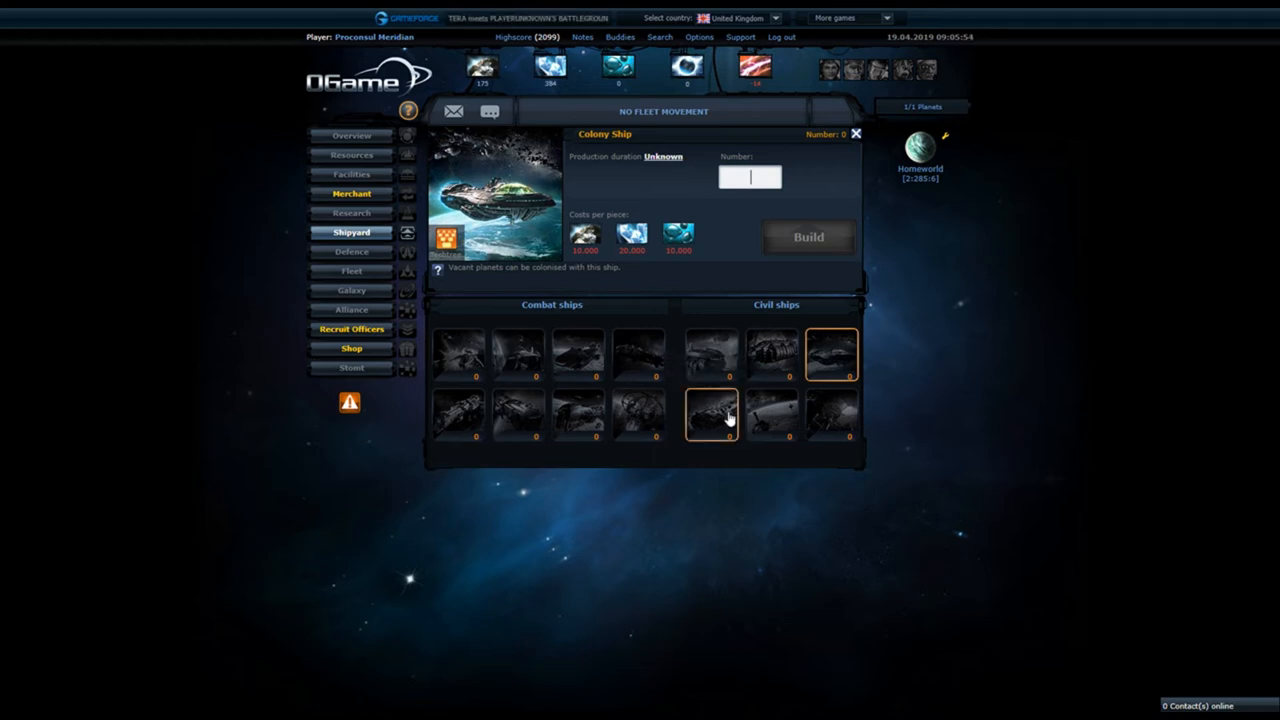
click(712, 414)
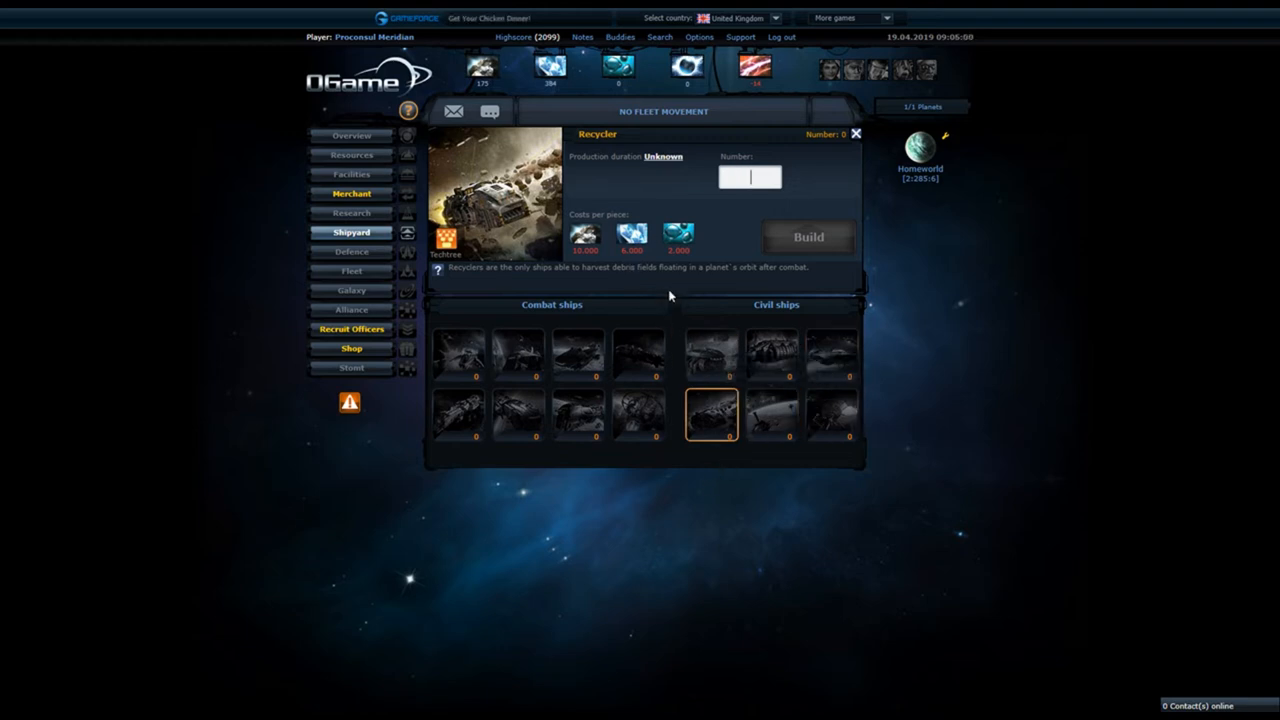
click(830, 412)
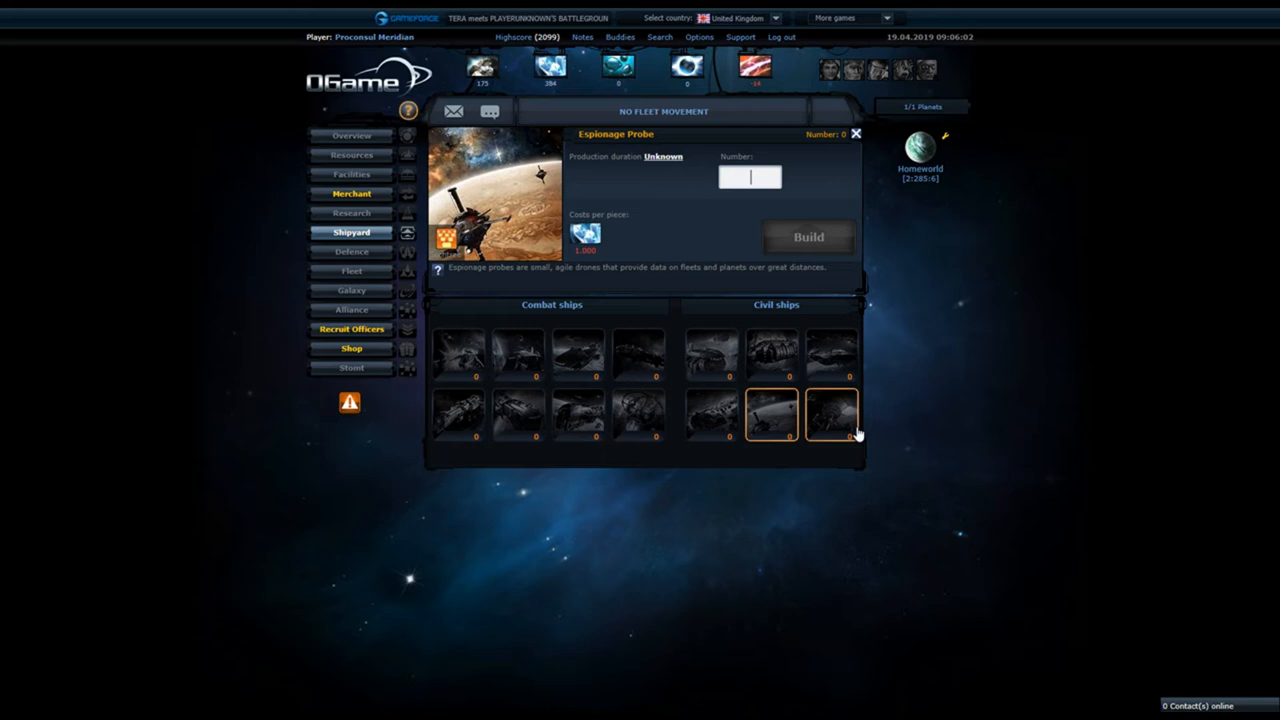
mouse_move(832, 352)
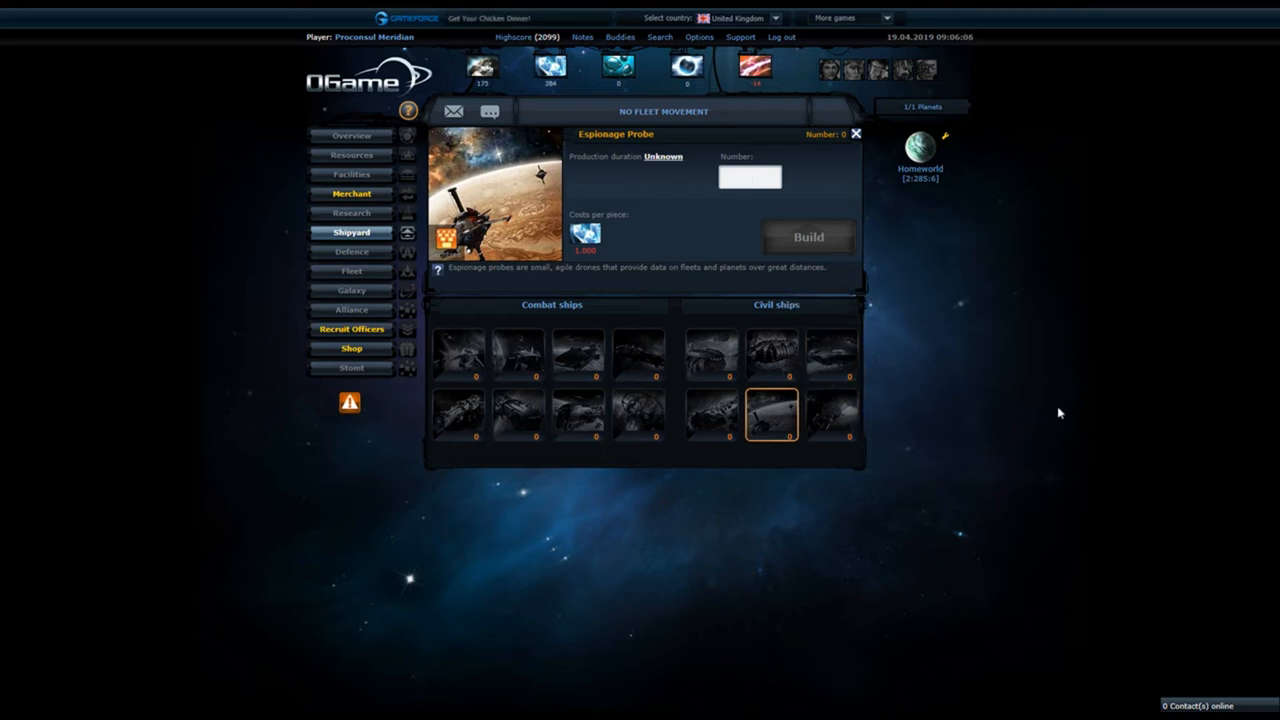
click(832, 414)
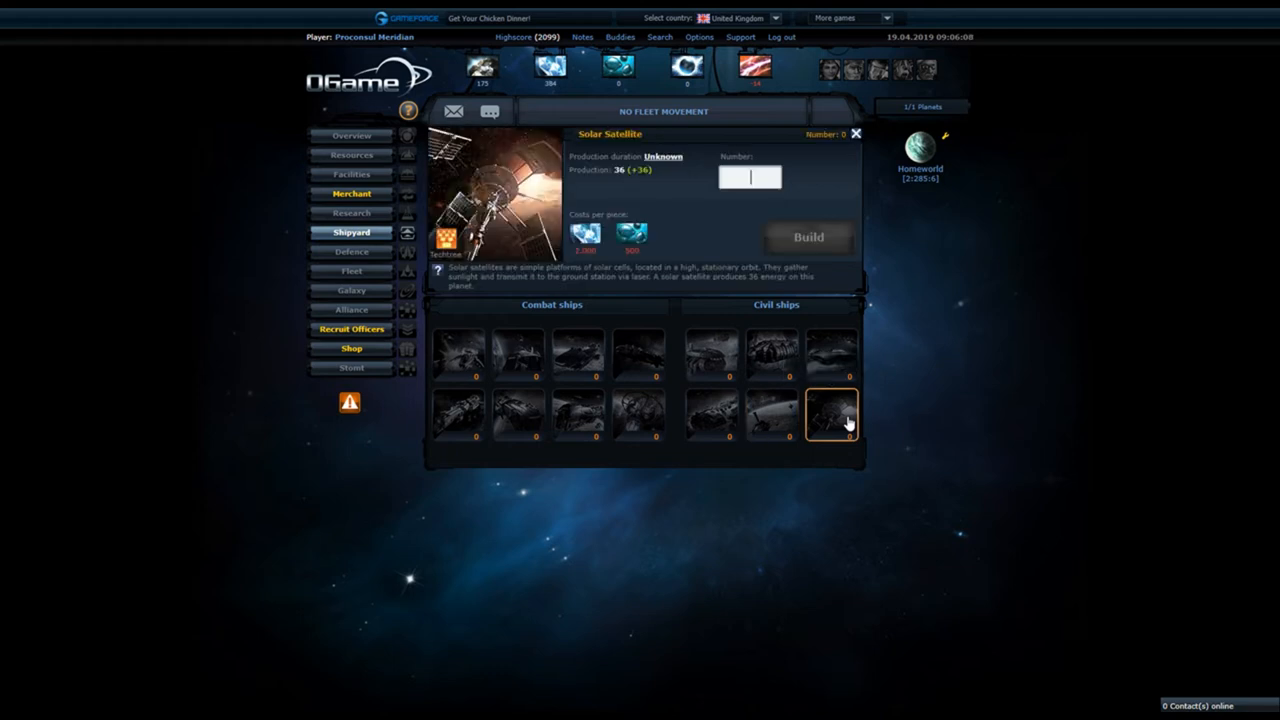
mouse_move(1056, 308)
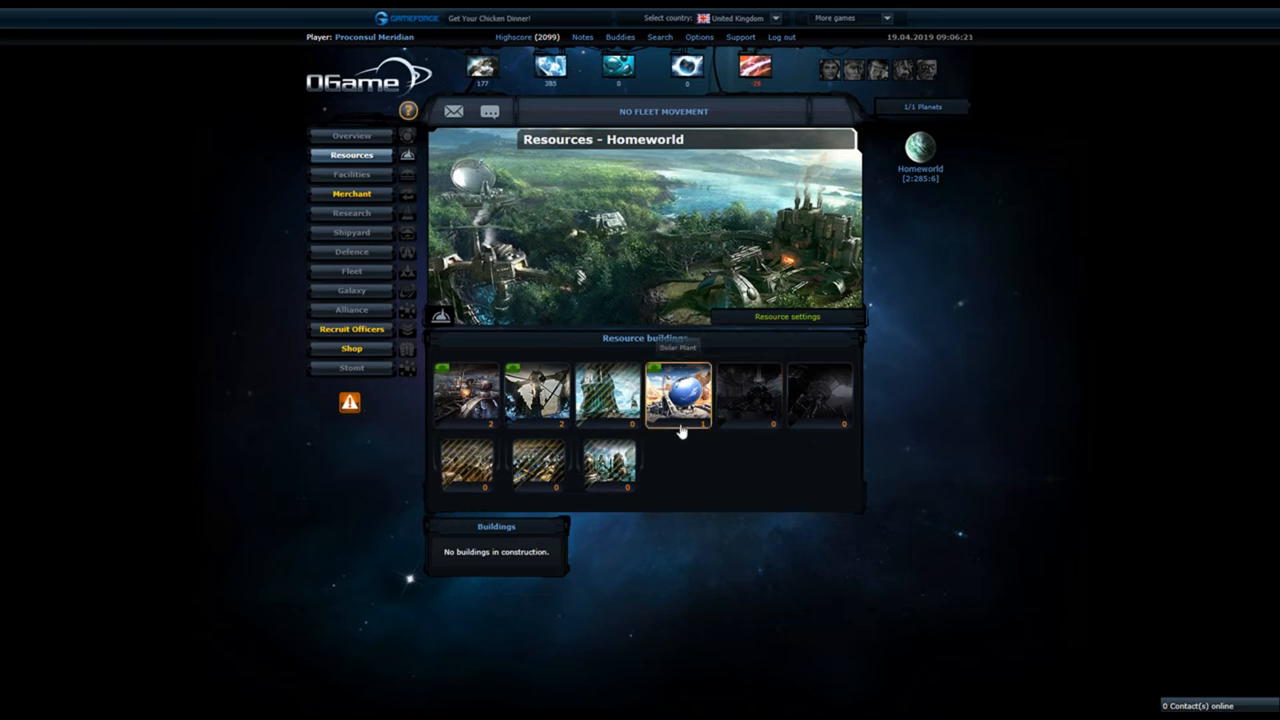
- Start the Solar Plant upgrade from the homeworld resources page
click(678, 396)
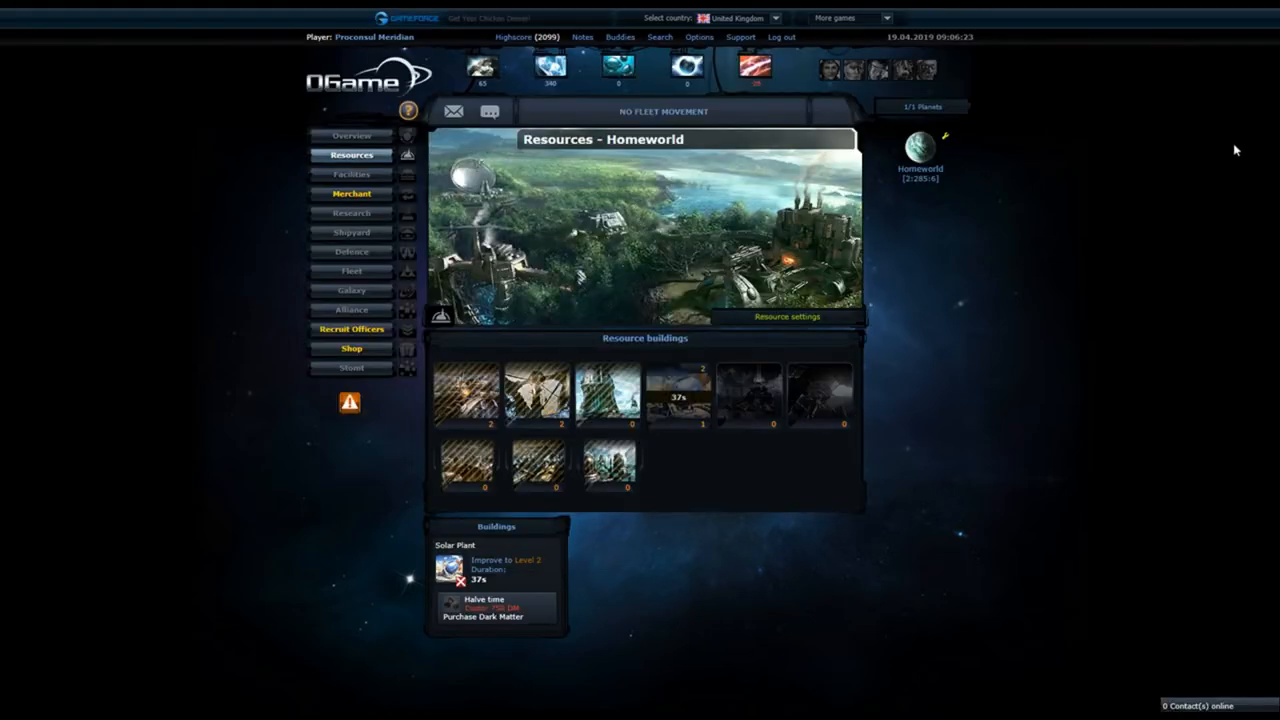
mouse_move(1148, 240)
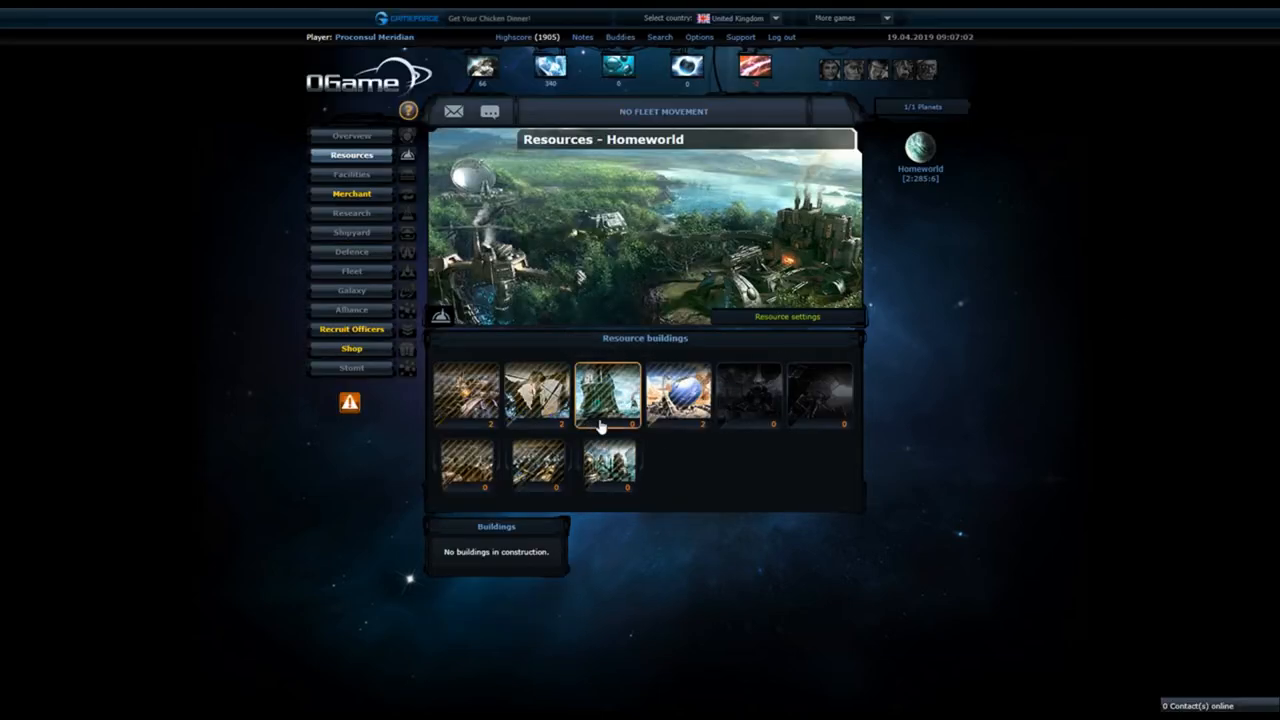
mouse_move(576, 404)
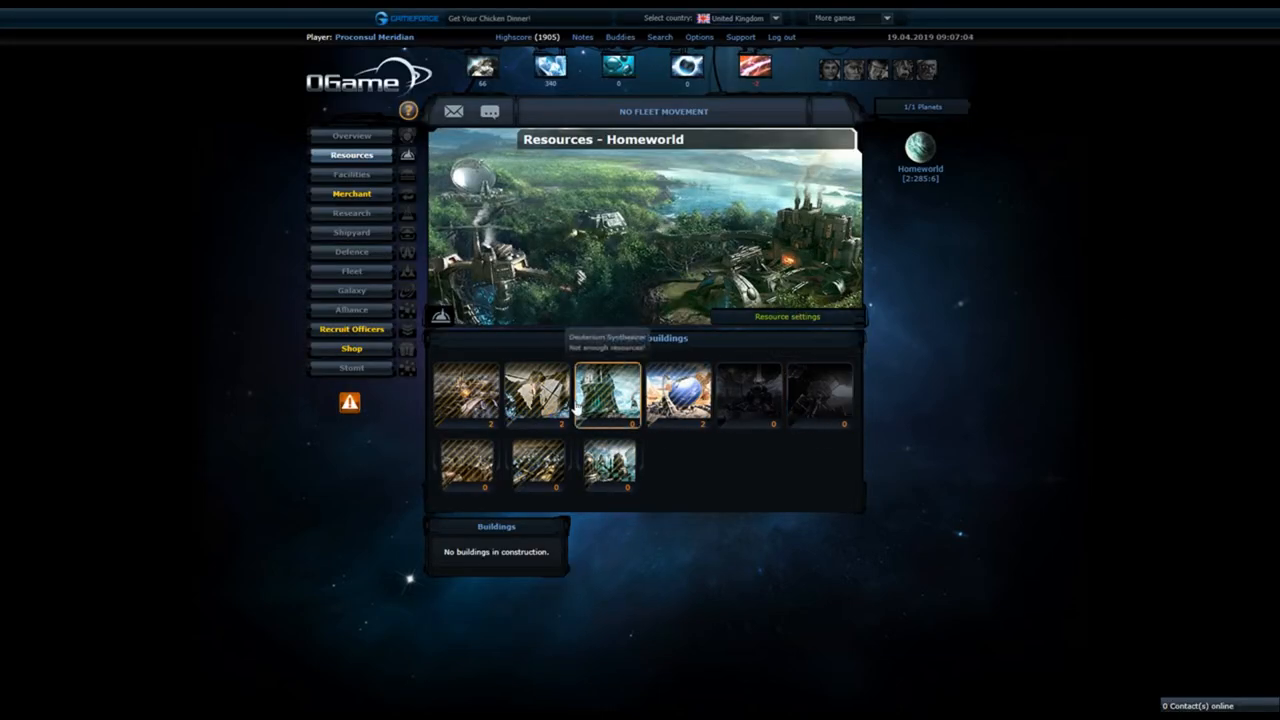
mouse_move(634, 348)
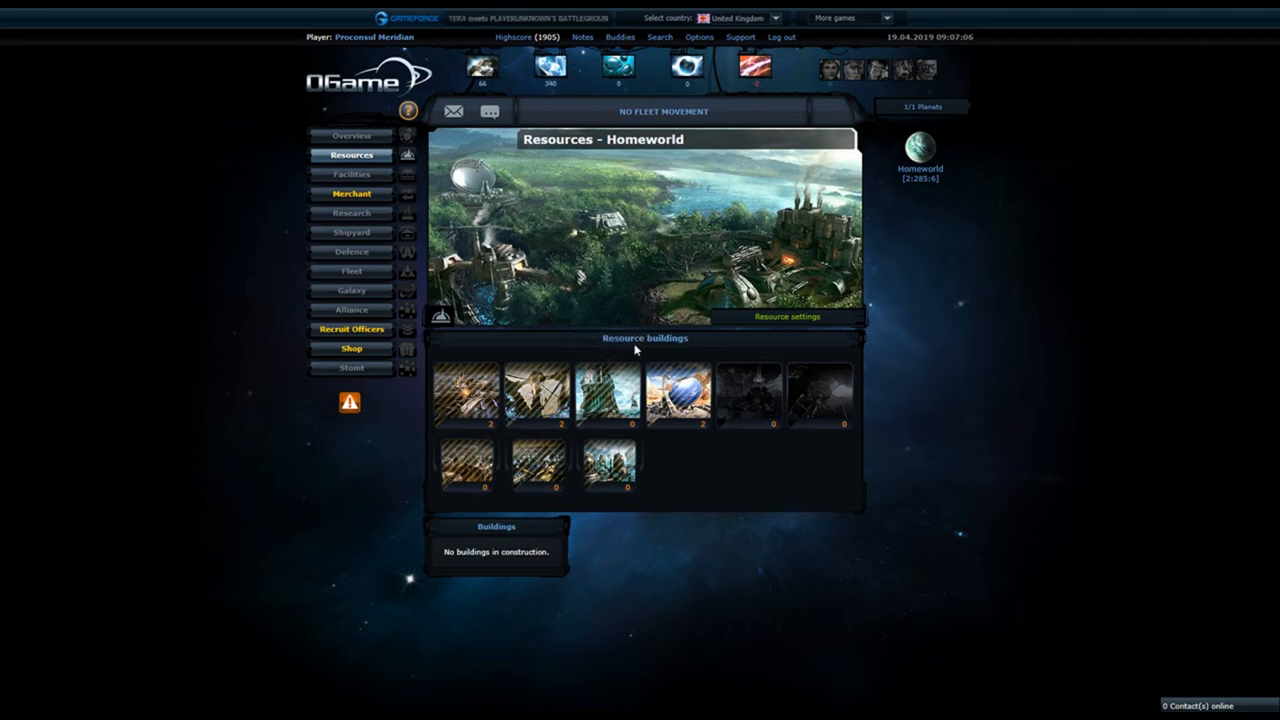
mouse_move(608, 396)
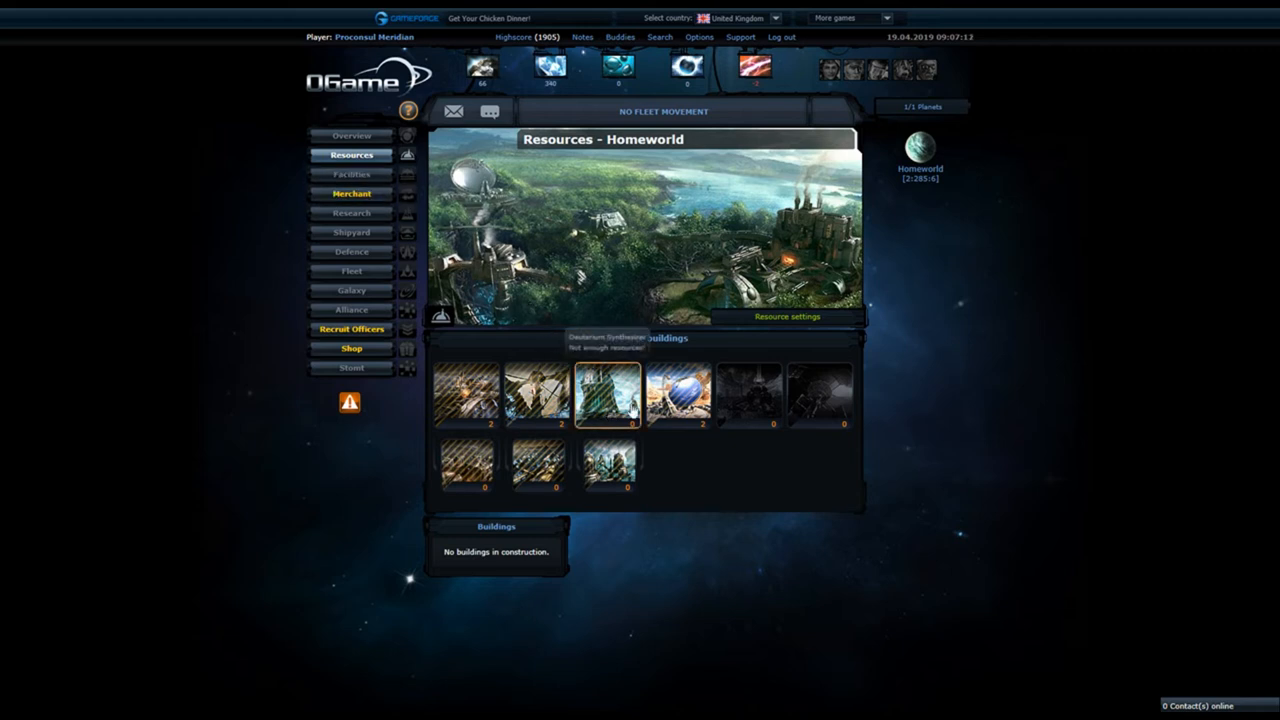
mouse_move(678, 396)
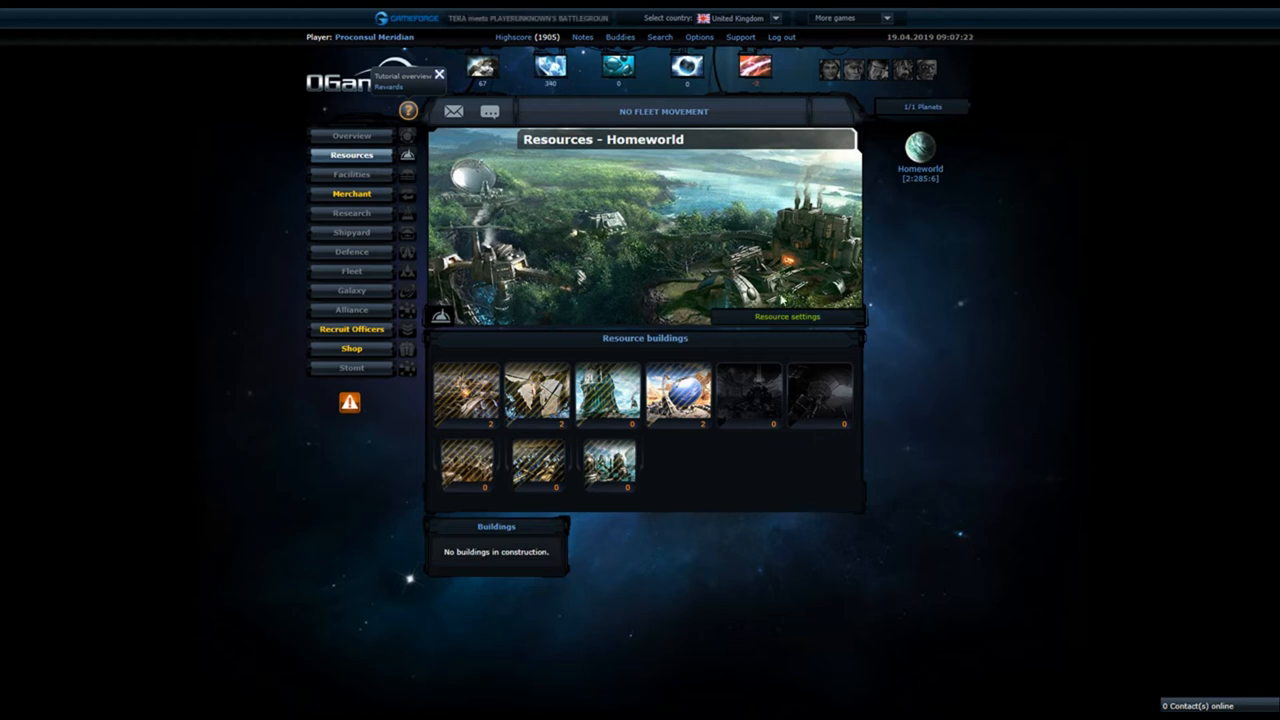
mouse_move(768, 104)
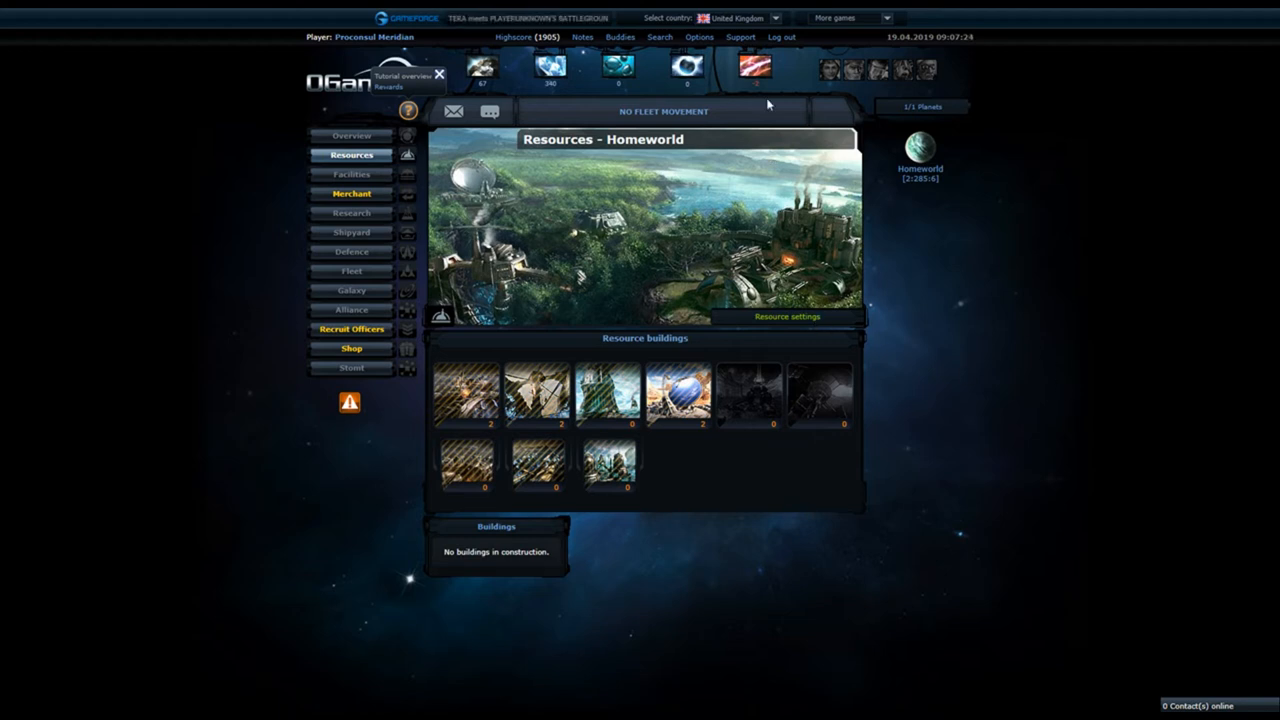
mouse_move(648, 230)
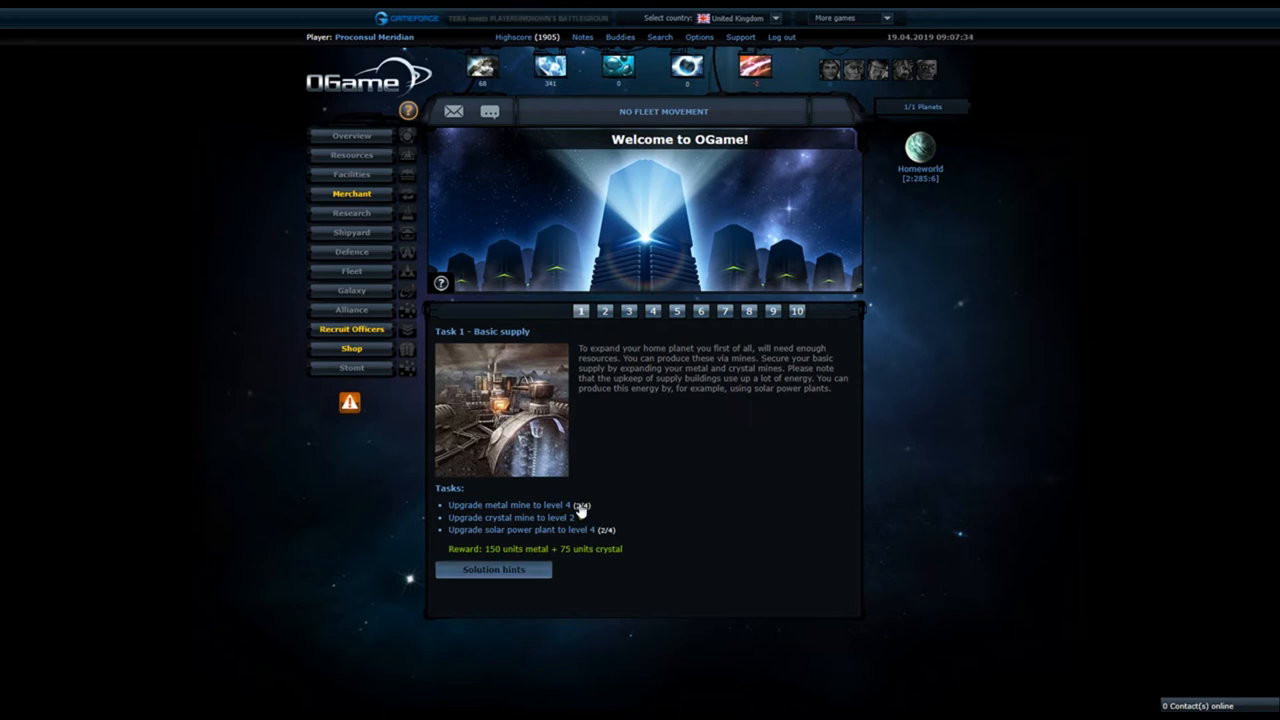
- Return to homeworld resources and show the Metal Mine's level 3 upgrade details
click(352, 156)
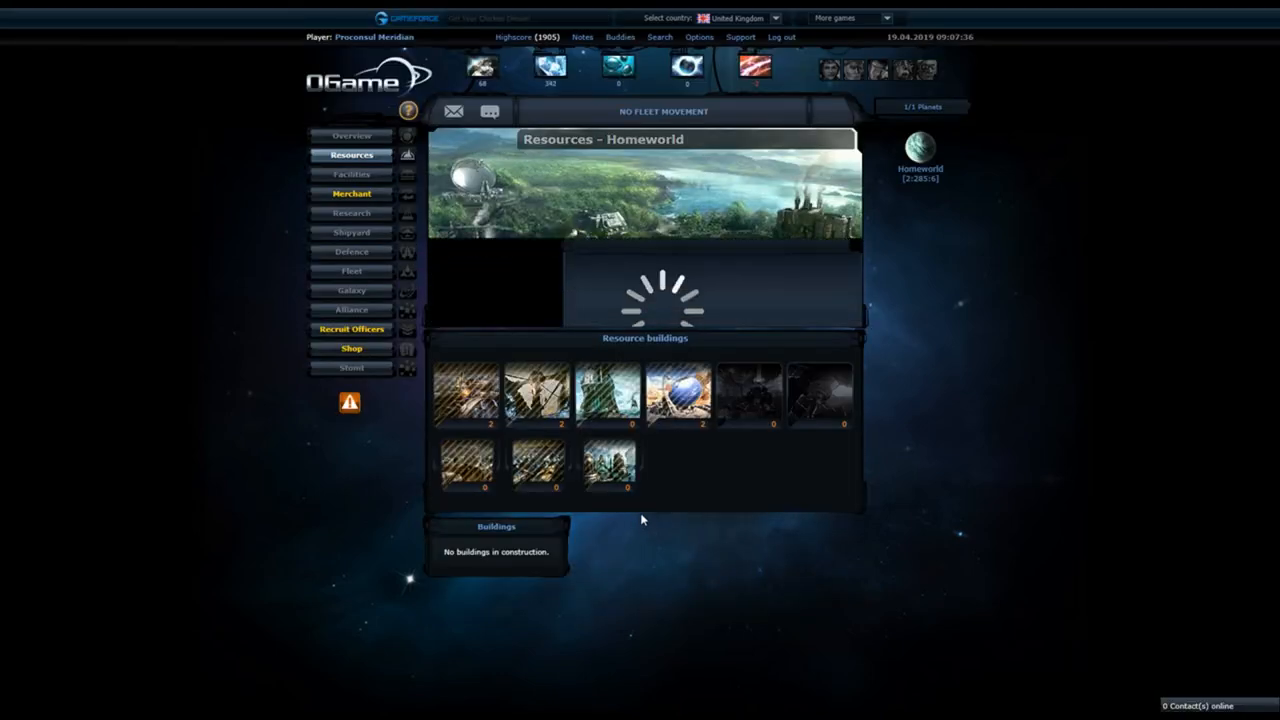
click(466, 396)
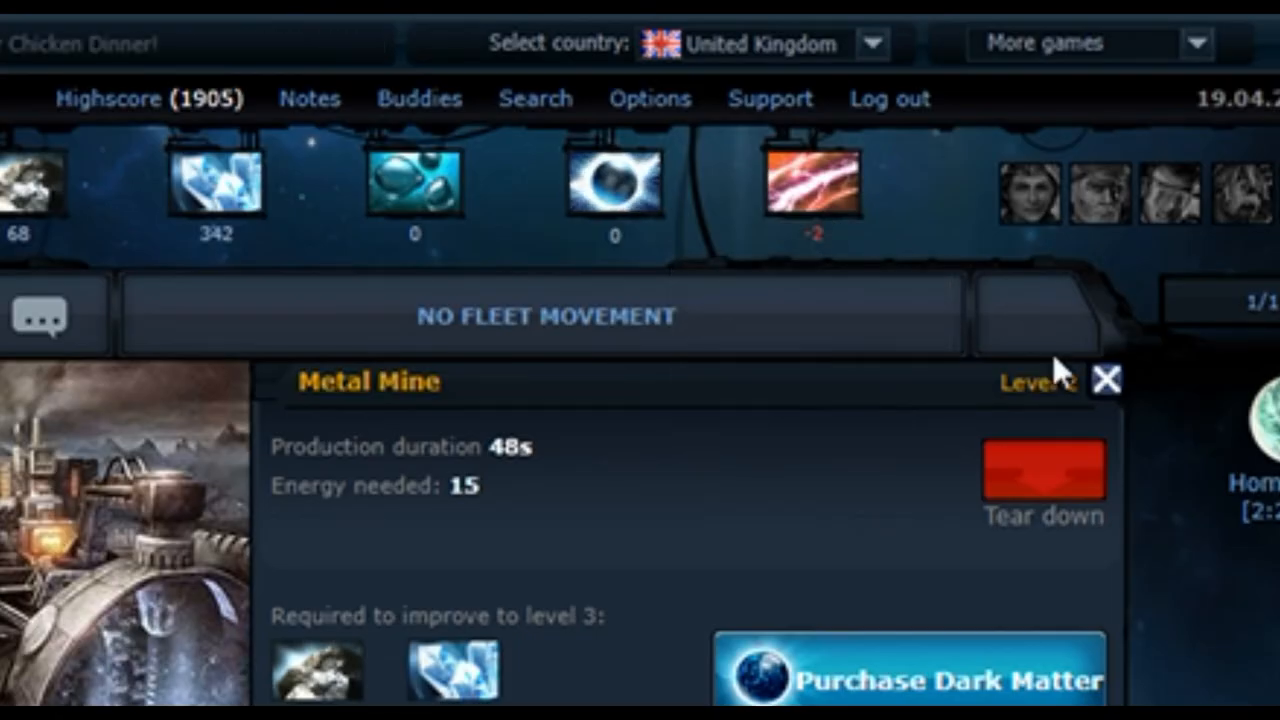
mouse_move(800, 304)
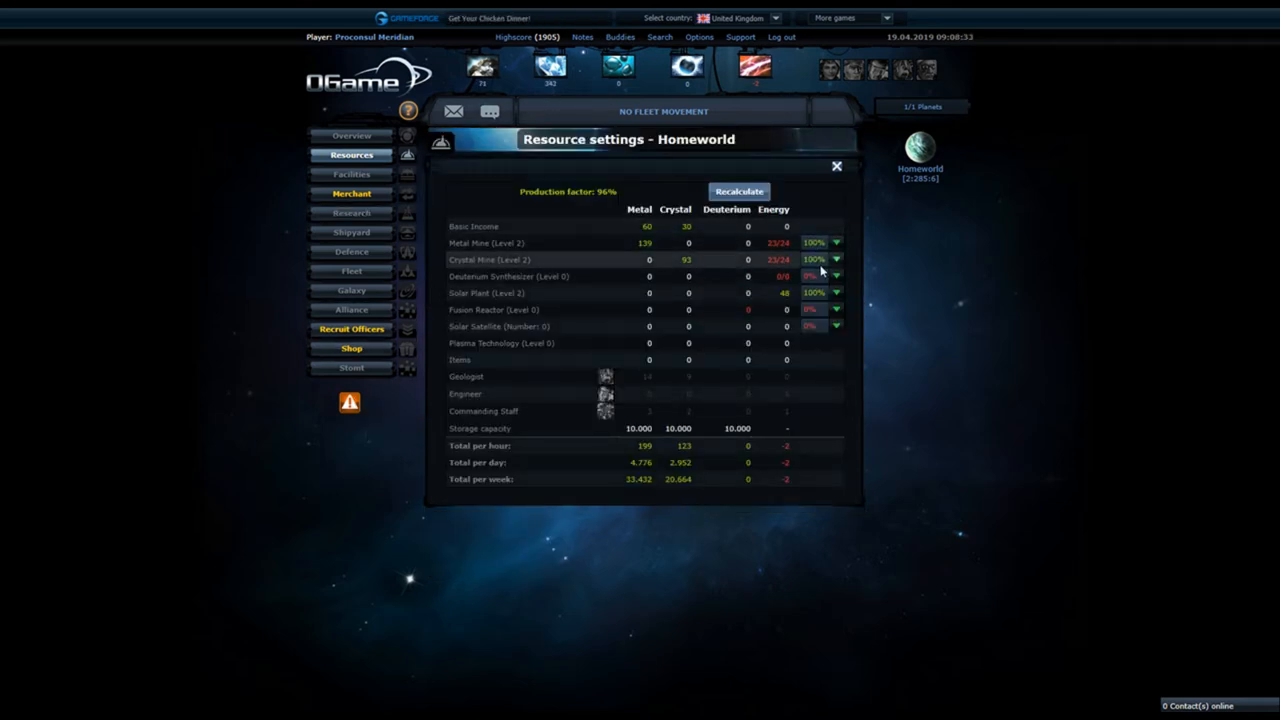
- Lower the Crystal Mine's output percentage and recalculate so production returns to 100%, then go to Facilities
click(812, 292)
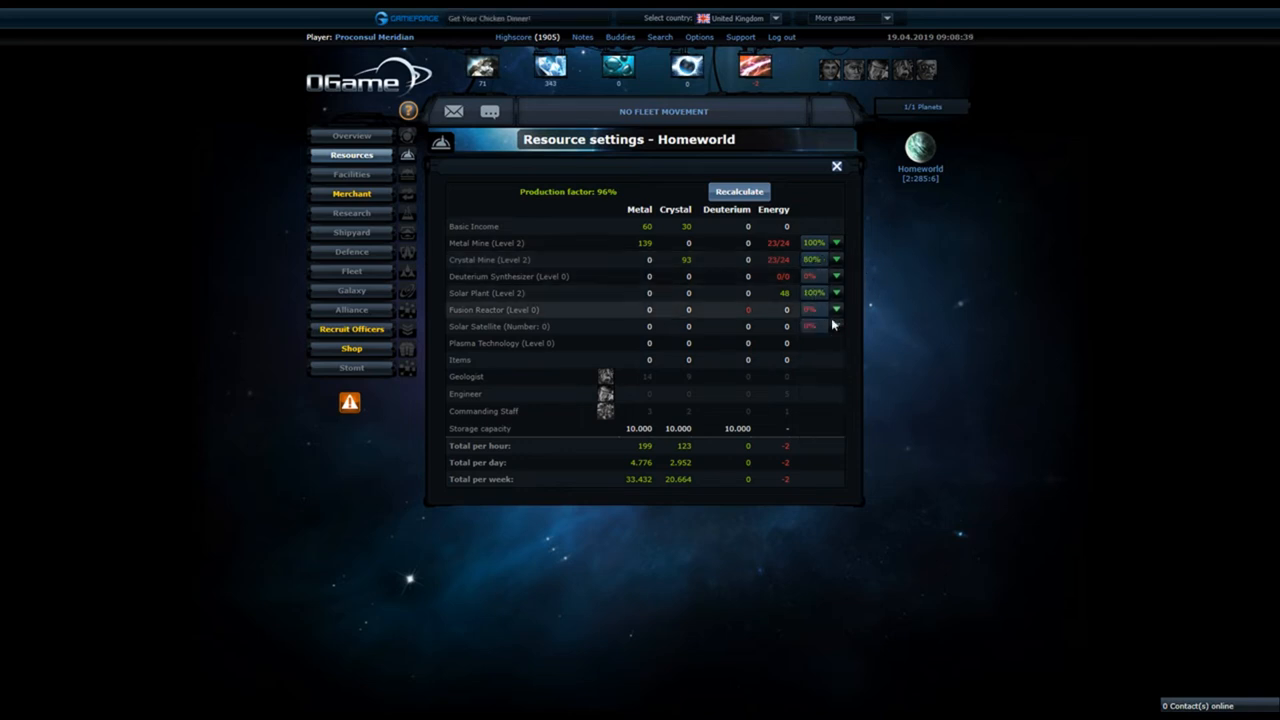
click(836, 260)
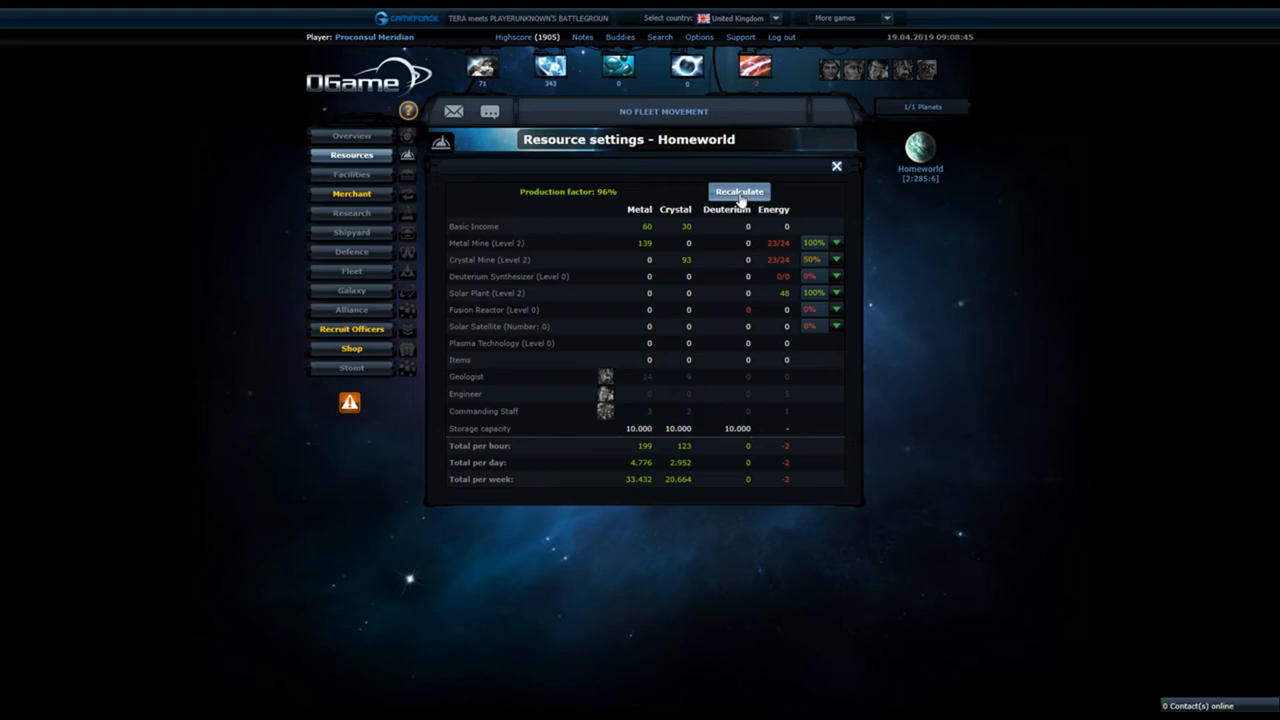
click(740, 192)
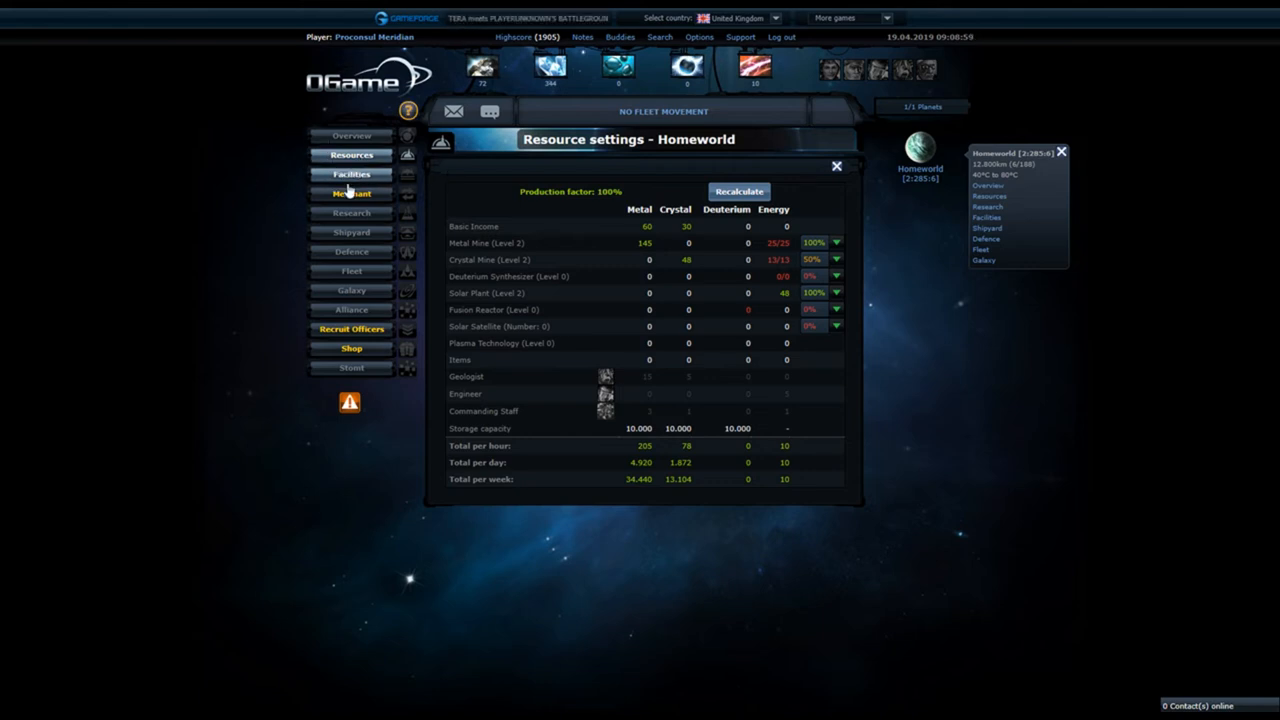
click(352, 174)
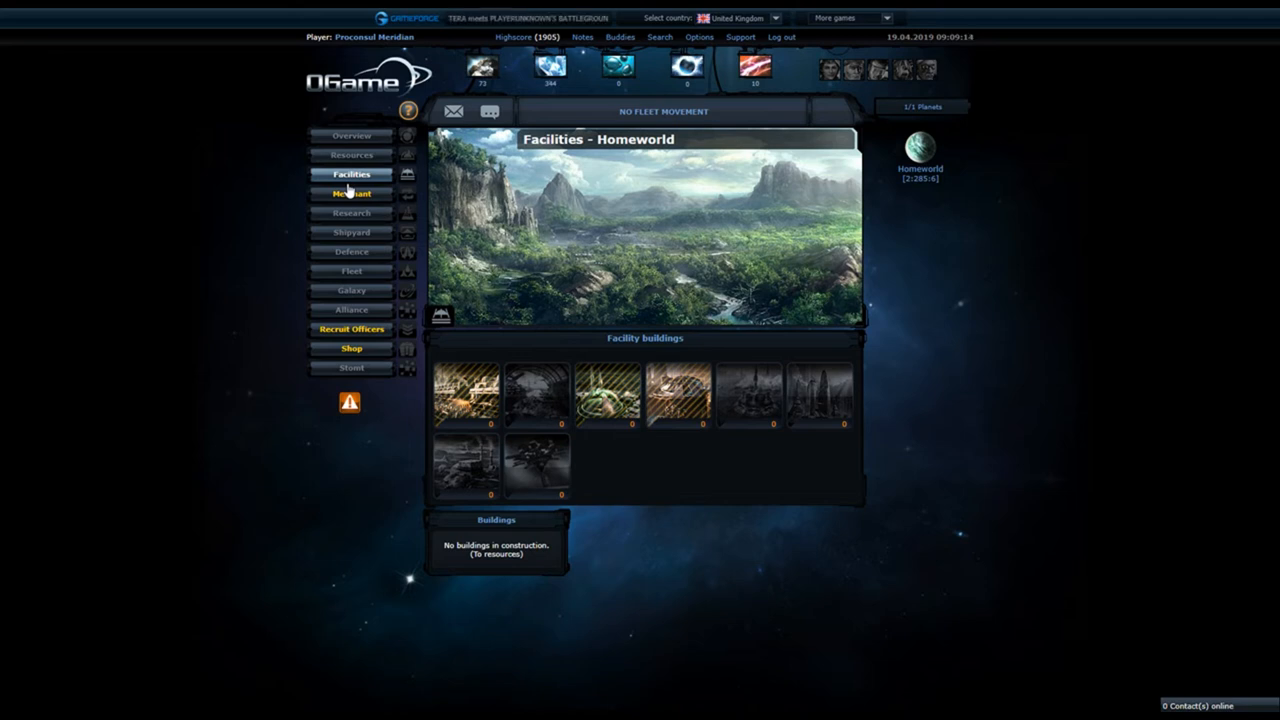
mouse_move(464, 304)
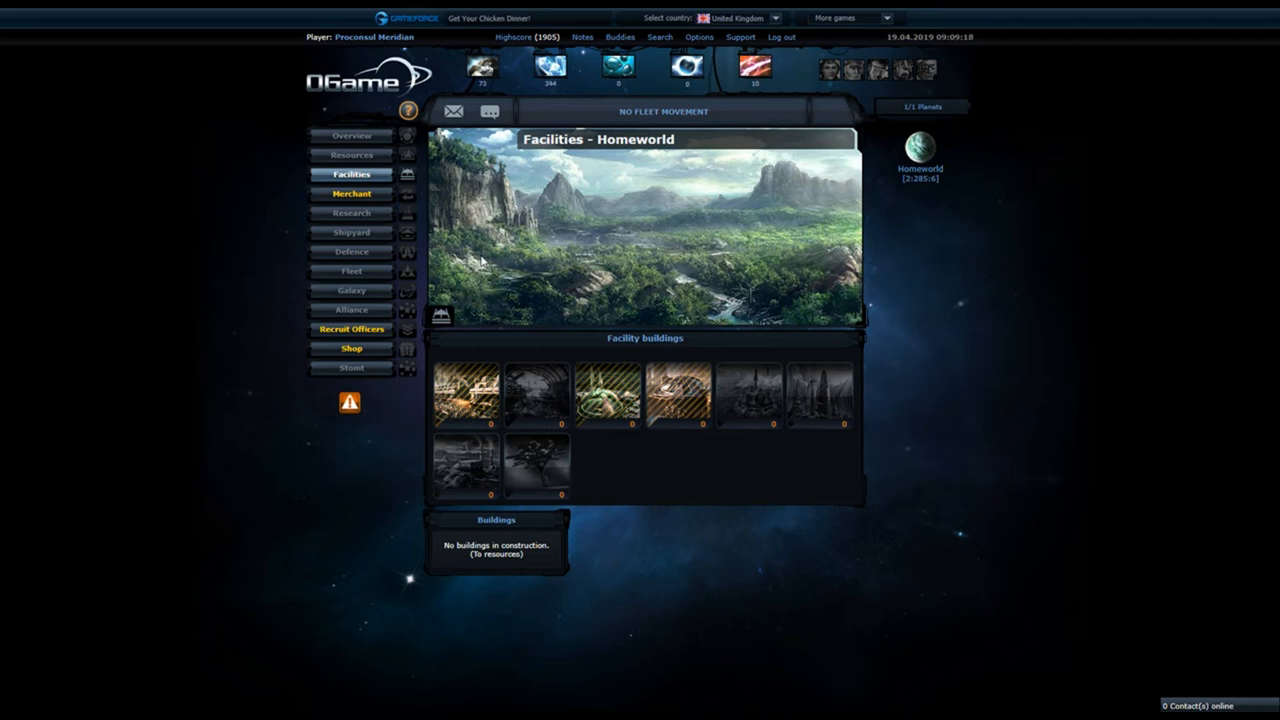
mouse_move(404, 216)
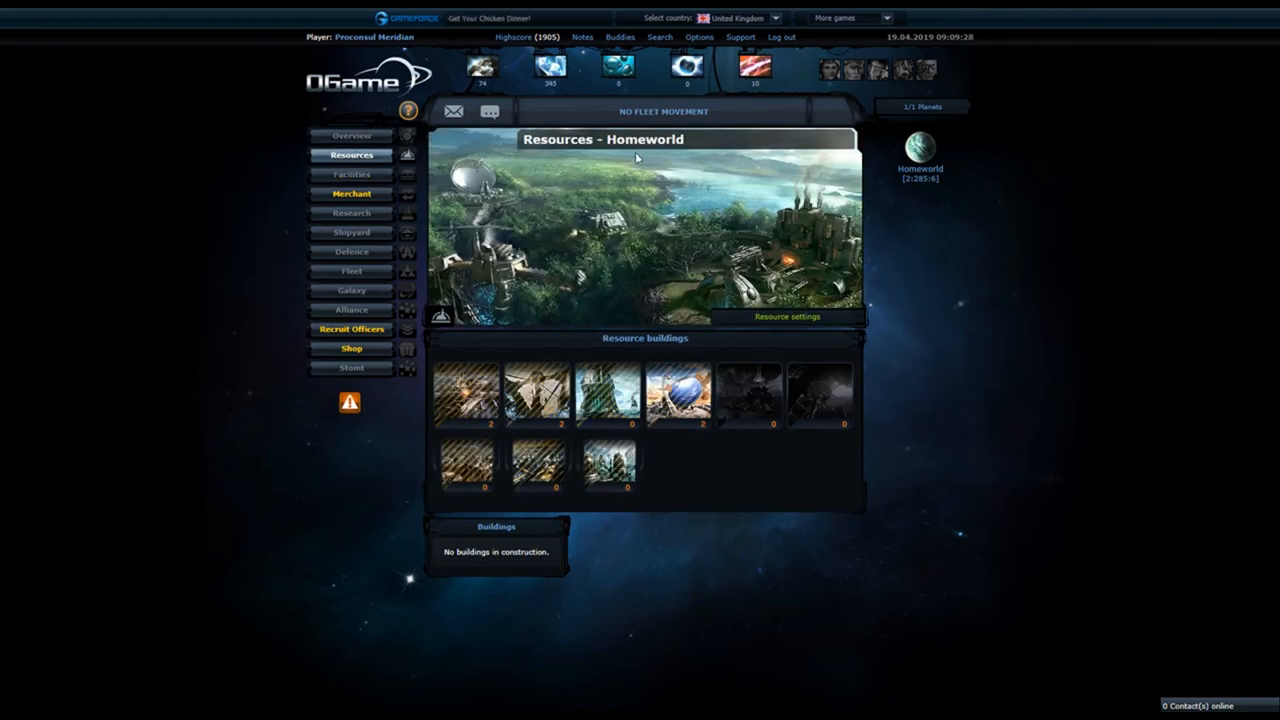
mouse_move(624, 188)
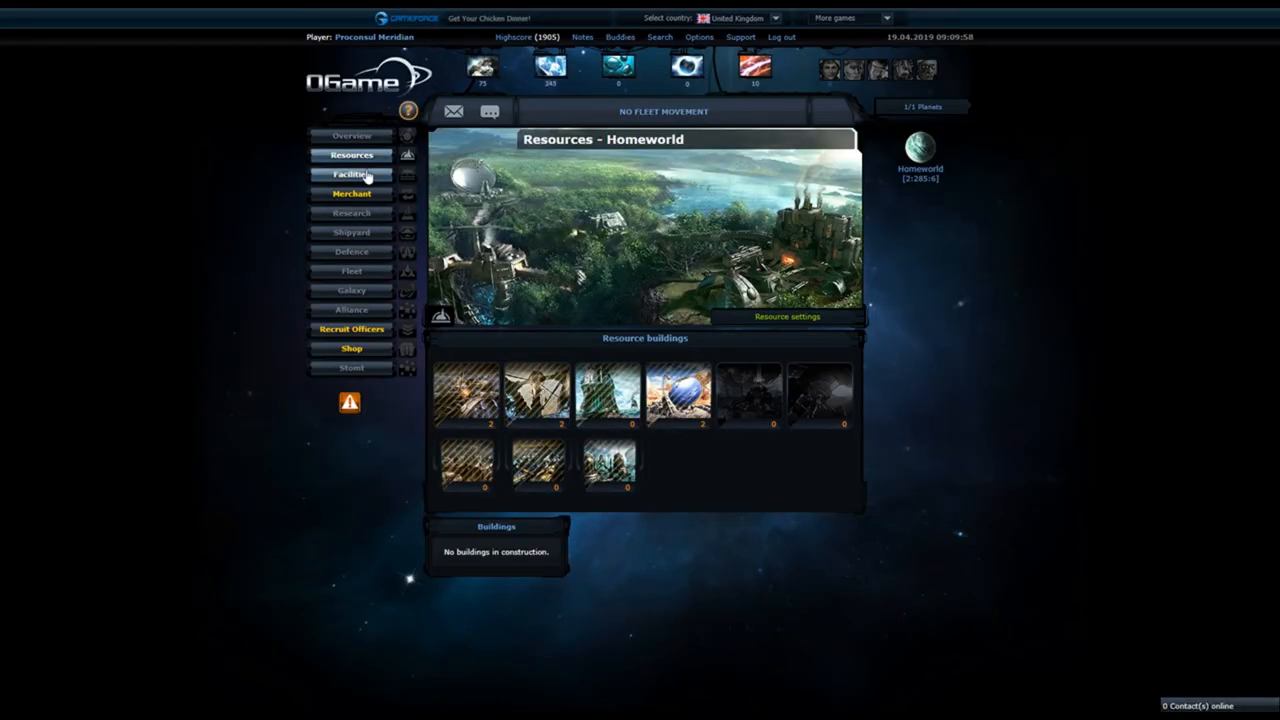
- Go to the homeworld facilities page and enter the Shipyard from its building tile
click(352, 174)
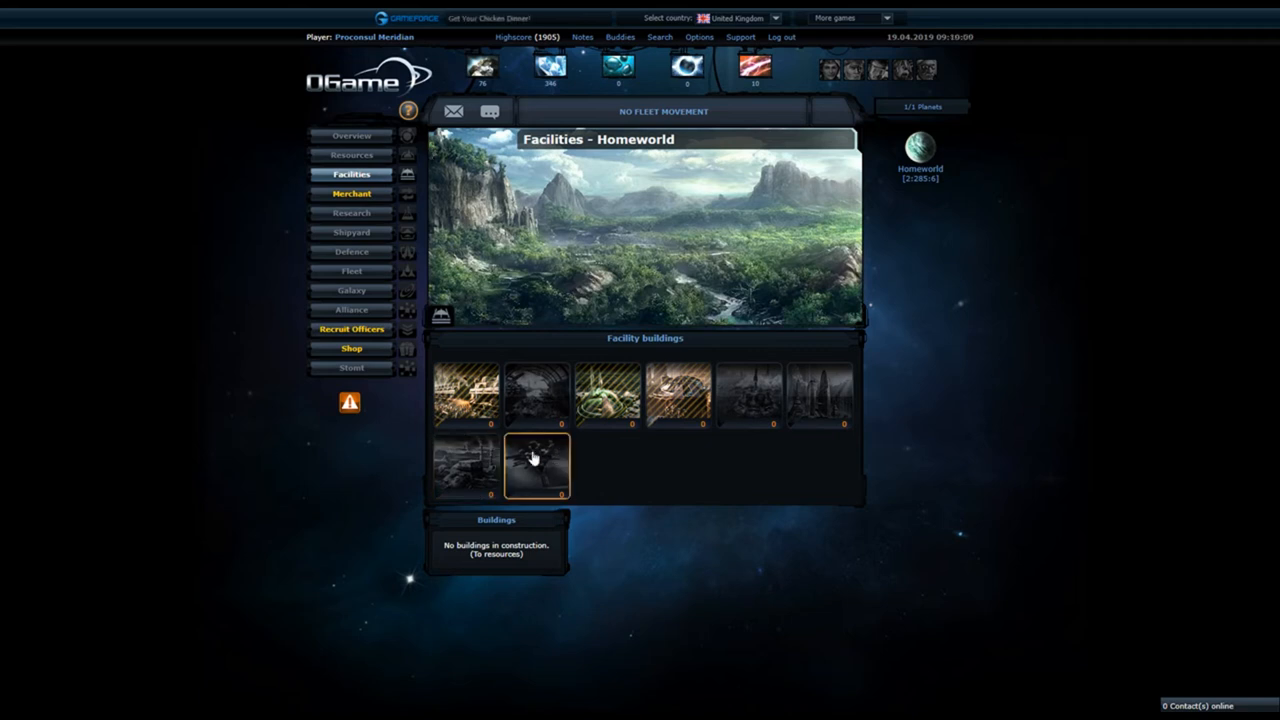
click(352, 232)
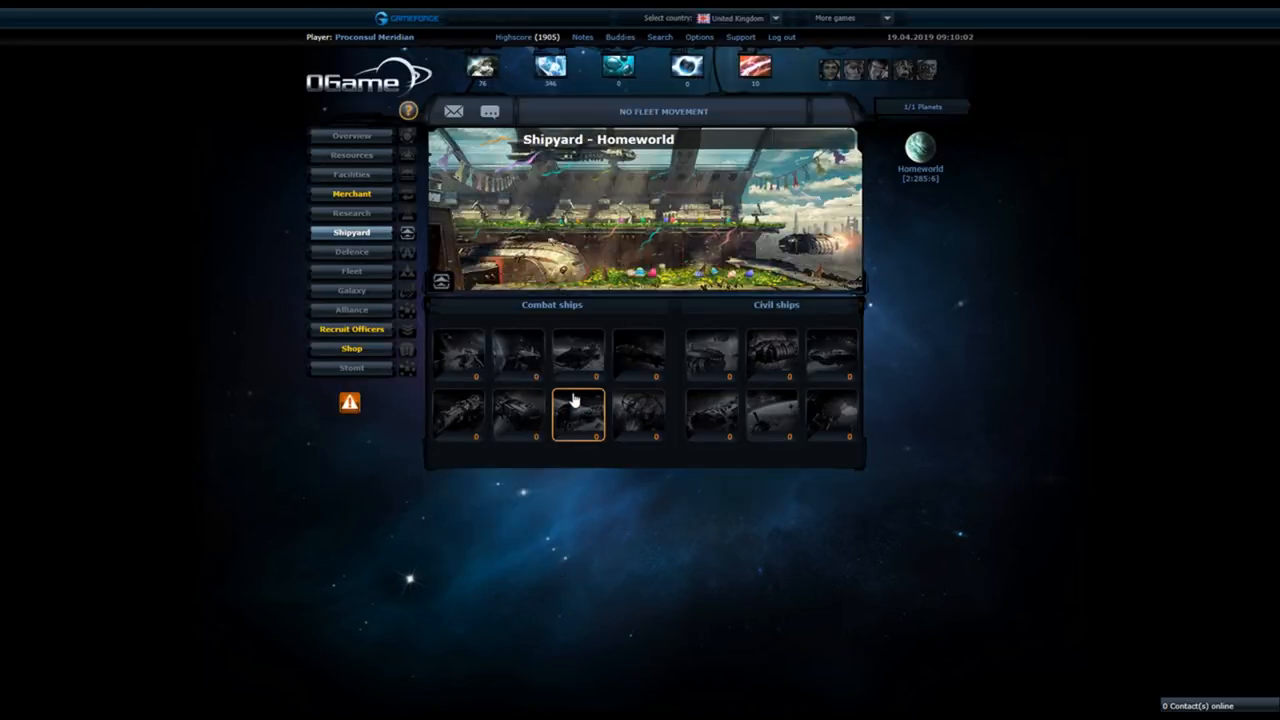
- View the Bomber's details, then the Cruiser's build costs and description
click(578, 350)
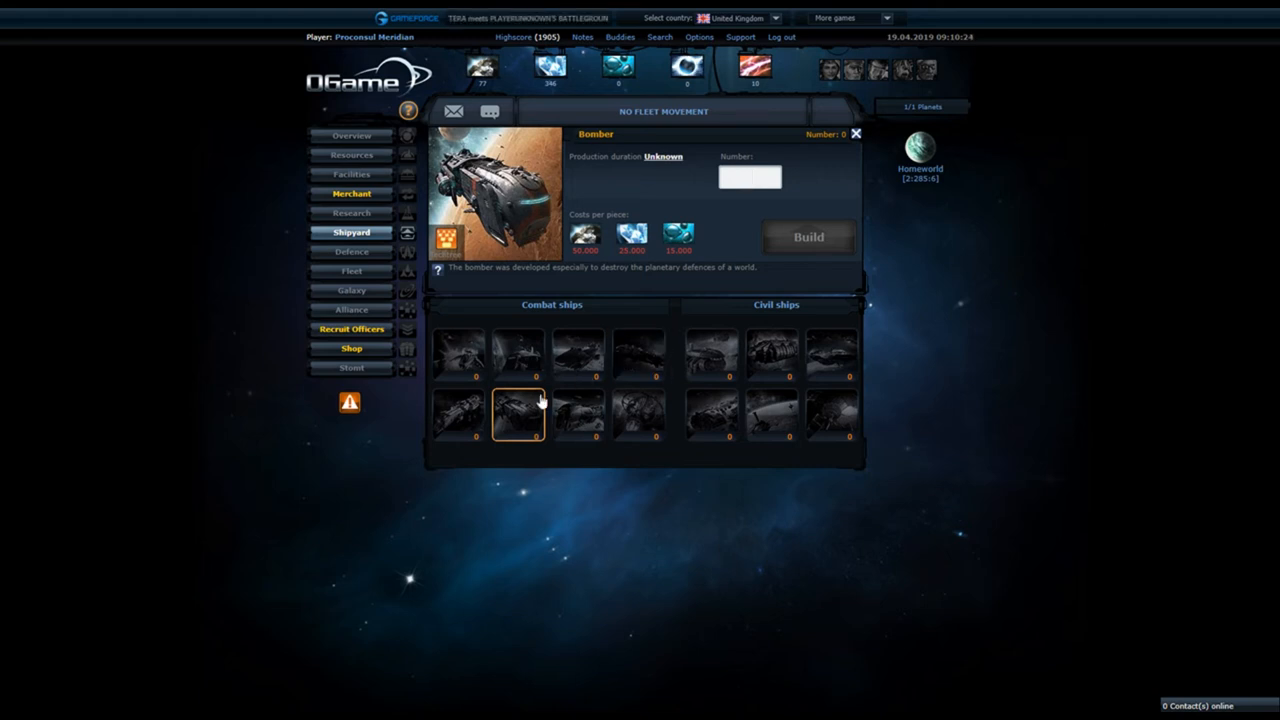
click(578, 352)
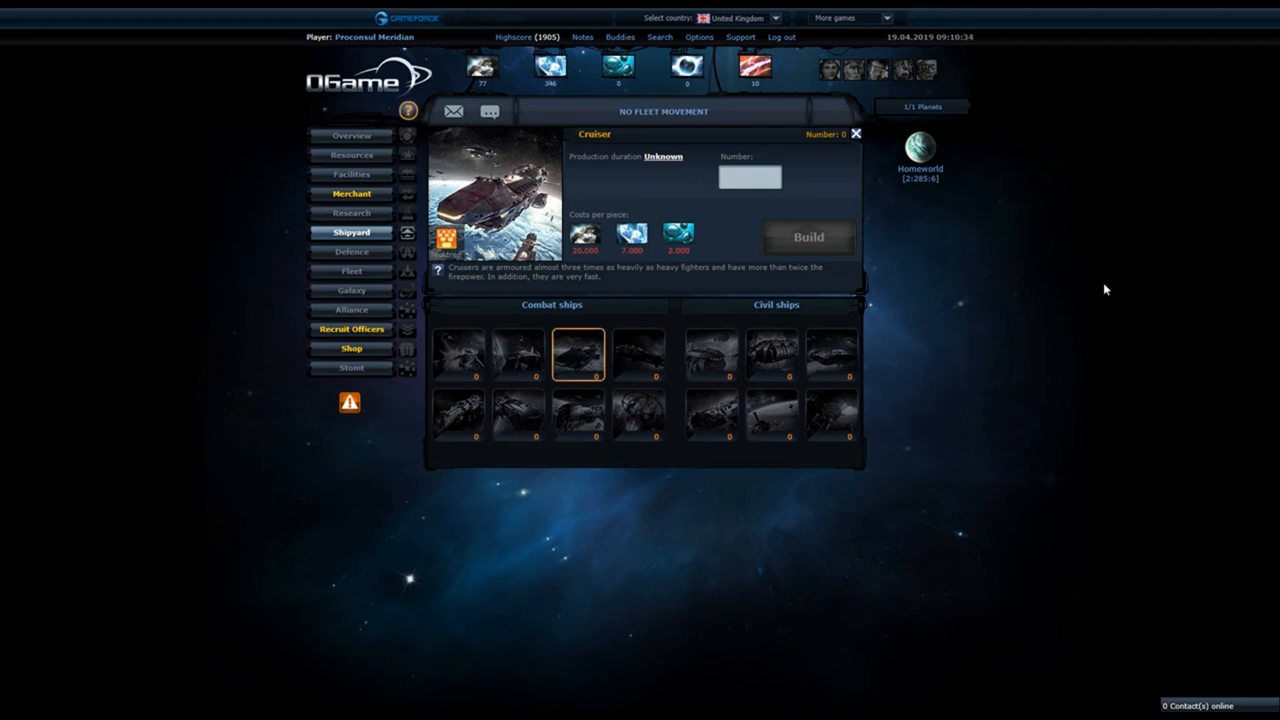
mouse_move(224, 220)
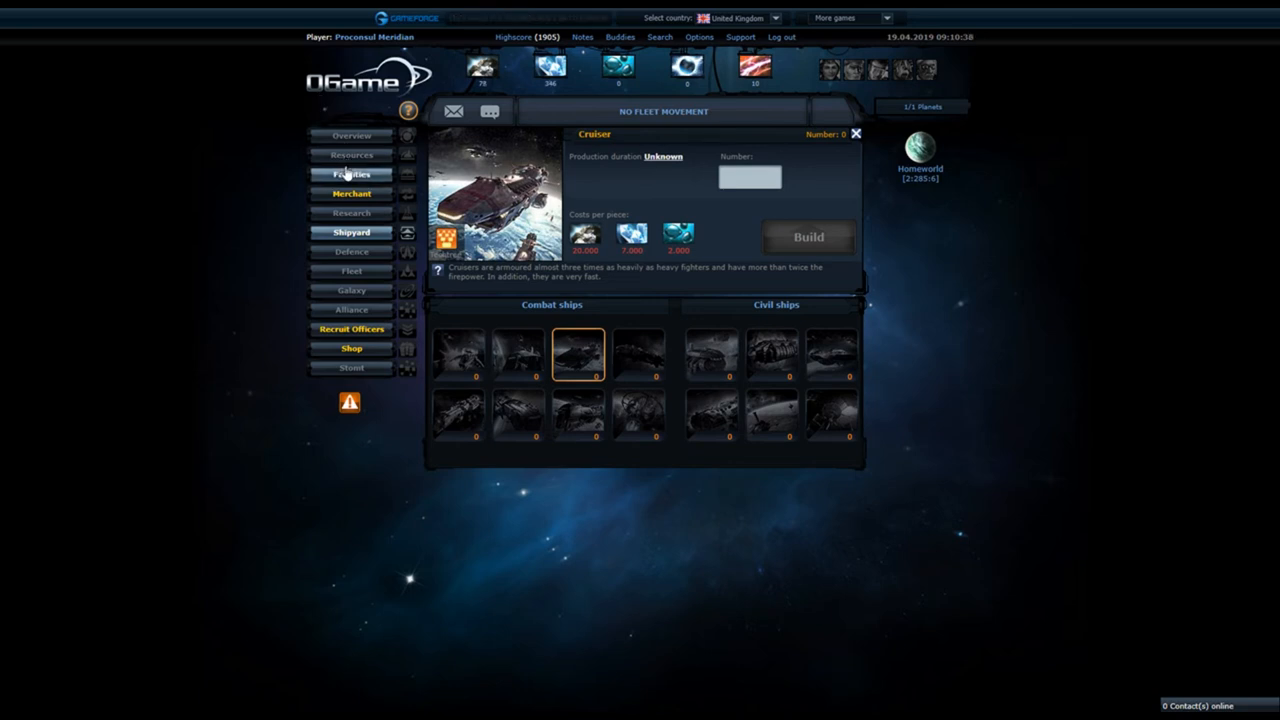
- Check the Research Lab and Energy Technology research details, ending back on the facilities page
click(352, 174)
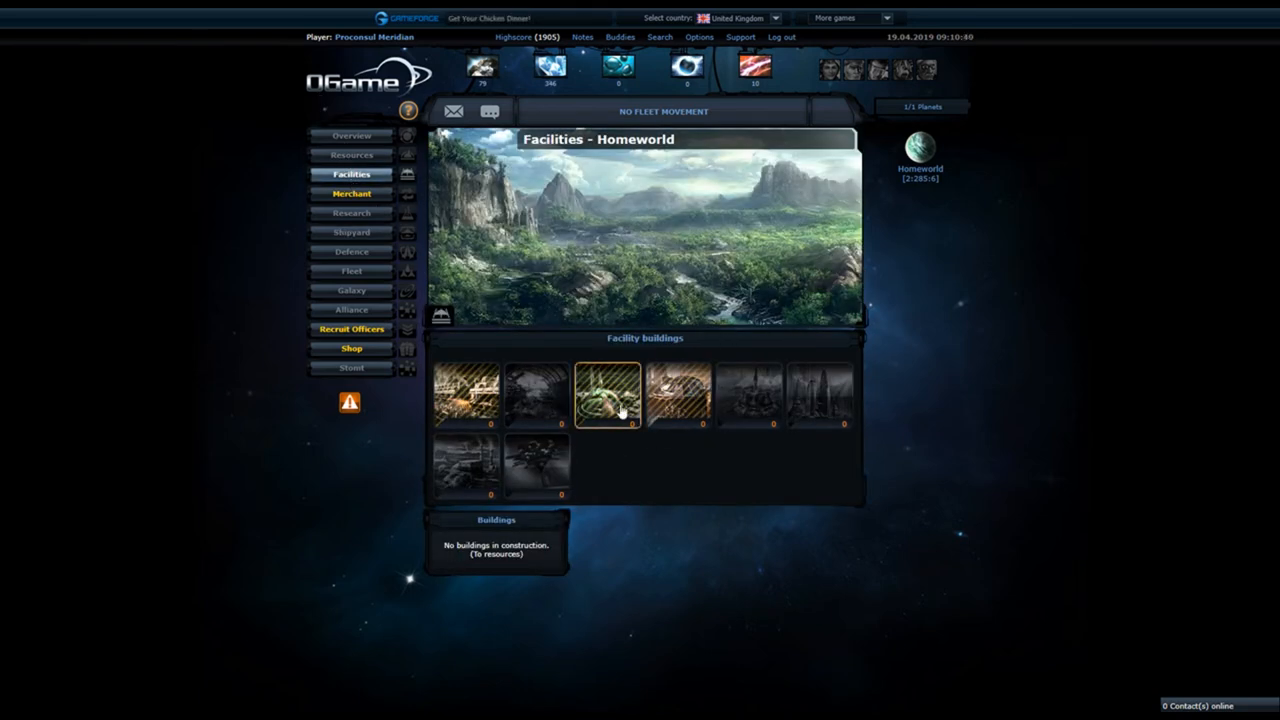
click(608, 396)
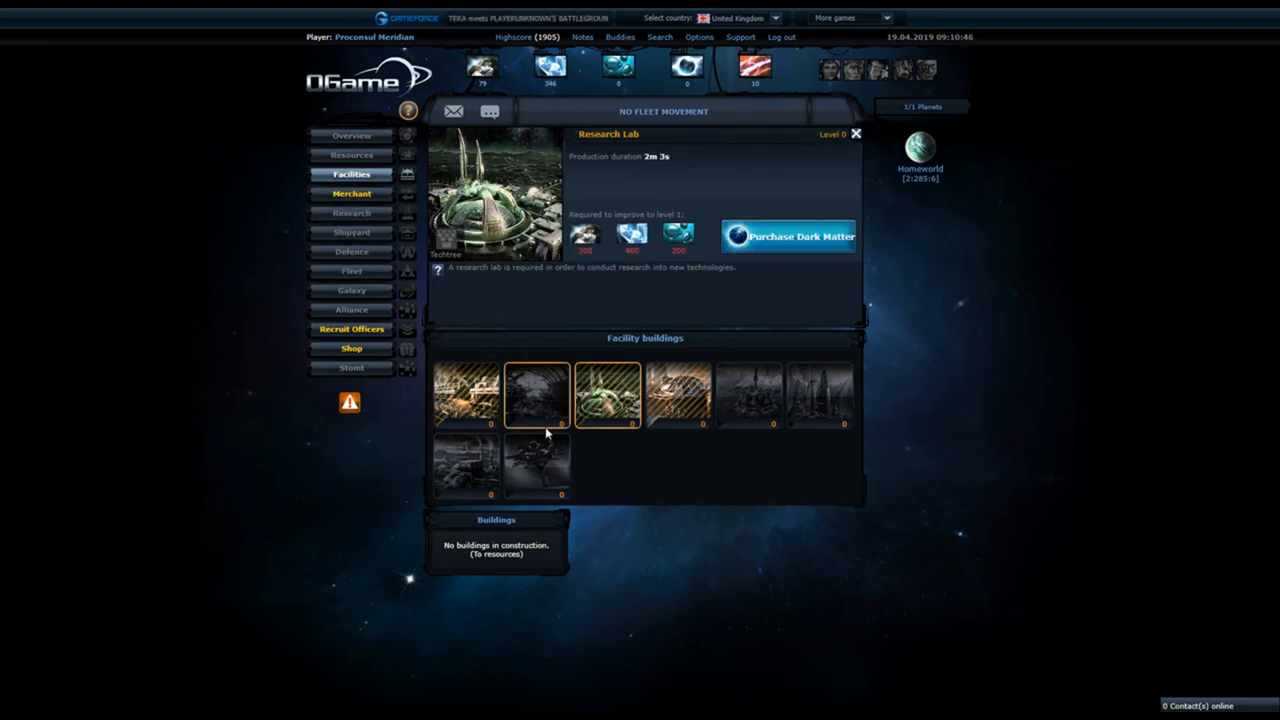
click(352, 212)
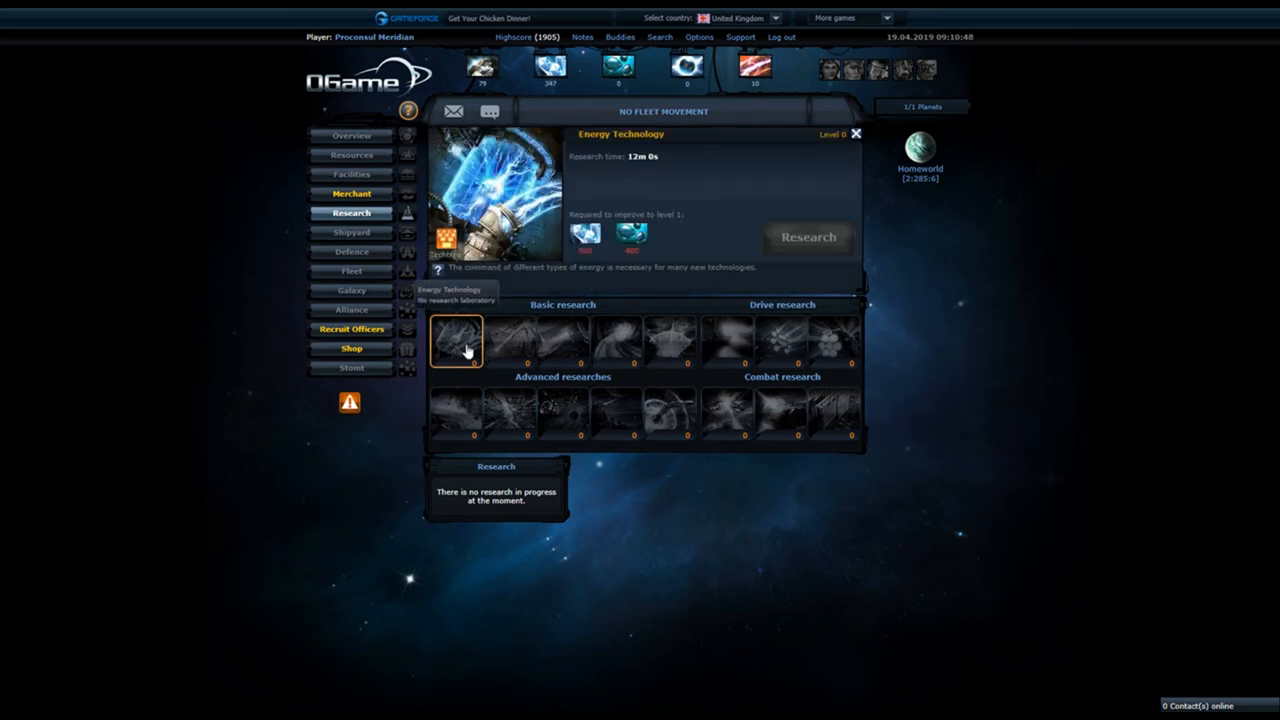
mouse_move(840, 224)
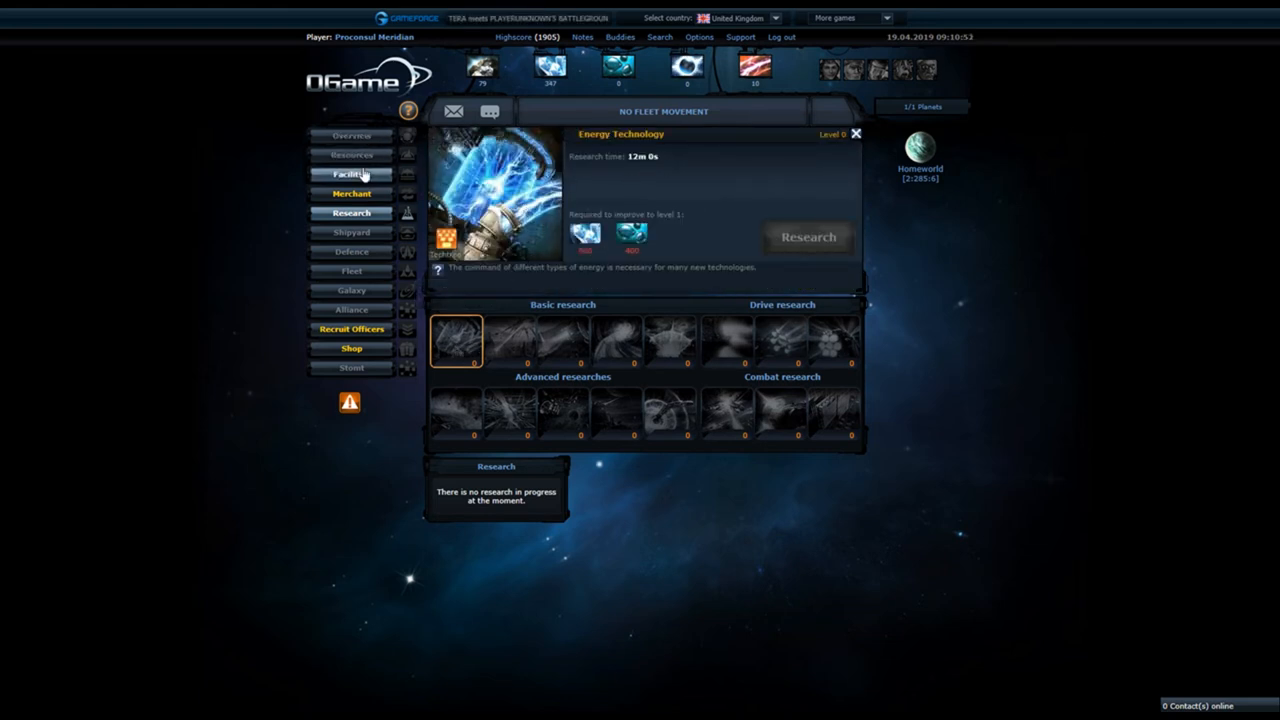
click(352, 174)
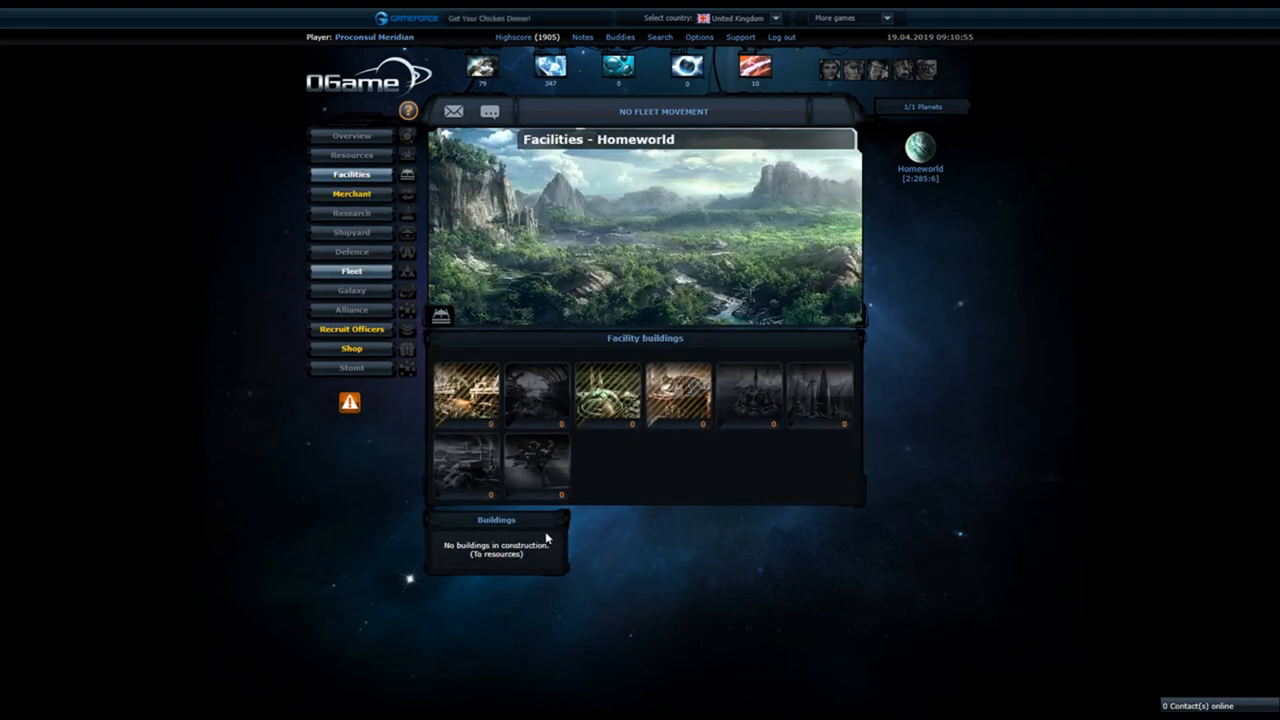
- Review the Light Fighter and Cruiser details in the shipyard, ending on the Small Cargo's details
click(352, 232)
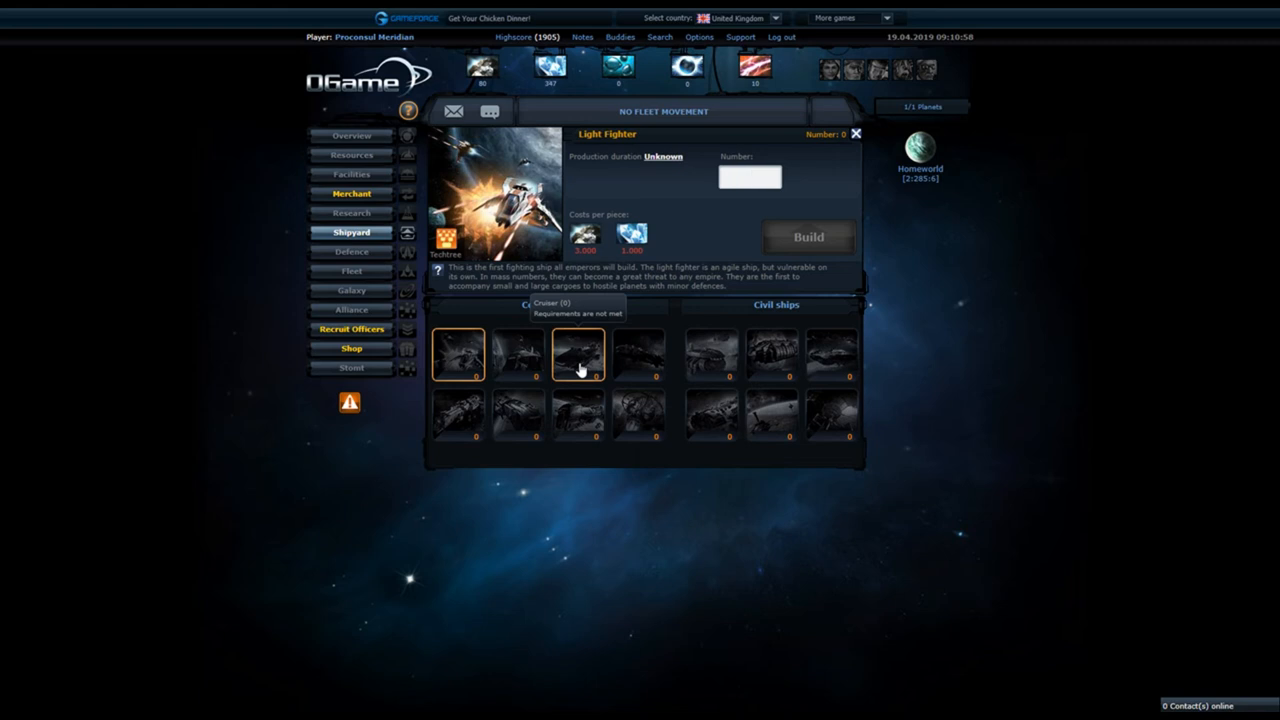
click(750, 176)
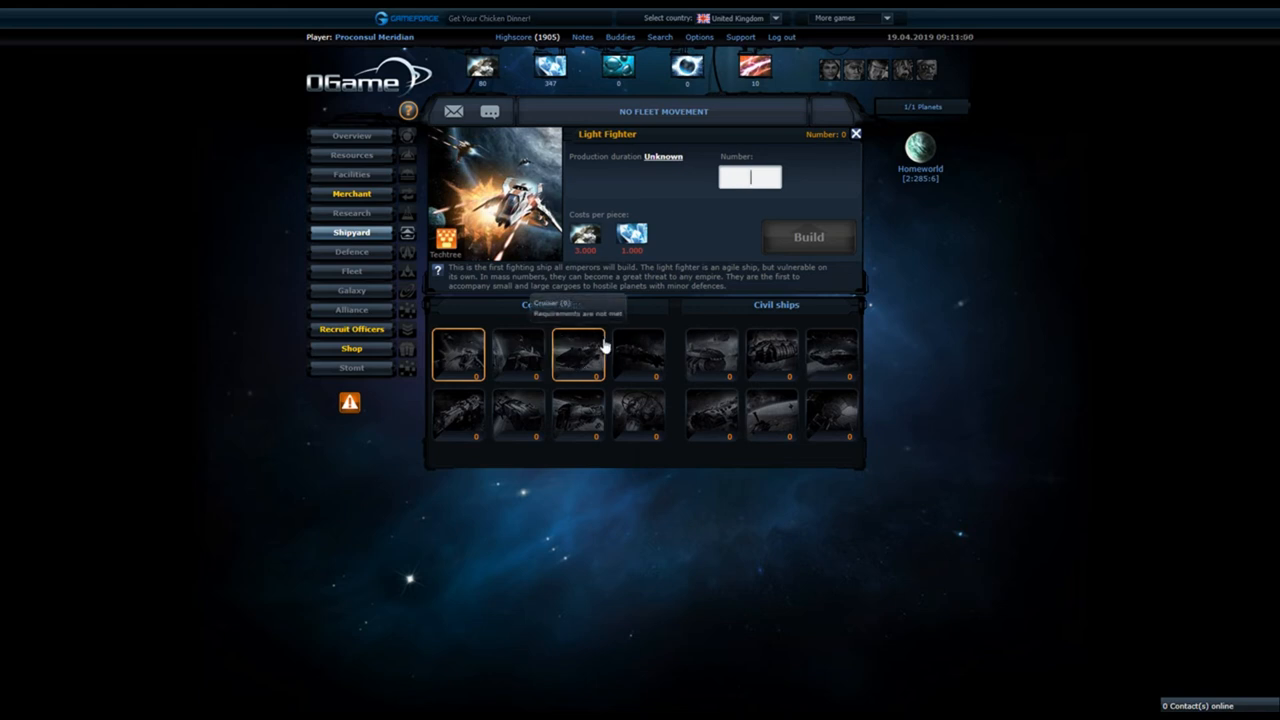
click(576, 352)
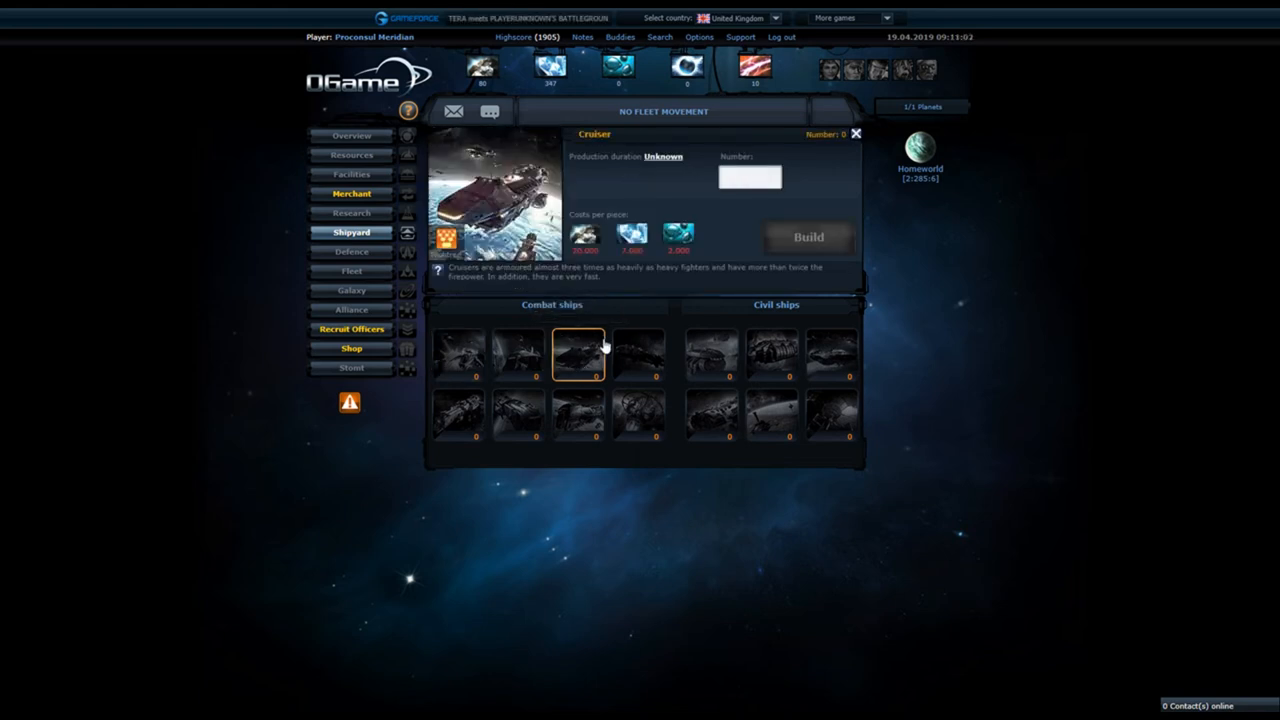
click(748, 176)
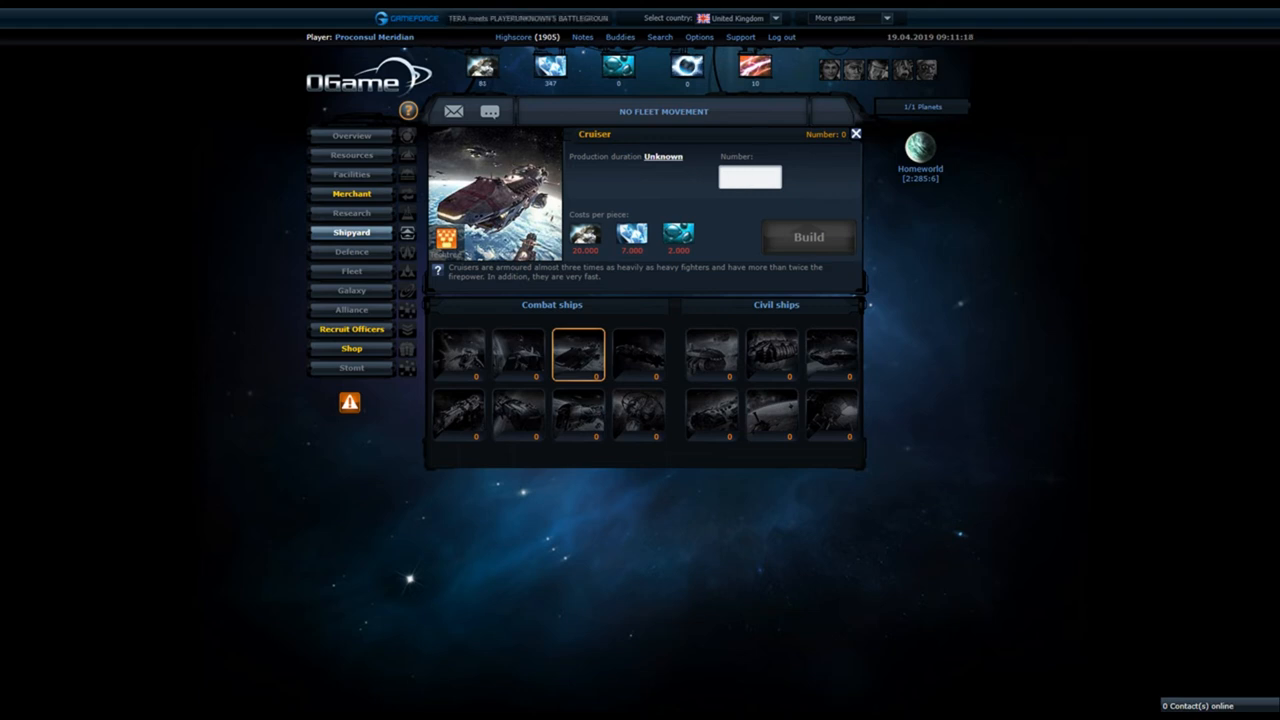
click(710, 356)
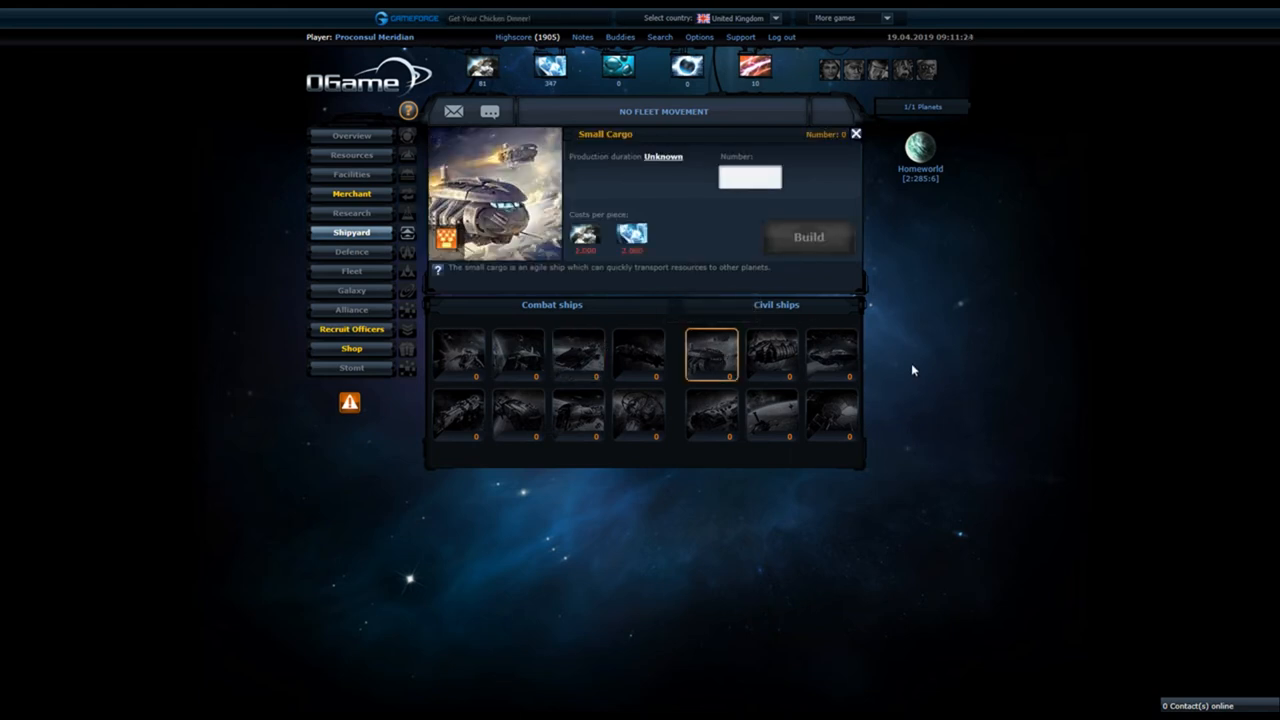
click(456, 356)
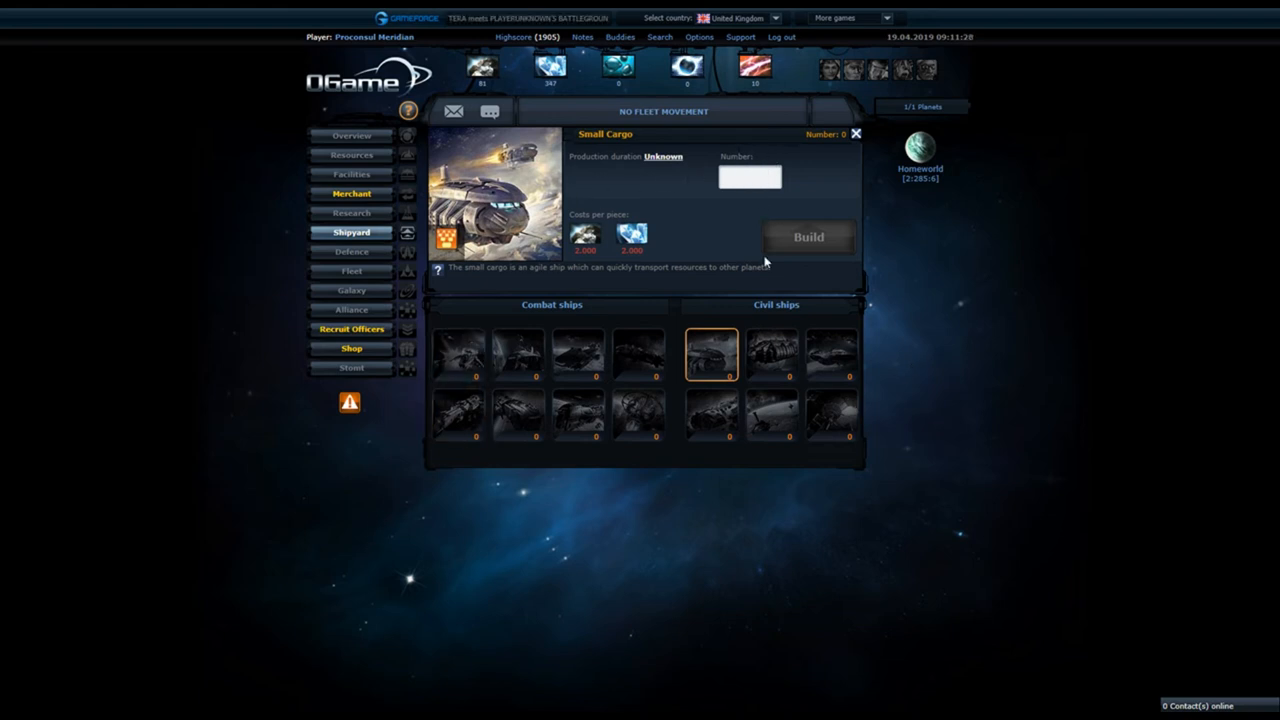
mouse_move(1098, 284)
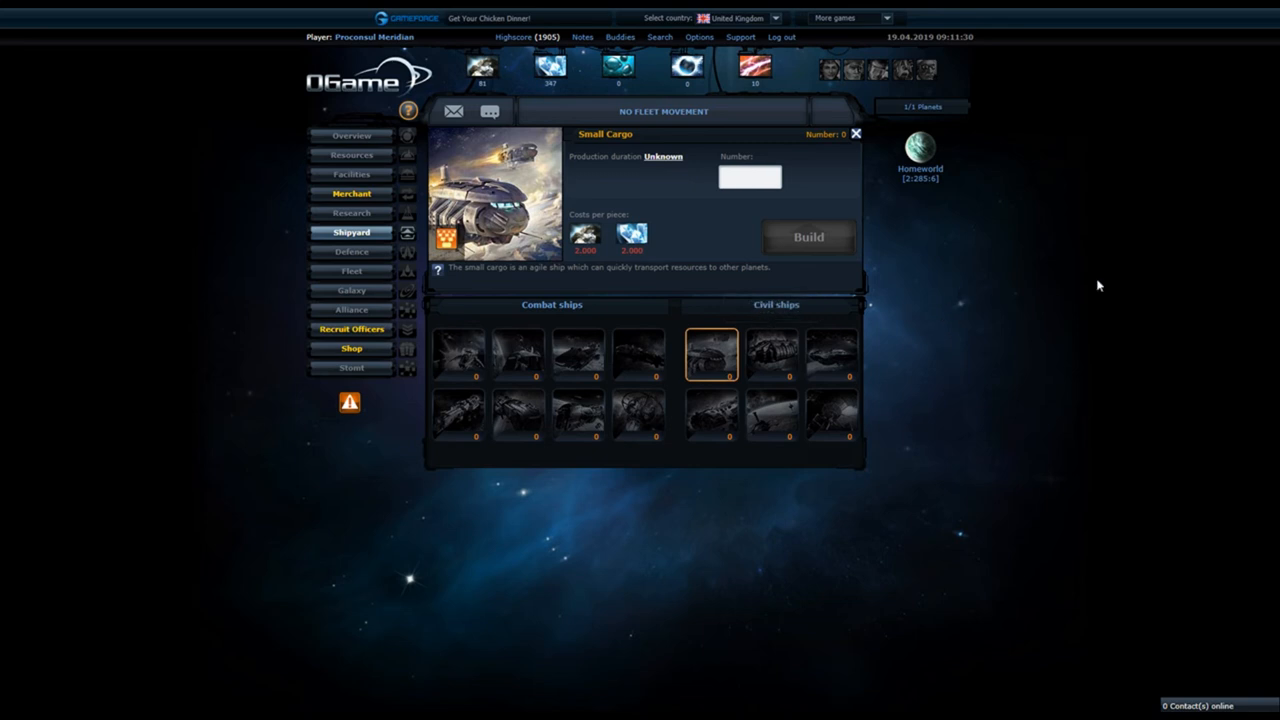
click(750, 176)
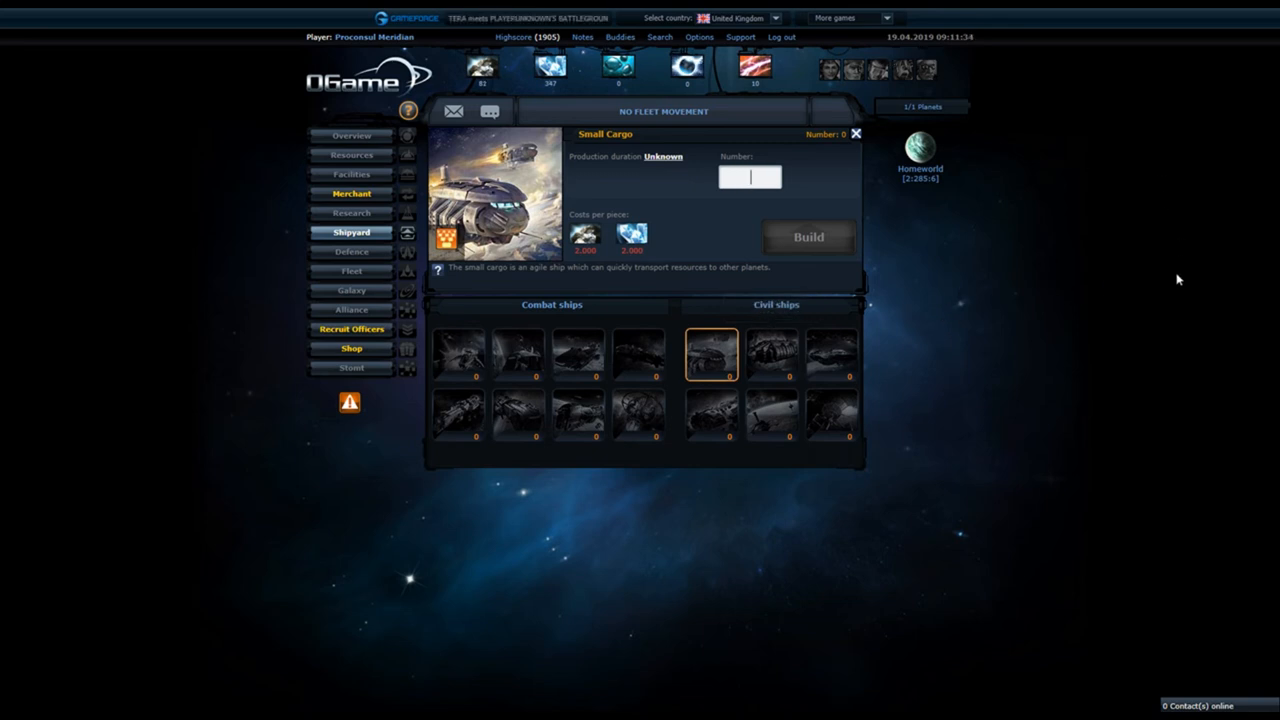
mouse_move(1252, 200)
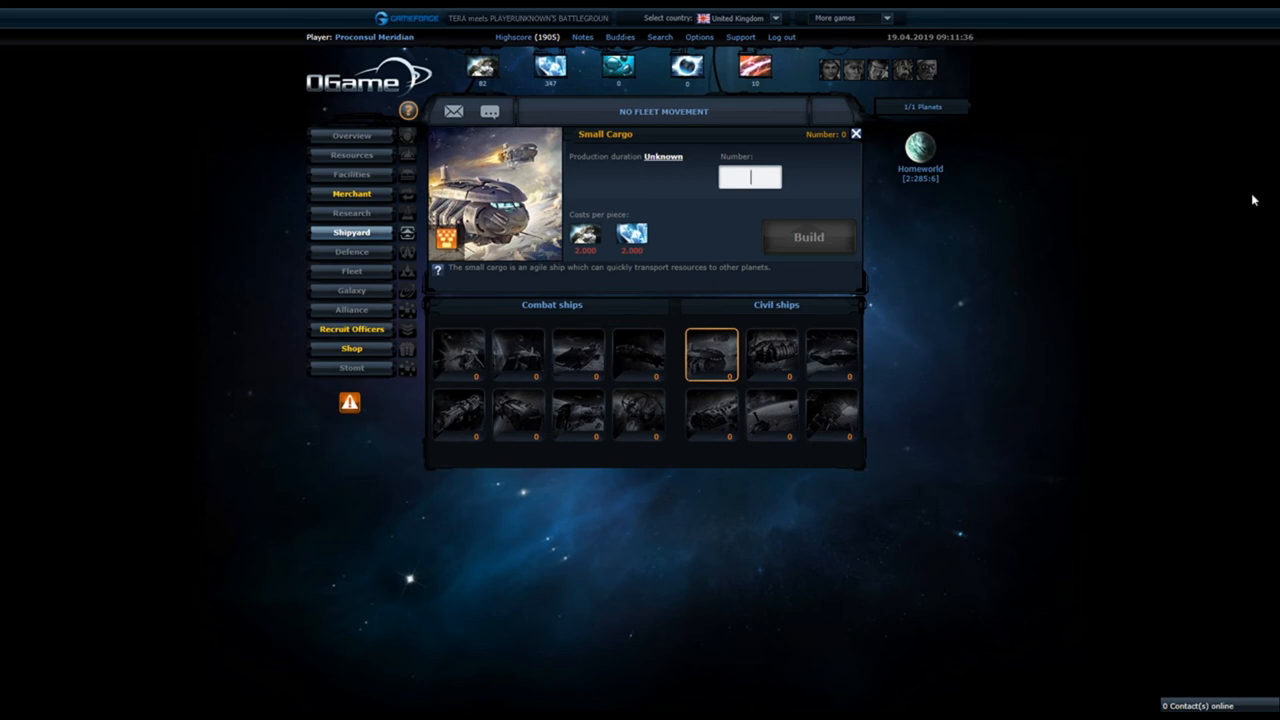
mouse_move(1176, 232)
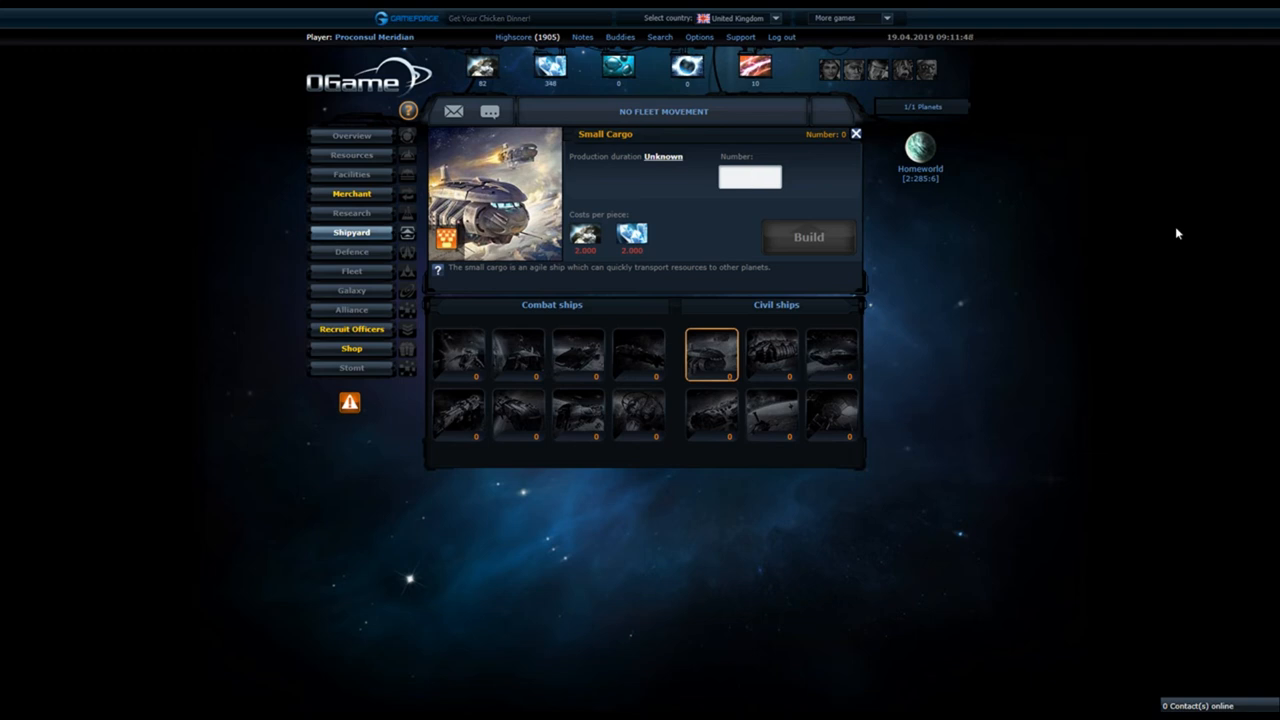
click(748, 176)
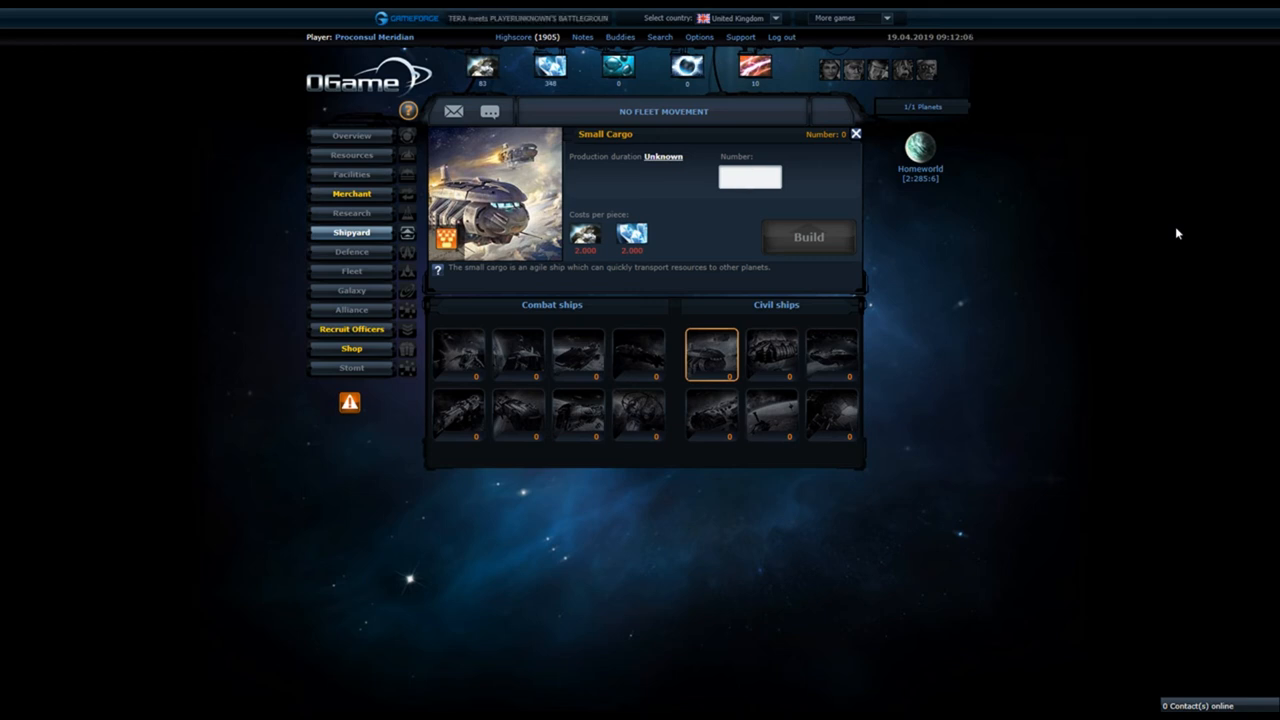
click(750, 176)
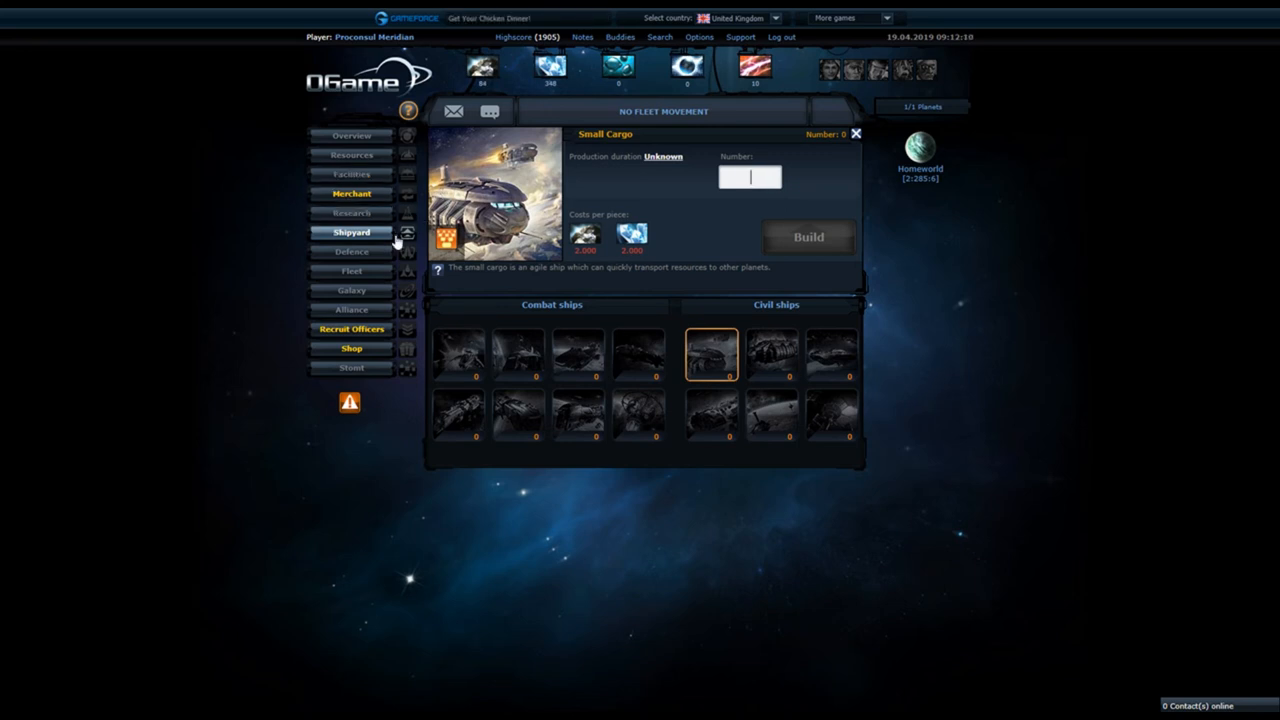
- Go to the homeworld Fleet Dispatch page showing no ships on the planet
click(352, 272)
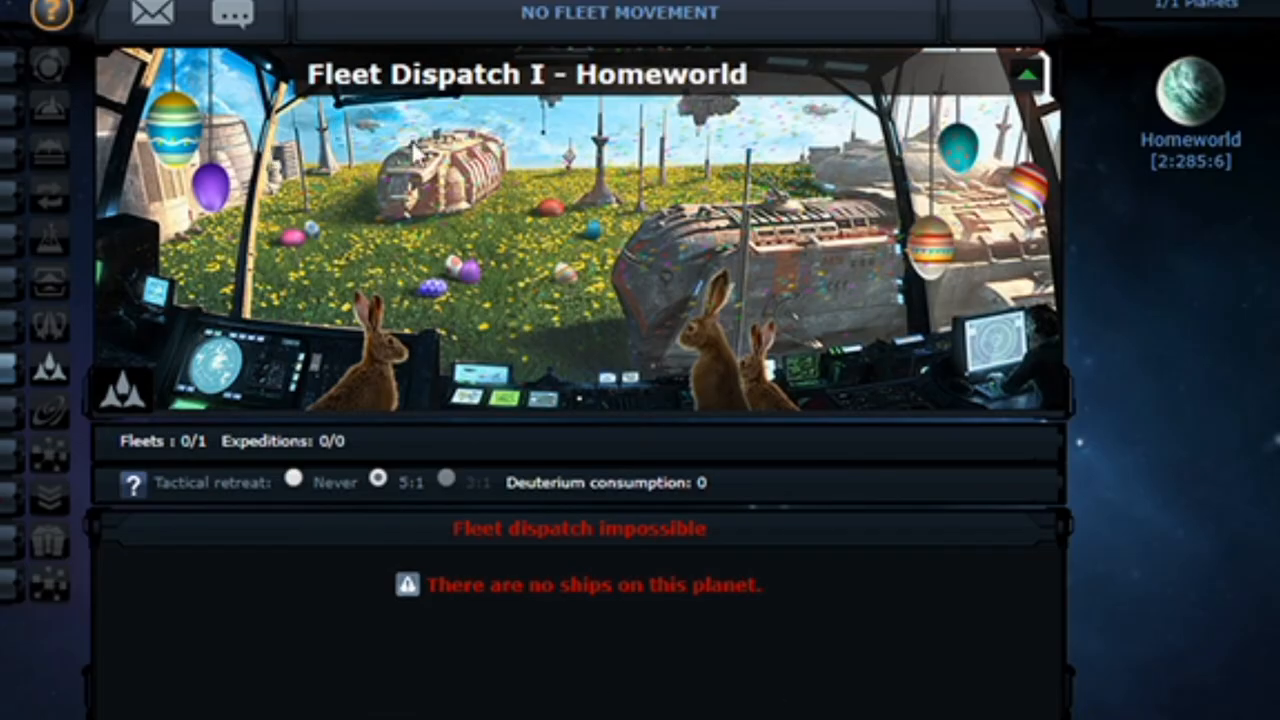
mouse_move(476, 250)
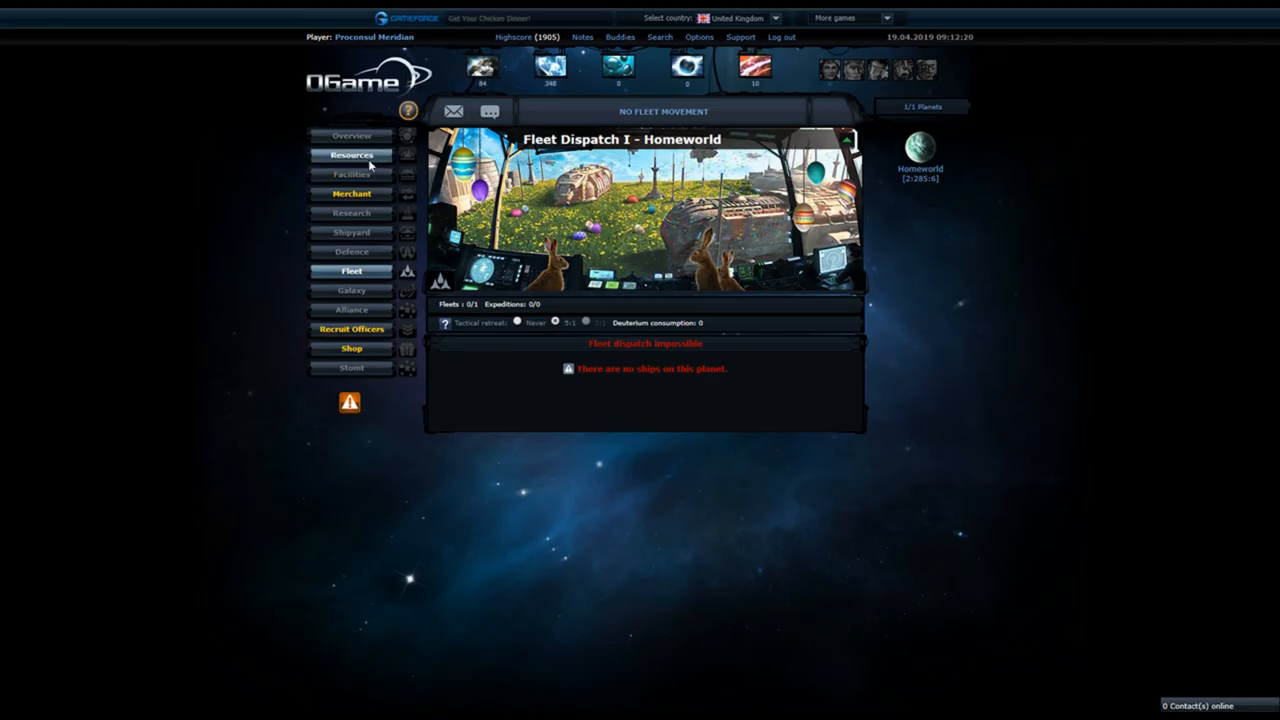
- Return to the homeworld Resources page listing the resource buildings
click(352, 156)
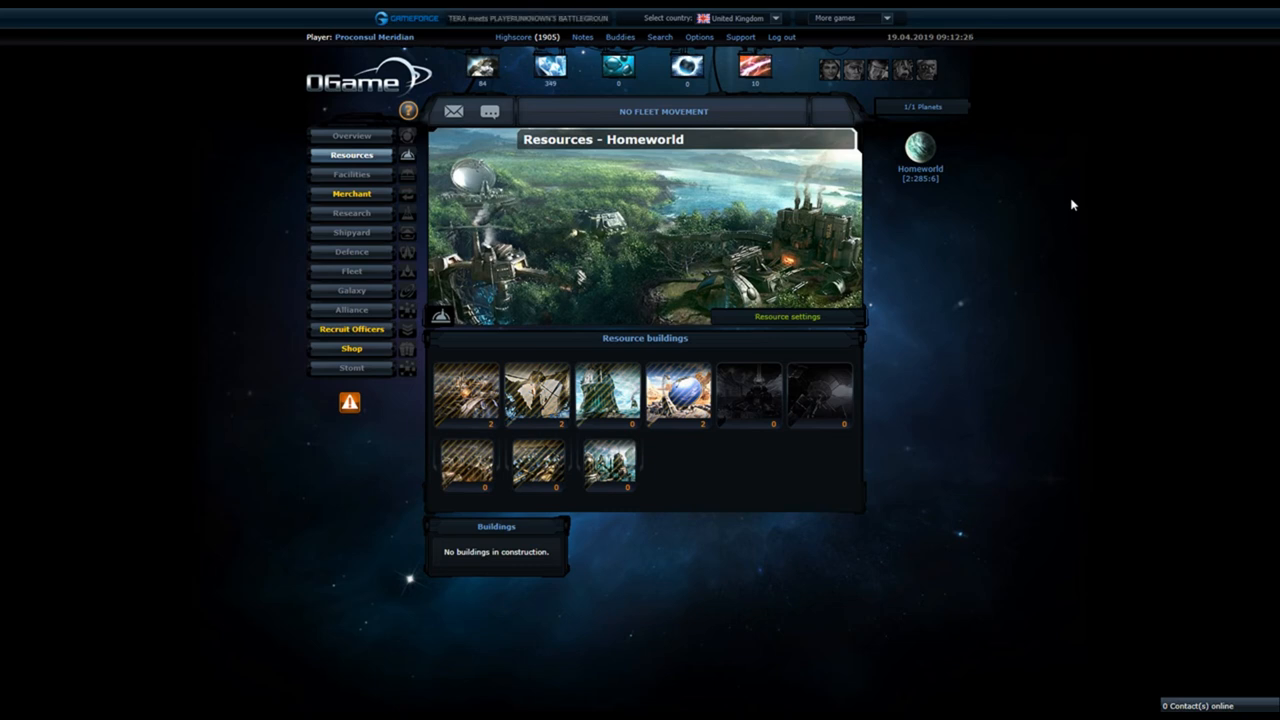
mouse_move(1198, 350)
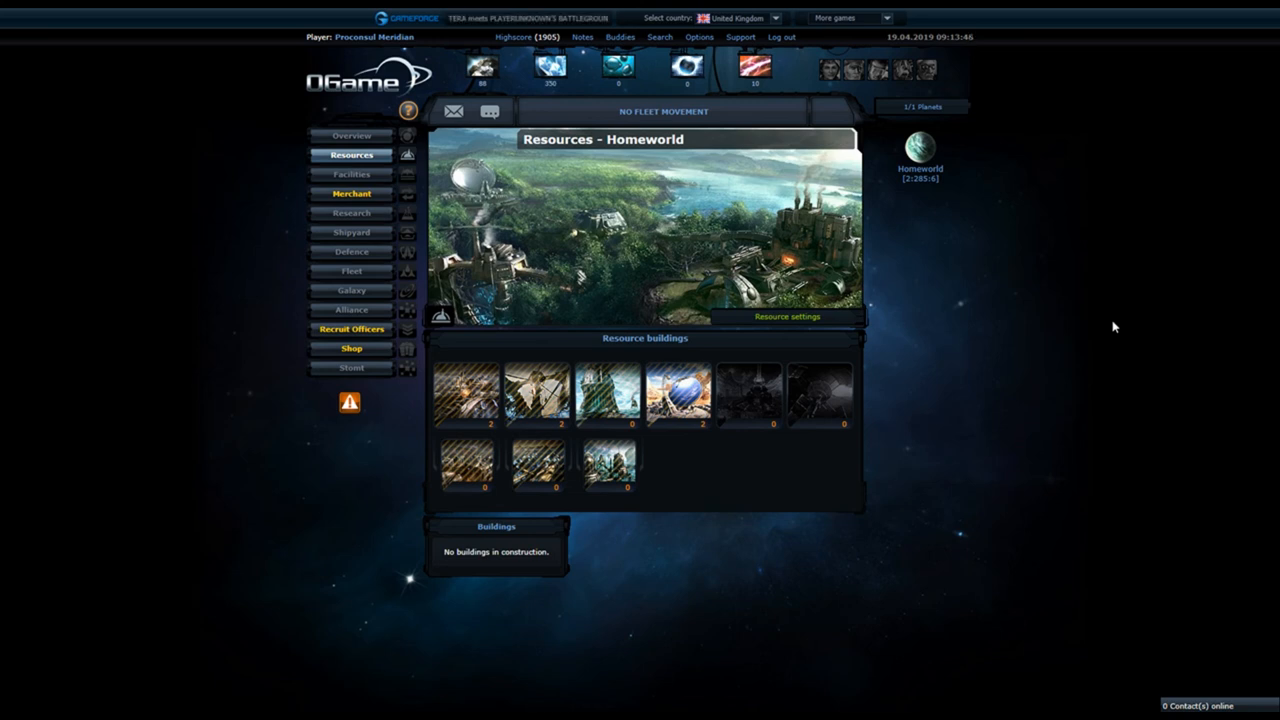
mouse_move(380, 172)
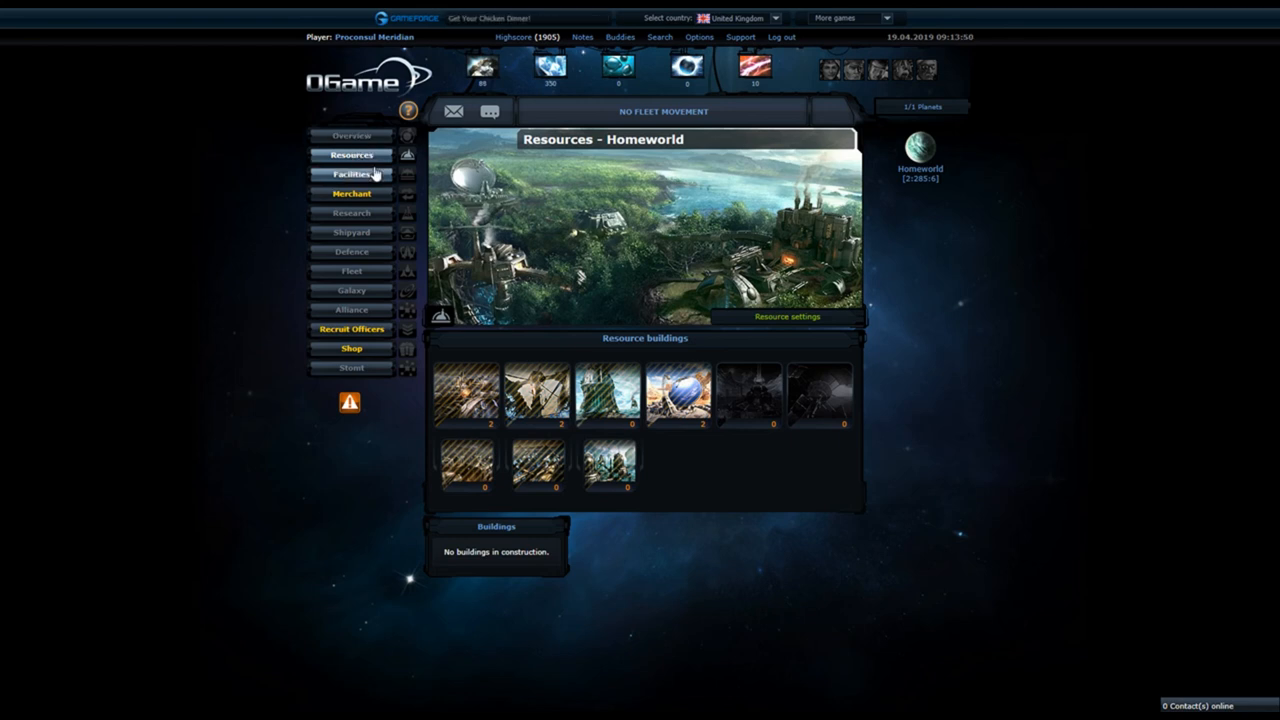
click(608, 464)
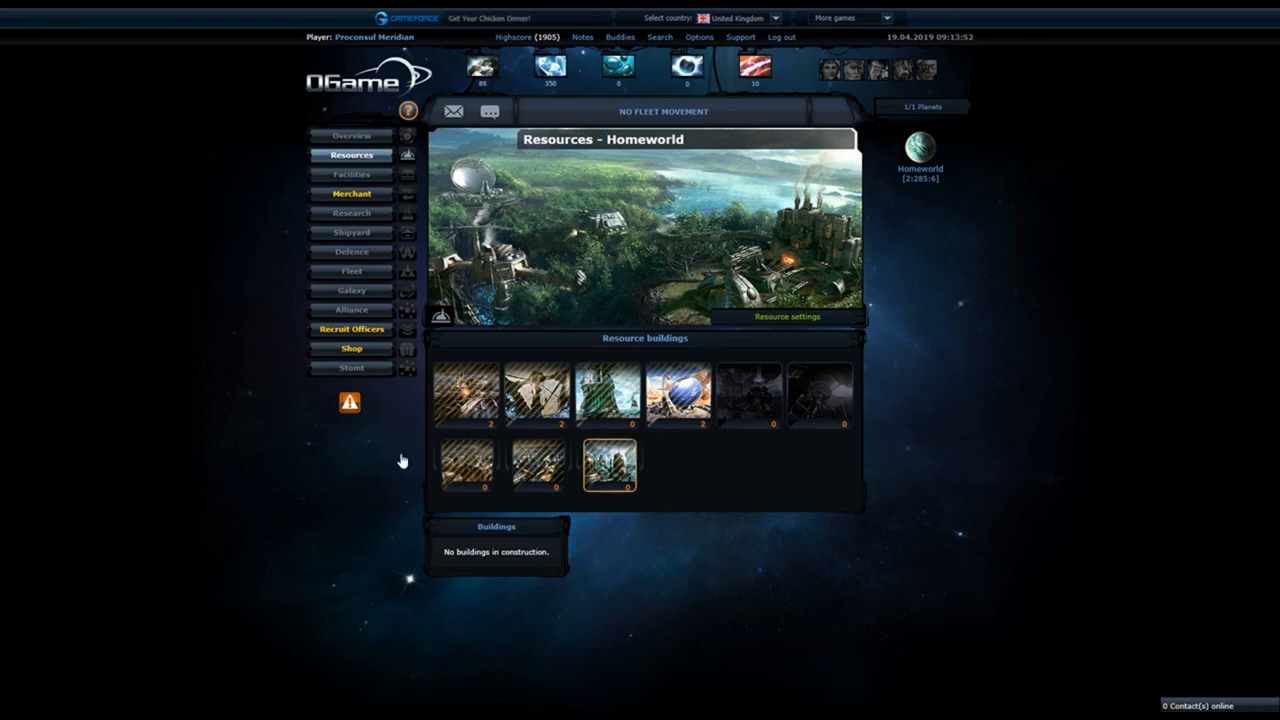
click(352, 212)
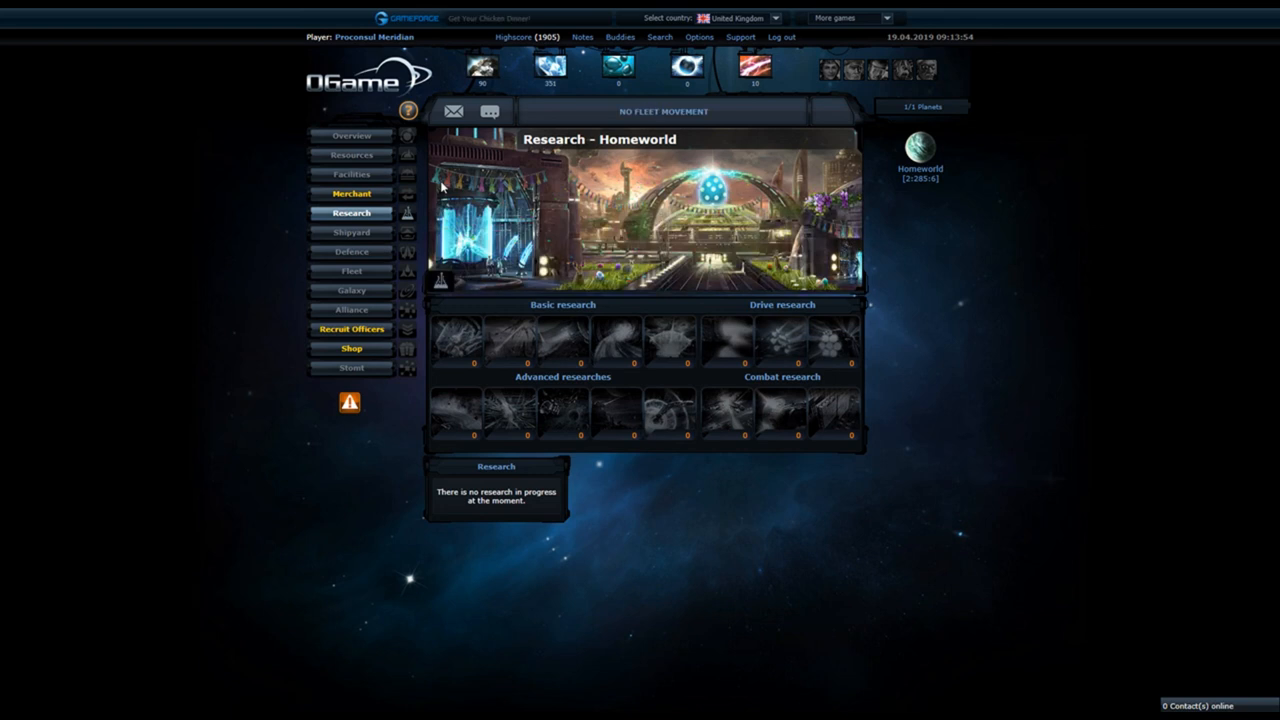
mouse_move(412, 132)
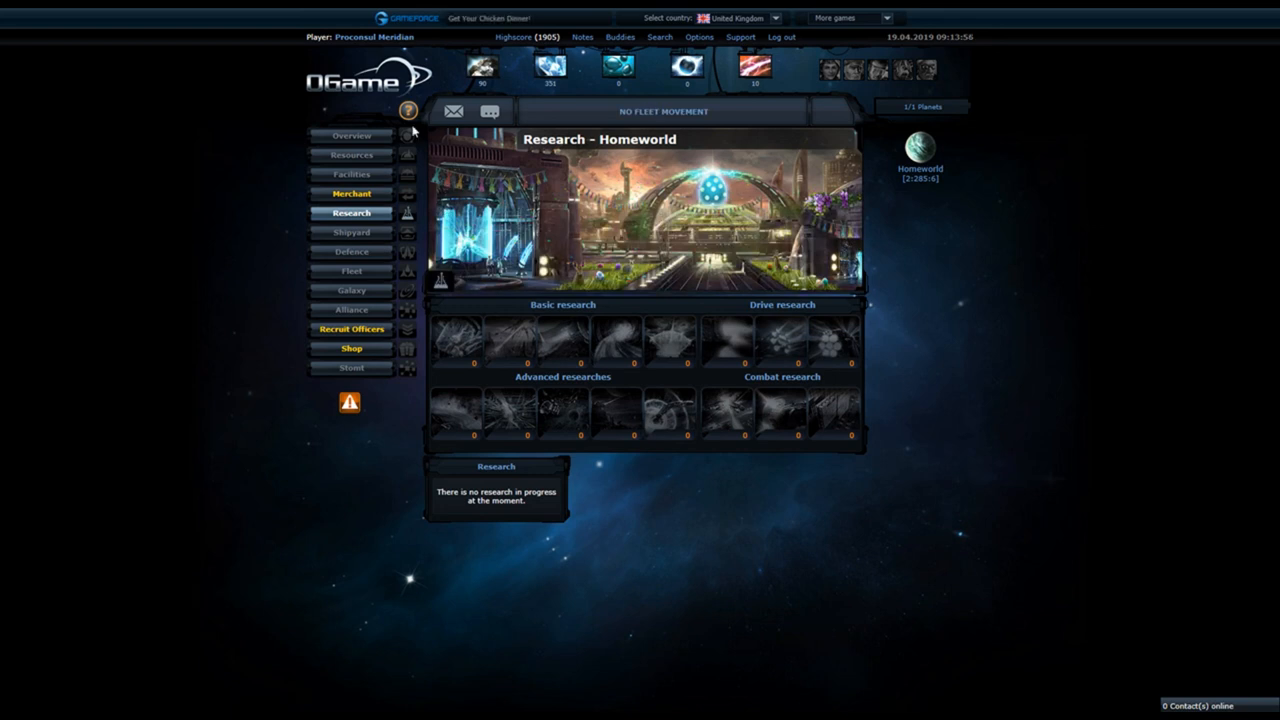
click(352, 136)
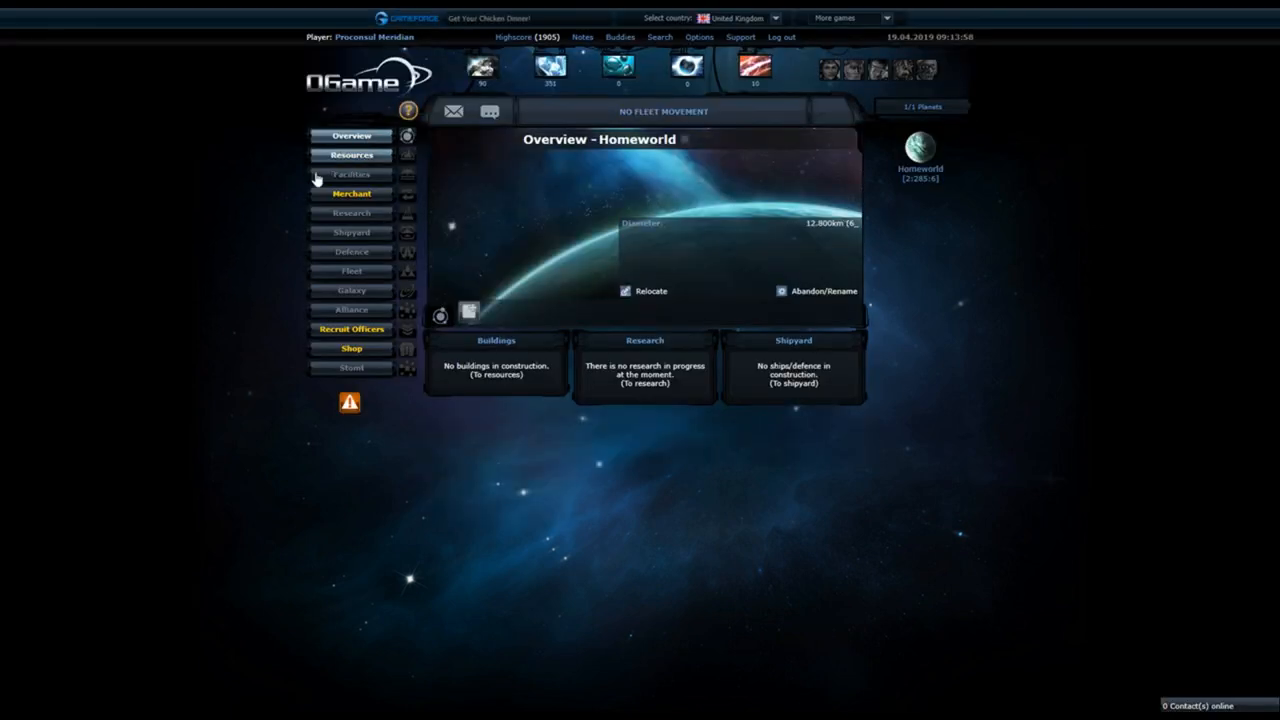
click(352, 156)
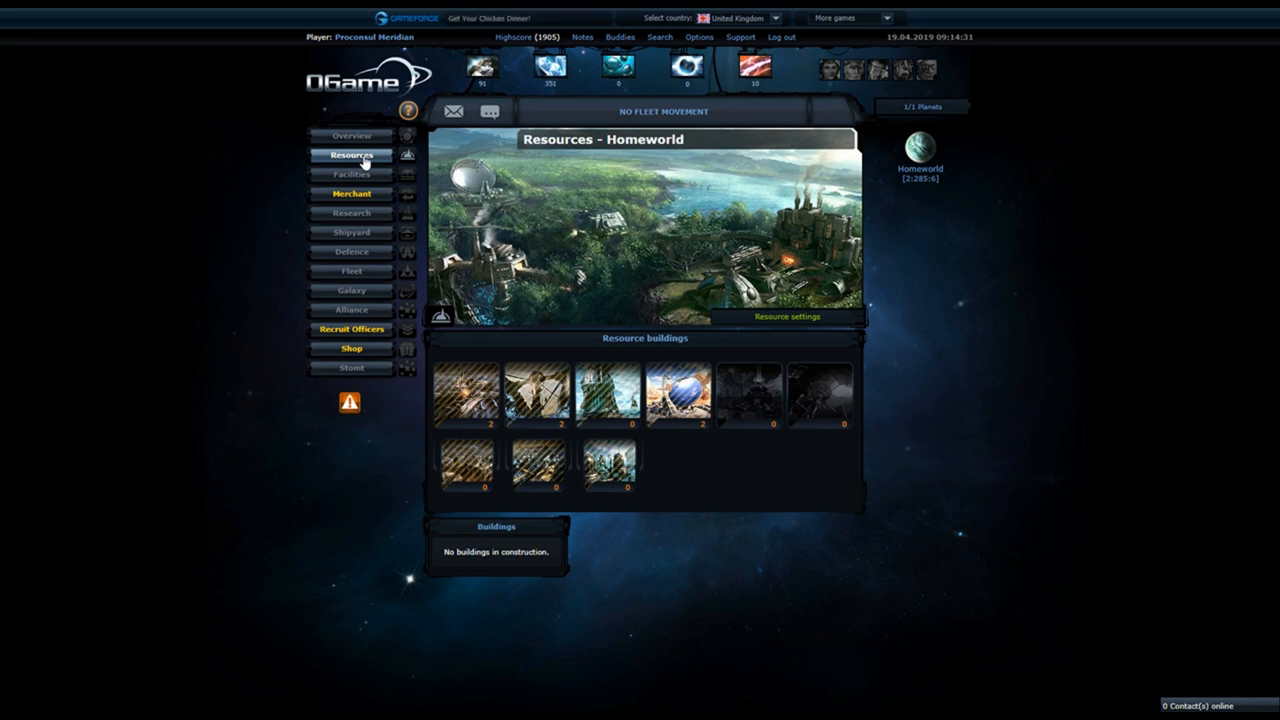
mouse_move(404, 172)
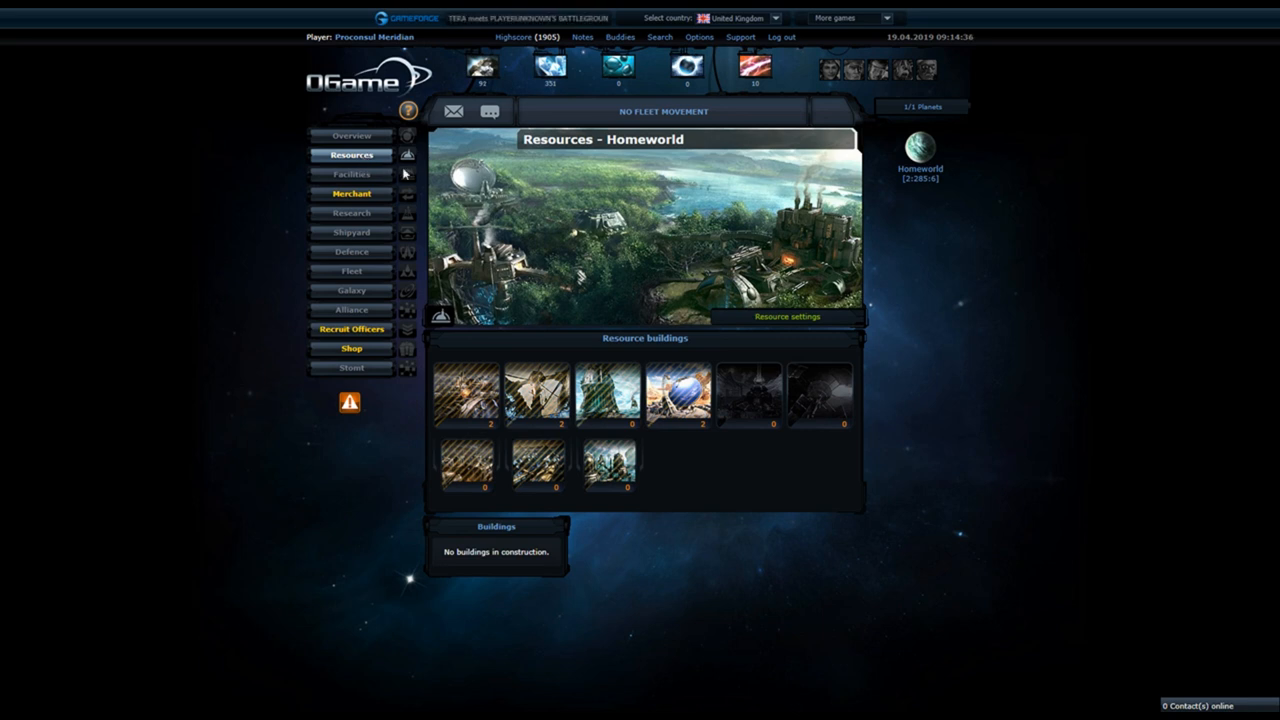
- View the Cruiser and then the Battleship details on the homeworld shipyard page
click(352, 232)
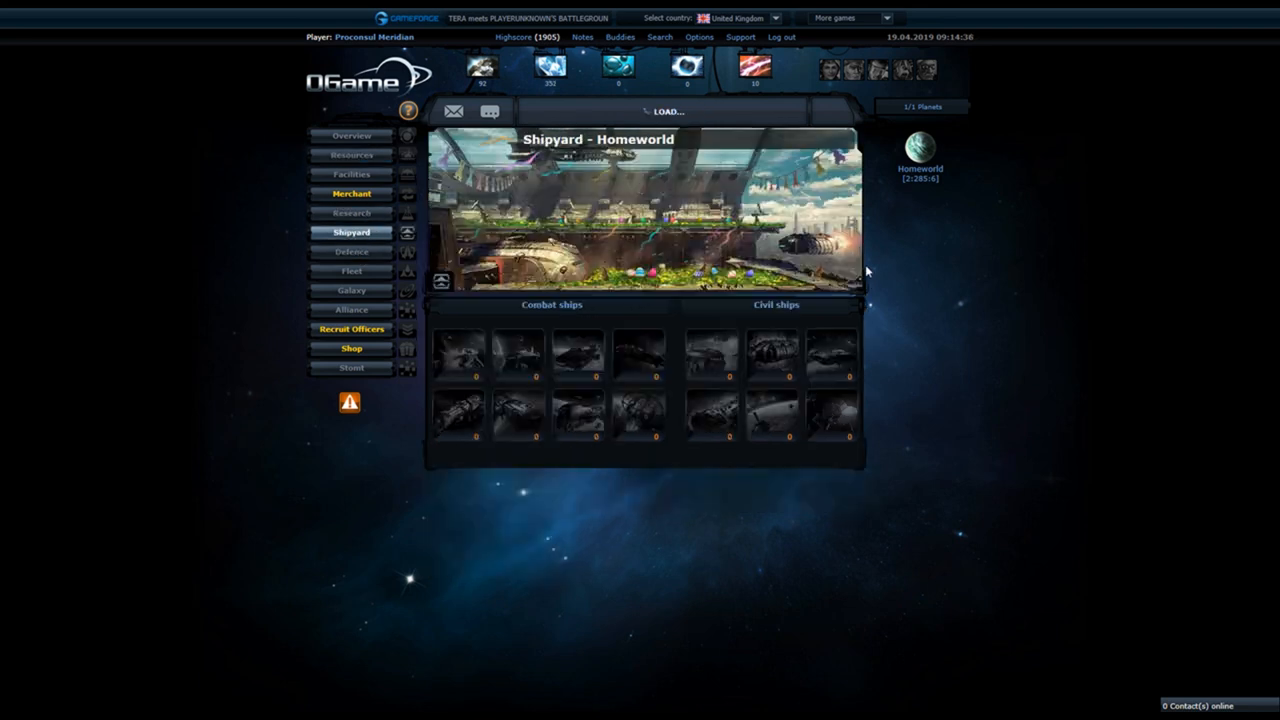
click(578, 356)
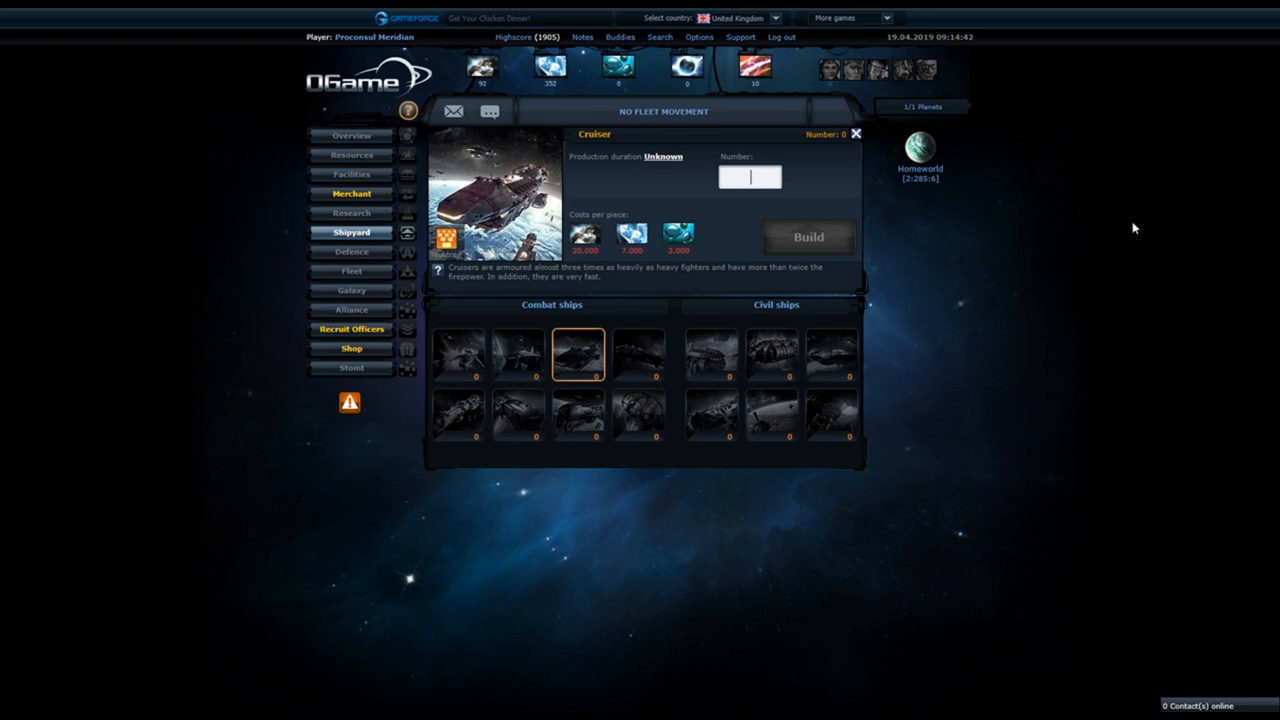
mouse_move(614, 248)
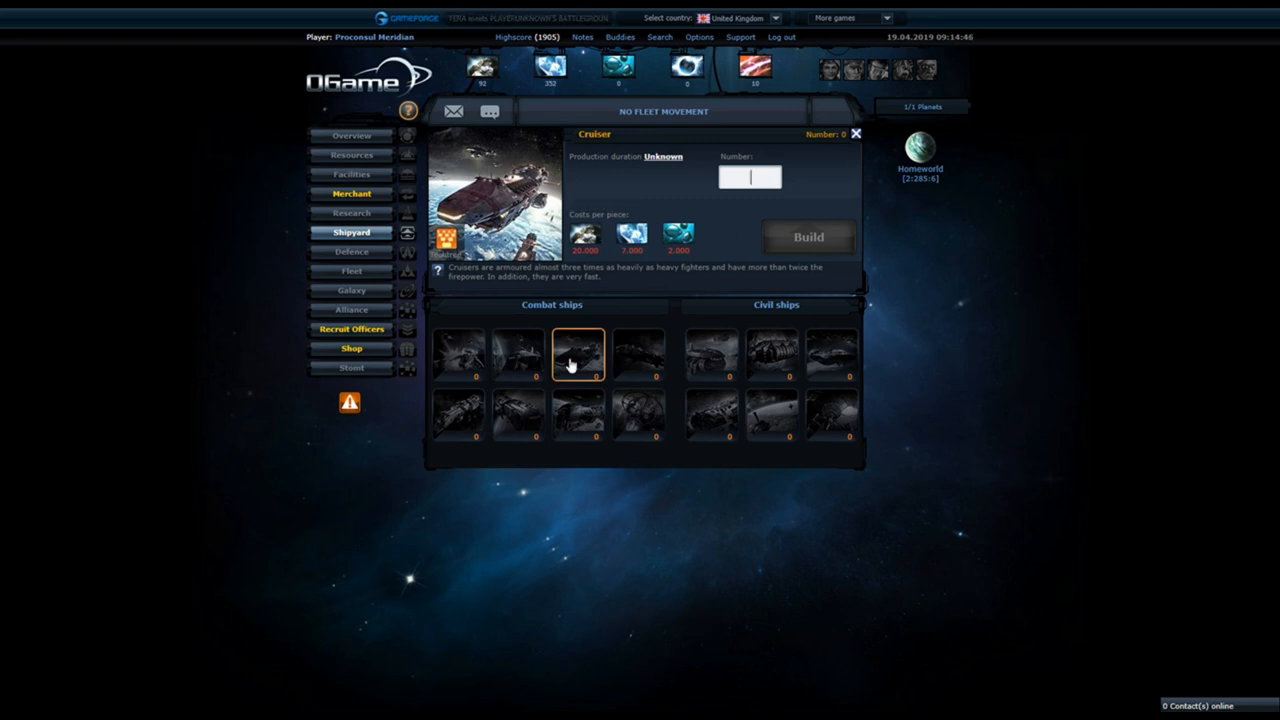
click(636, 356)
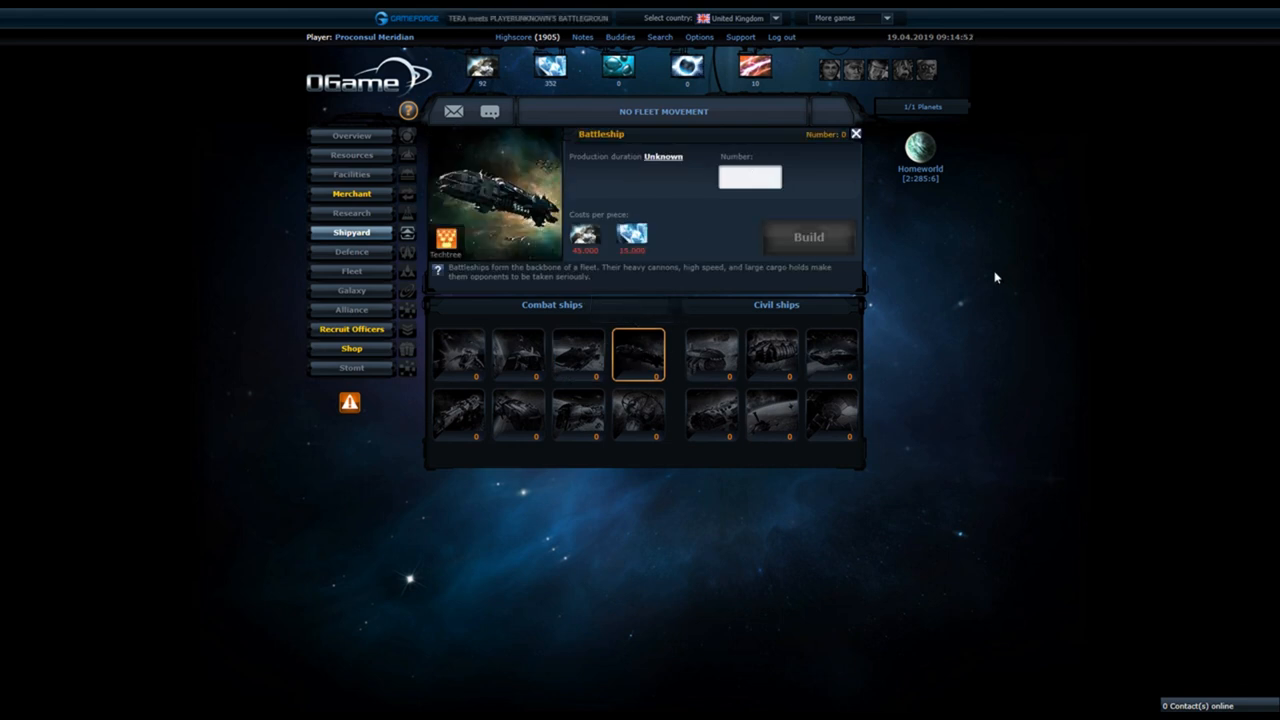
click(748, 176)
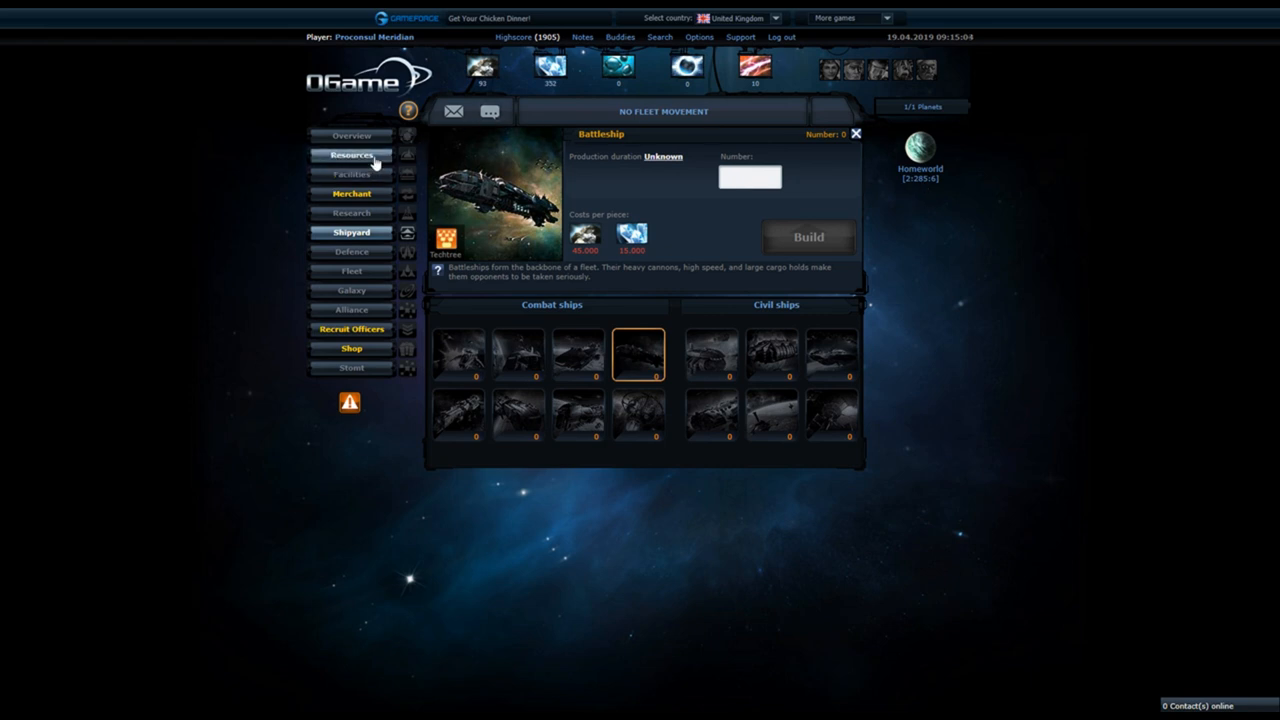
- Show the Metal Mine upgrade details on the homeworld Resources page
click(352, 154)
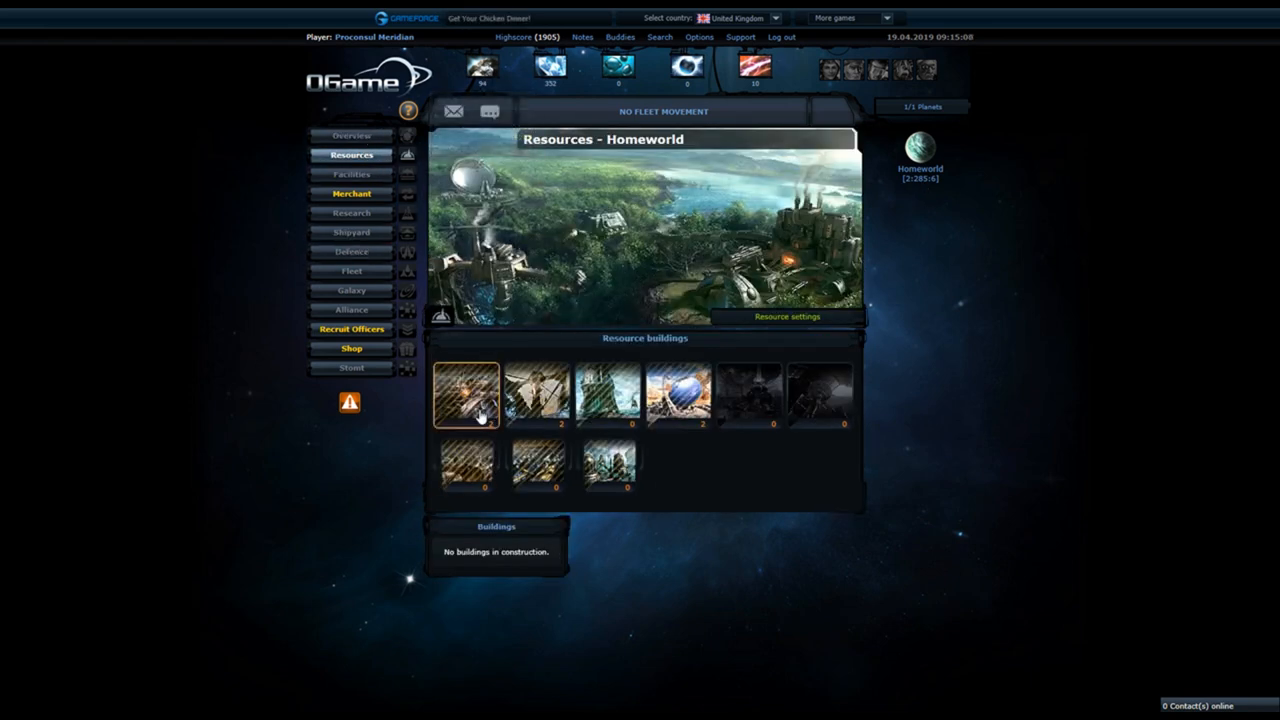
click(466, 396)
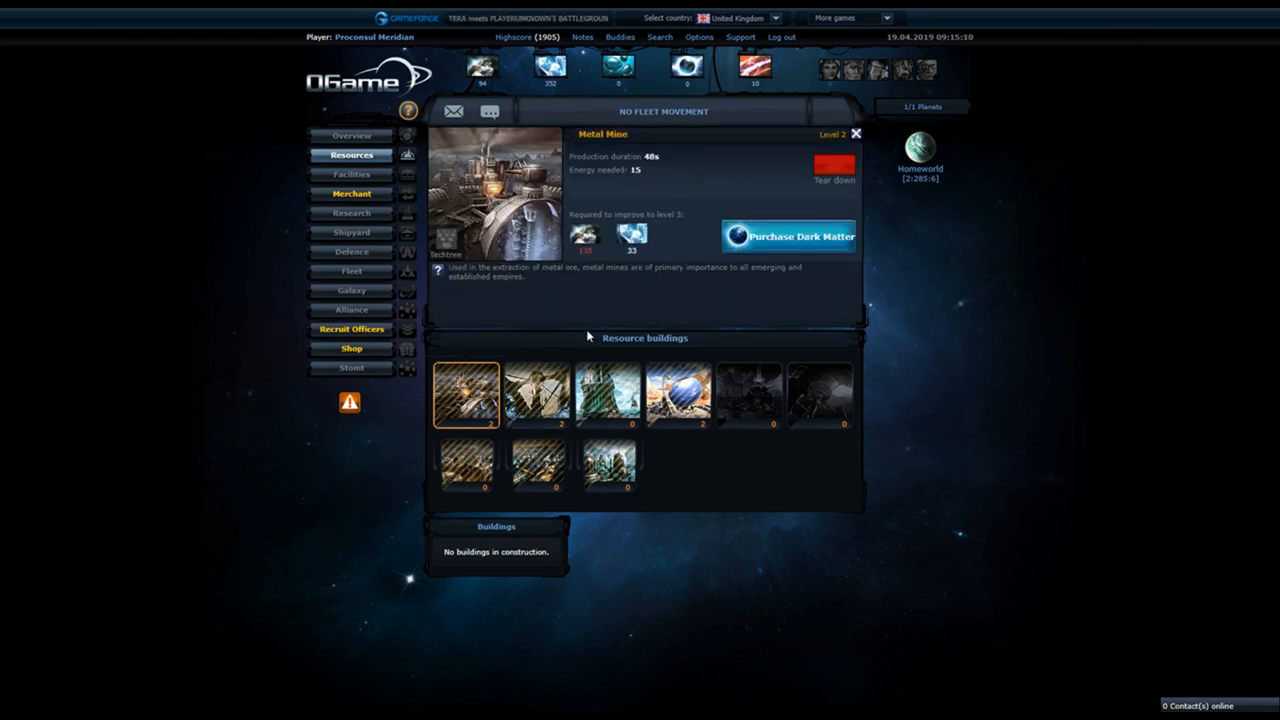